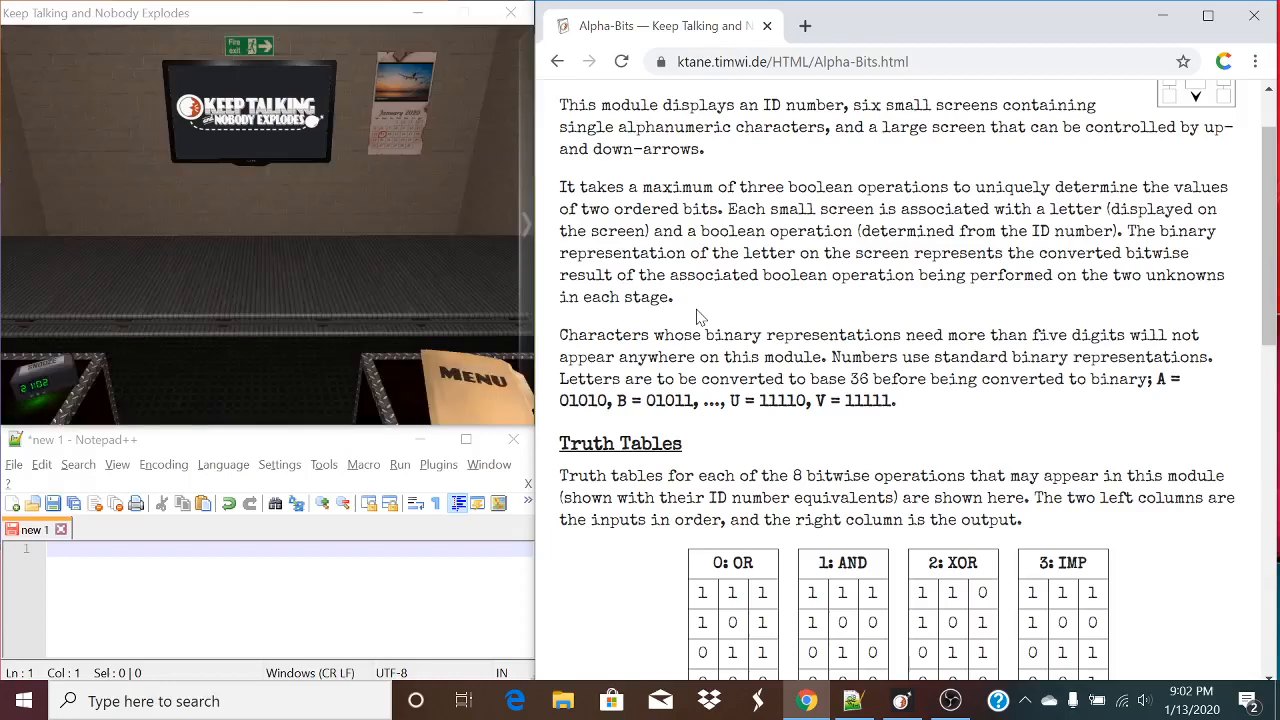
# - Pick up the bomb and zoom in on the Alpha-Bits module showing ID 031352
pyautogui.scroll(3)
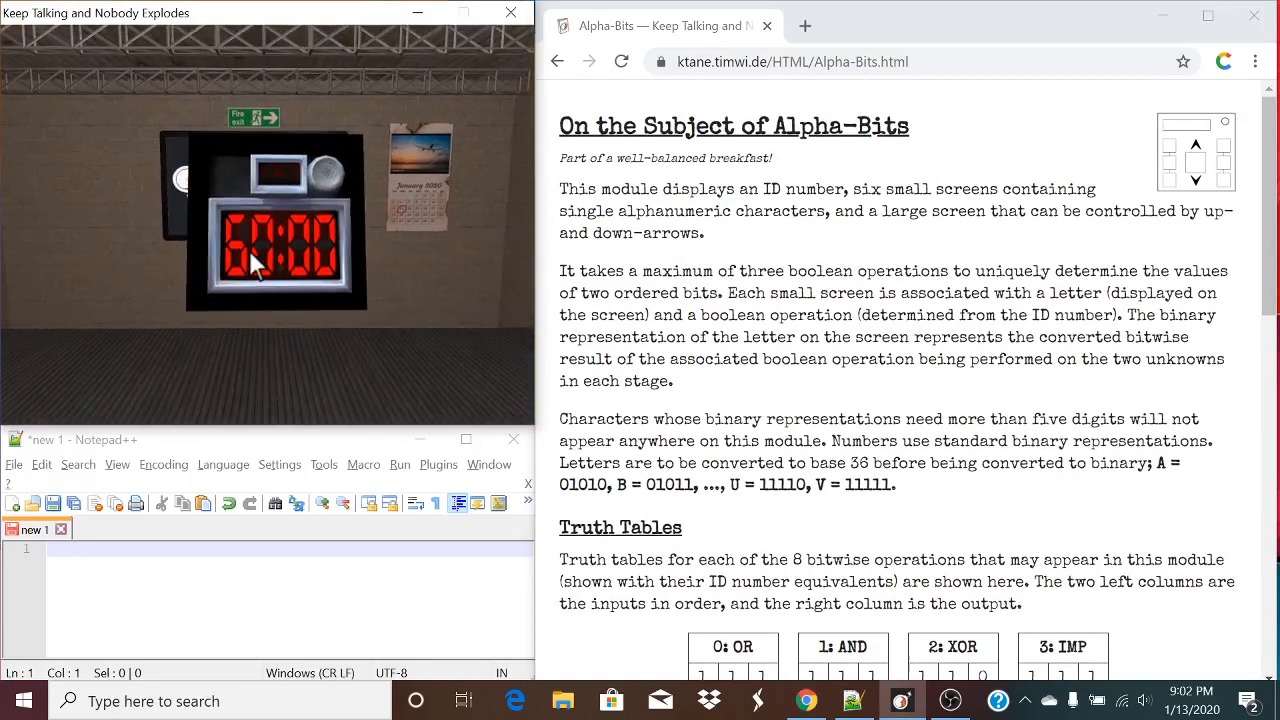
pyautogui.click(280, 235)
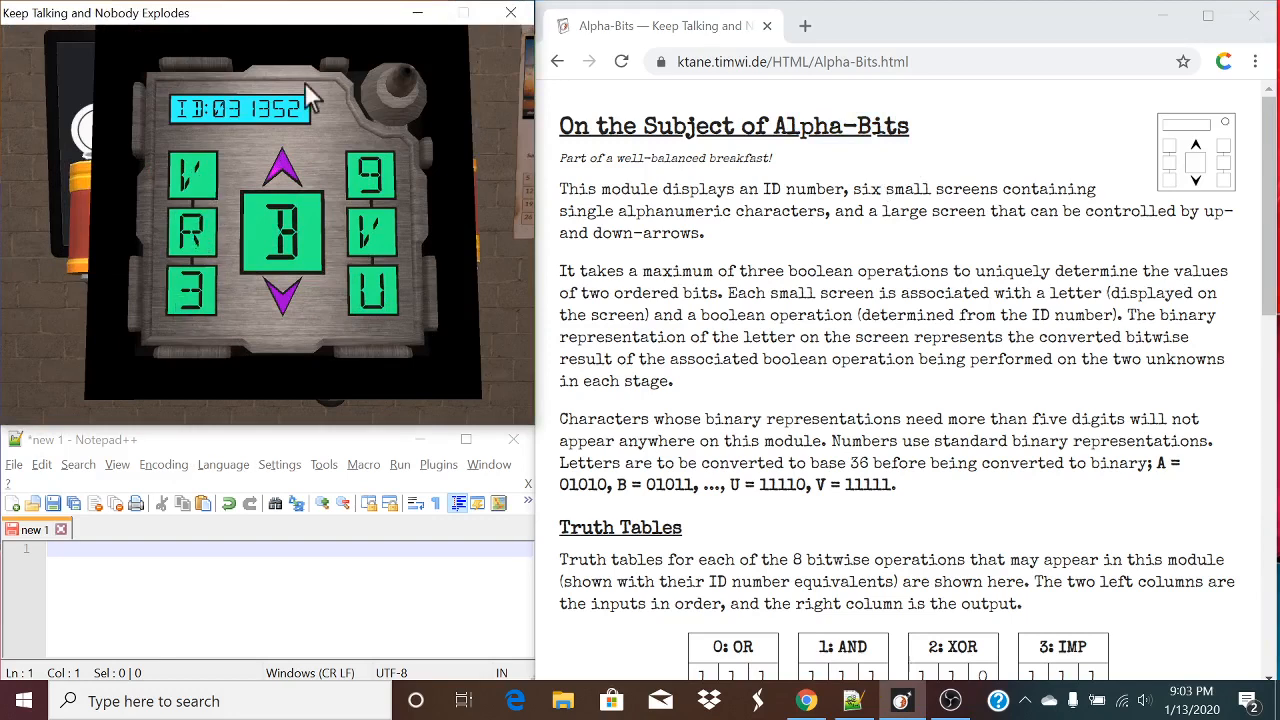
pyautogui.moveTo(310, 95)
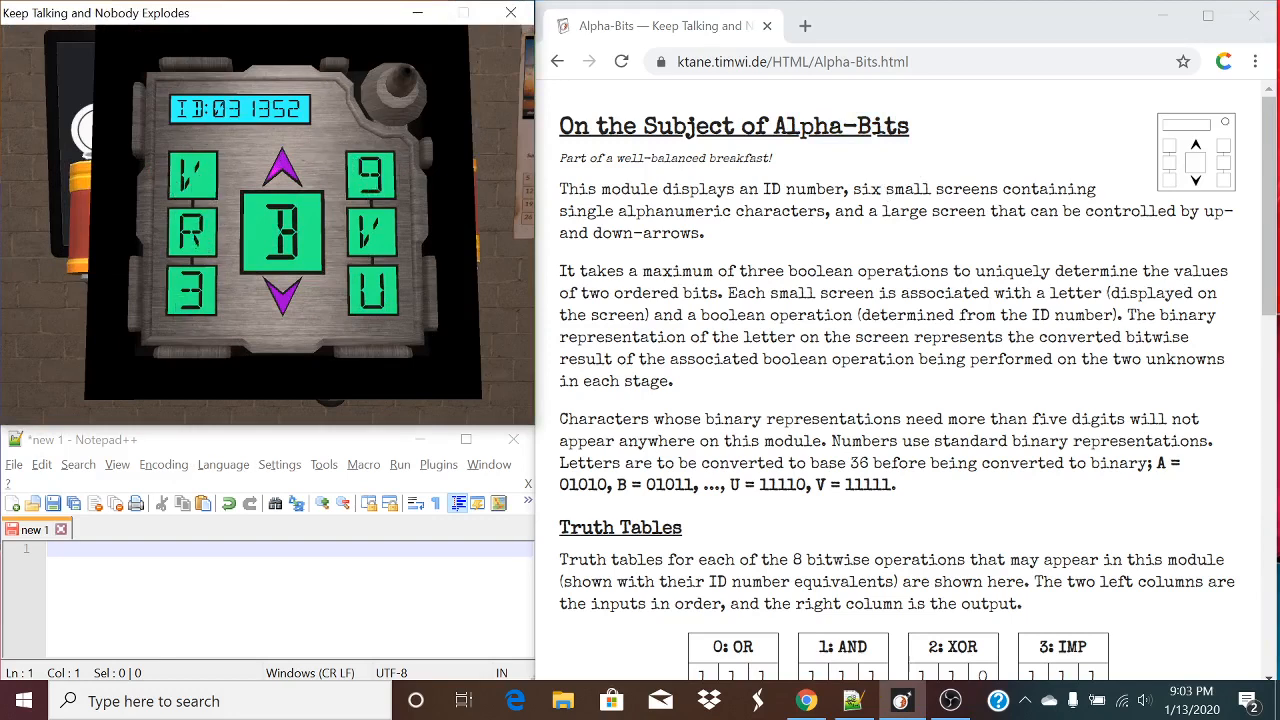
pyautogui.moveTo(165, 235)
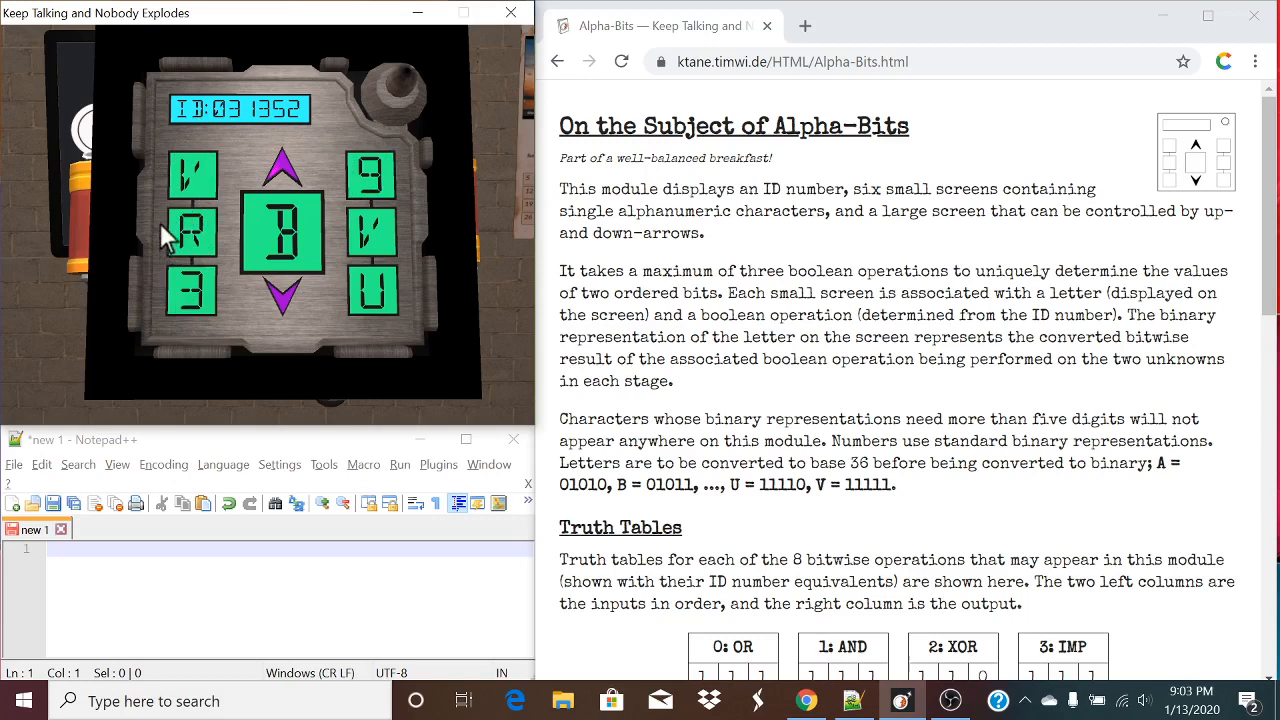
pyautogui.moveTo(205, 185)
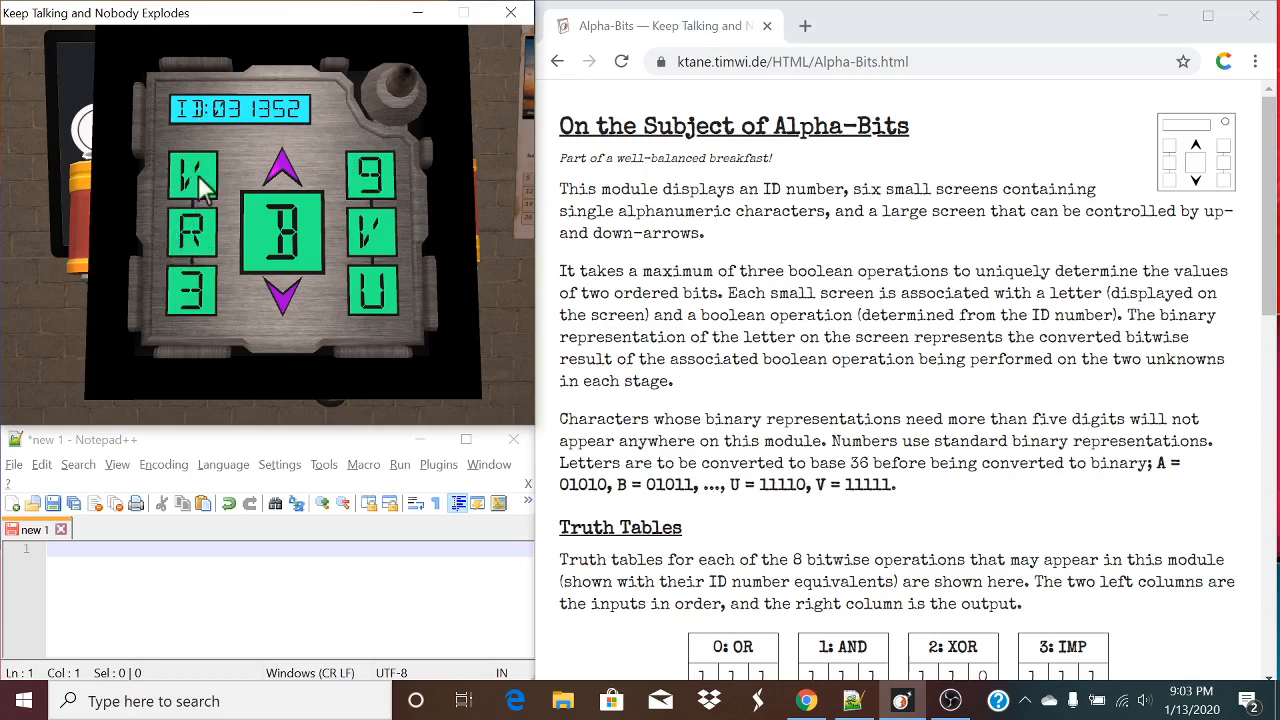
pyautogui.moveTo(220, 140)
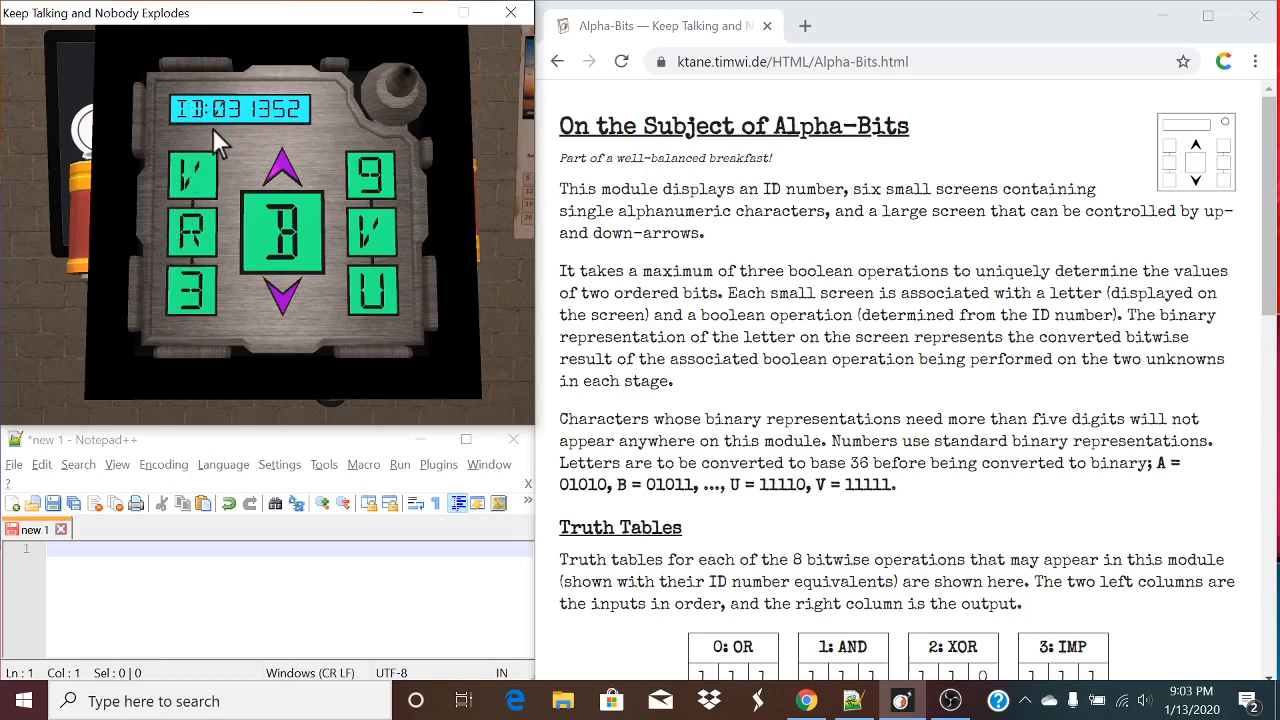
# - Scroll the Alpha-Bits manual to the Truth Tables section for the eight operations
pyautogui.scroll(-3)
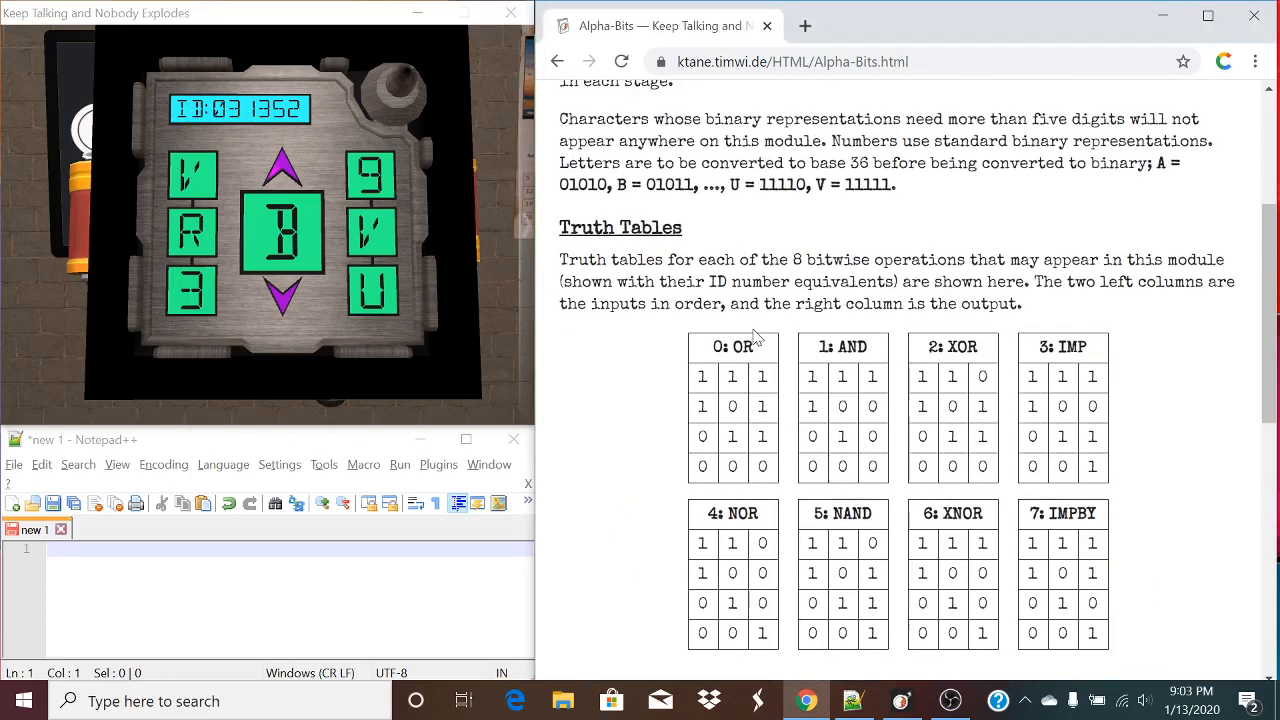
pyautogui.moveTo(190, 290)
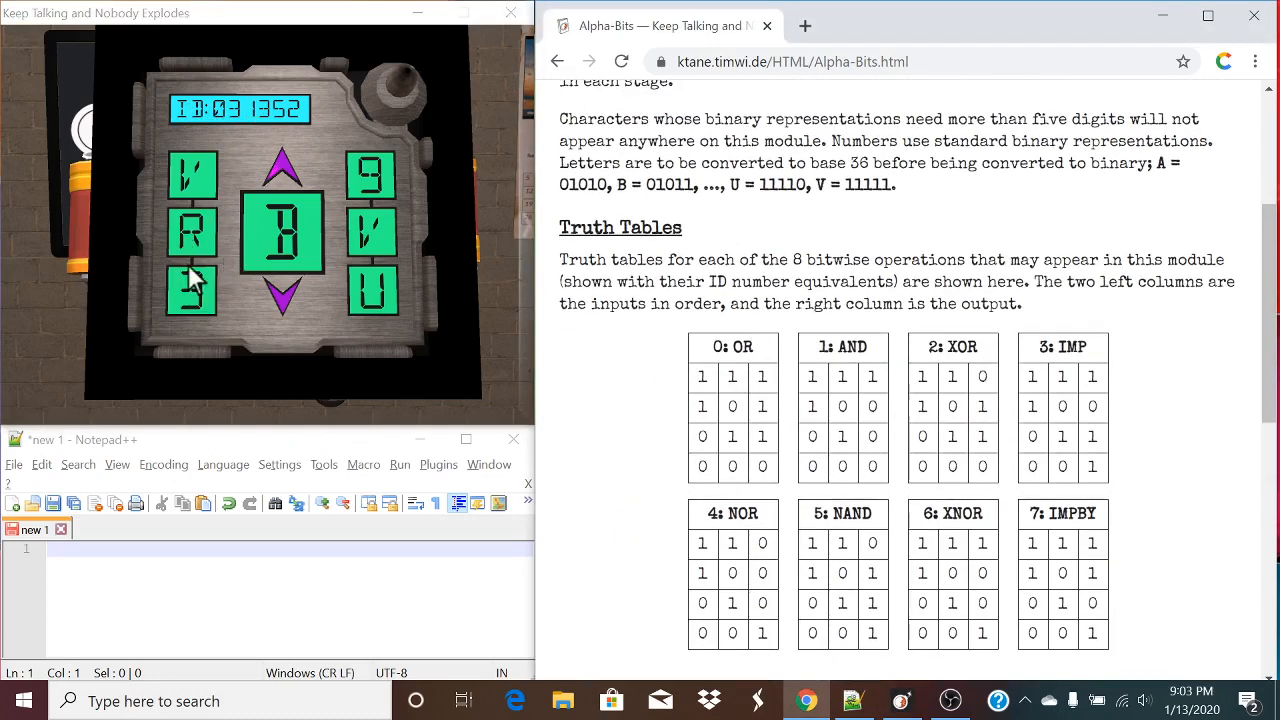
pyautogui.moveTo(195, 258)
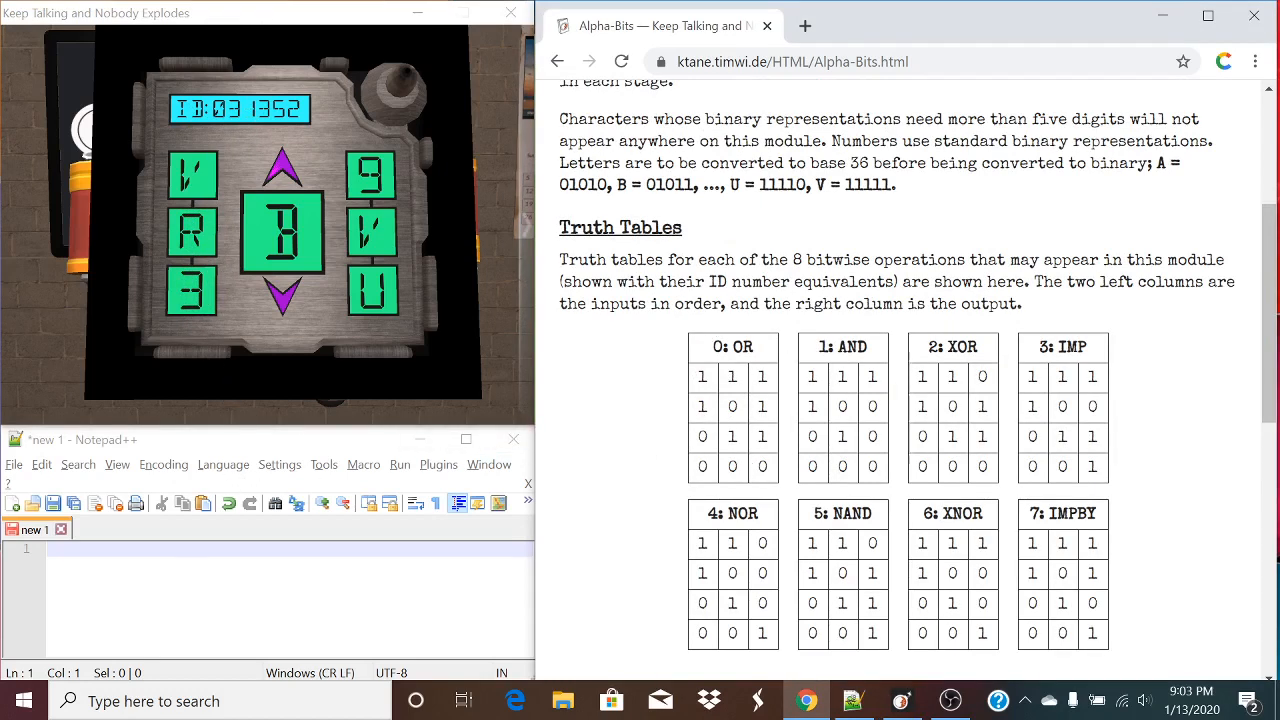
pyautogui.moveTo(200, 195)
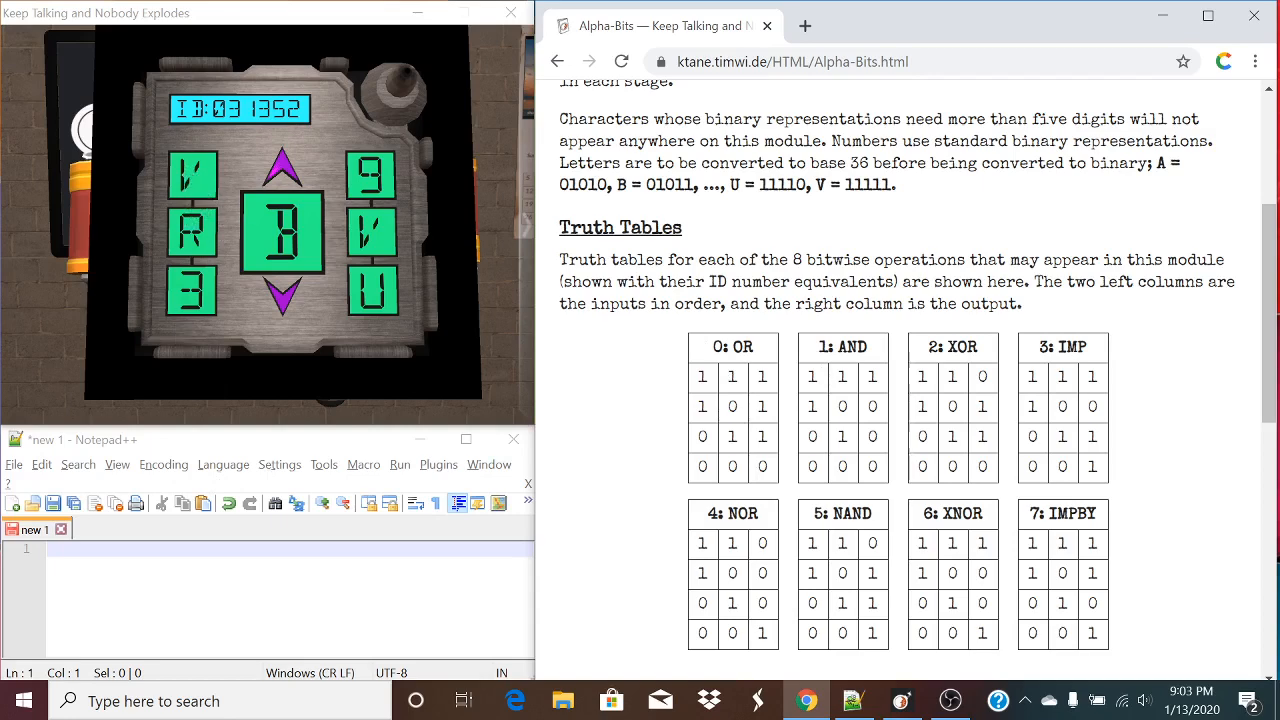
pyautogui.scroll(3)
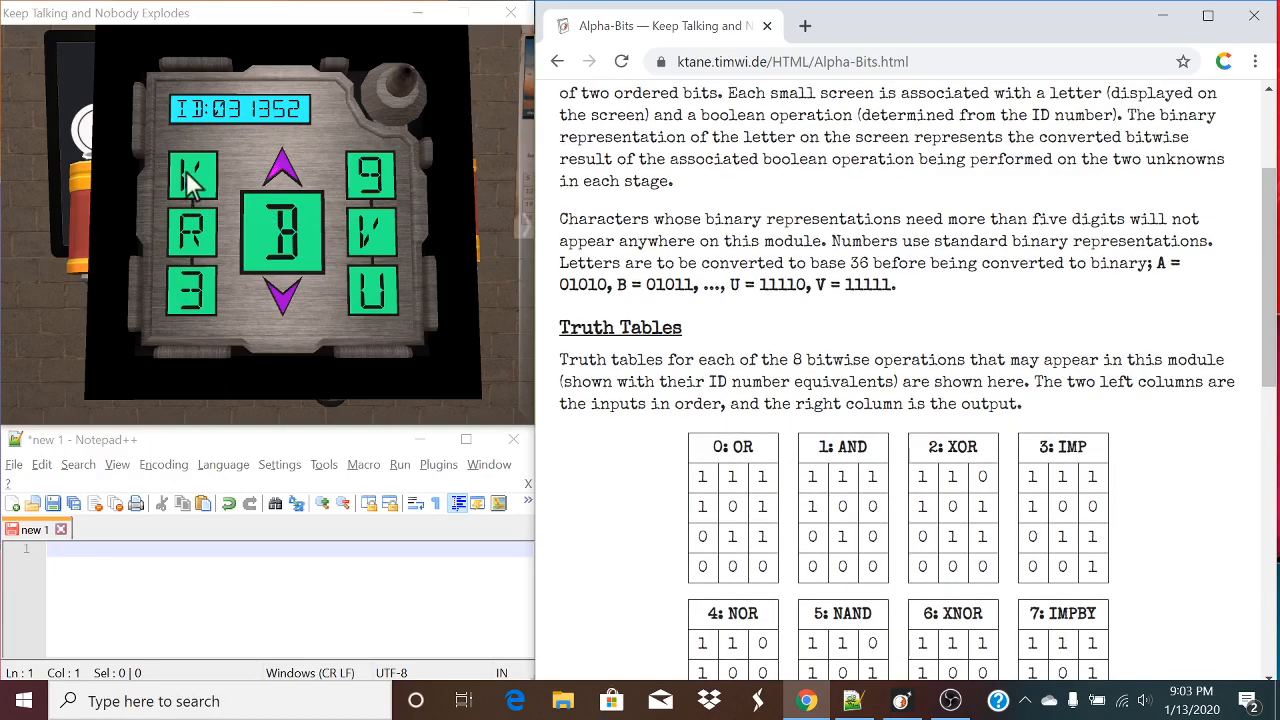
pyautogui.moveTo(190, 195)
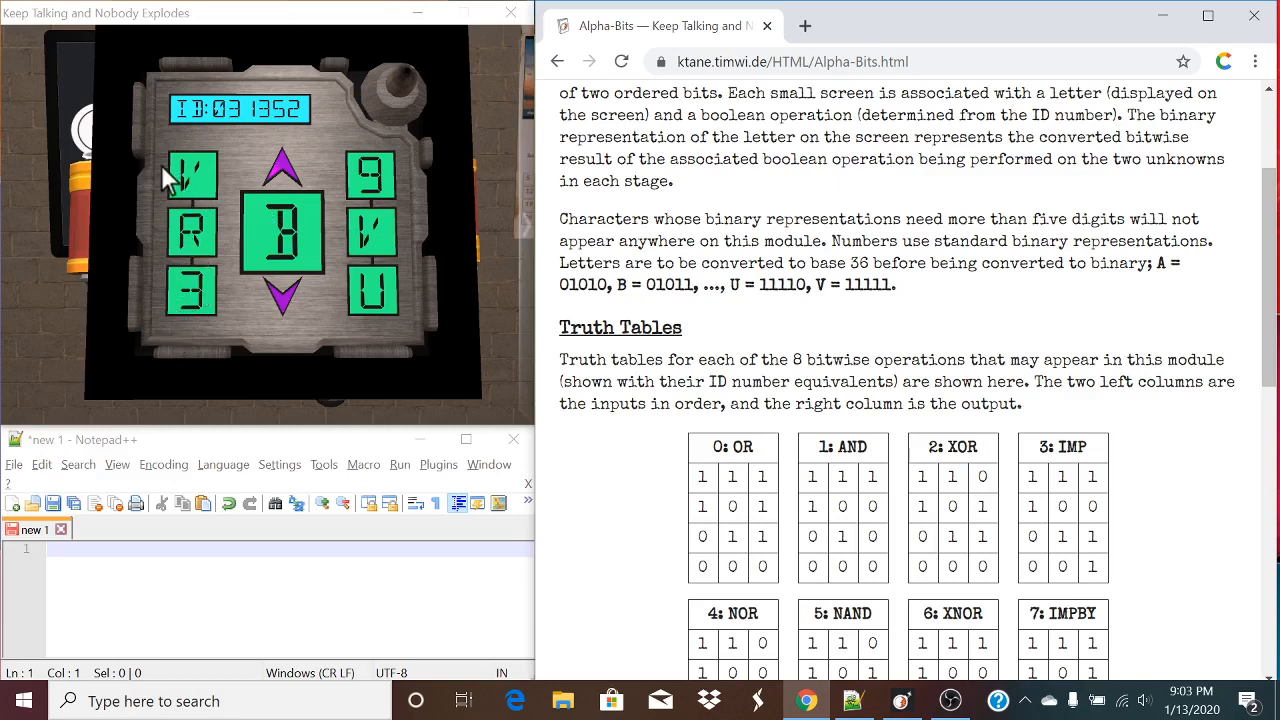
pyautogui.moveTo(218, 203)
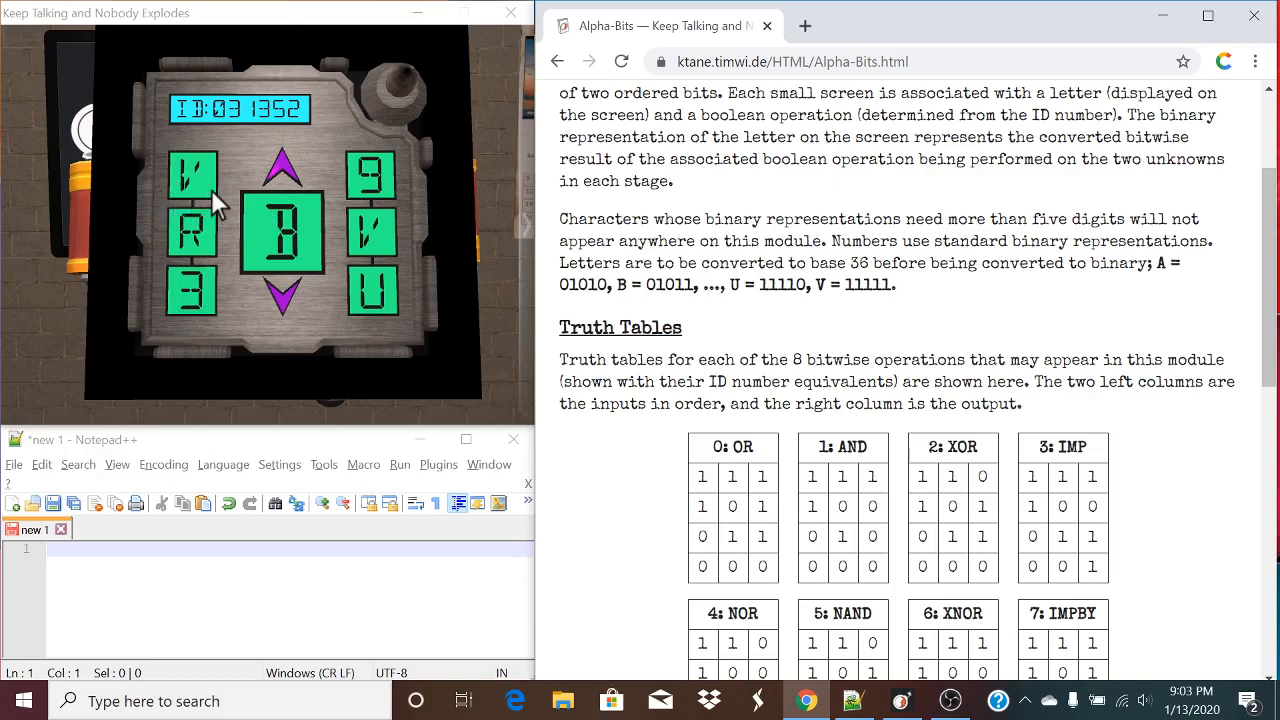
pyautogui.moveTo(15, 510)
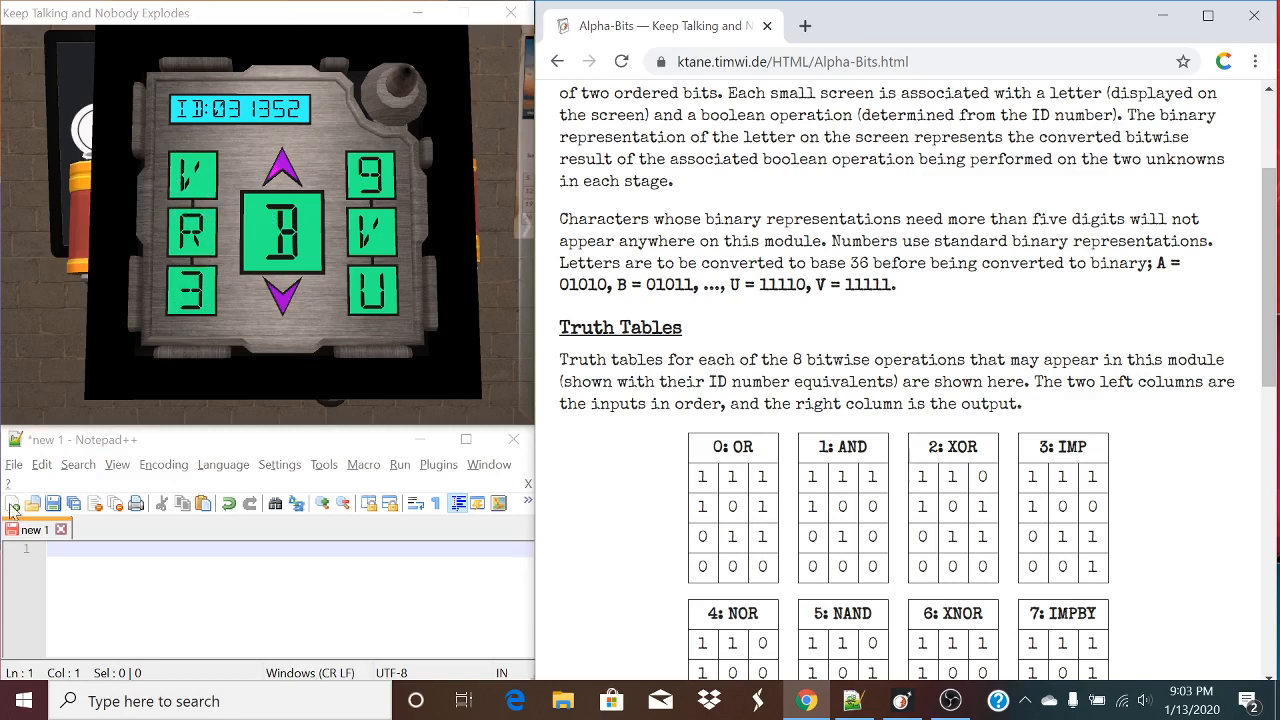
# - Add blank lines, then type 'V R 3' and rows 11111, 11011, 00011 in the notes
pyautogui.click(270, 595)
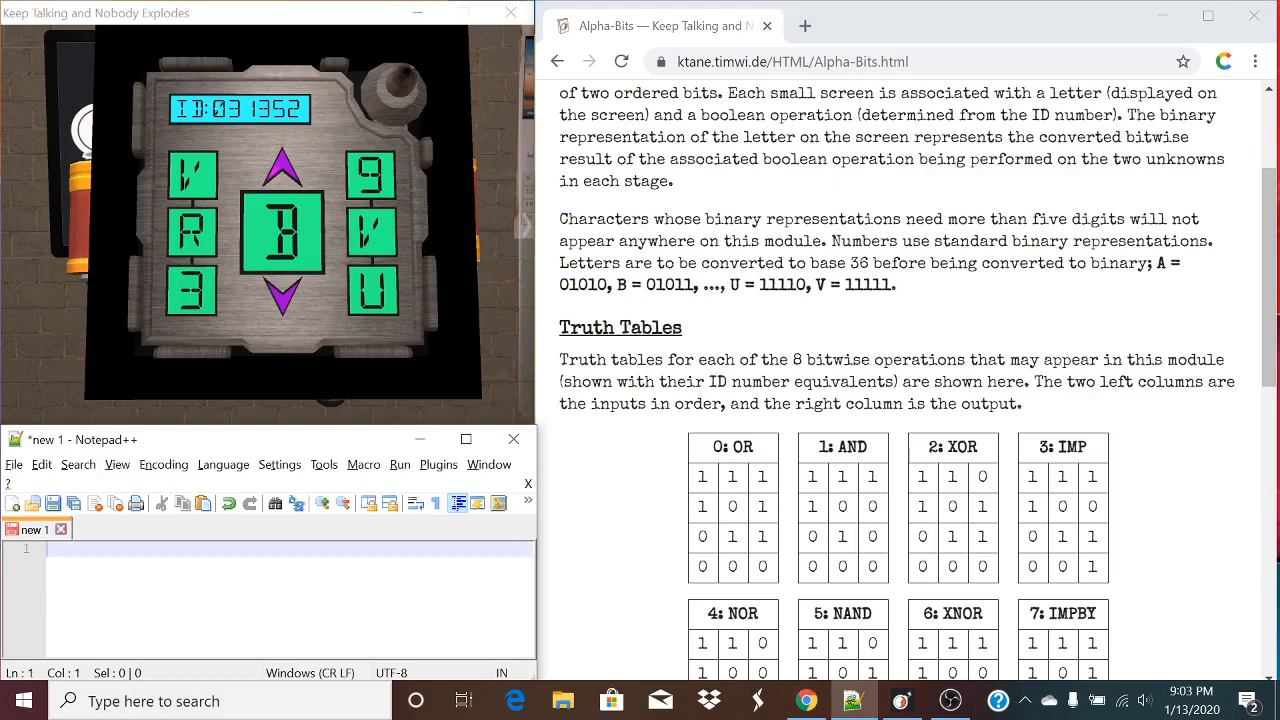
pyautogui.press('enter')
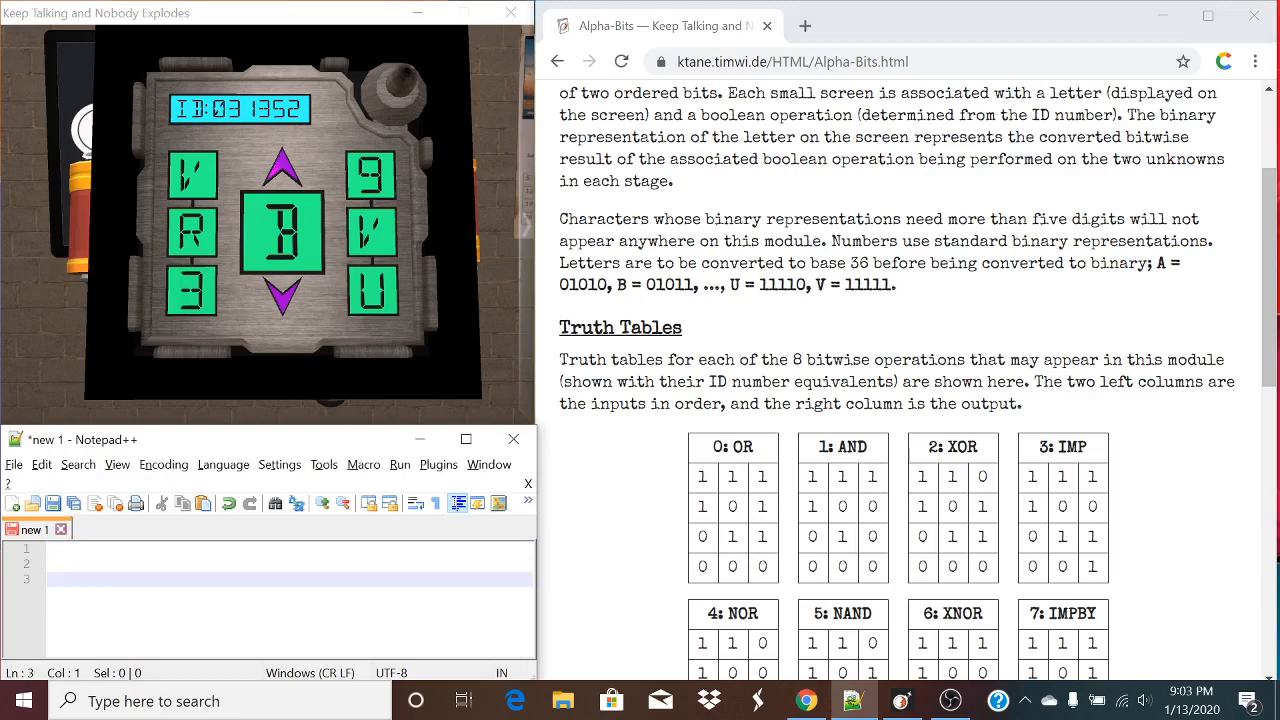
pyautogui.write('V R 3')
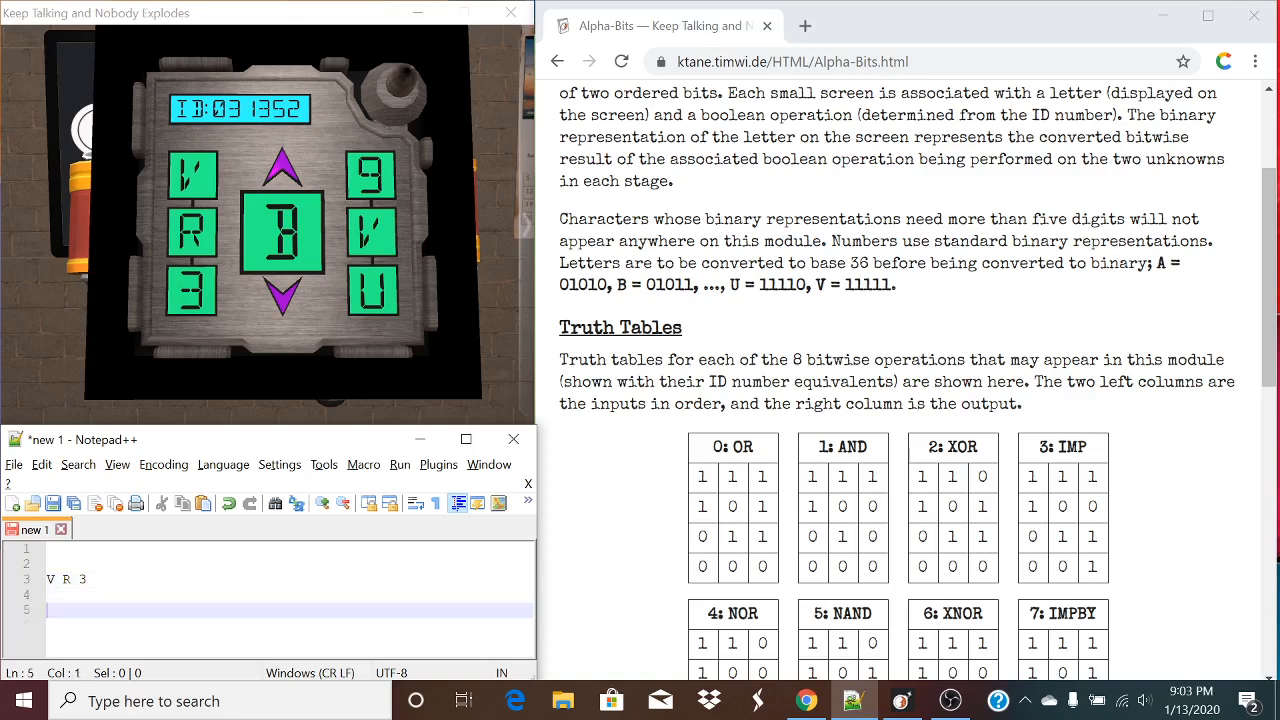
pyautogui.moveTo(135, 232)
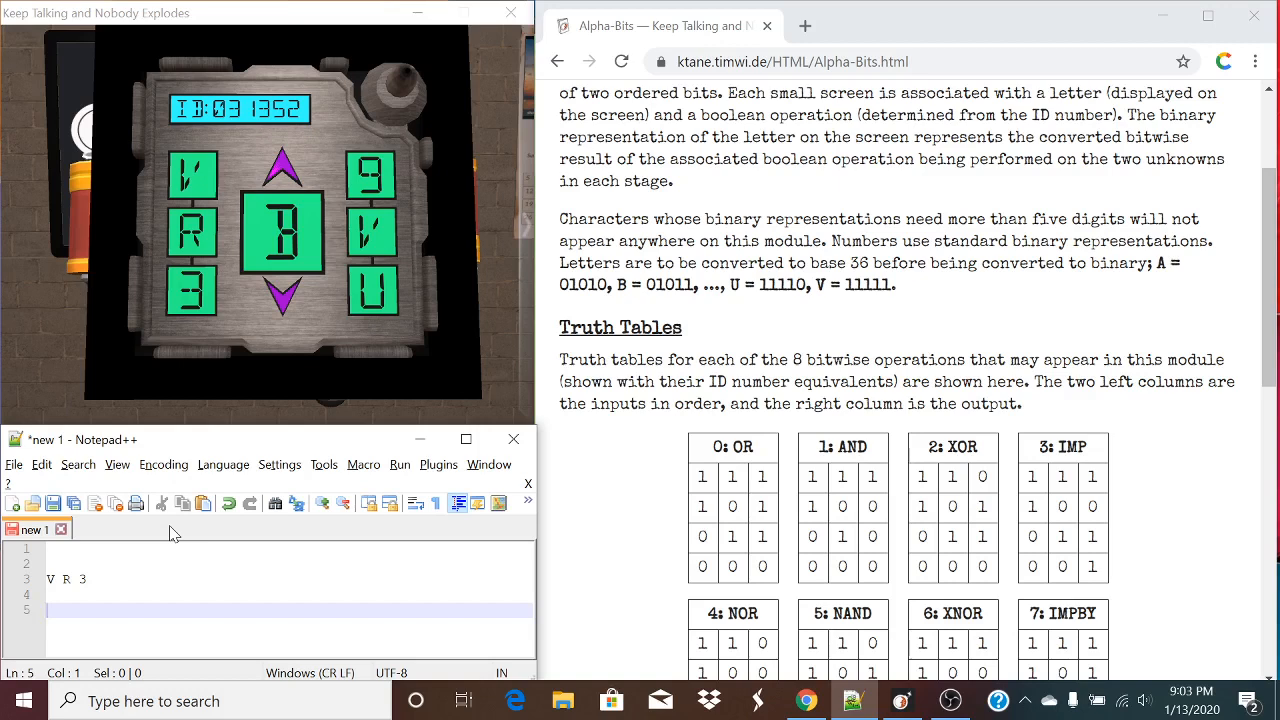
pyautogui.write('11111')
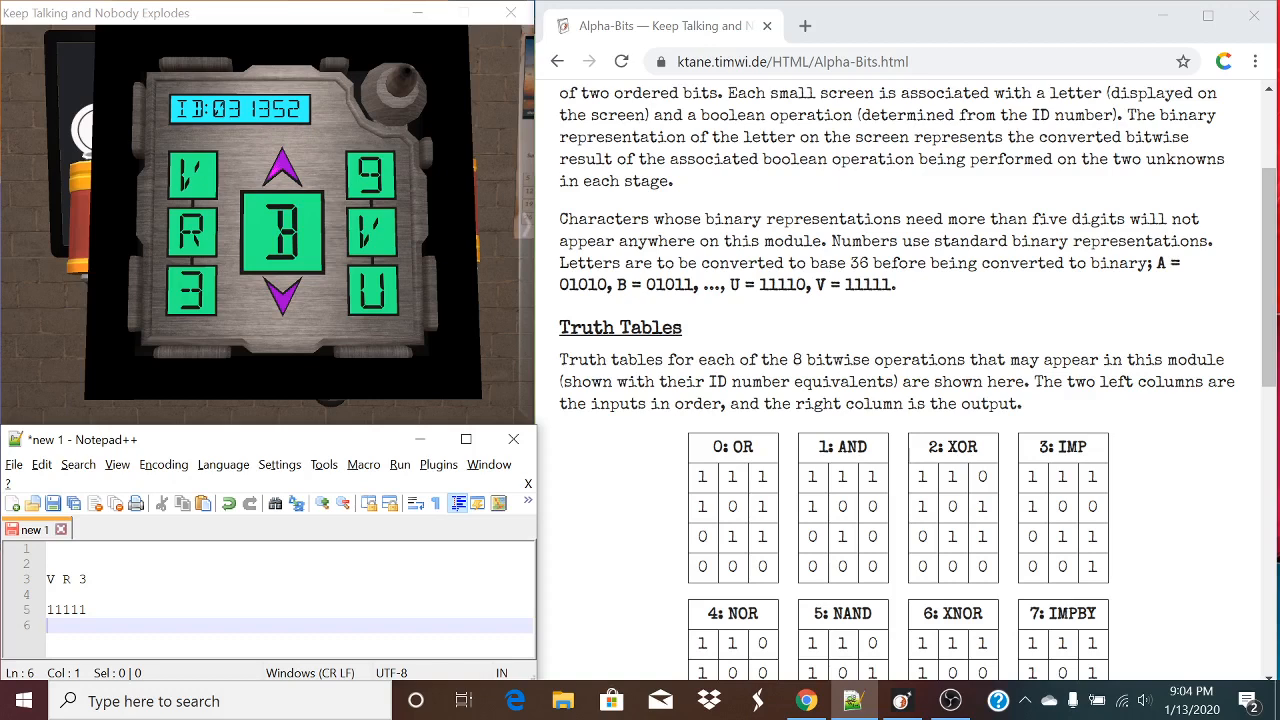
pyautogui.write('11011')
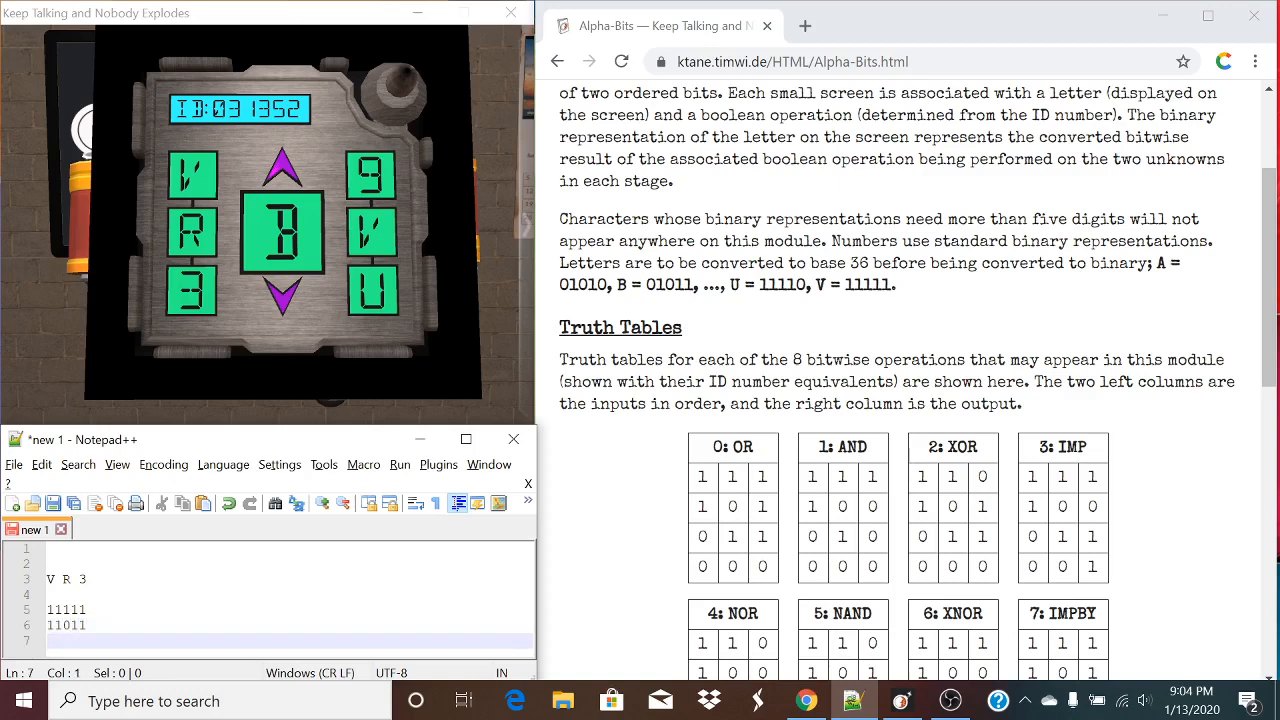
pyautogui.write('000')
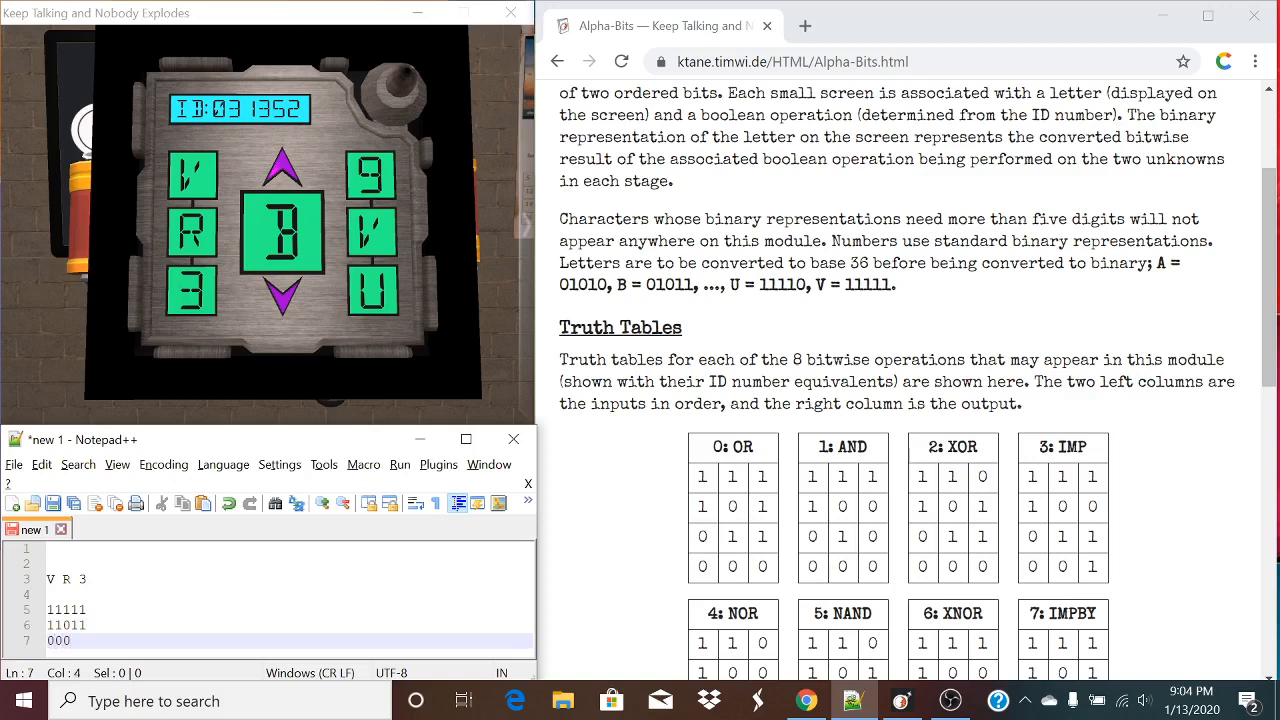
pyautogui.write('11')
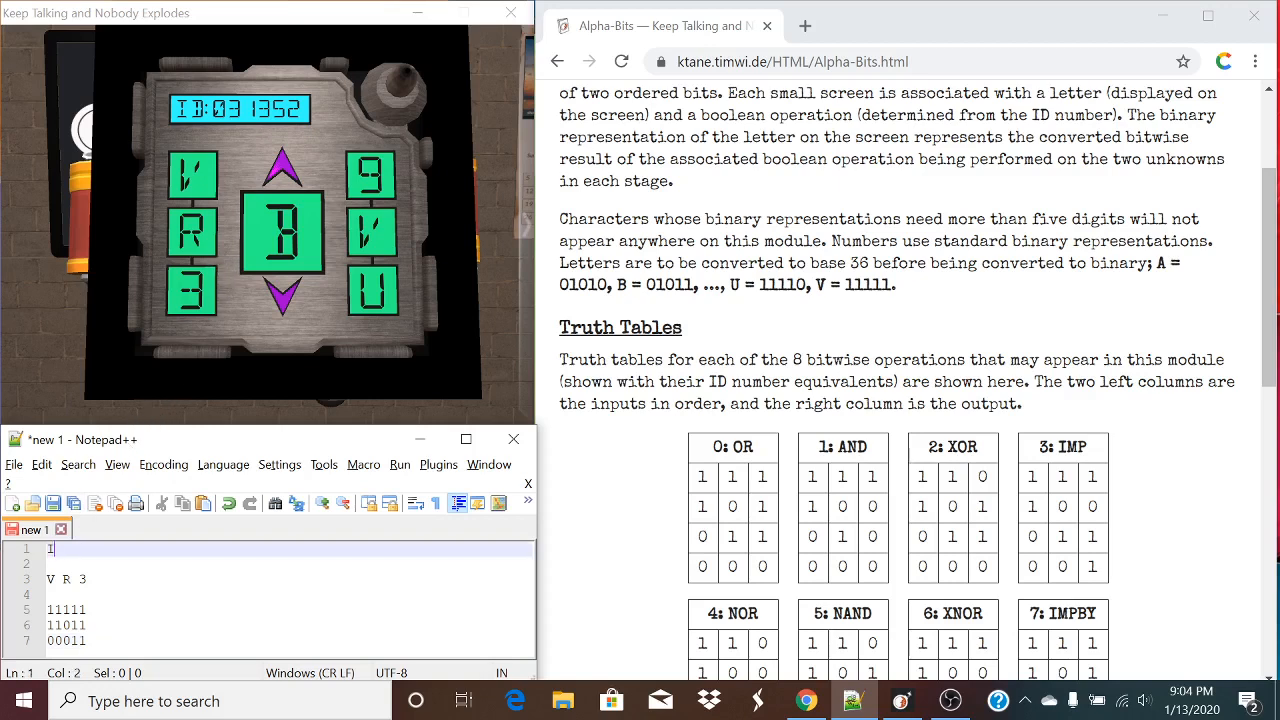
# - Type 'ID: 031 352' on the first line of the Notepad++ notes
pyautogui.write('ID:')
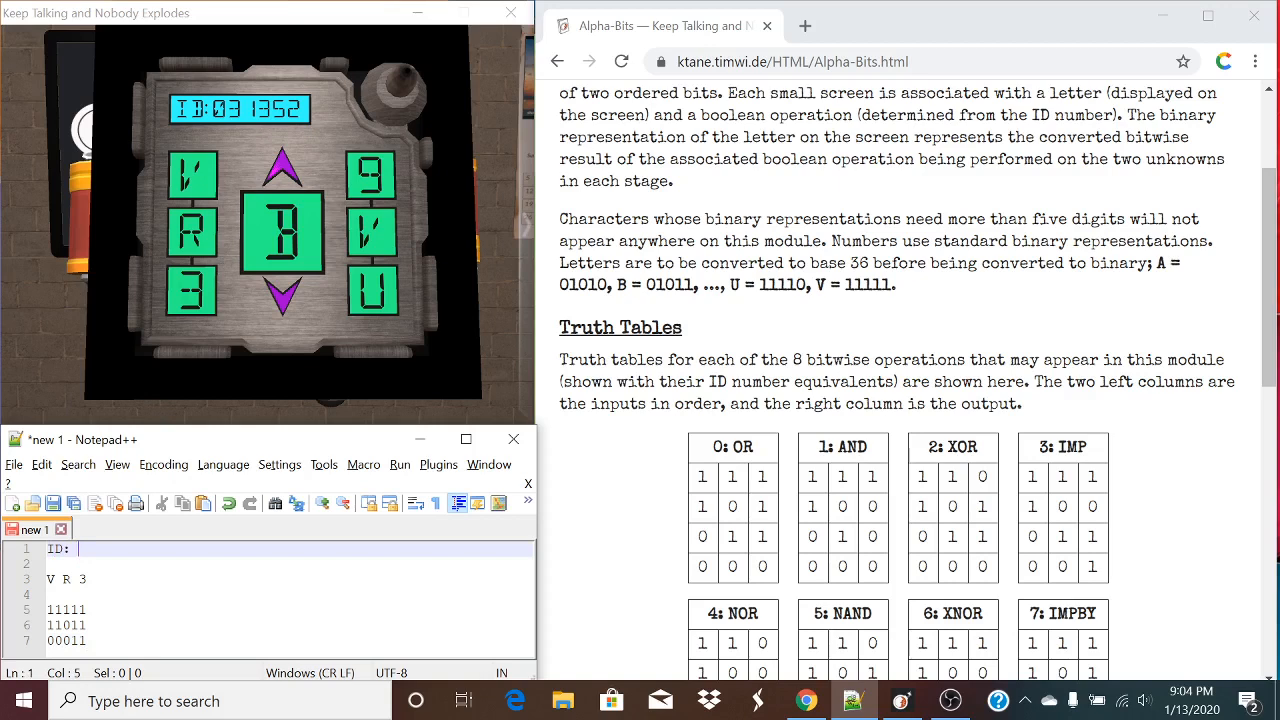
pyautogui.write('0')
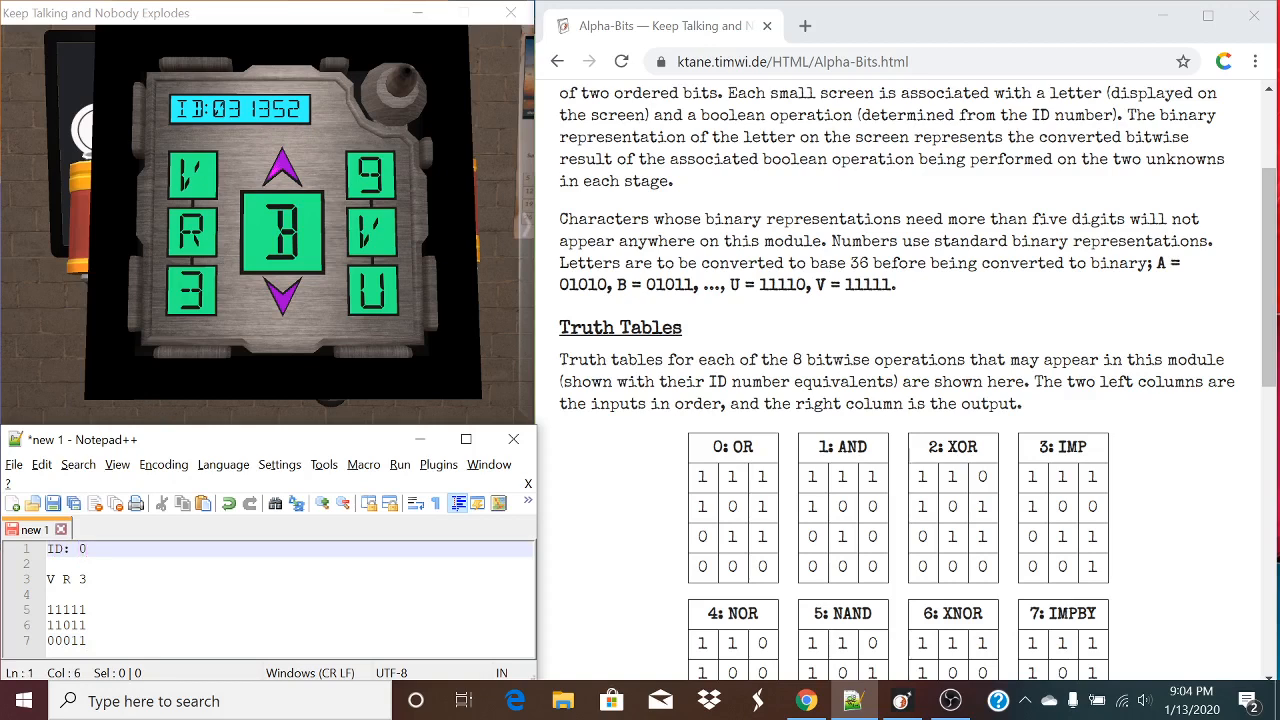
pyautogui.write('31')
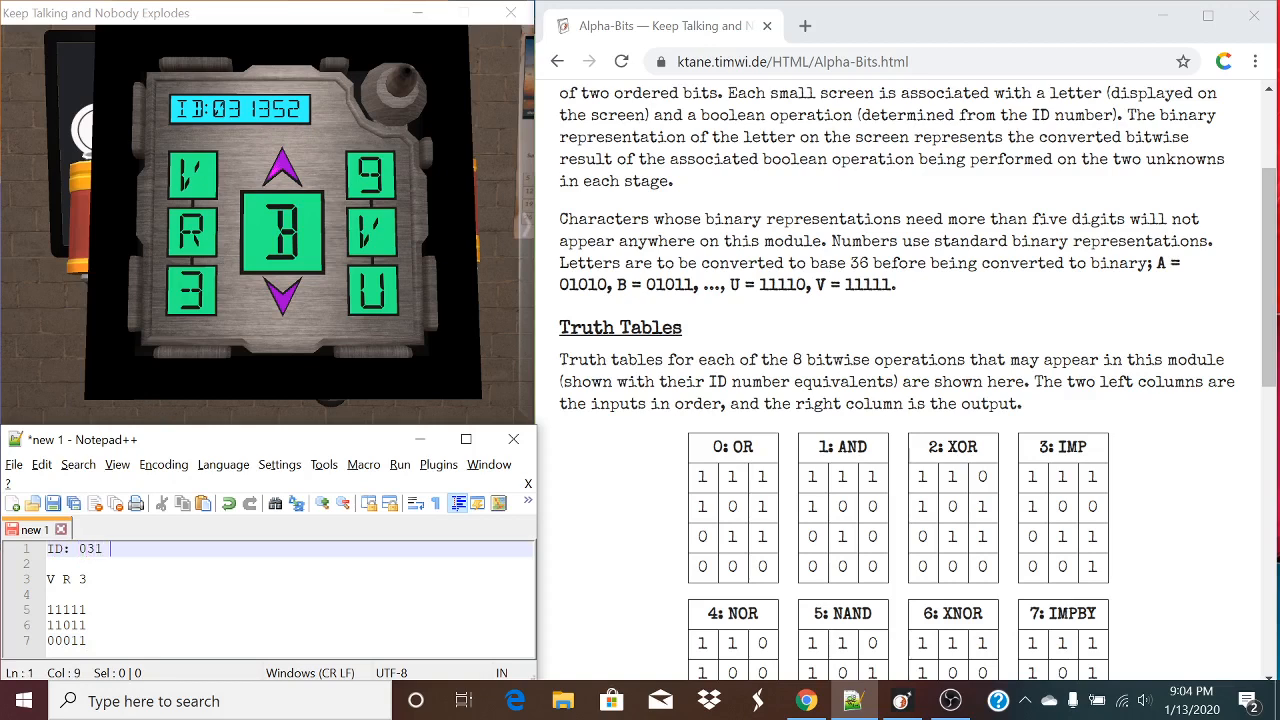
pyautogui.write('35')
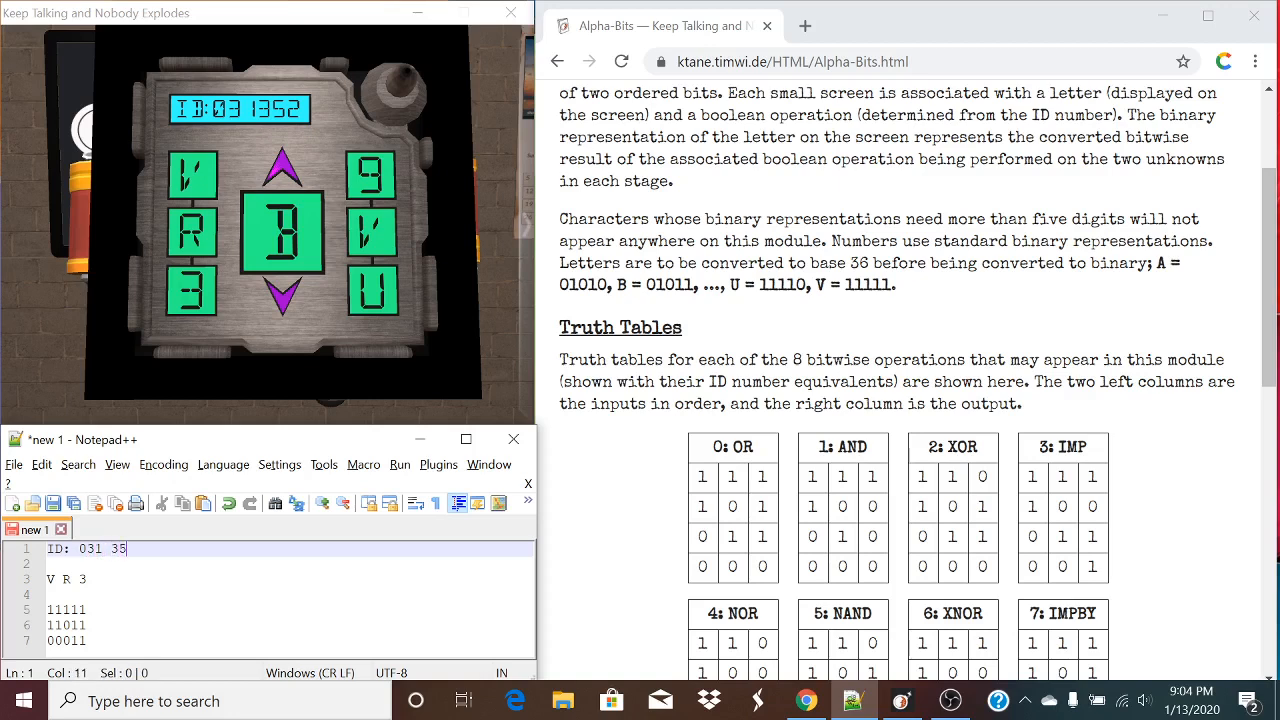
pyautogui.write('2')
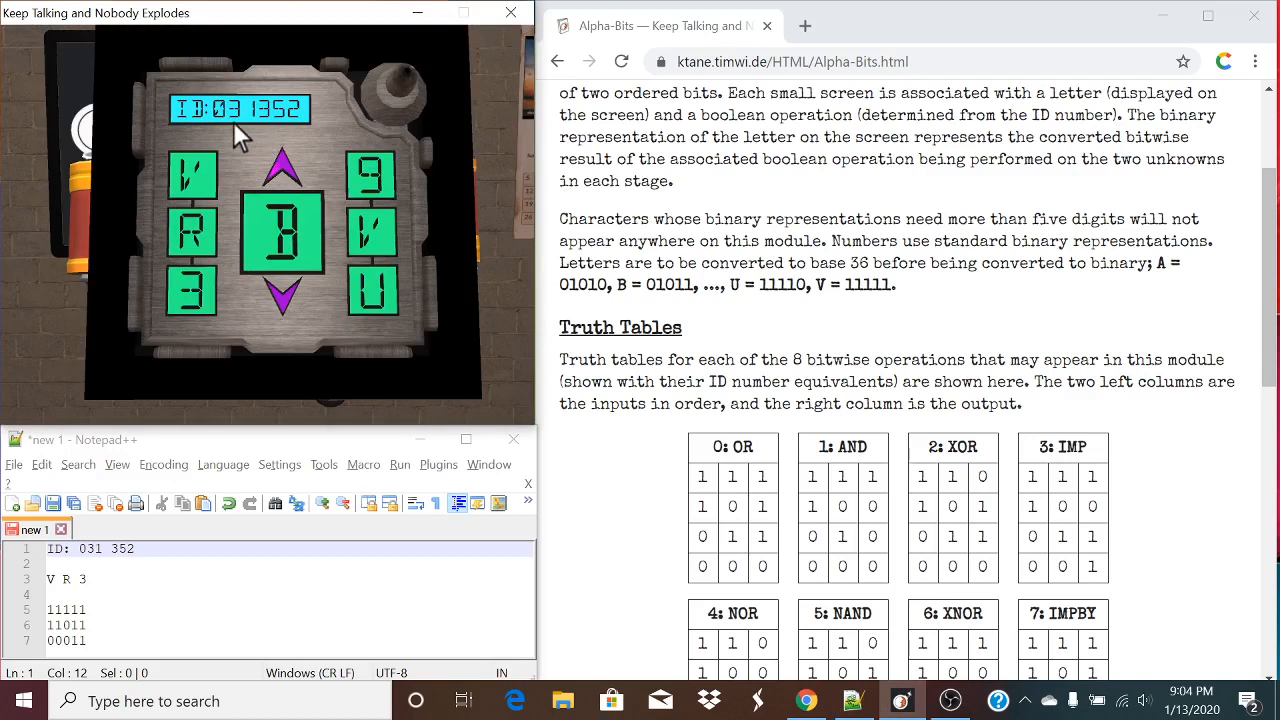
pyautogui.moveTo(205, 190)
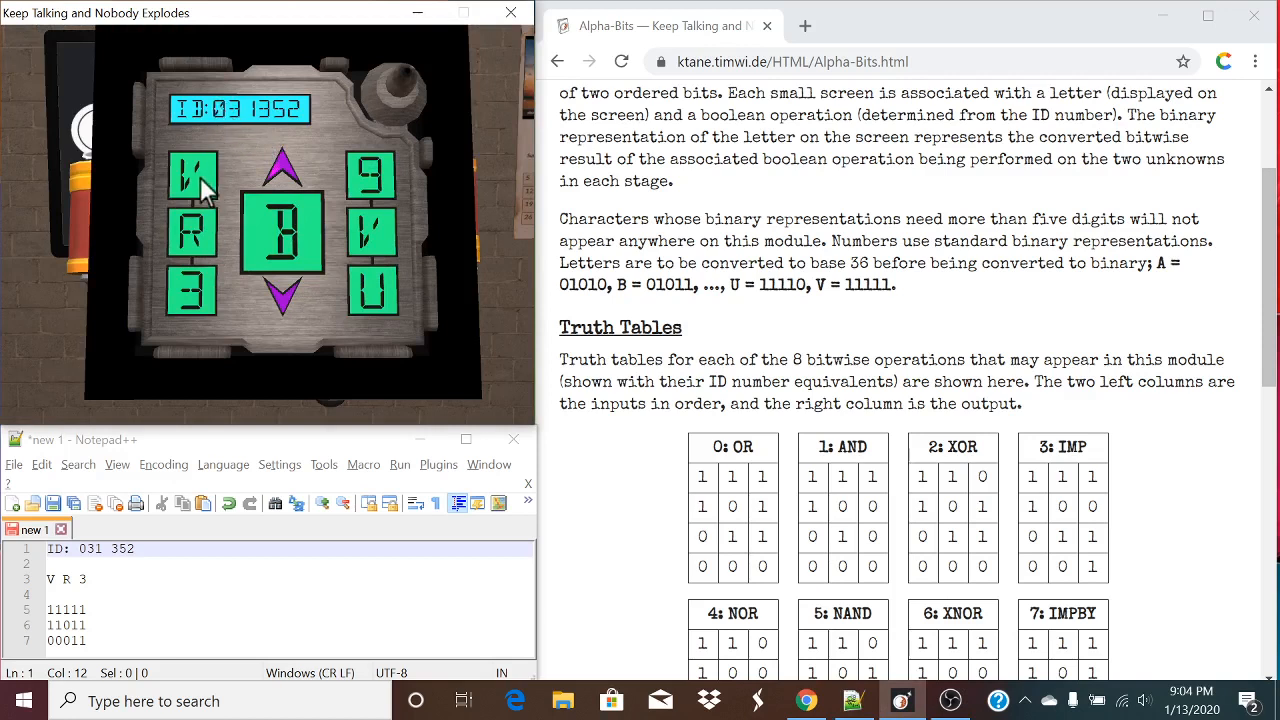
pyautogui.moveTo(920, 459)
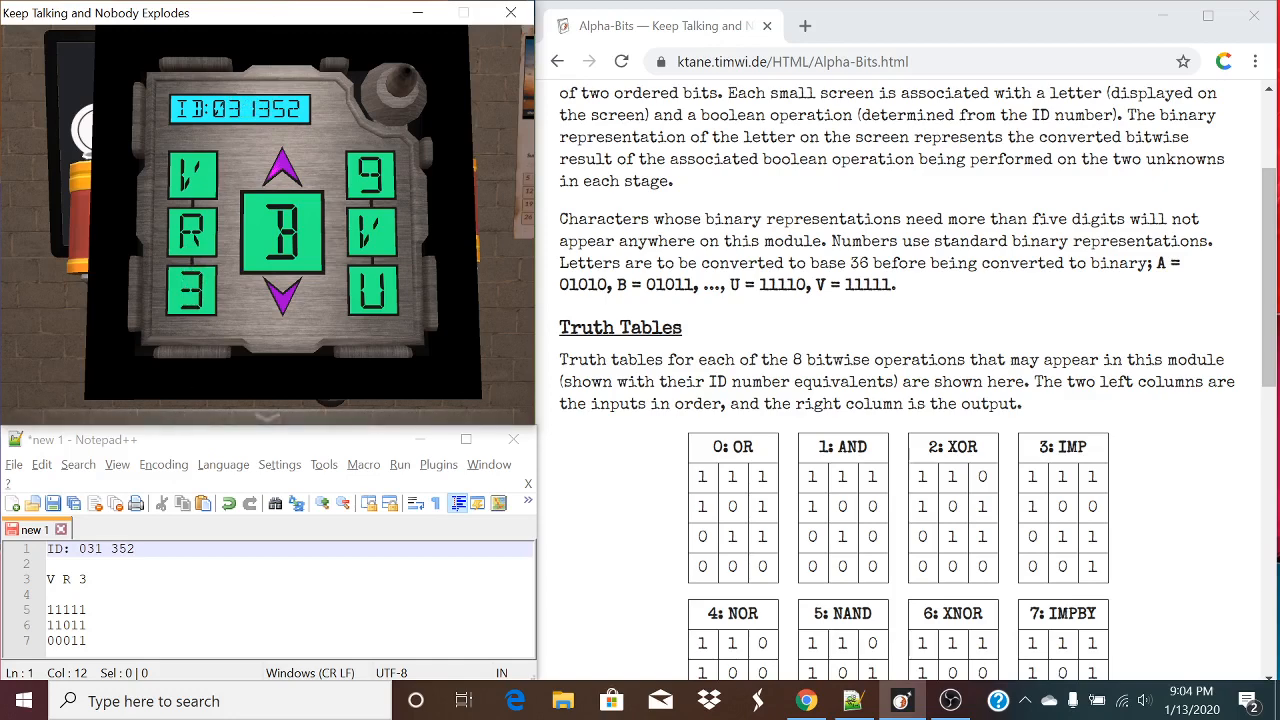
# - Append OR to 11111, IMP to 11011 and AND to 00011 in the notes
pyautogui.scroll(-3)
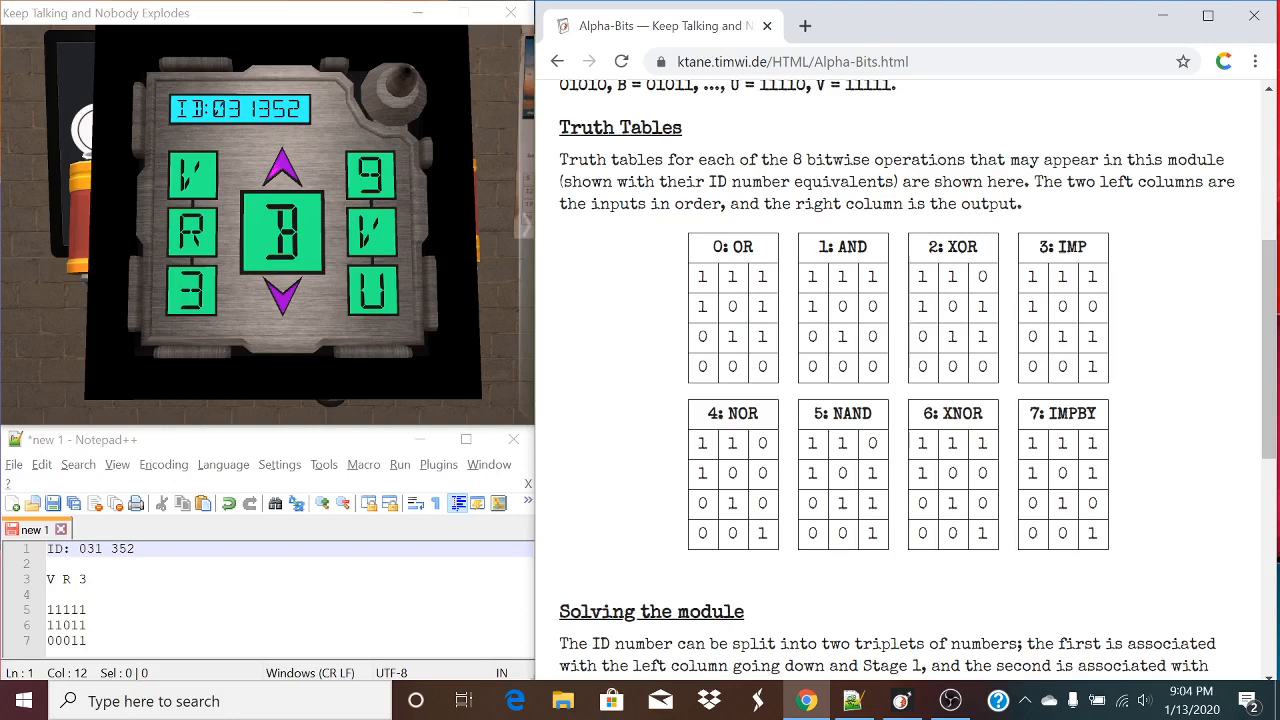
pyautogui.click(95, 609)
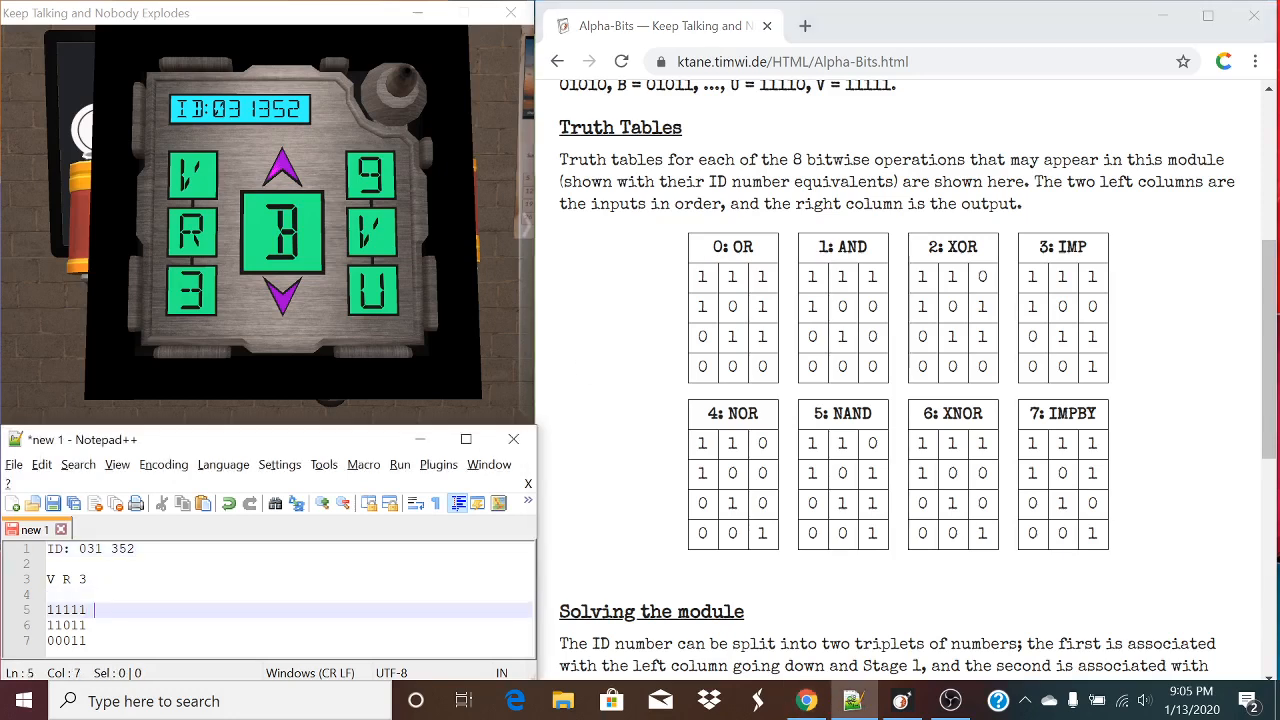
pyautogui.write('0')
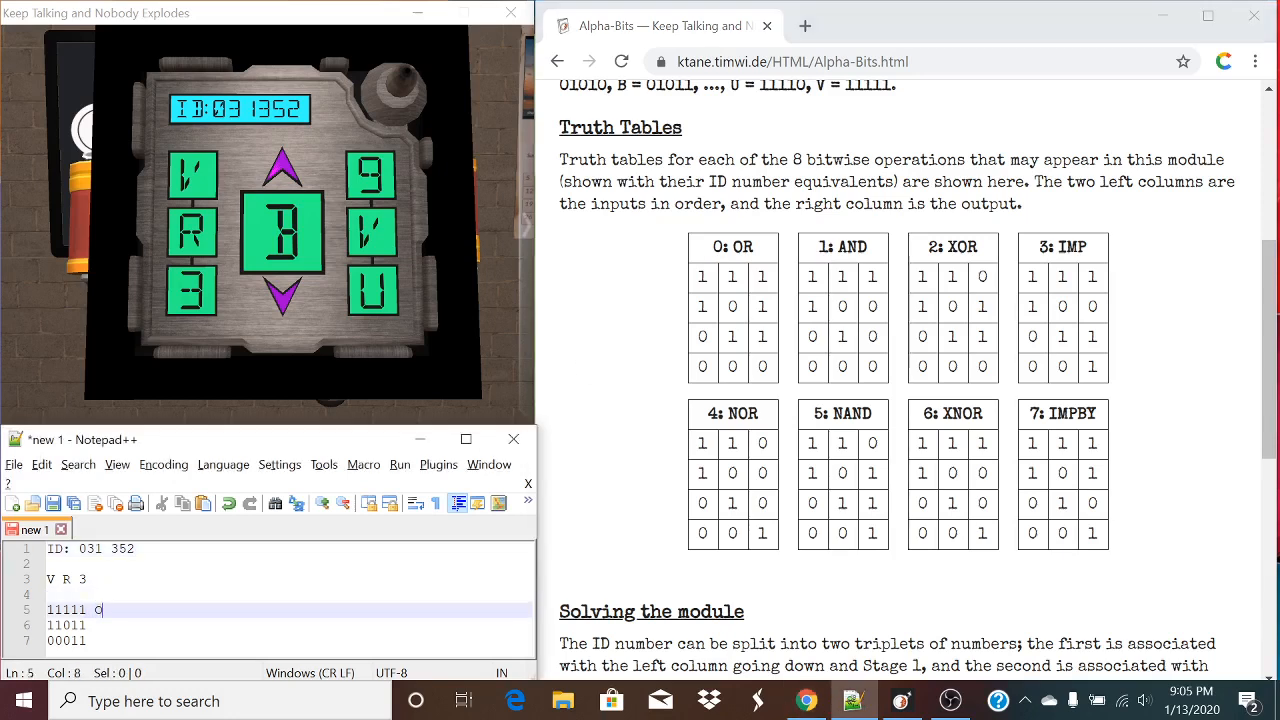
pyautogui.write('R')
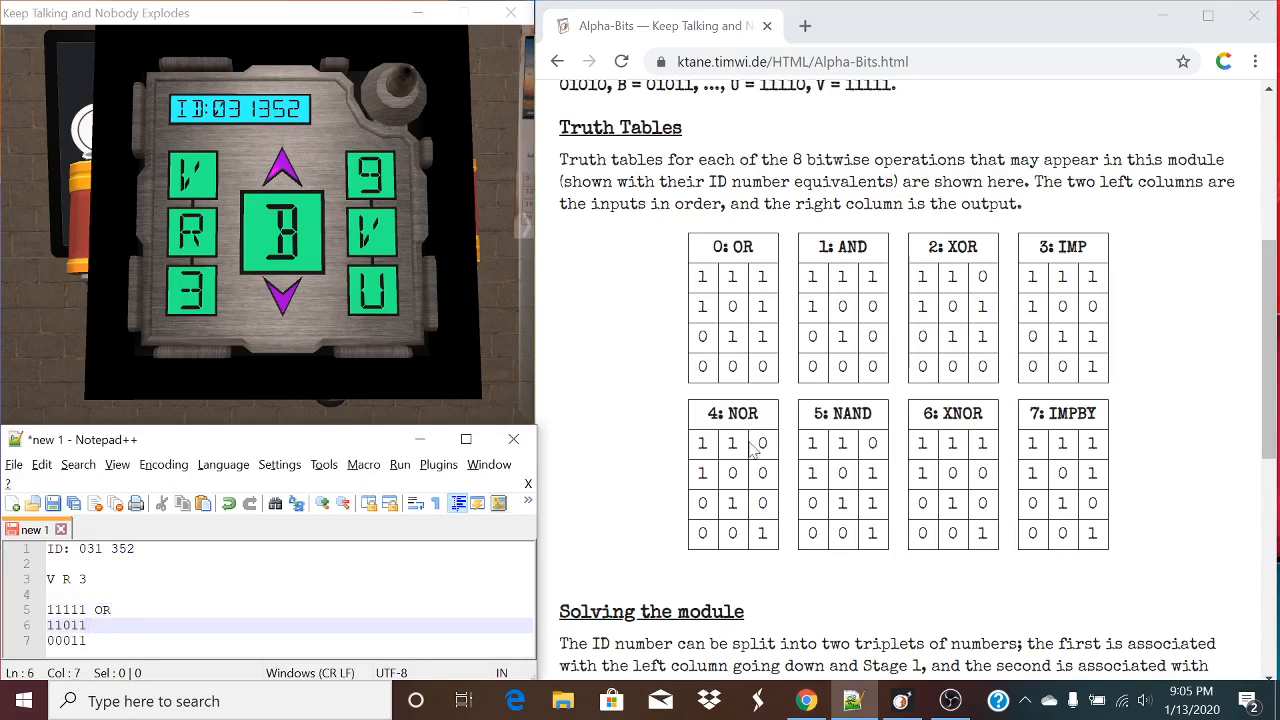
pyautogui.write('IMP')
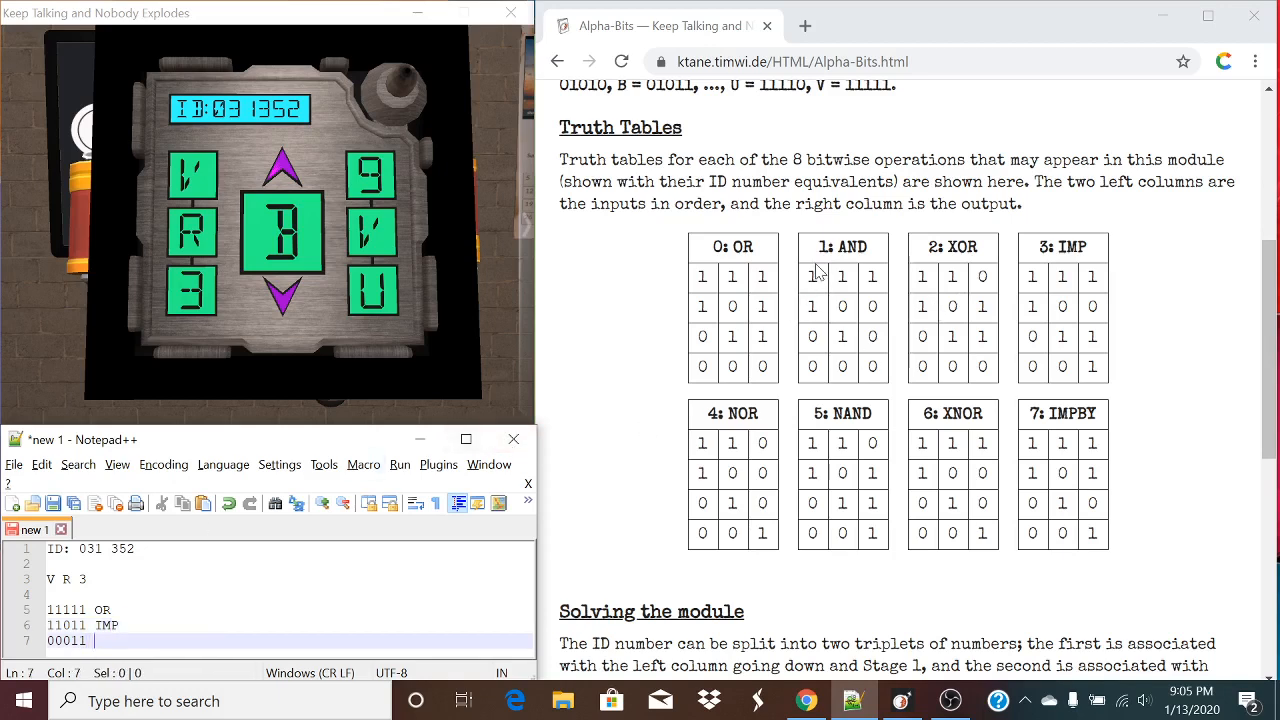
pyautogui.write('AND')
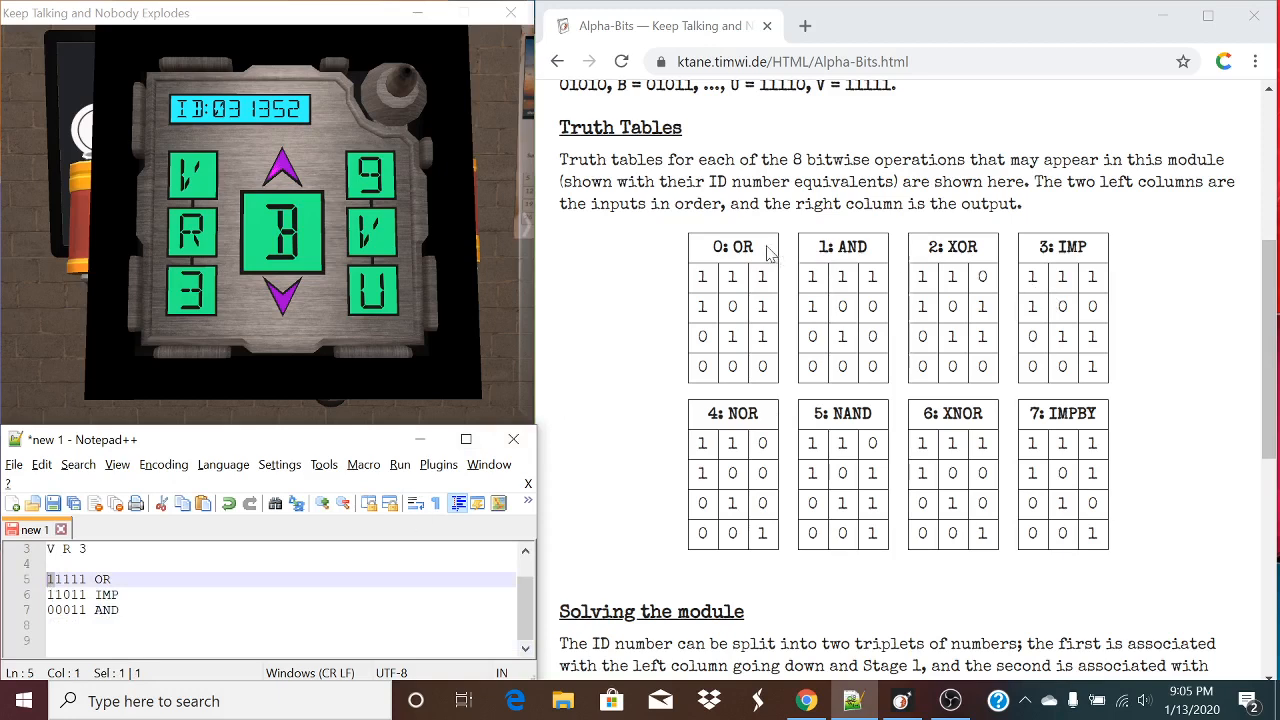
pyautogui.moveTo(770, 295)
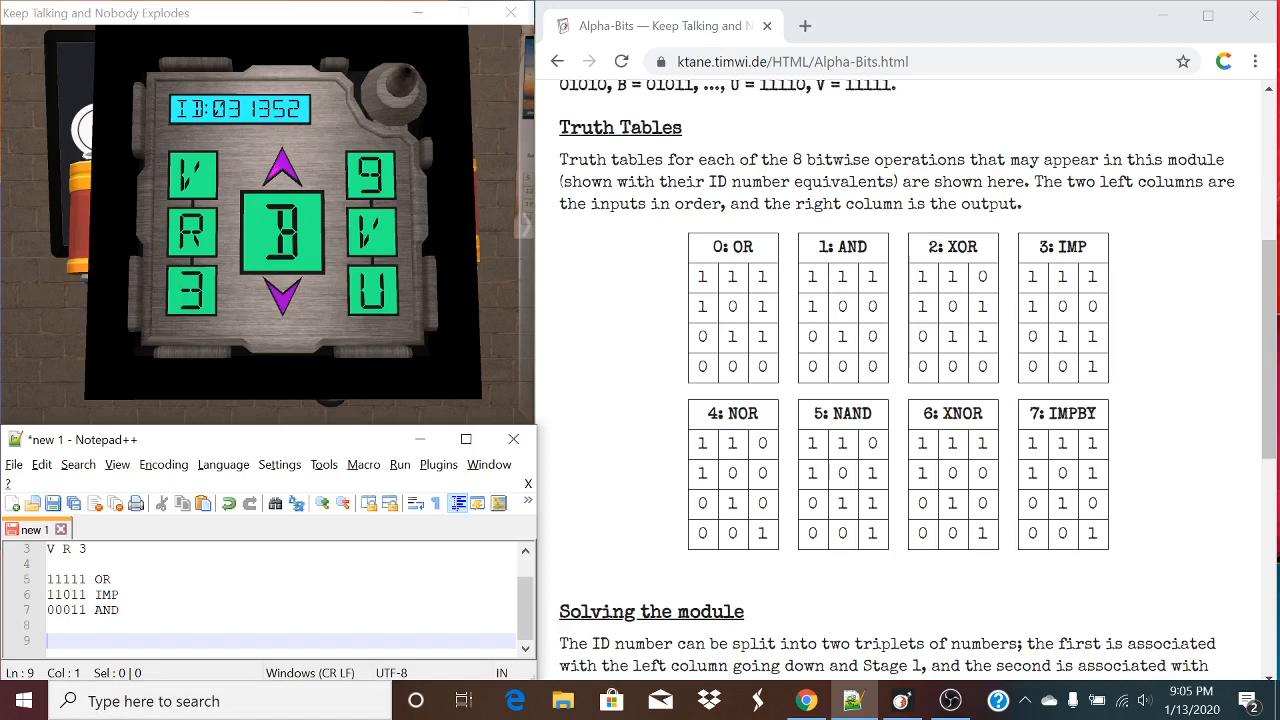
pyautogui.click(48, 579)
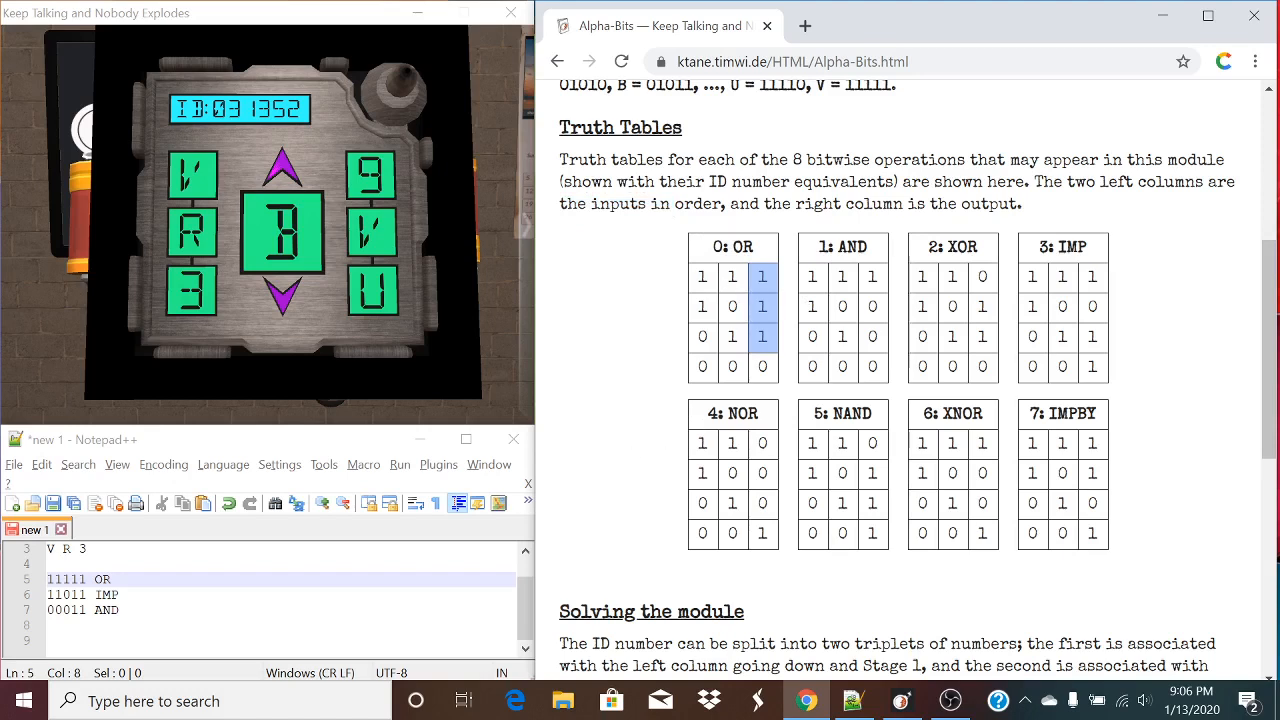
pyautogui.moveTo(700, 355)
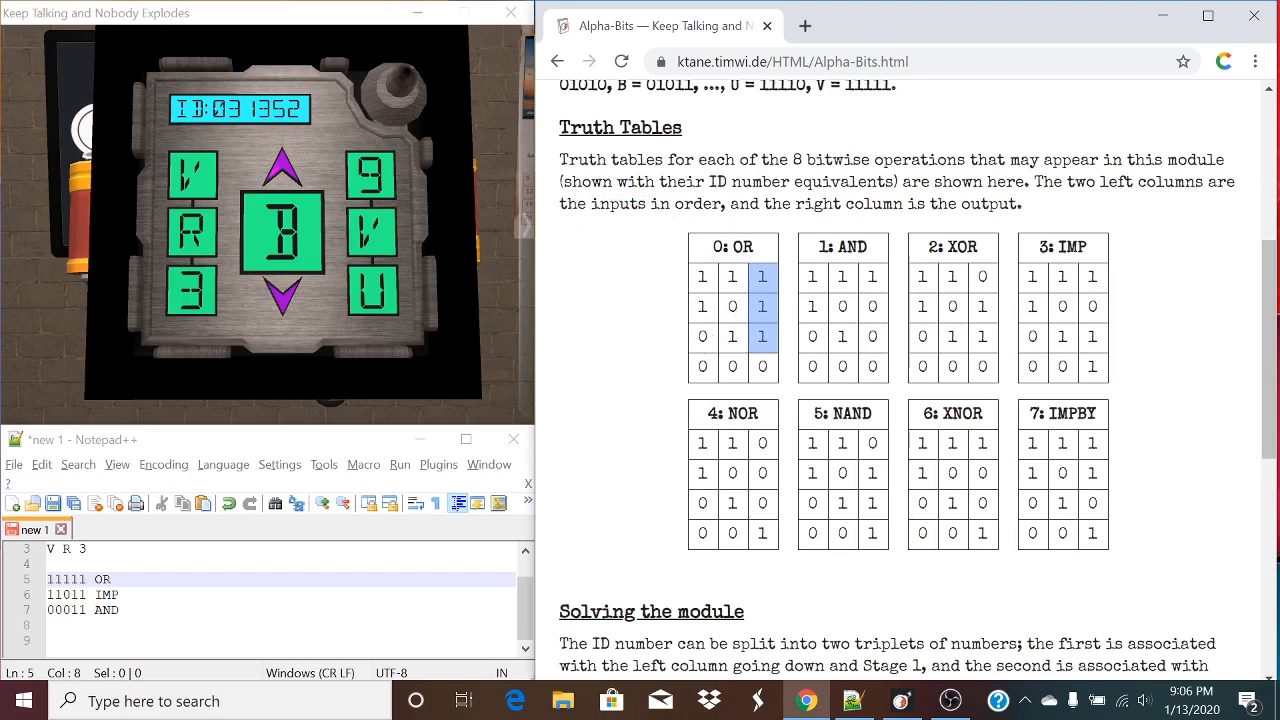
pyautogui.moveTo(730, 364)
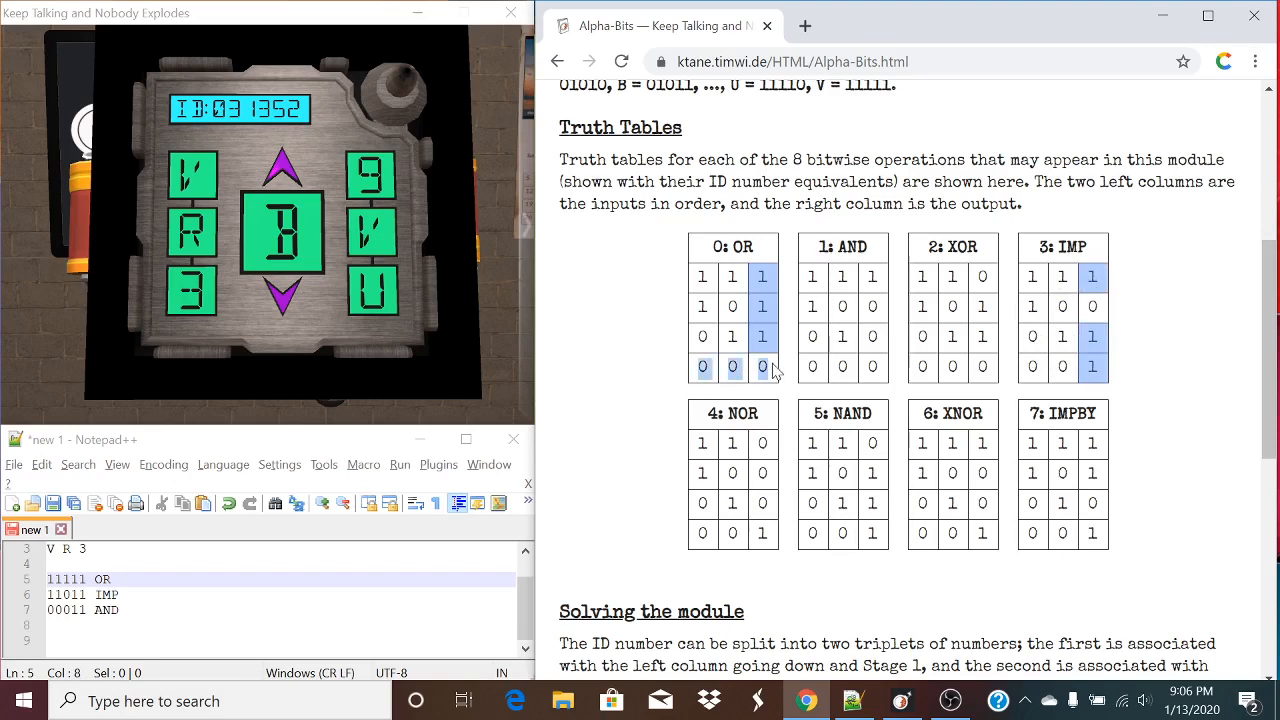
pyautogui.moveTo(1115, 430)
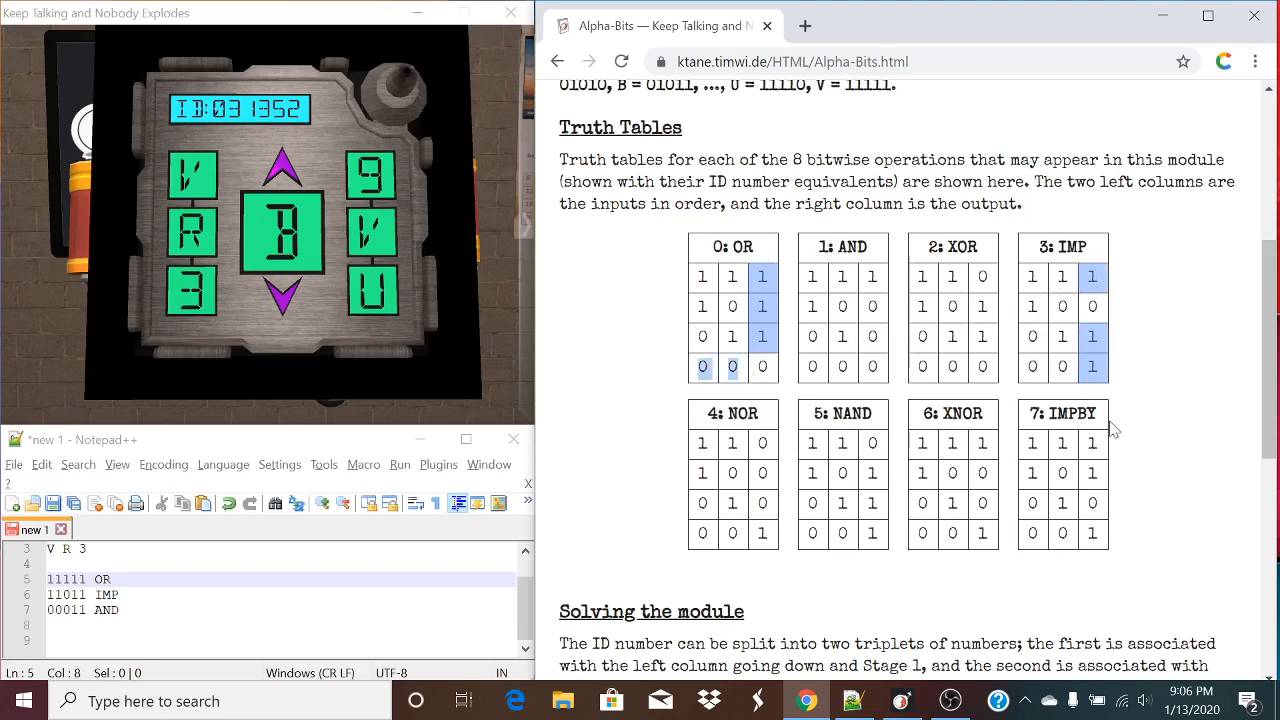
pyautogui.moveTo(1097, 383)
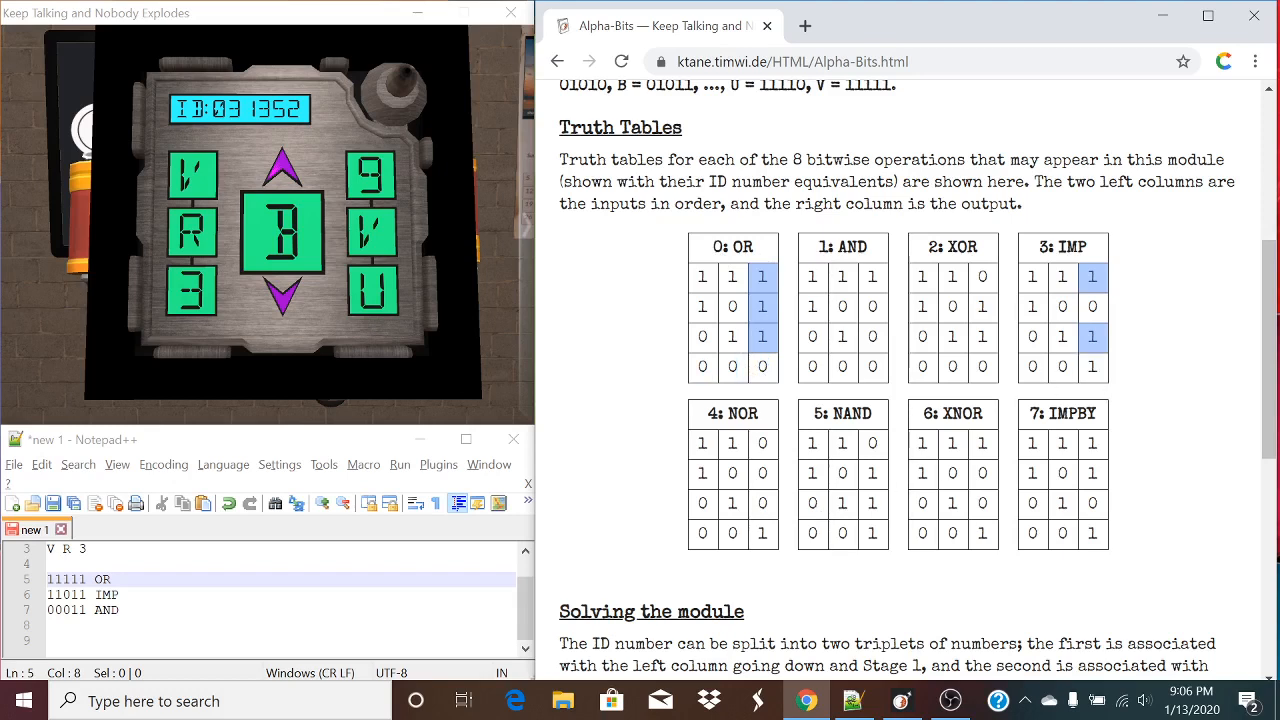
pyautogui.moveTo(866, 448)
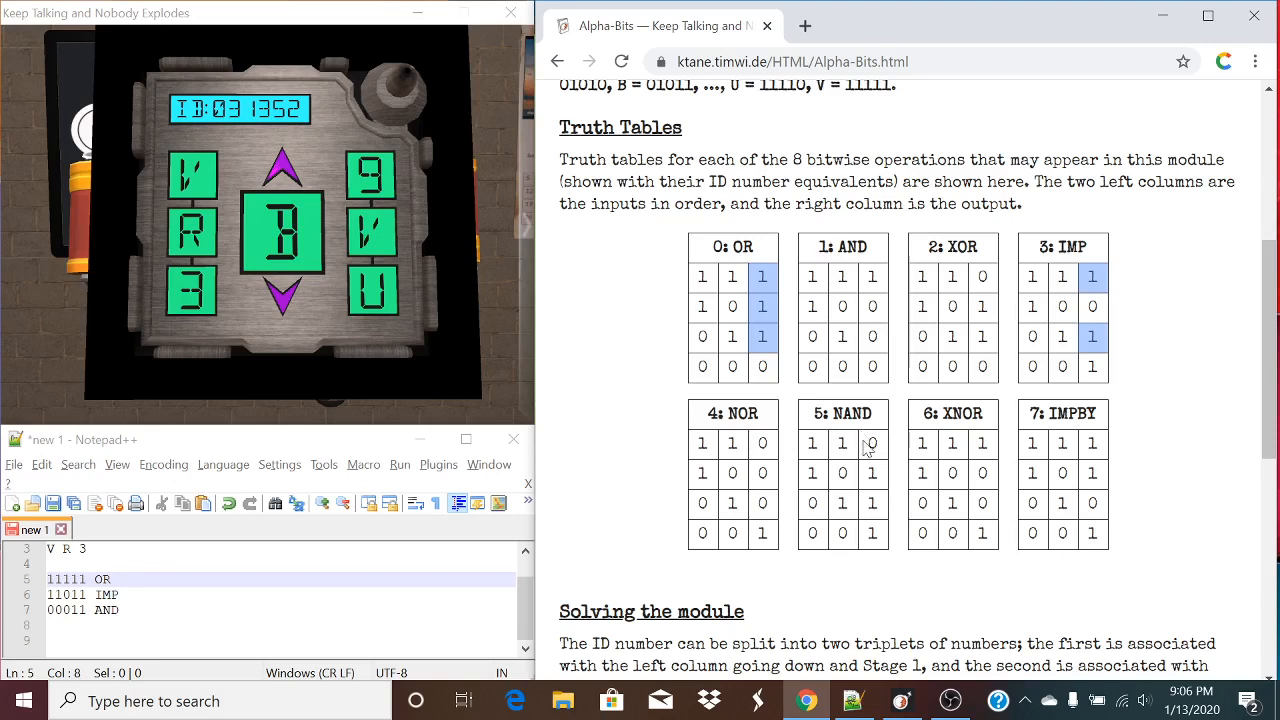
pyautogui.moveTo(865, 448)
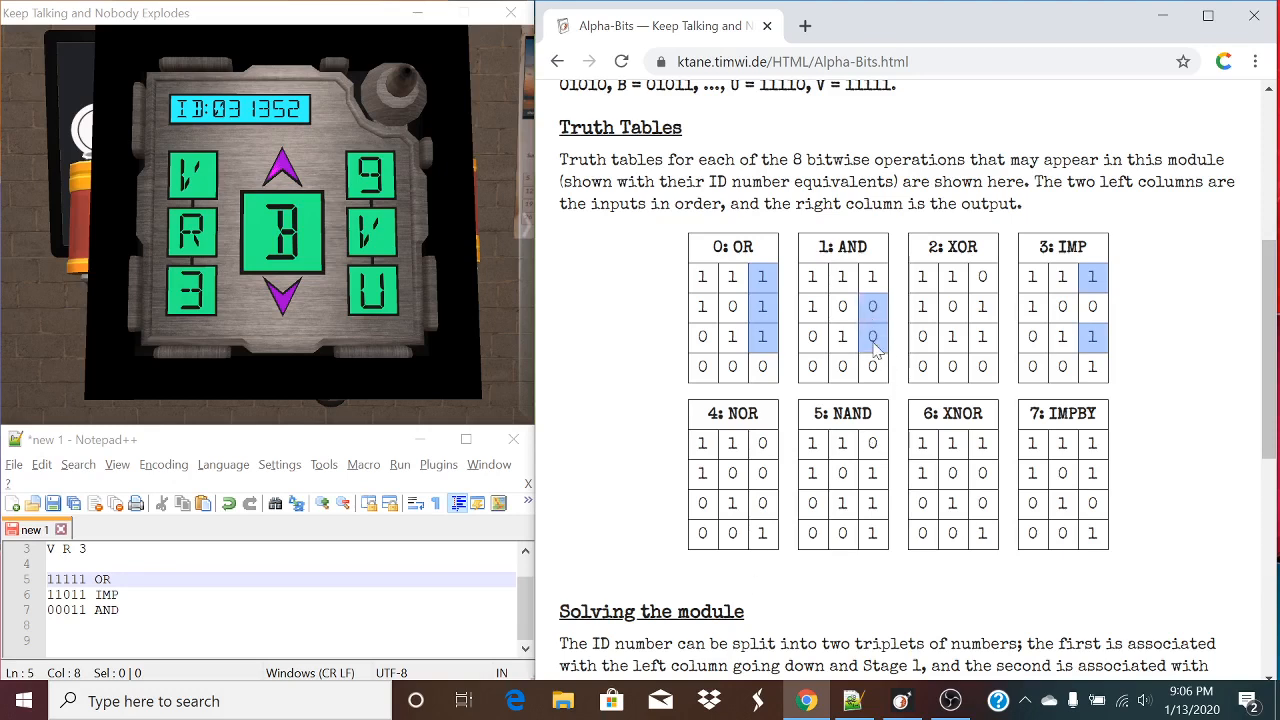
pyautogui.moveTo(872, 367)
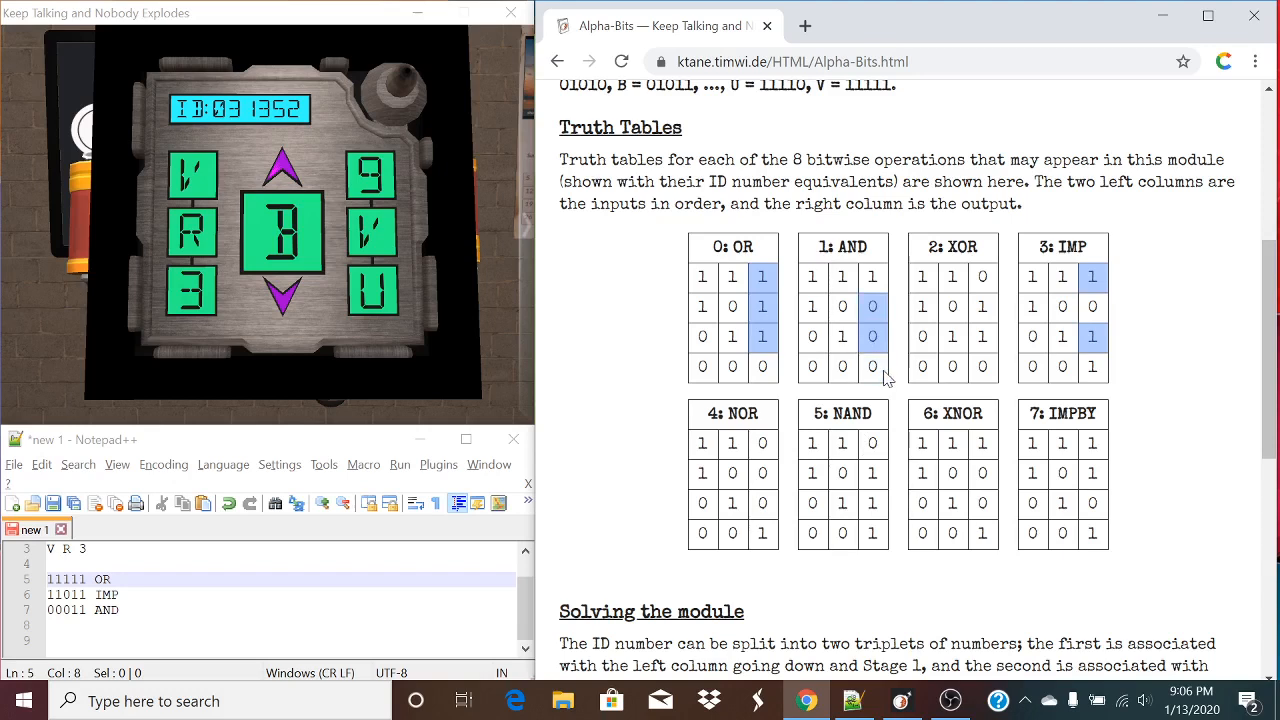
pyautogui.moveTo(875, 308)
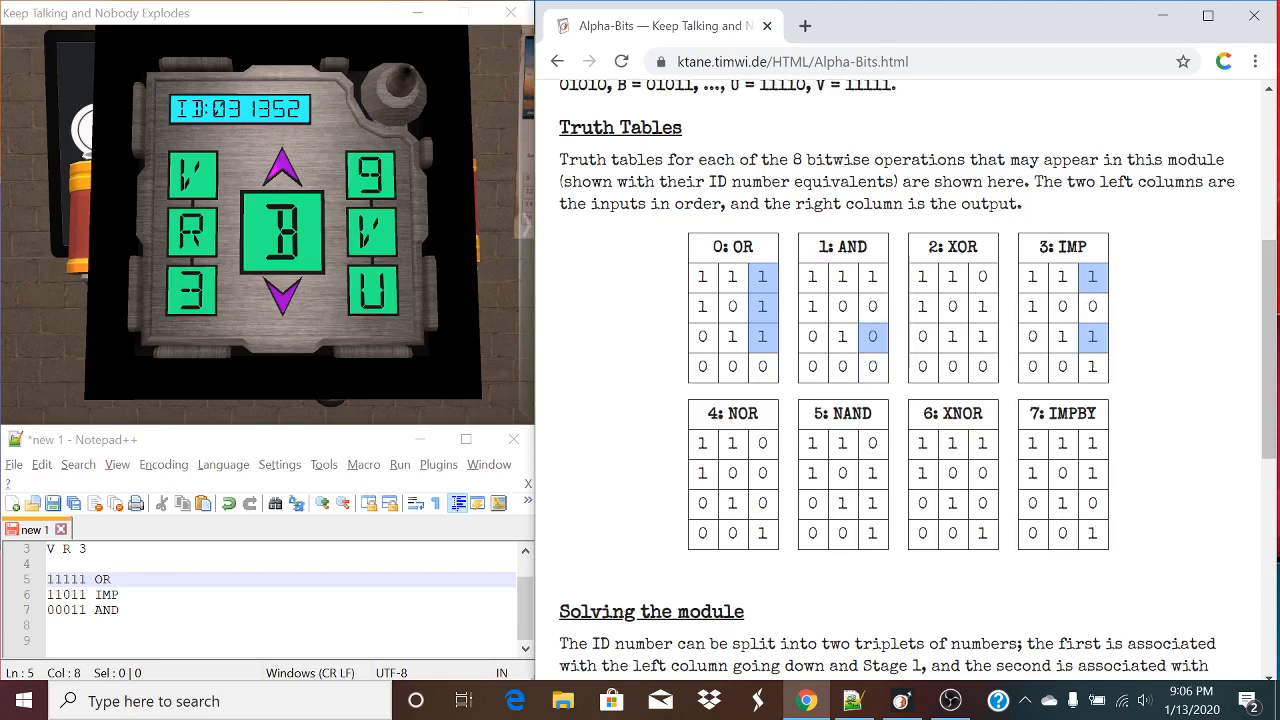
pyautogui.moveTo(1078, 308)
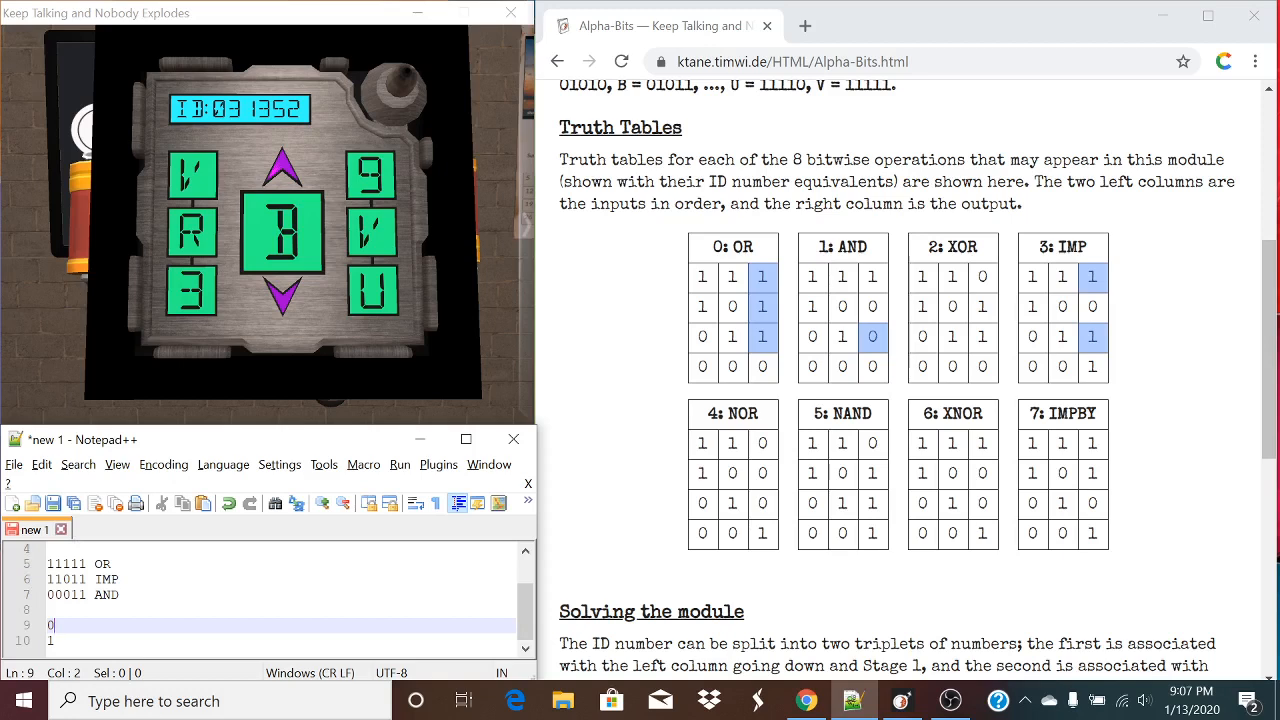
# - Mark the IMP and AND truth-table rows and type the results 00111 and 11011
pyautogui.write('0')
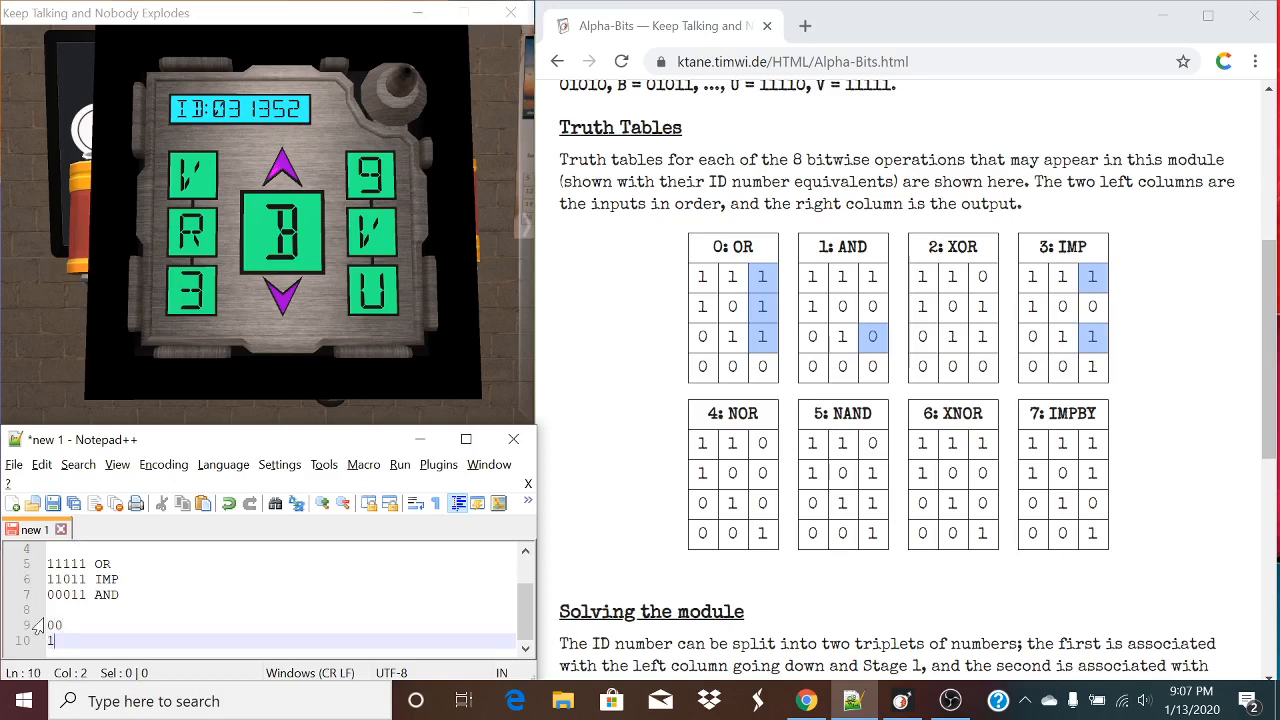
pyautogui.write('1')
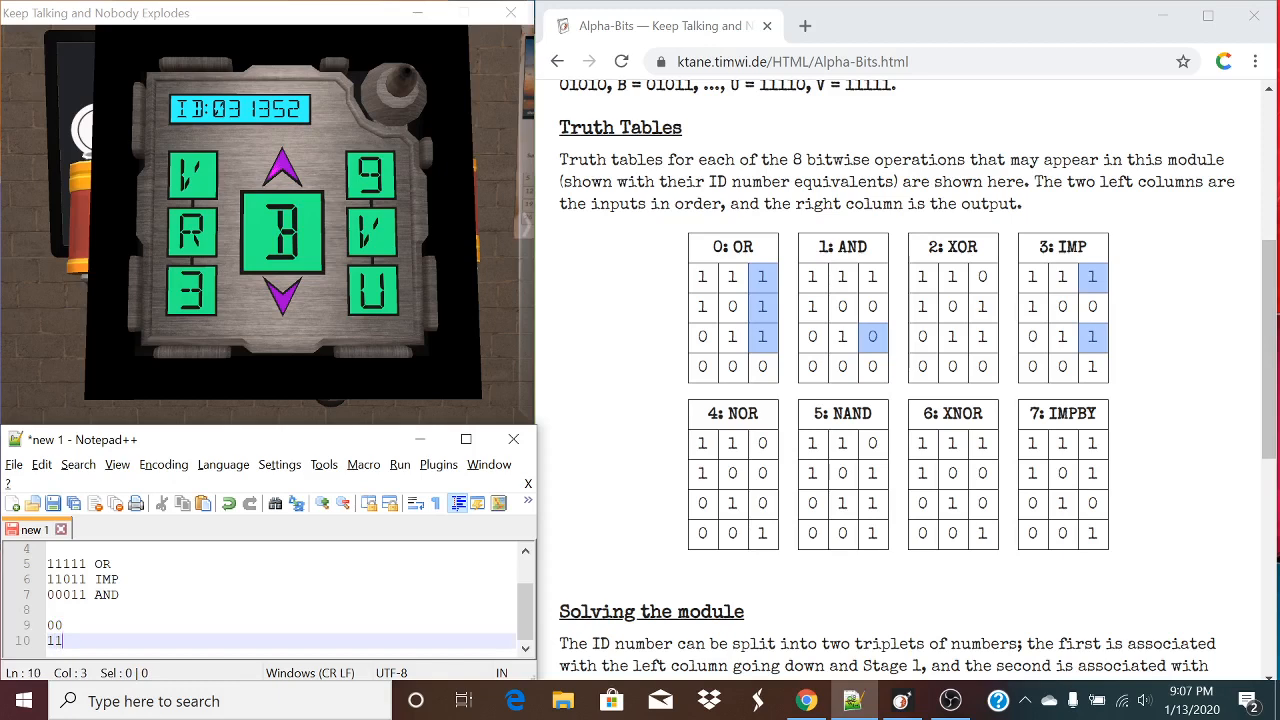
pyautogui.click(55, 625)
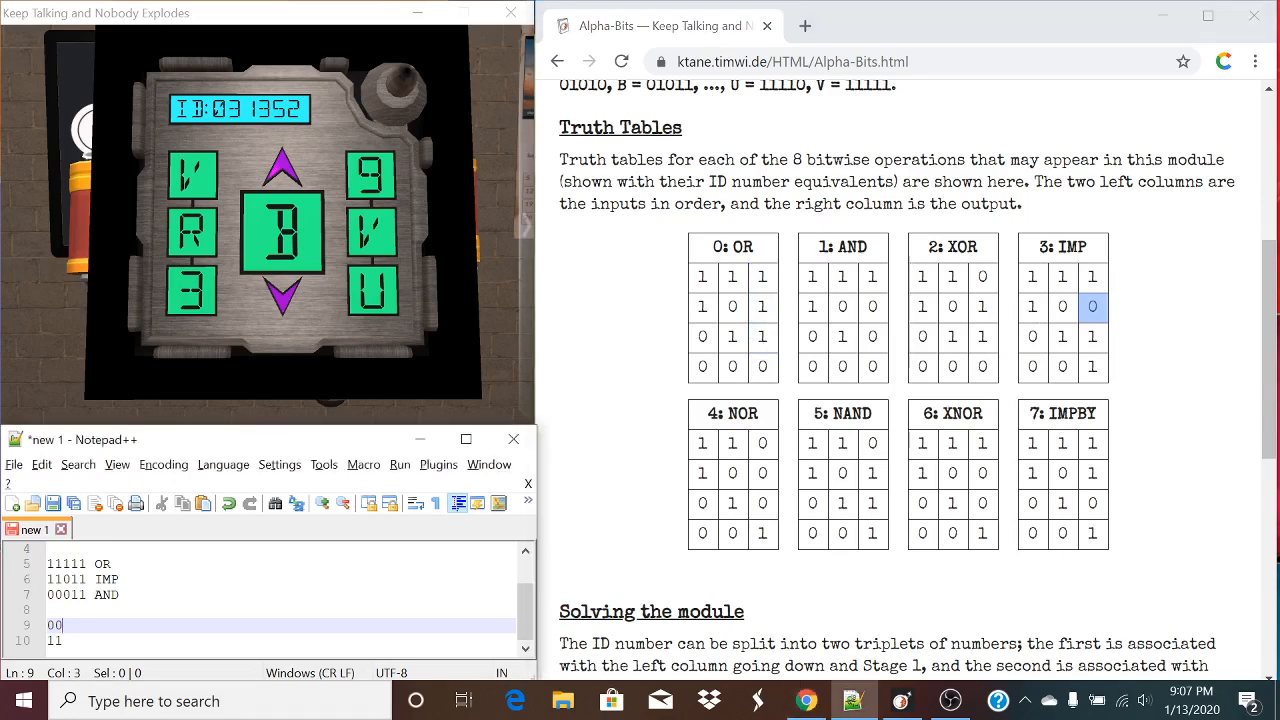
pyautogui.write('1\\n110')
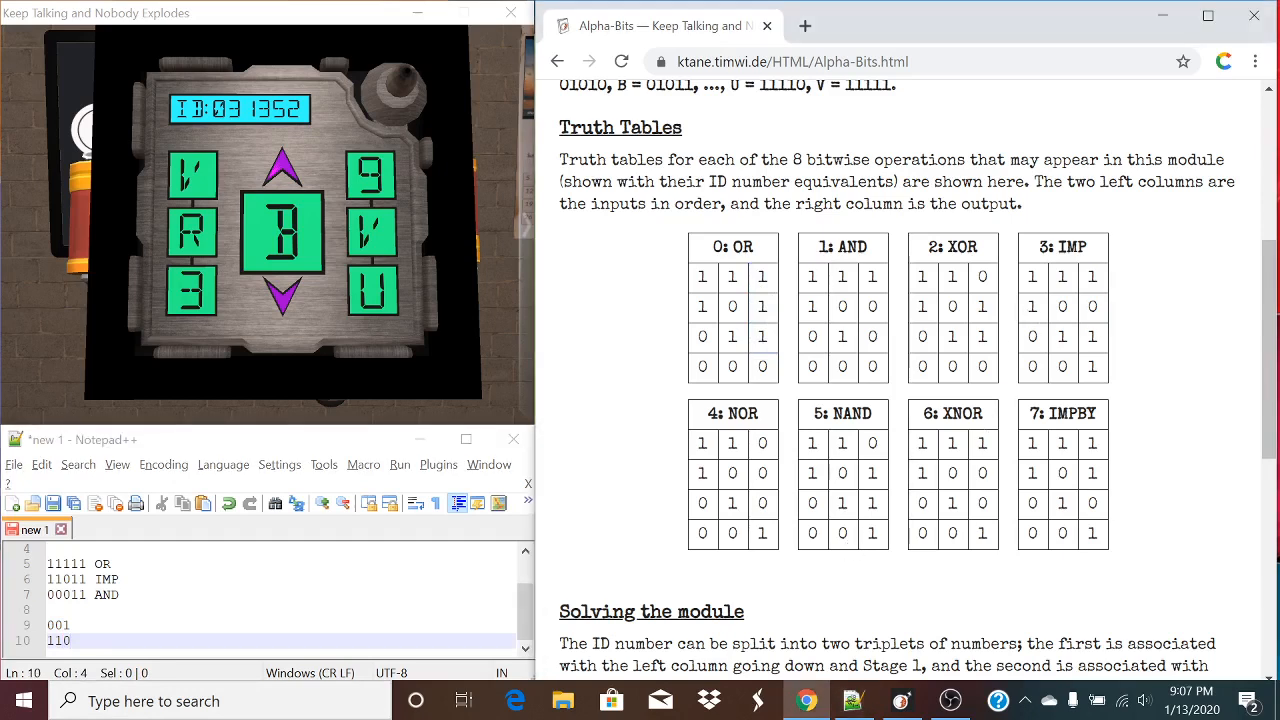
pyautogui.click(70, 594)
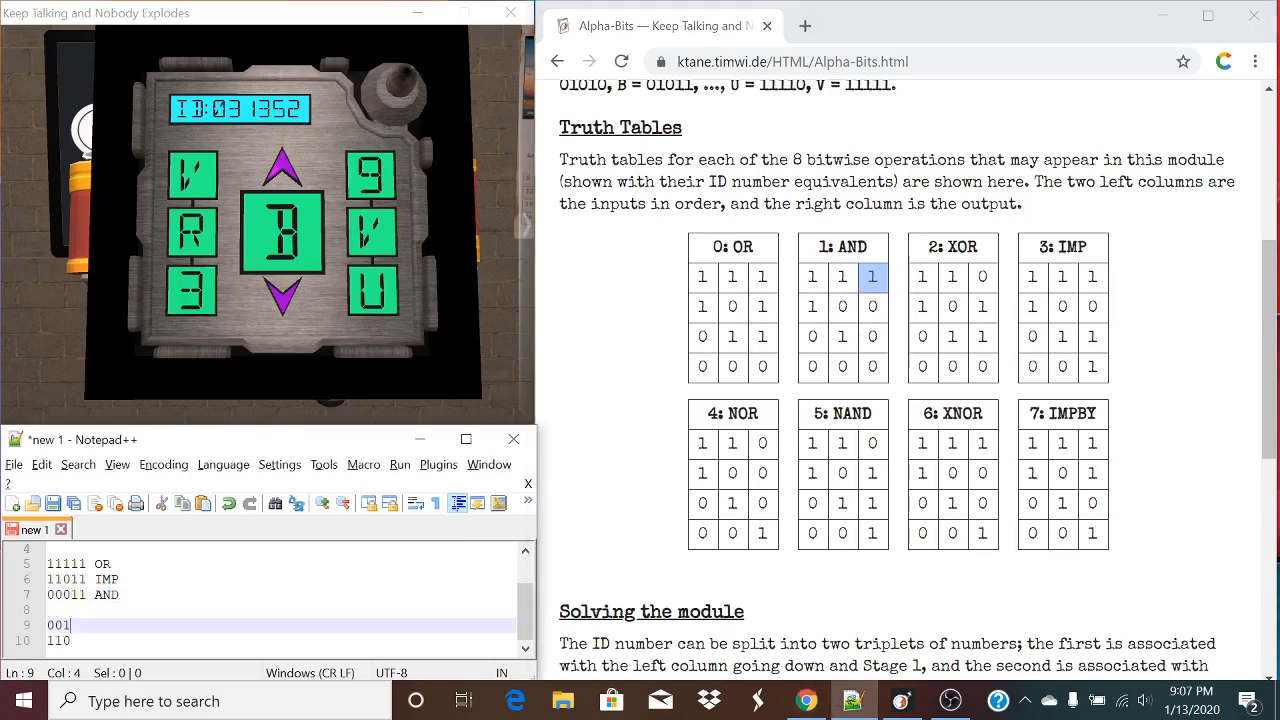
pyautogui.write('1')
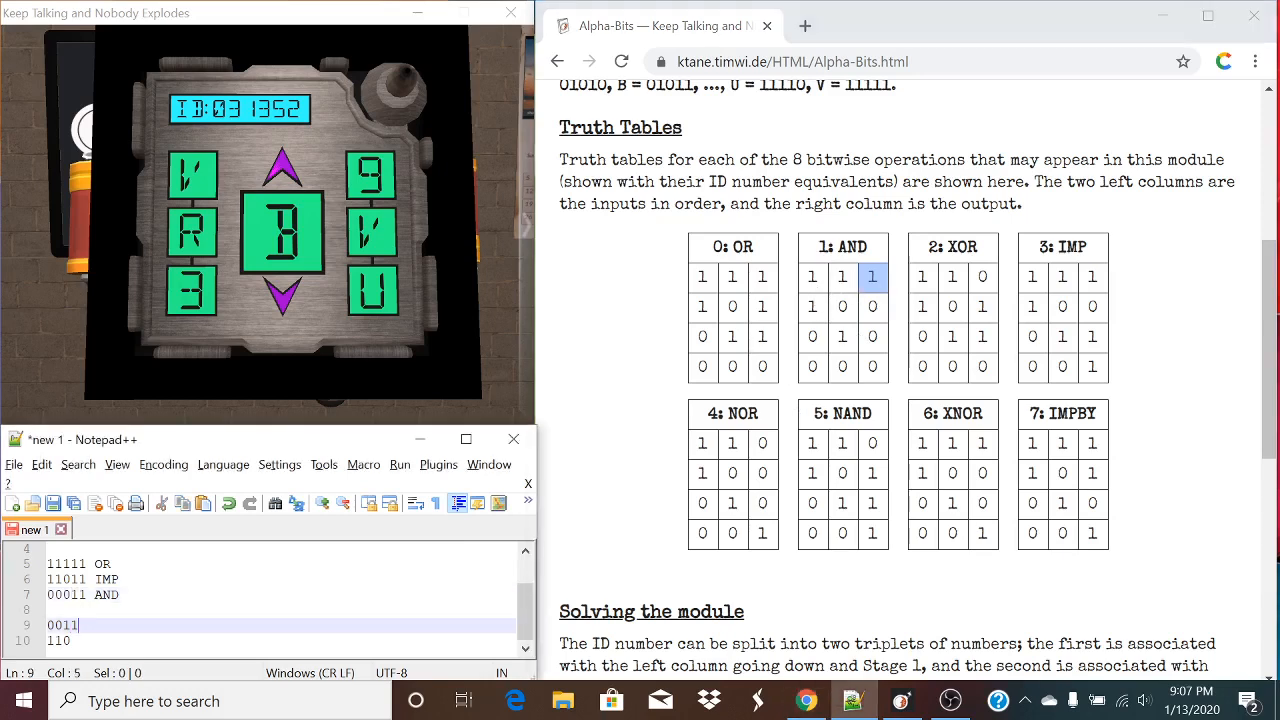
pyautogui.write('1')
pyautogui.click(278, 640)
pyautogui.write('11')
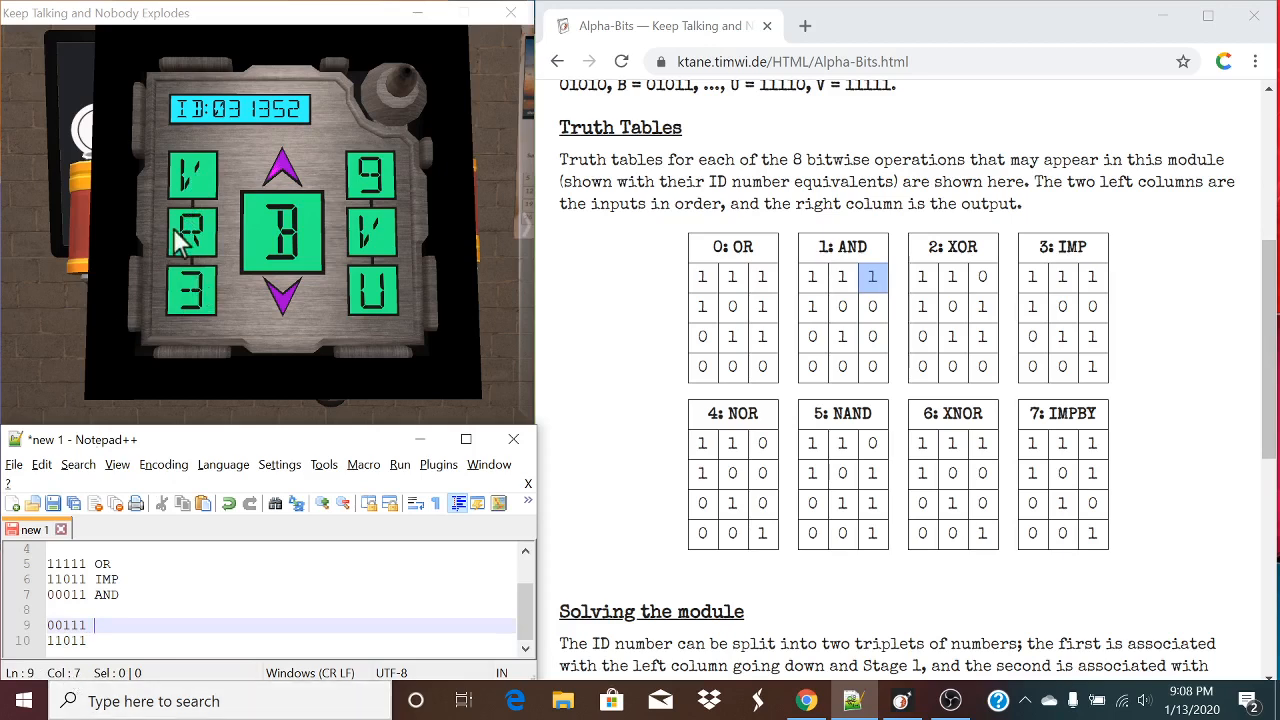
# - Check the manual's letter conversions and write 7 after 00111 and R after 11011
pyautogui.click(185, 235)
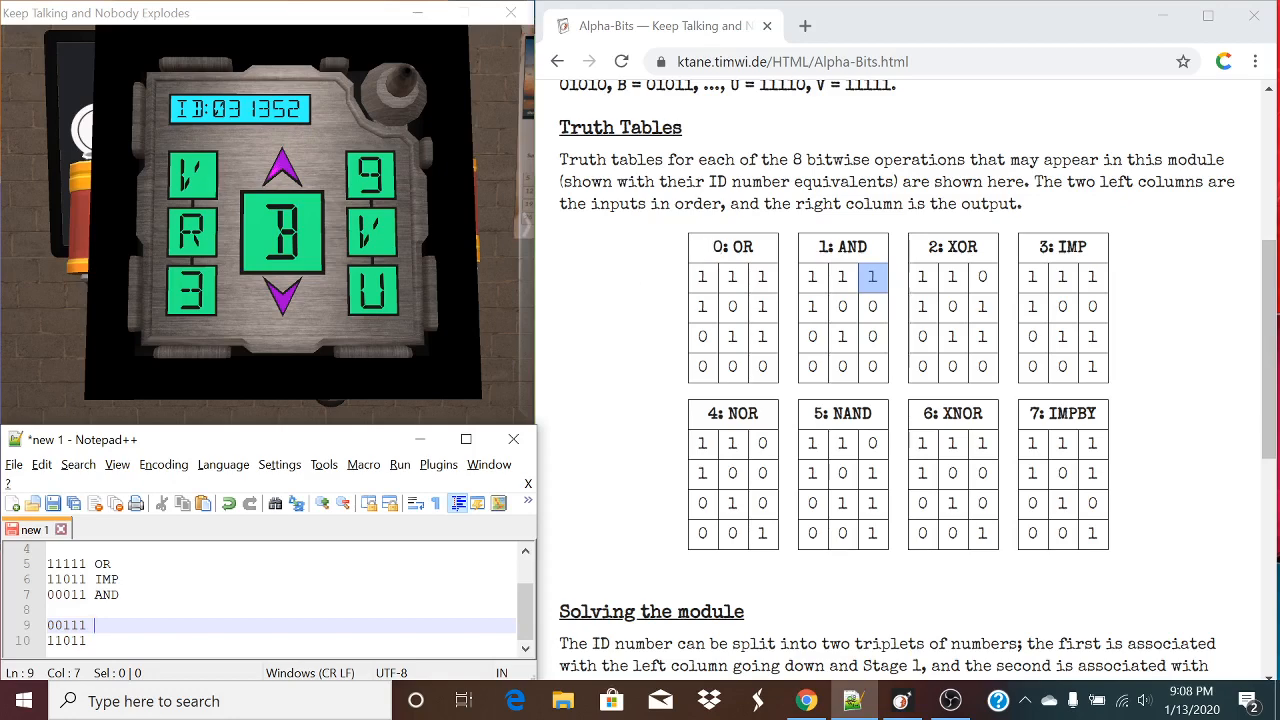
pyautogui.scroll(3)
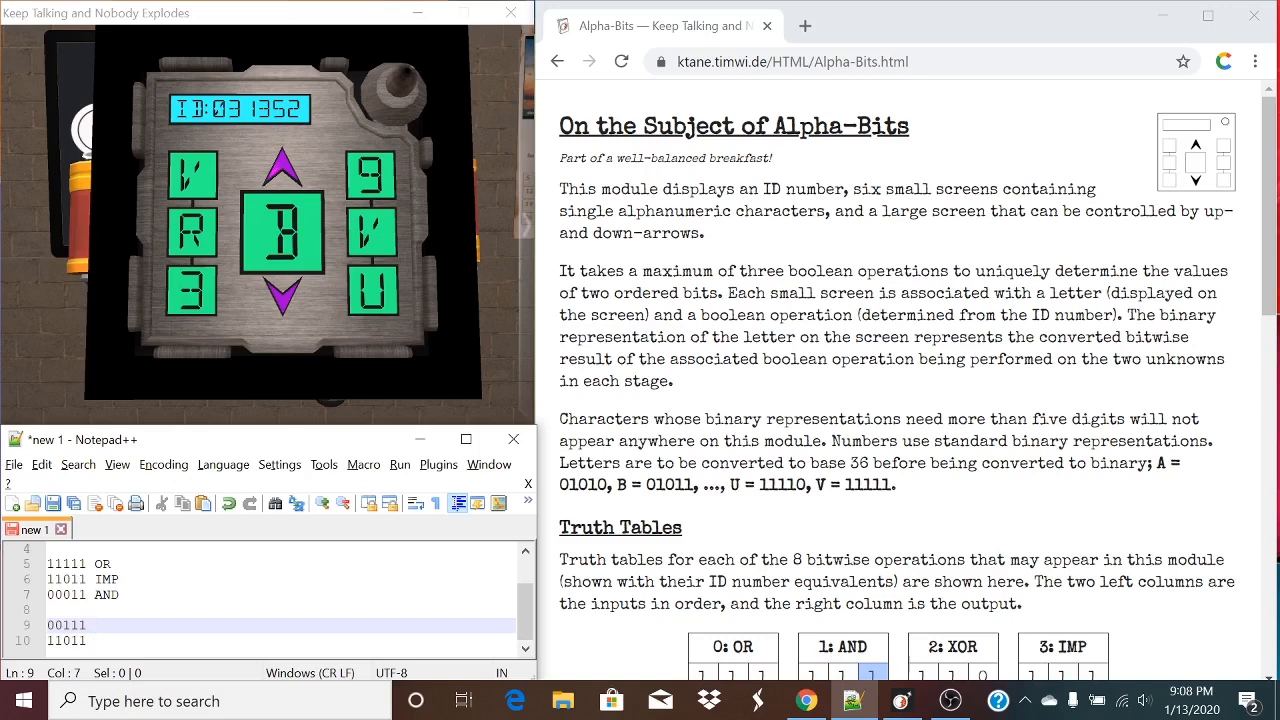
pyautogui.write('7')
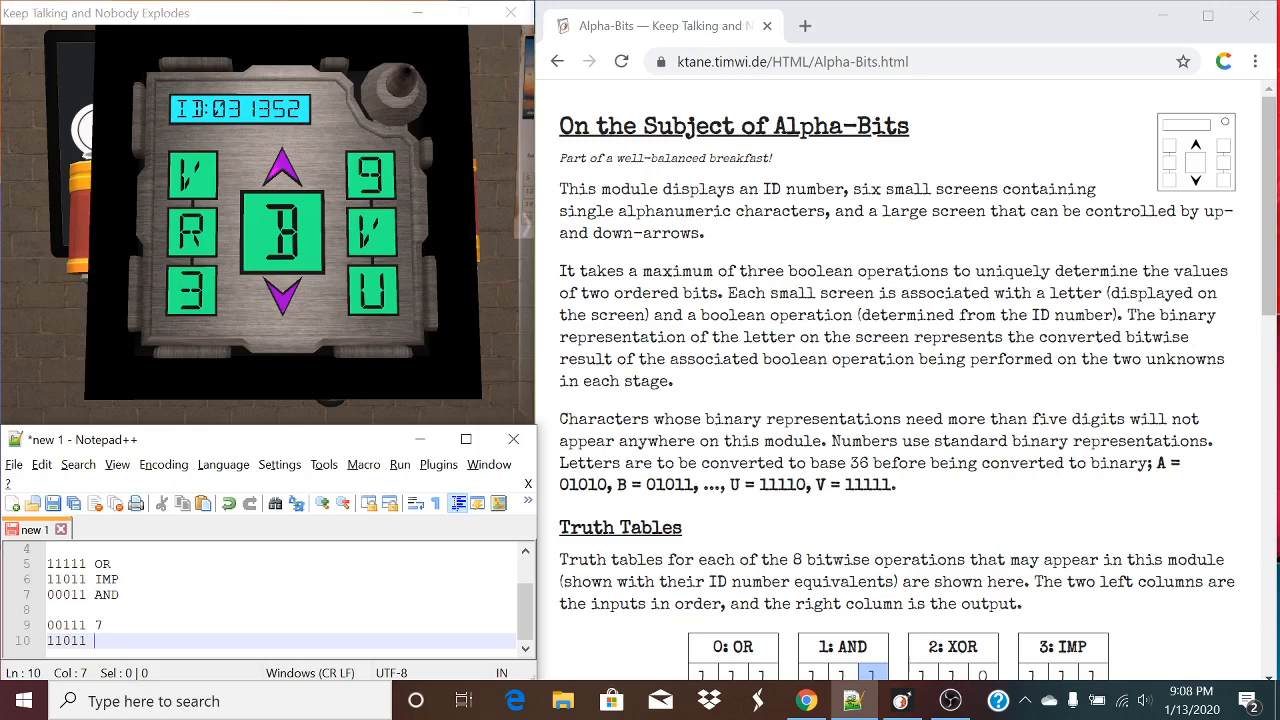
pyautogui.write('r')
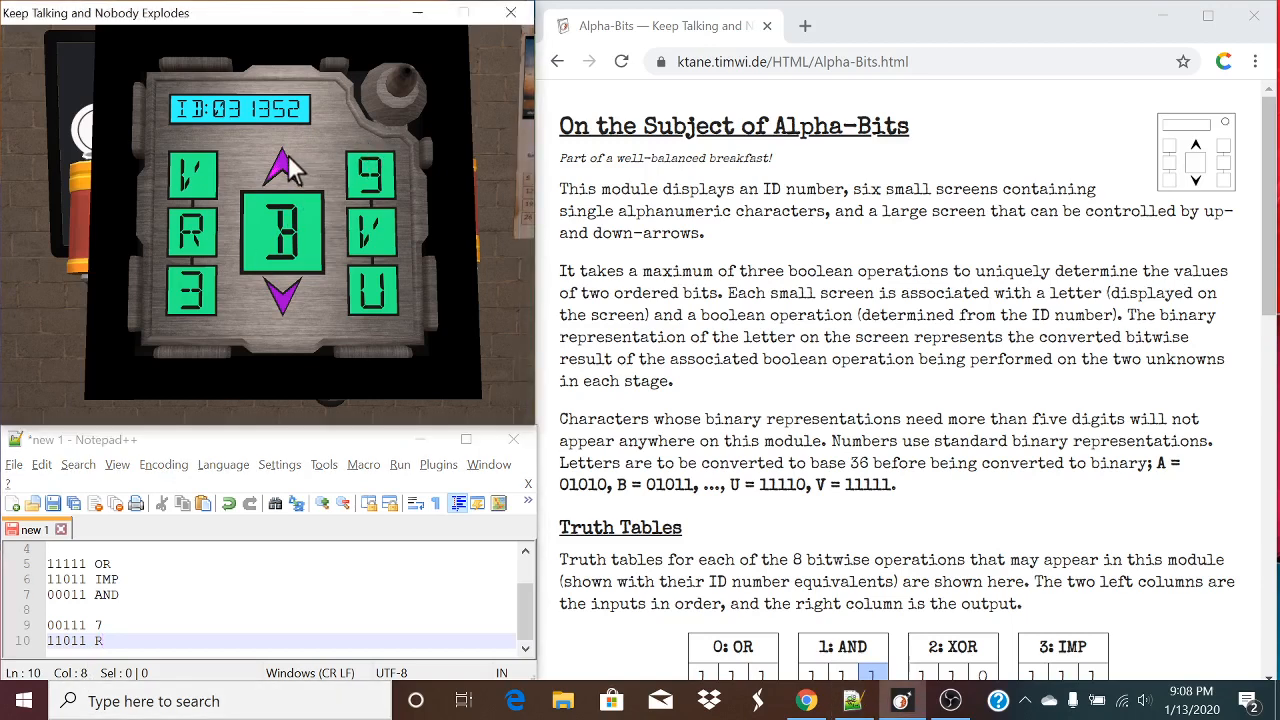
# - Cycle the large display up and down to the answer, clearing the first stage
pyautogui.click(283, 168)
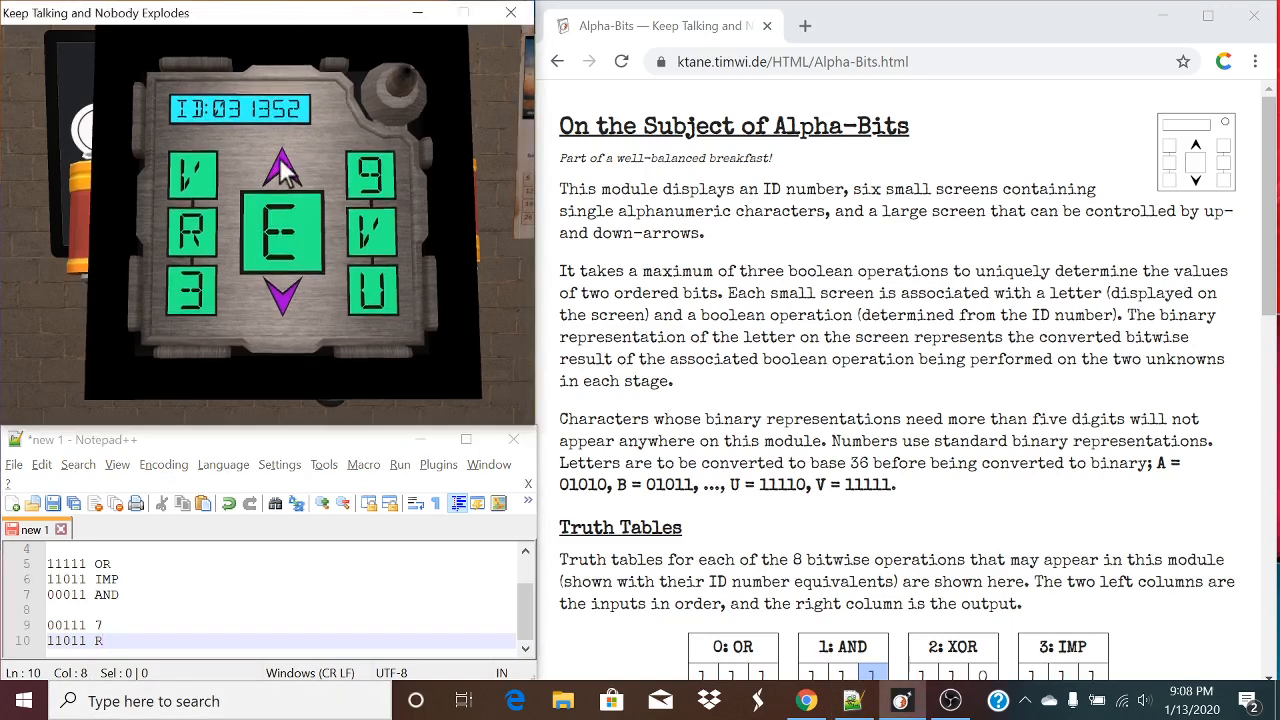
pyautogui.click(283, 300)
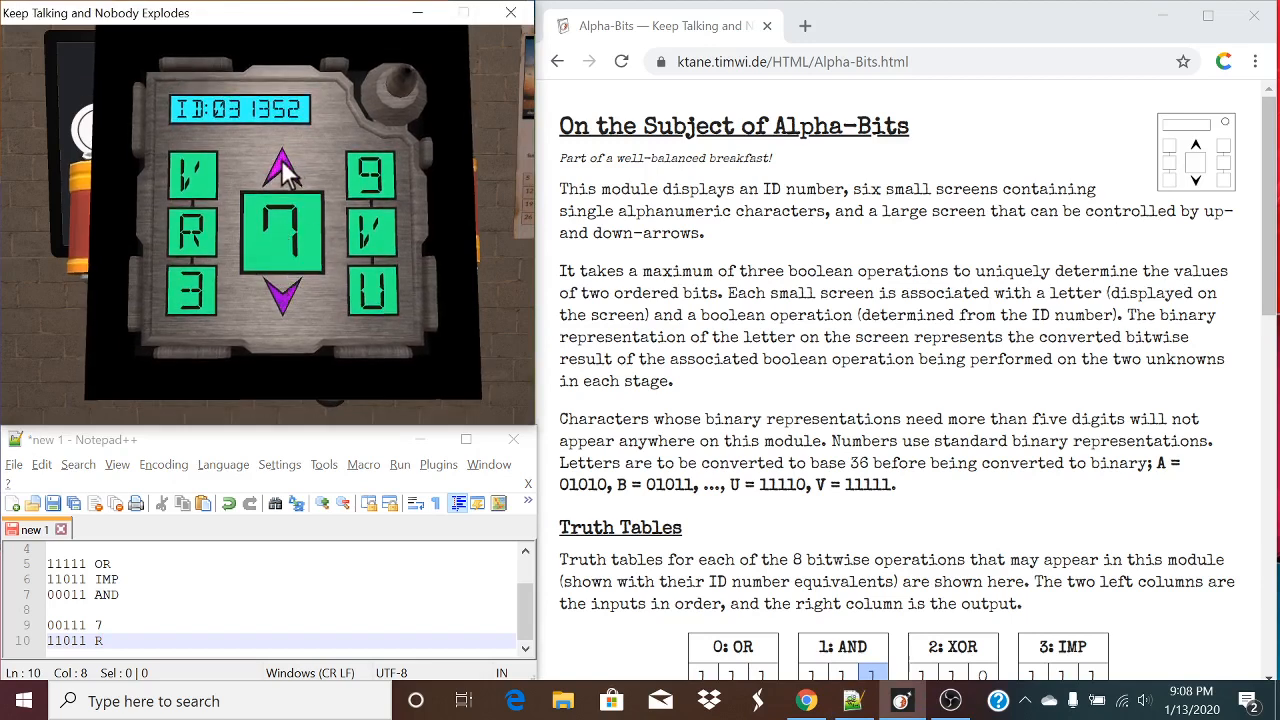
pyautogui.click(283, 298)
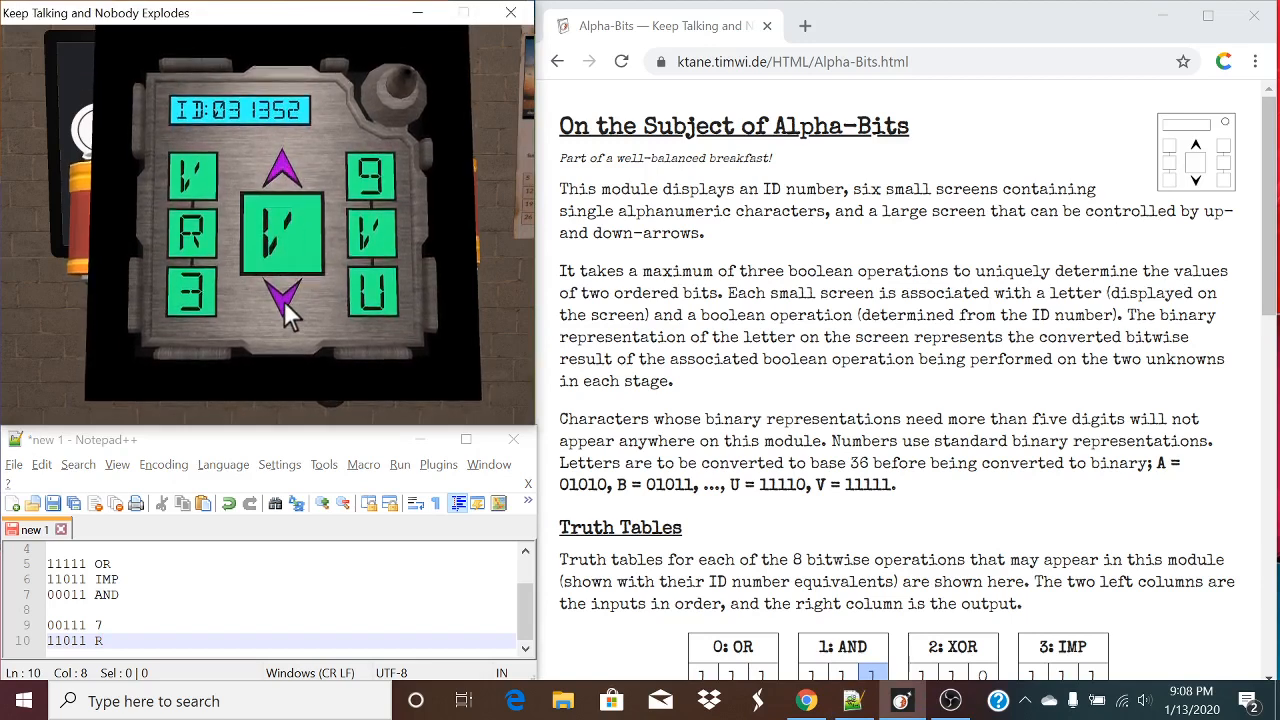
pyautogui.click(283, 305)
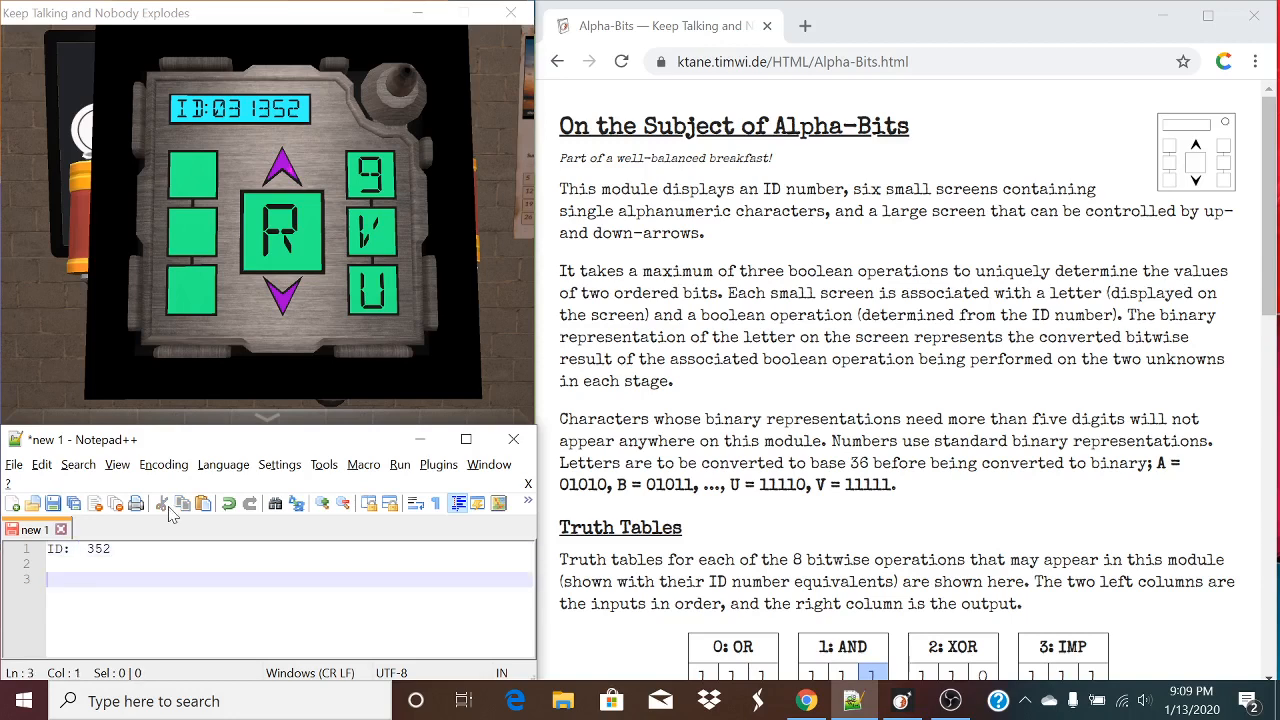
# - Note the second stage's right screens 9 V U under 'ID: 352'
pyautogui.write('9')
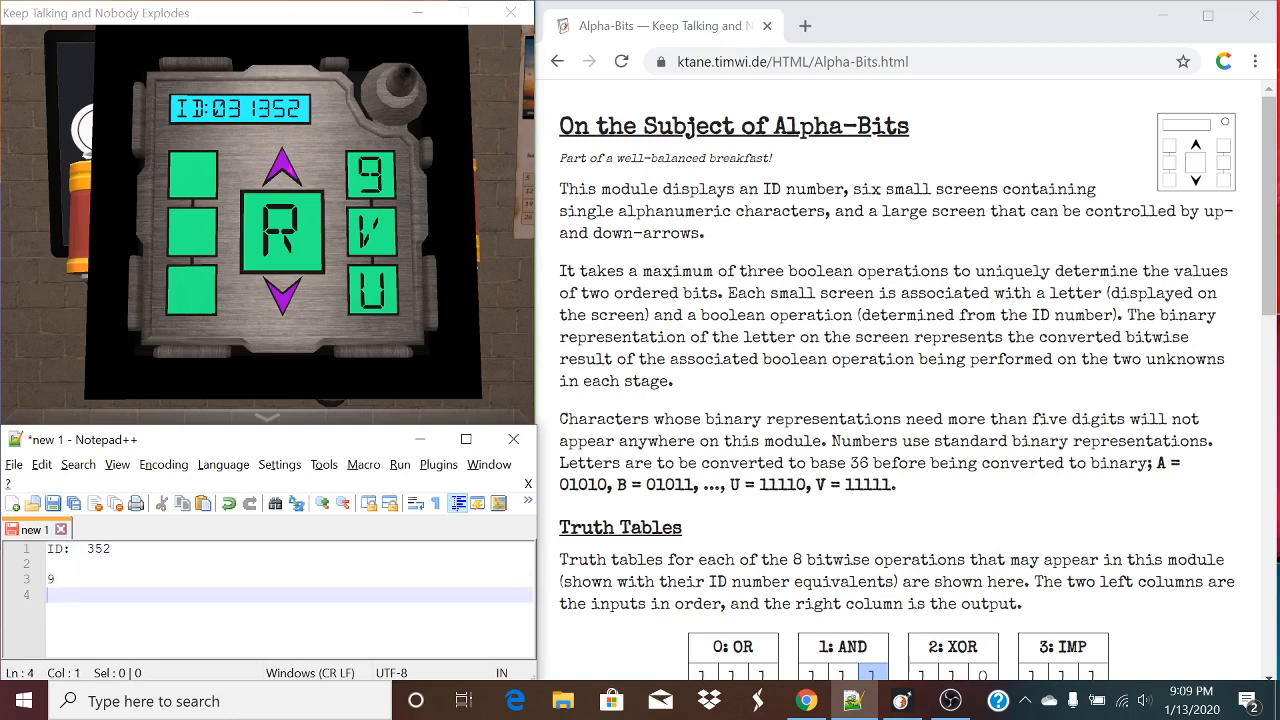
pyautogui.write('V')
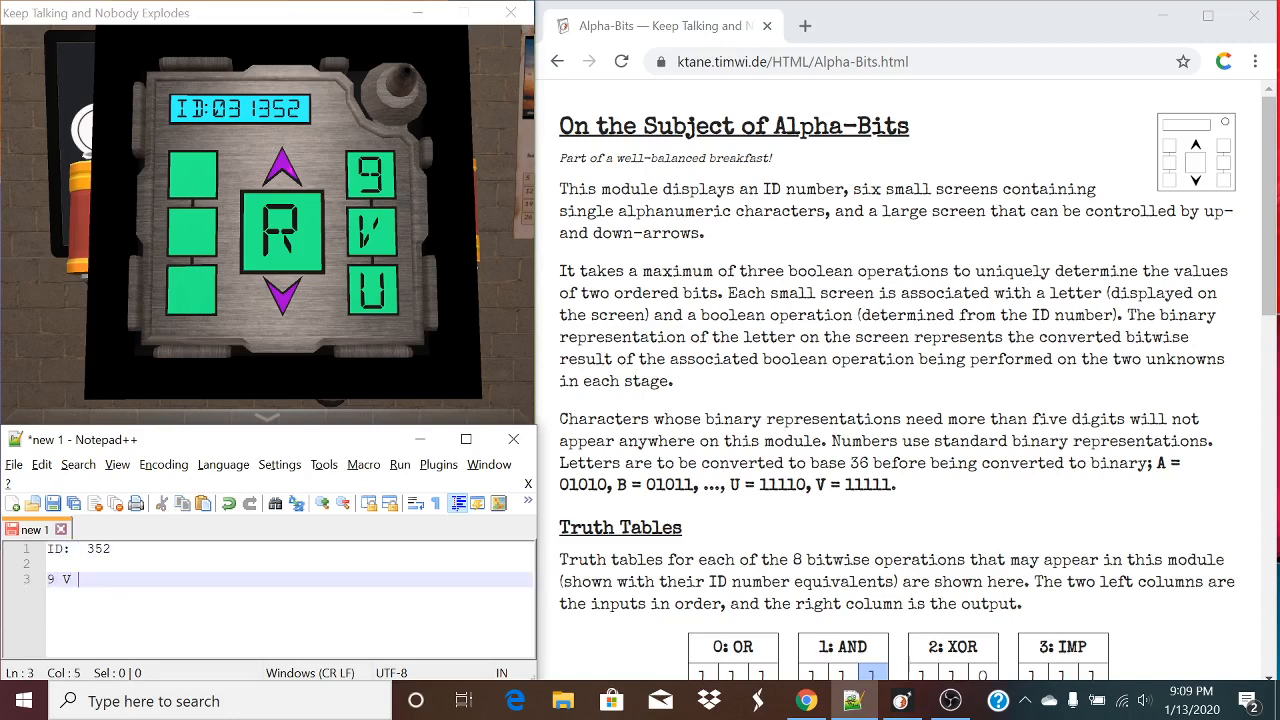
pyautogui.write('U')
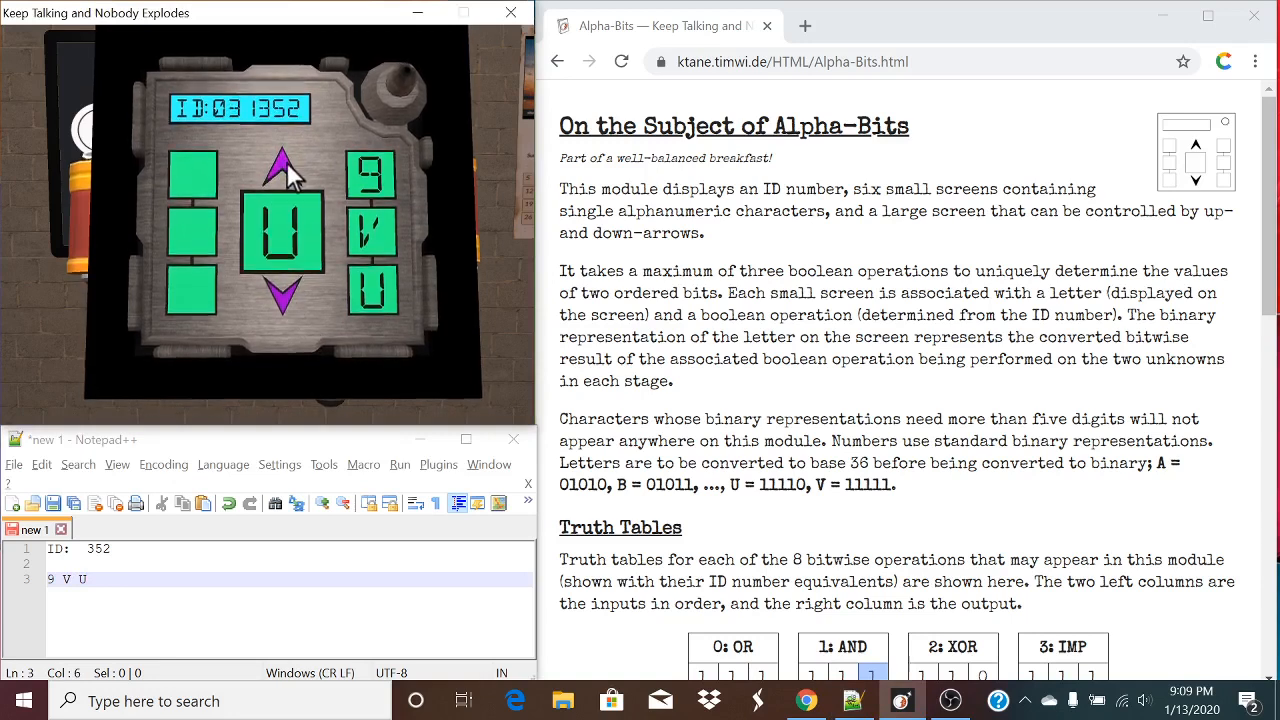
# - Cycle the large screen with the purple arrows from U to D
pyautogui.click(283, 295)
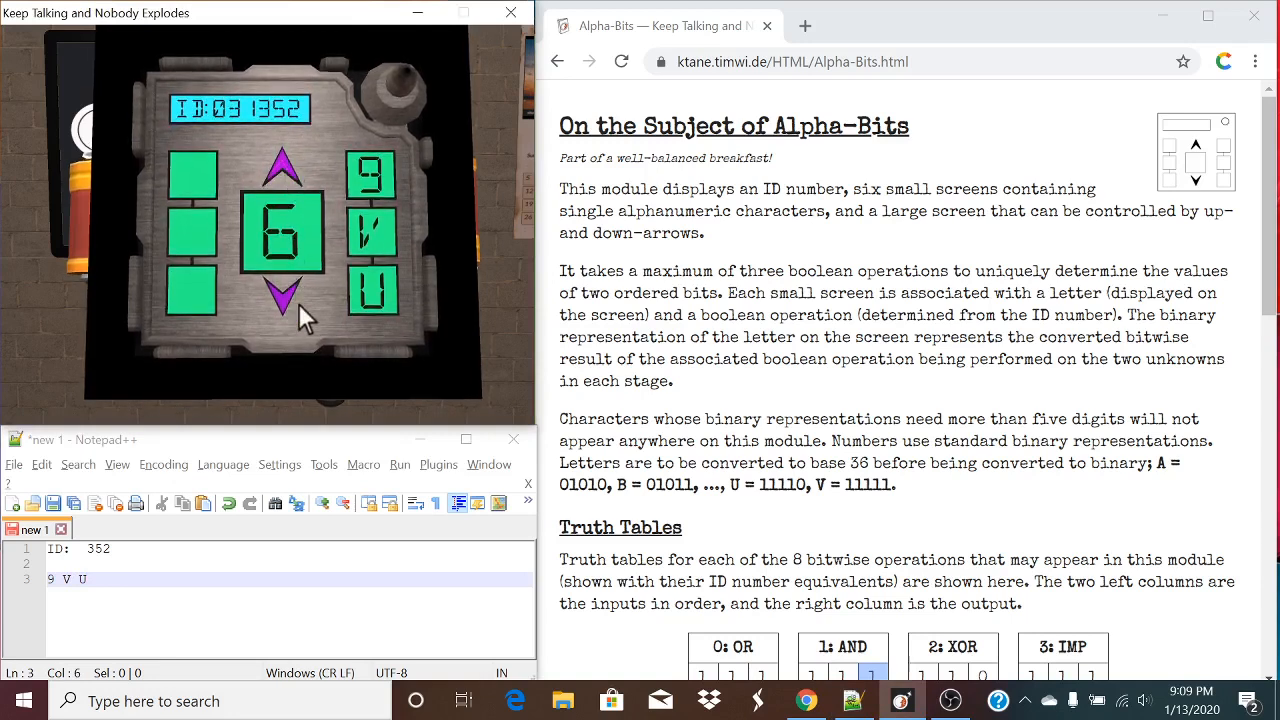
pyautogui.click(283, 297)
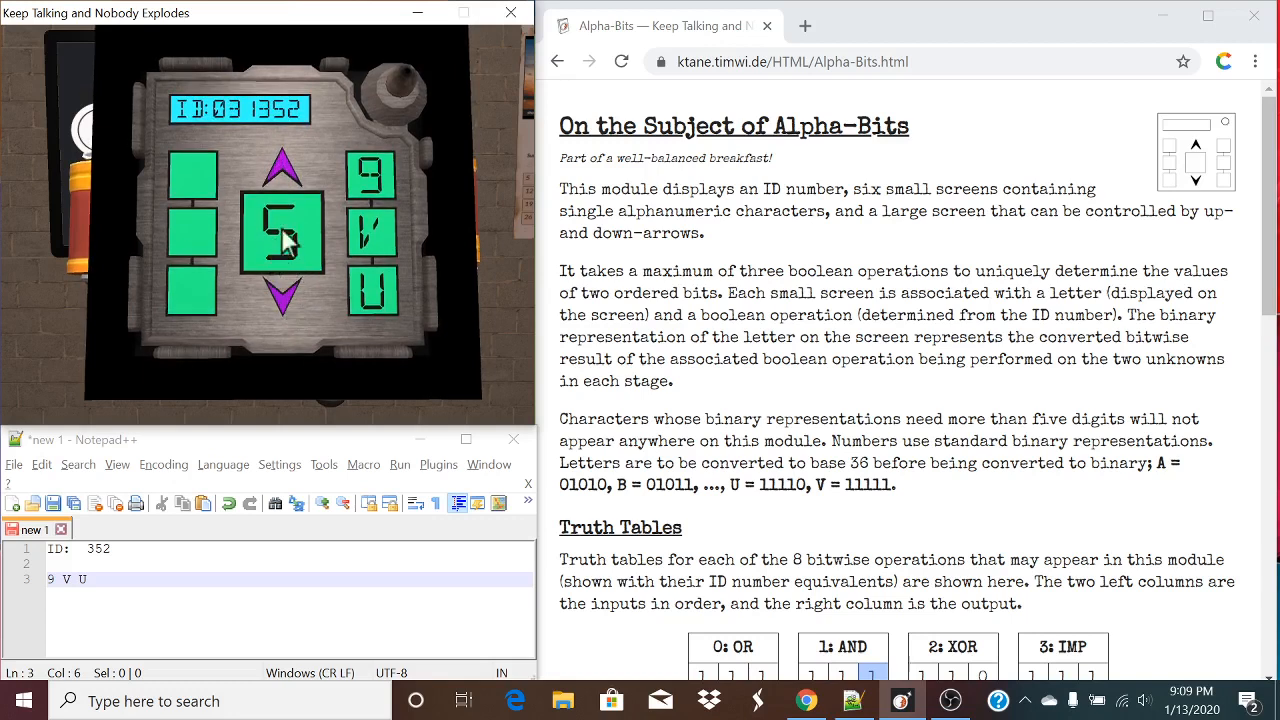
pyautogui.click(283, 300)
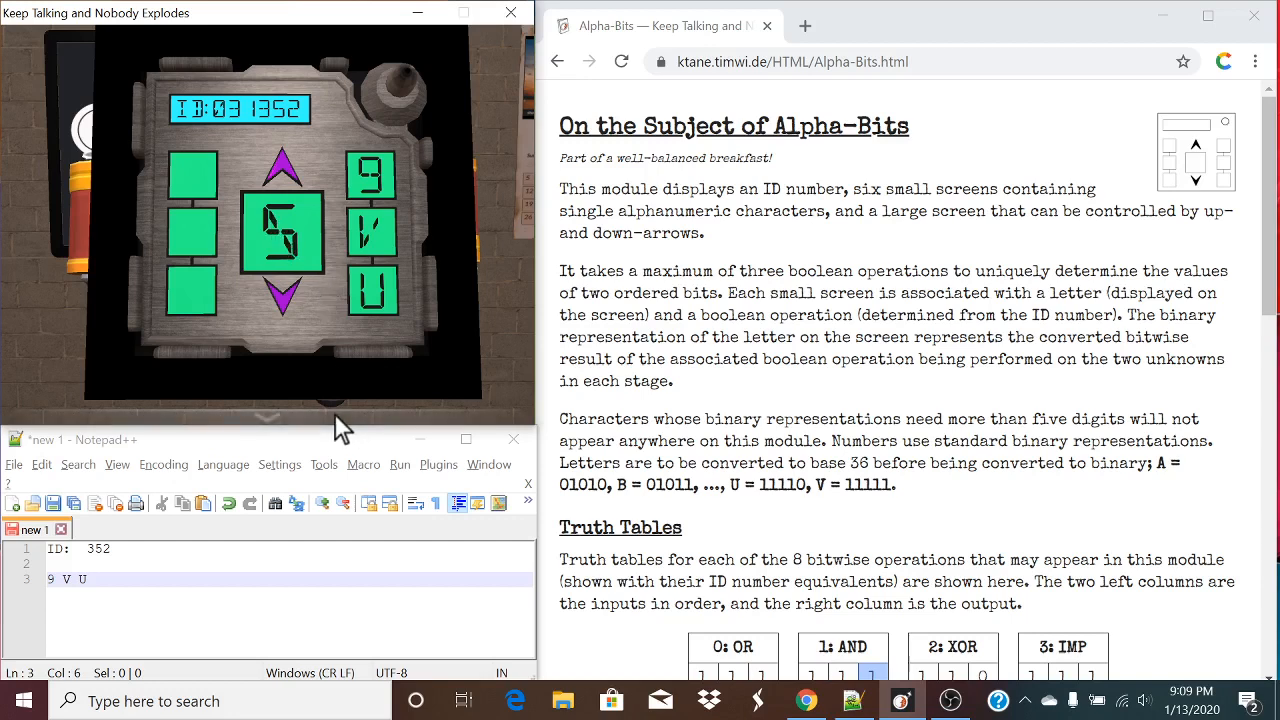
pyautogui.moveTo(350, 320)
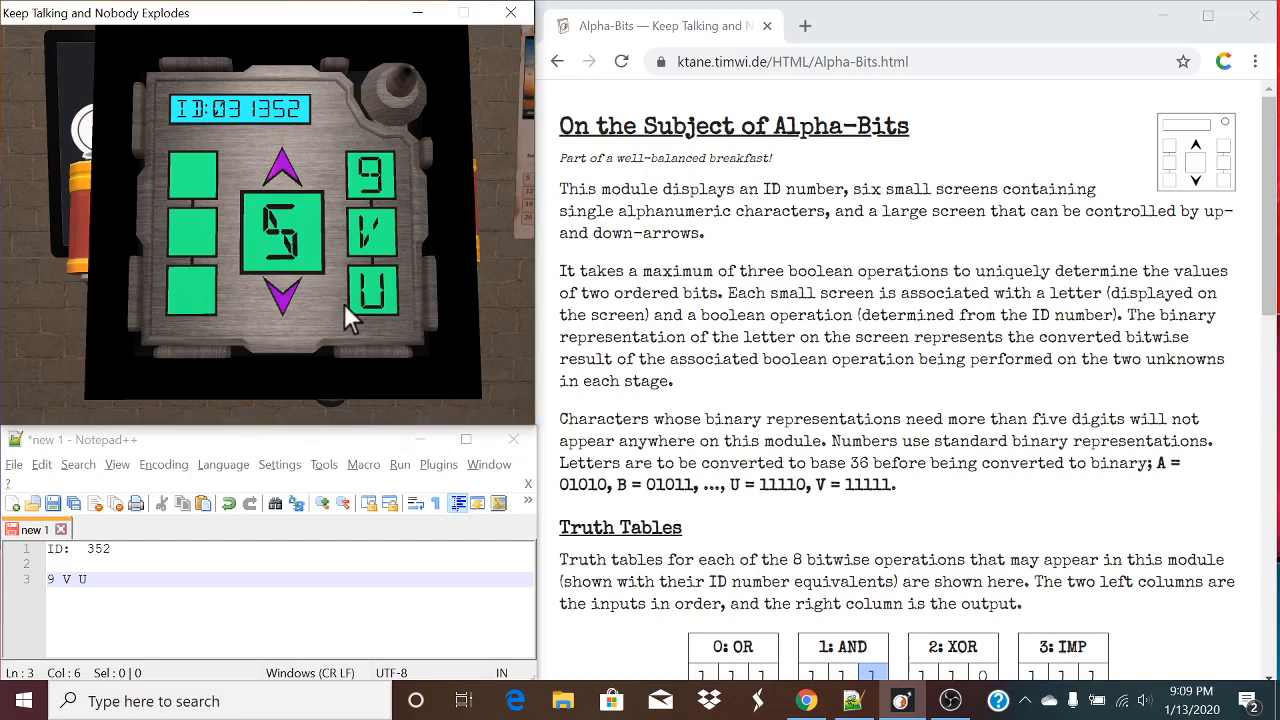
pyautogui.click(283, 170)
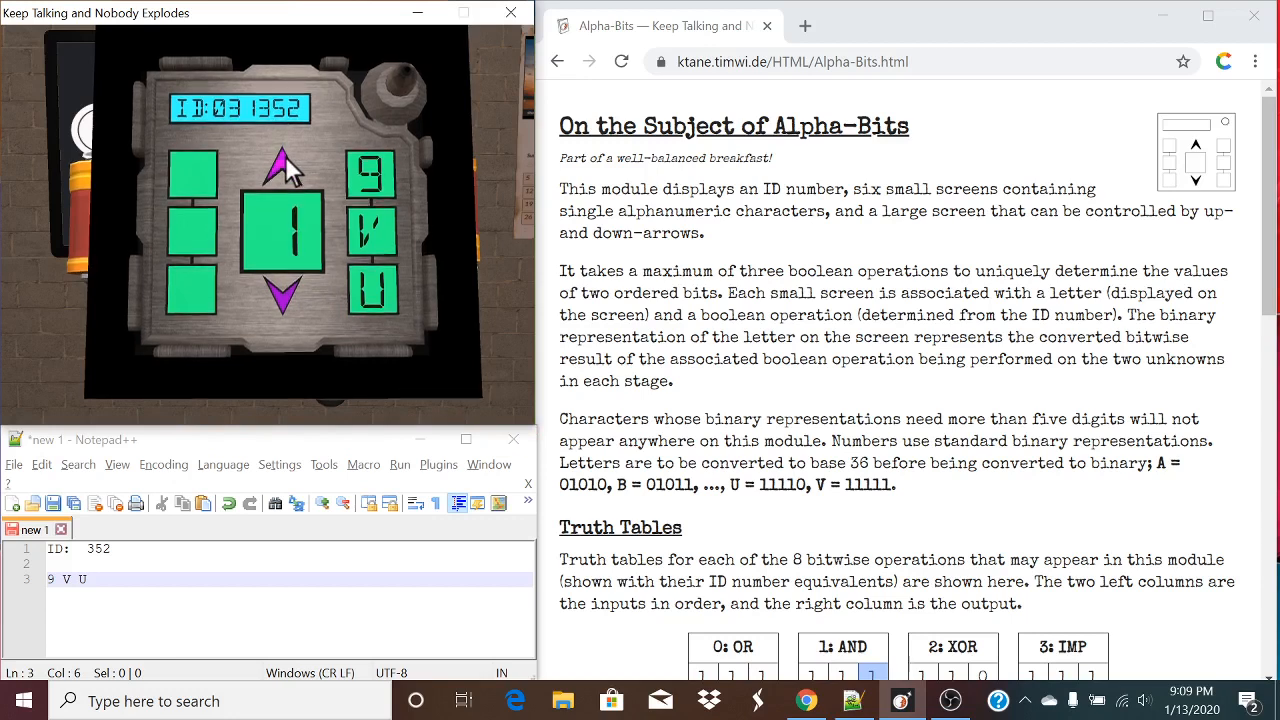
pyautogui.click(283, 165)
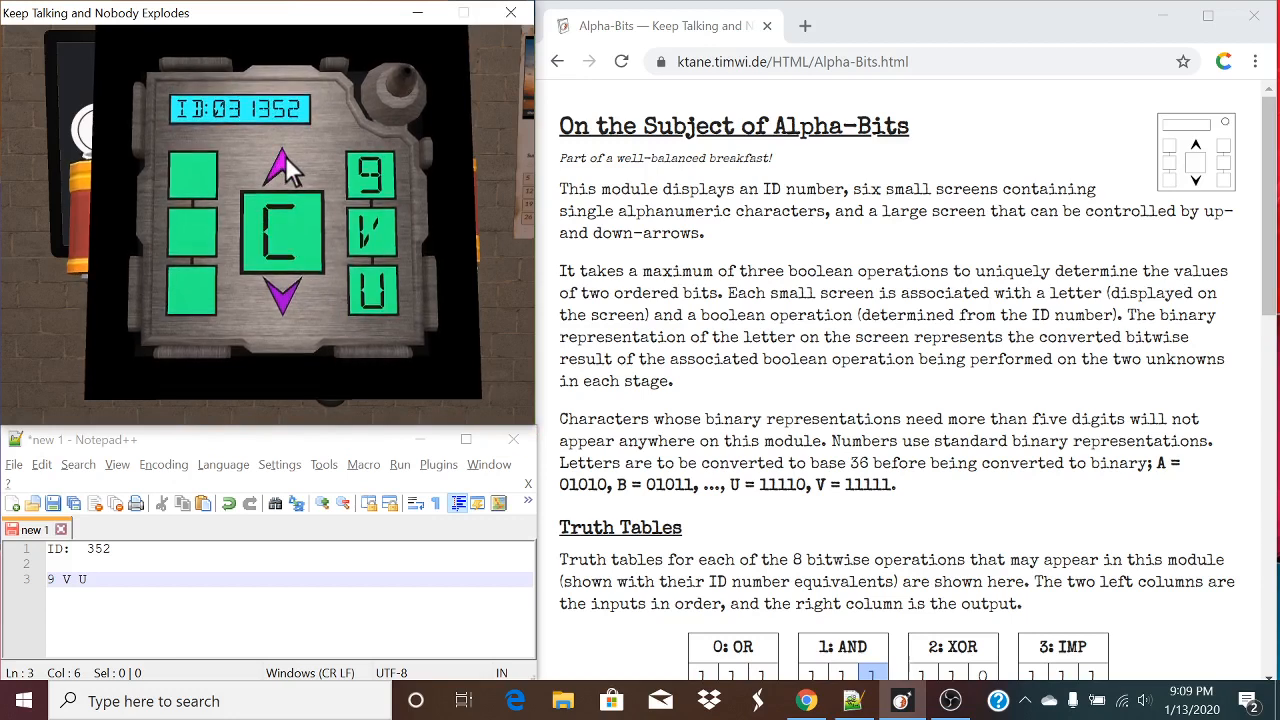
pyautogui.click(283, 167)
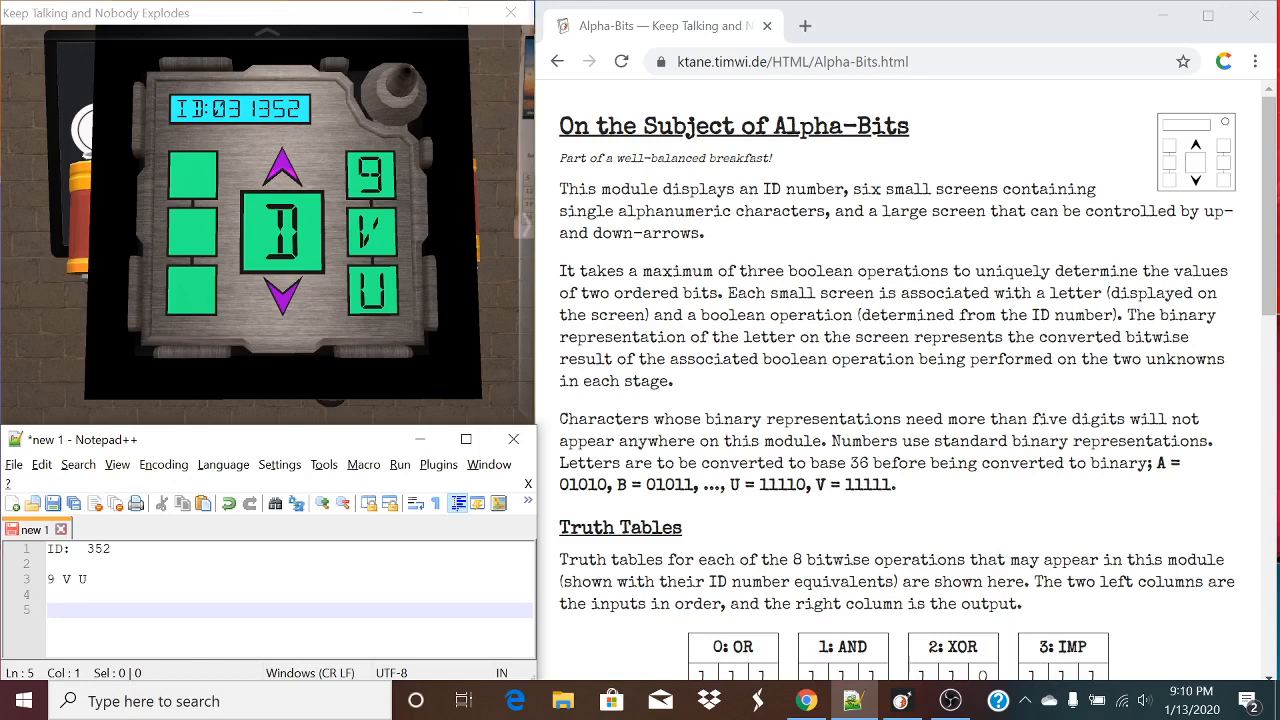
# - Type binary 01001 for 9, 11111 for V and 11110 for U
pyautogui.write('0')
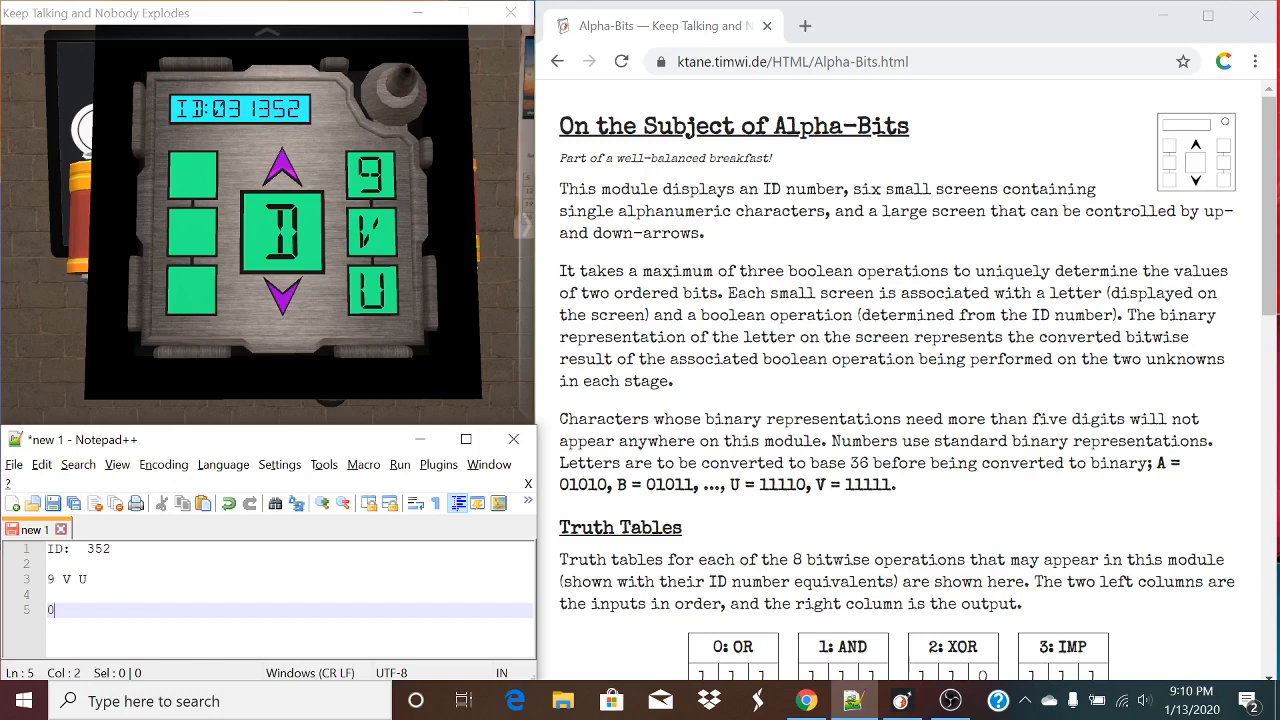
pyautogui.write('1001')
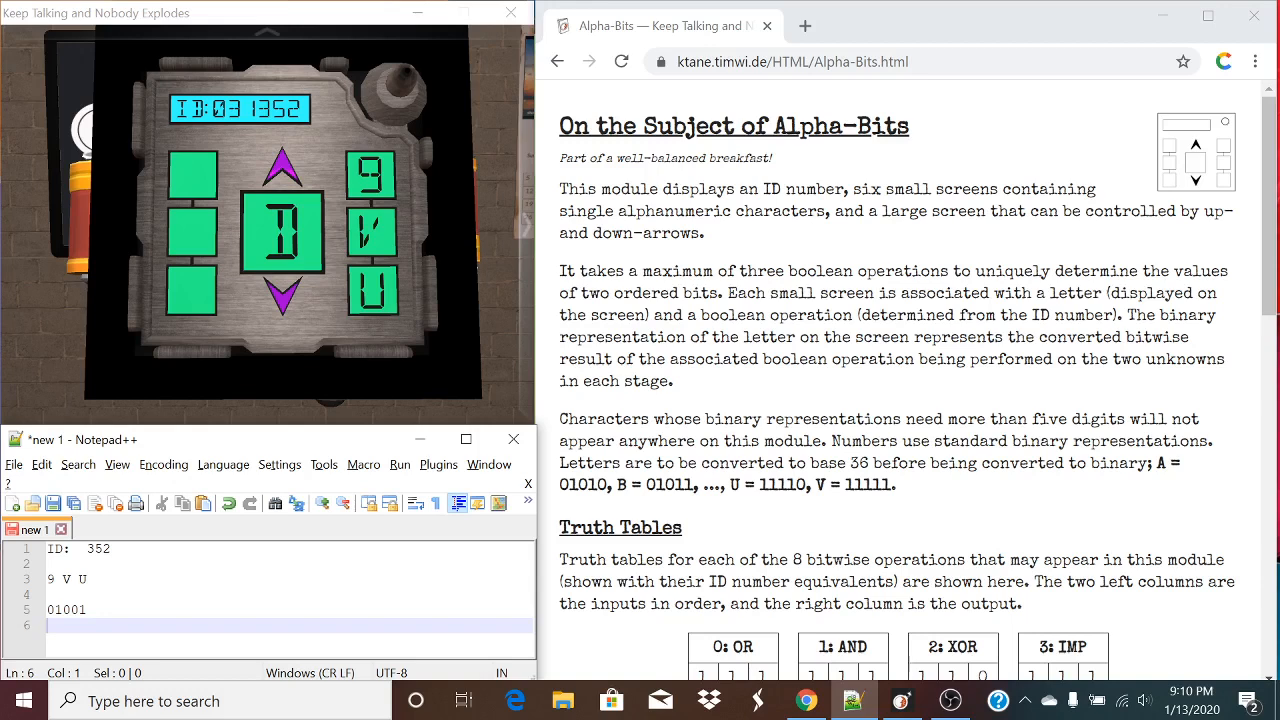
pyautogui.write('11')
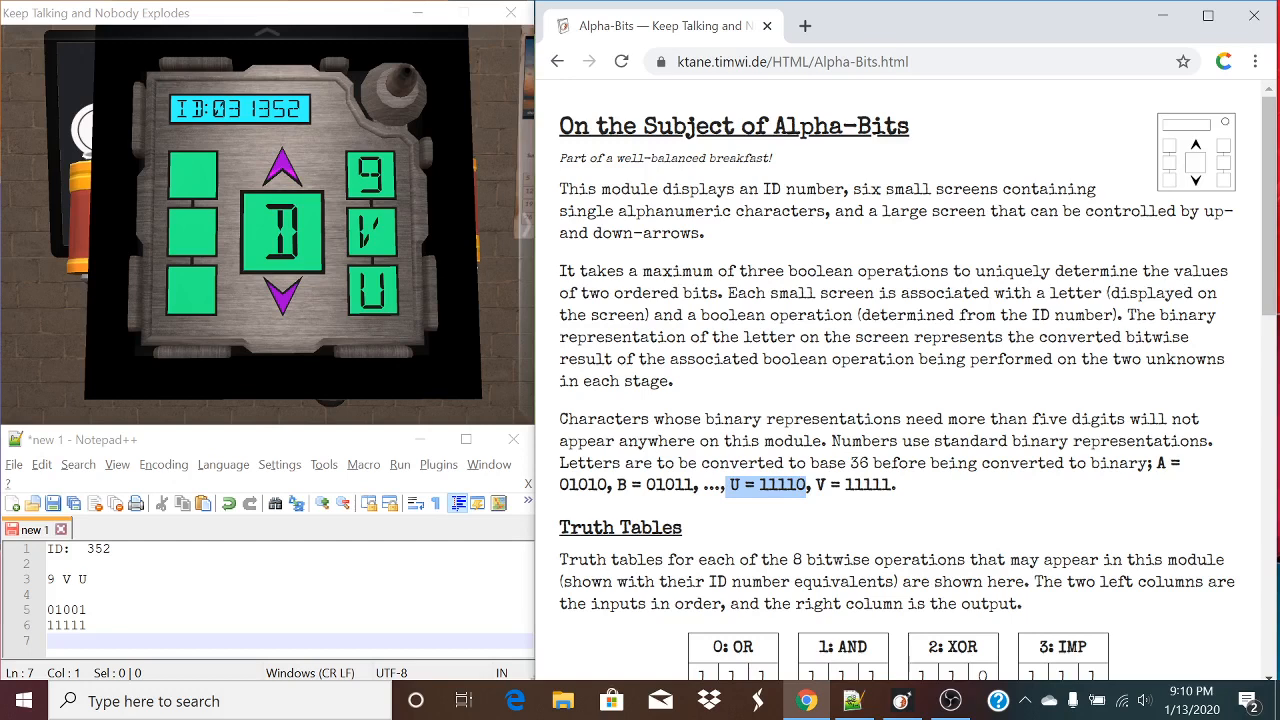
pyautogui.write('11110')
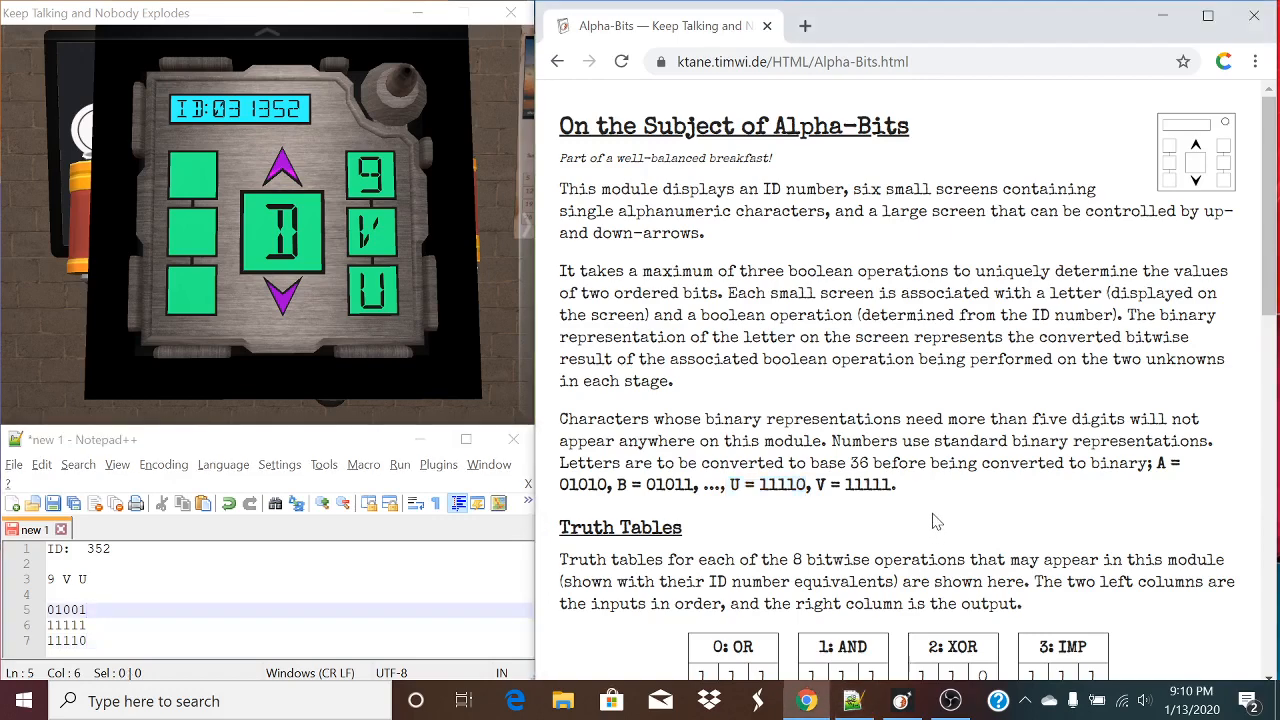
pyautogui.scroll(-3)
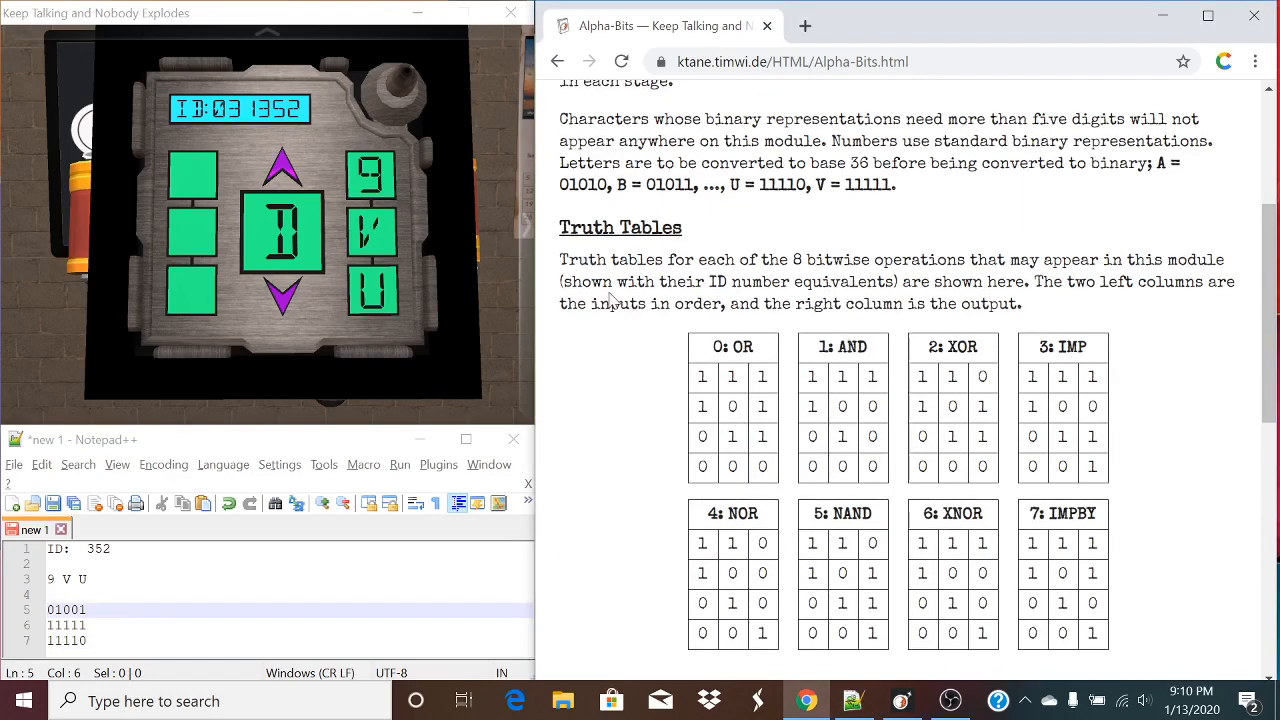
pyautogui.scroll(-3)
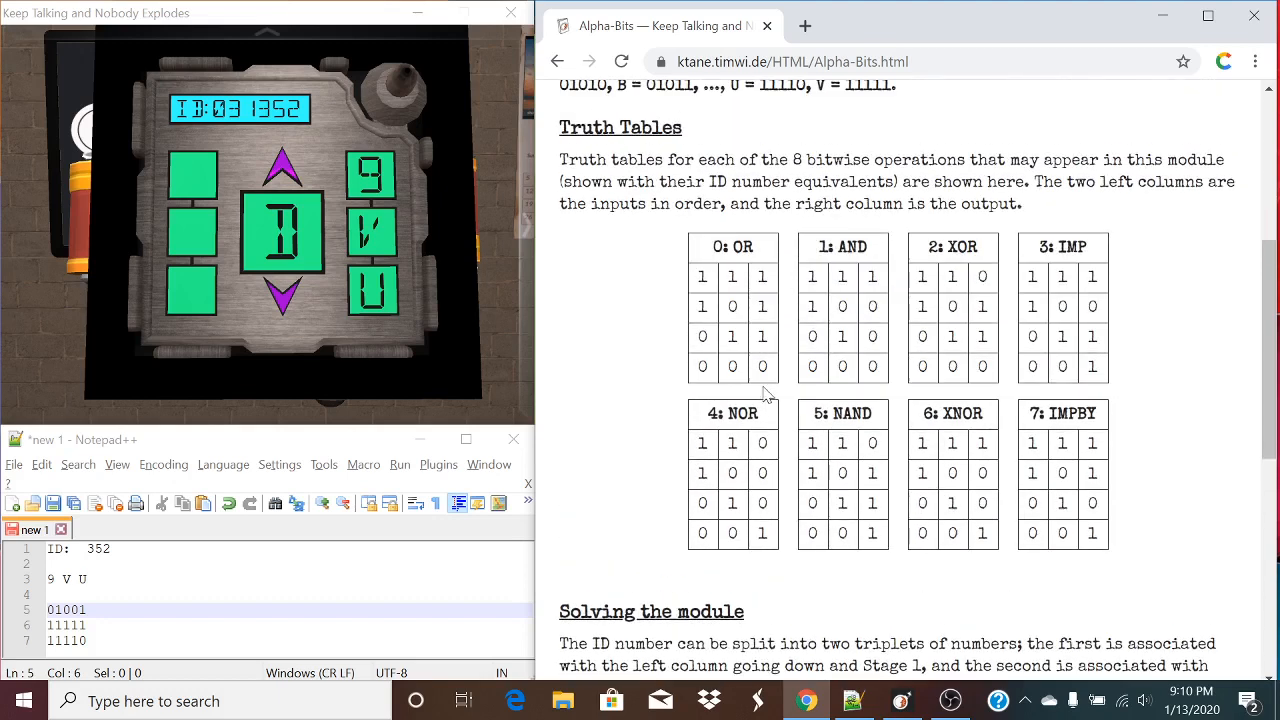
pyautogui.moveTo(925, 250)
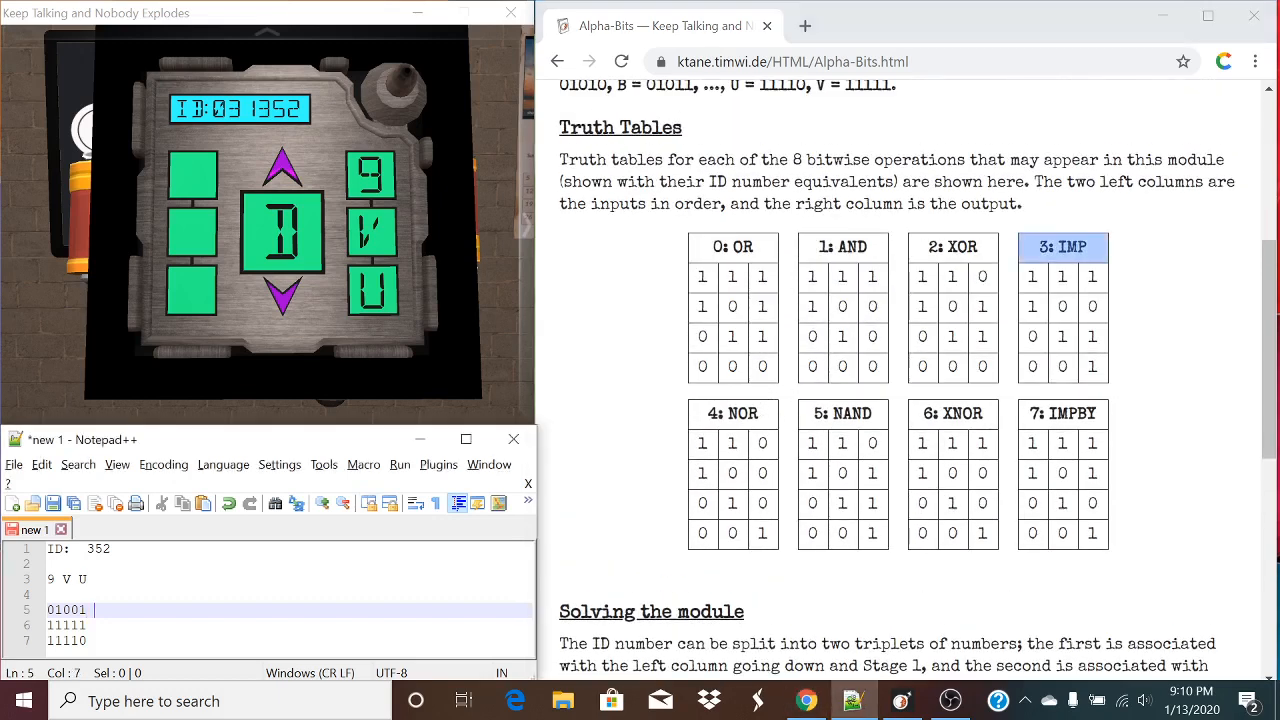
# - Label rows 01001, 11111 and 11110 with operators IMP, NAND and XOR
pyautogui.write('IMP')
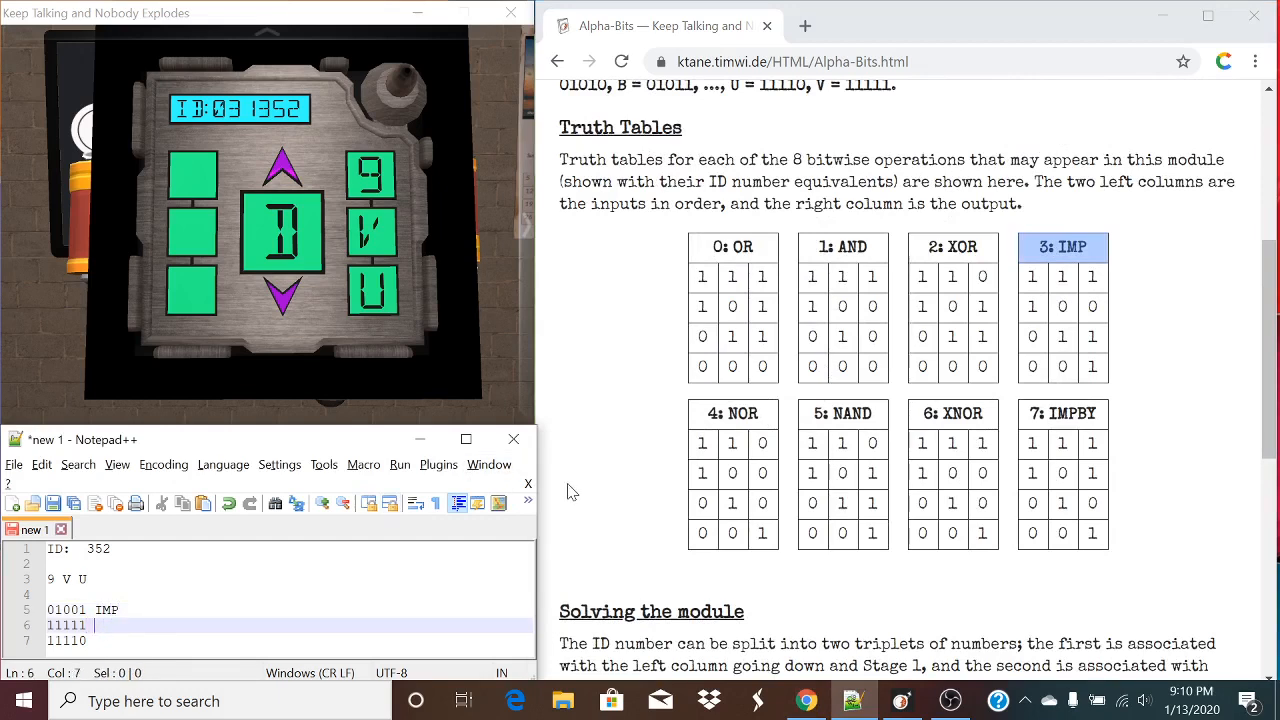
pyautogui.click(842, 414)
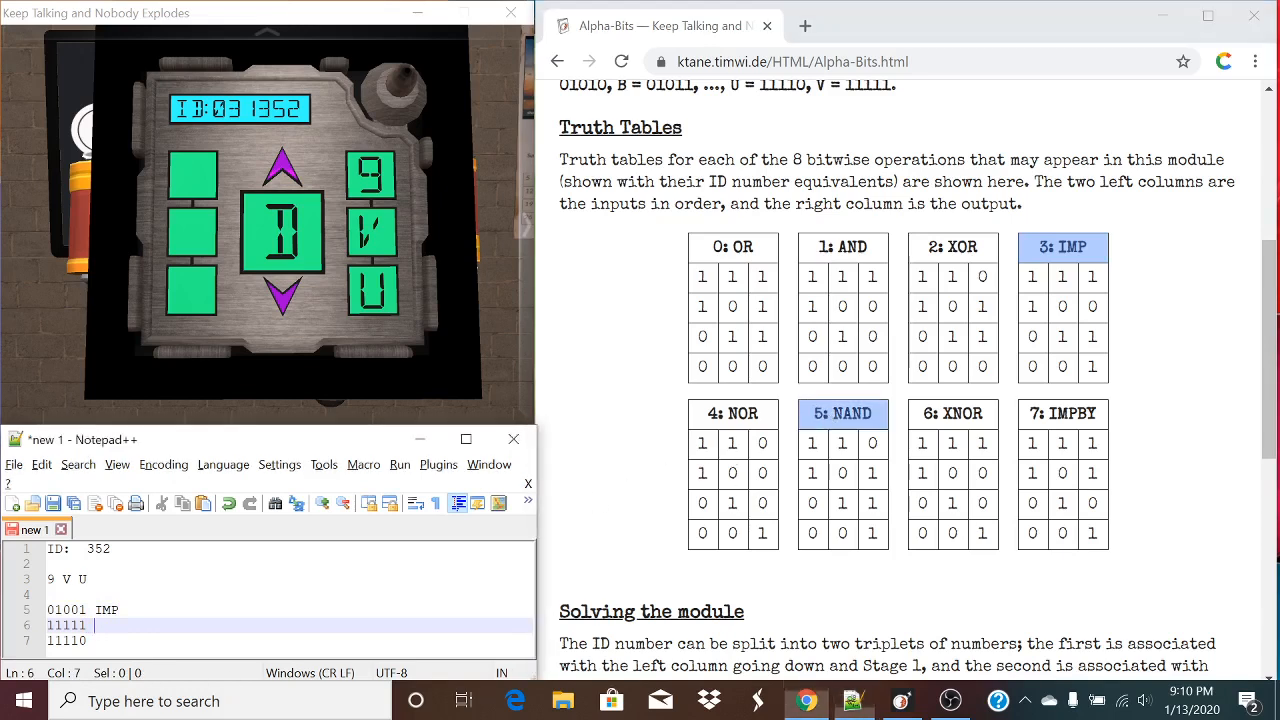
pyautogui.write('NAND')
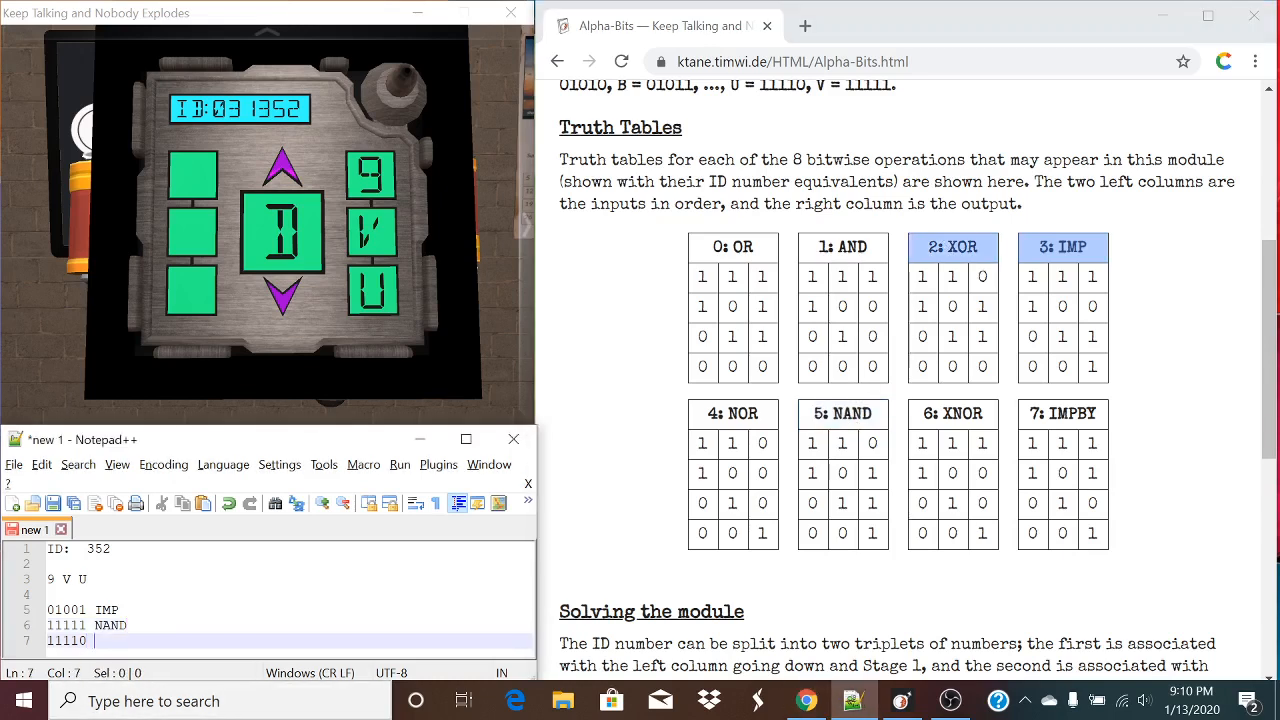
pyautogui.write('XOR')
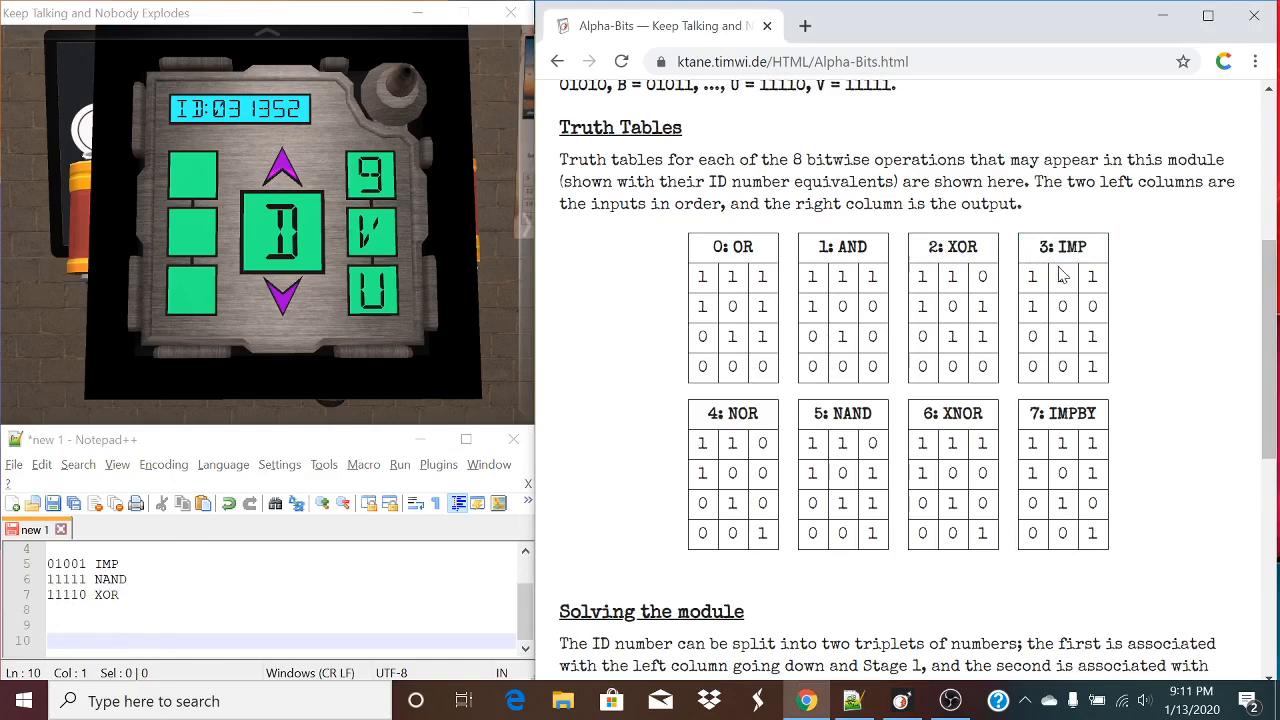
pyautogui.moveTo(1115, 293)
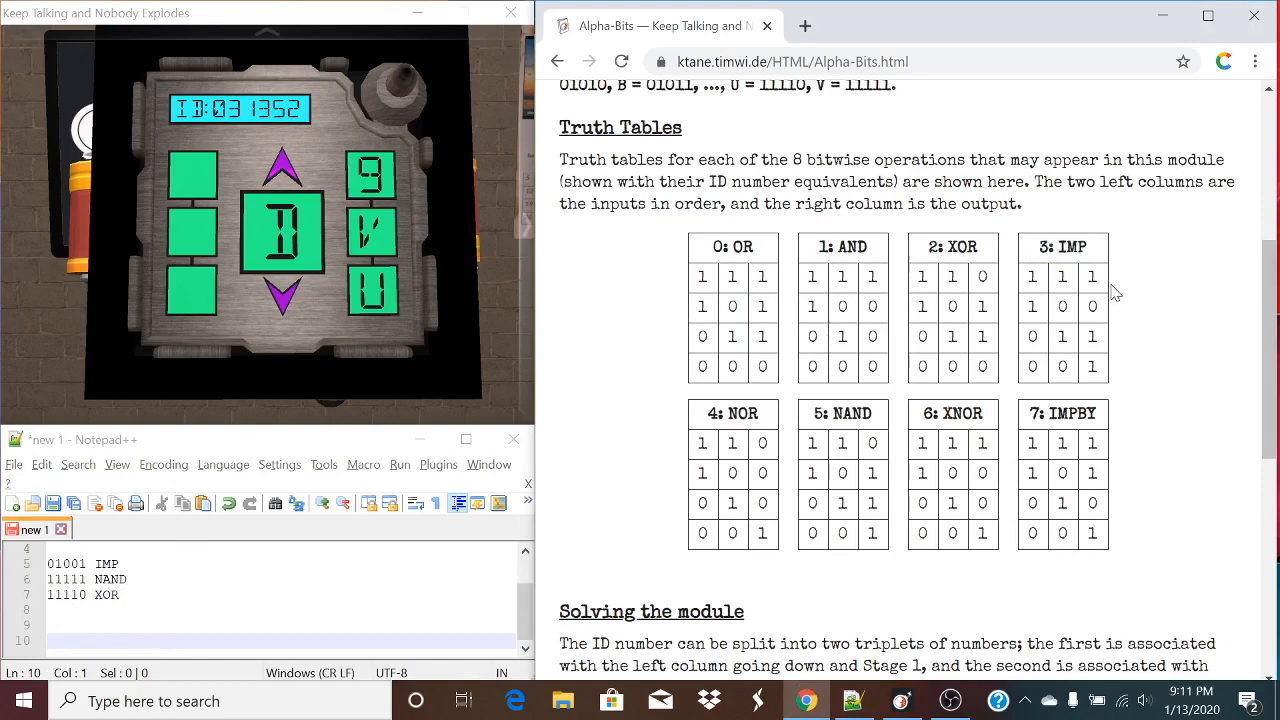
pyautogui.moveTo(1093, 307)
pyautogui.write('1')
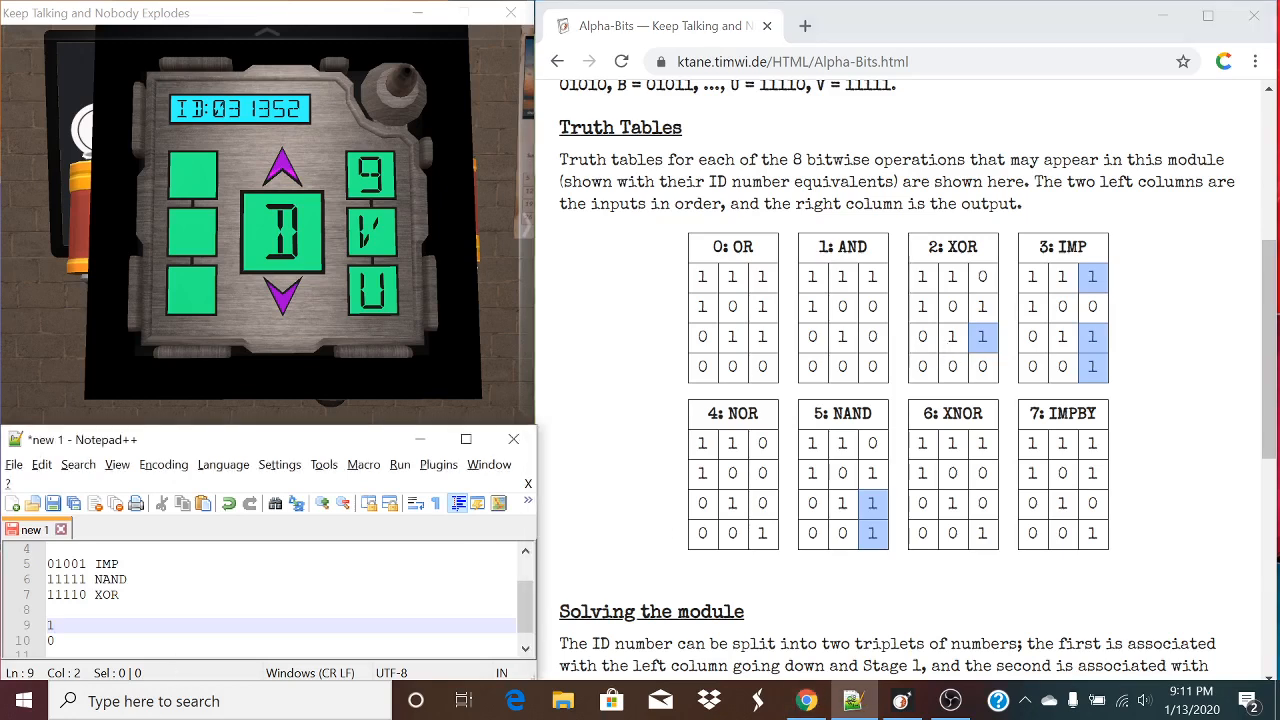
# - Enter the first worked-out bits of the two result rows, reading 101 and 010
pyautogui.write('0')
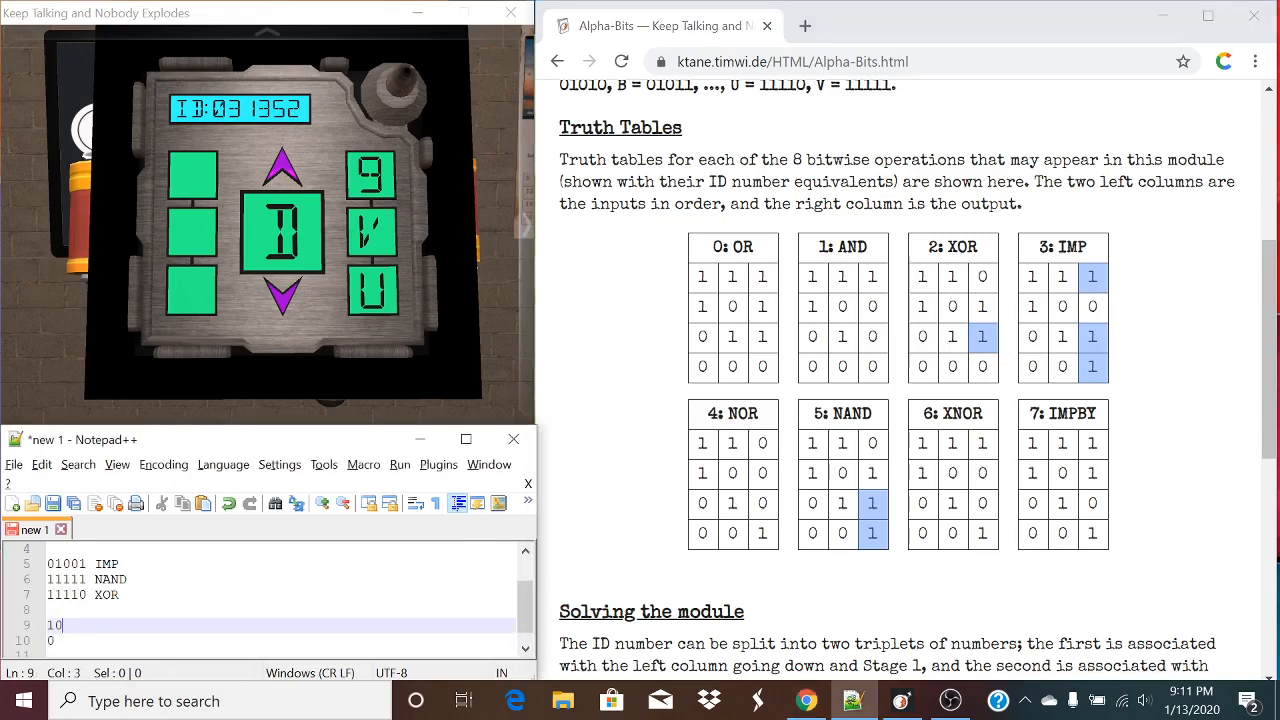
pyautogui.write('010')
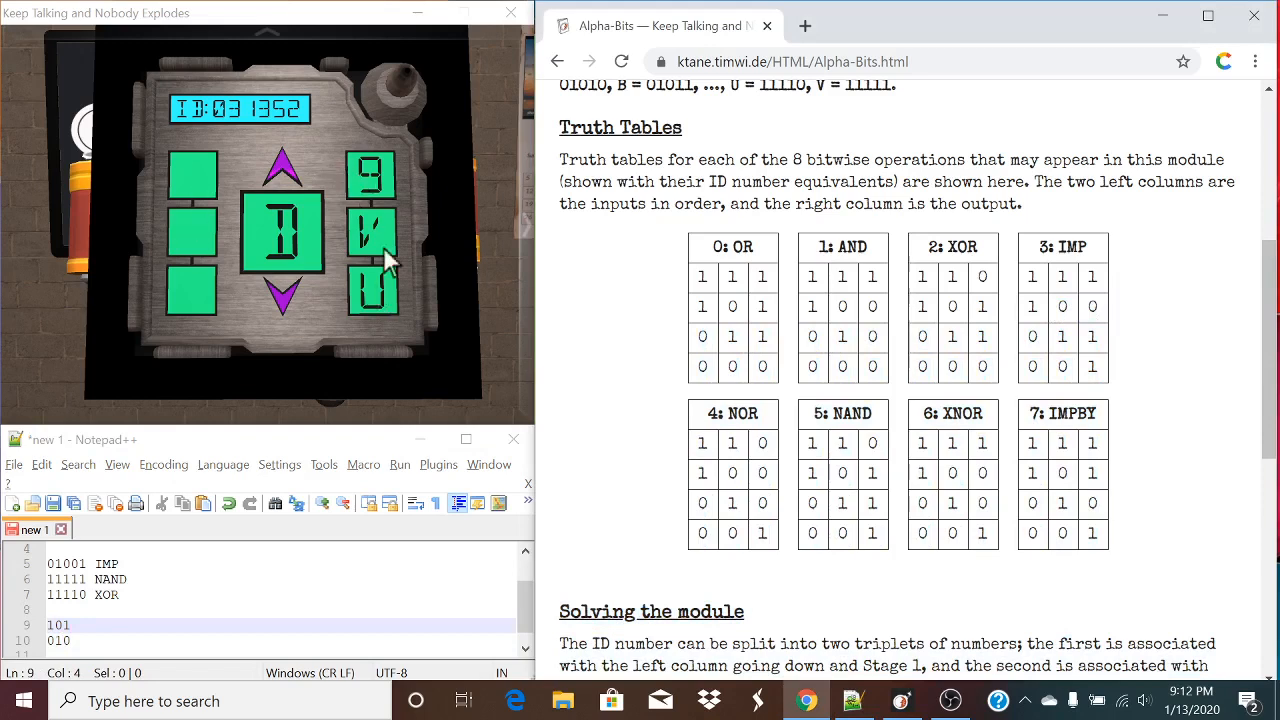
pyautogui.moveTo(1080, 280)
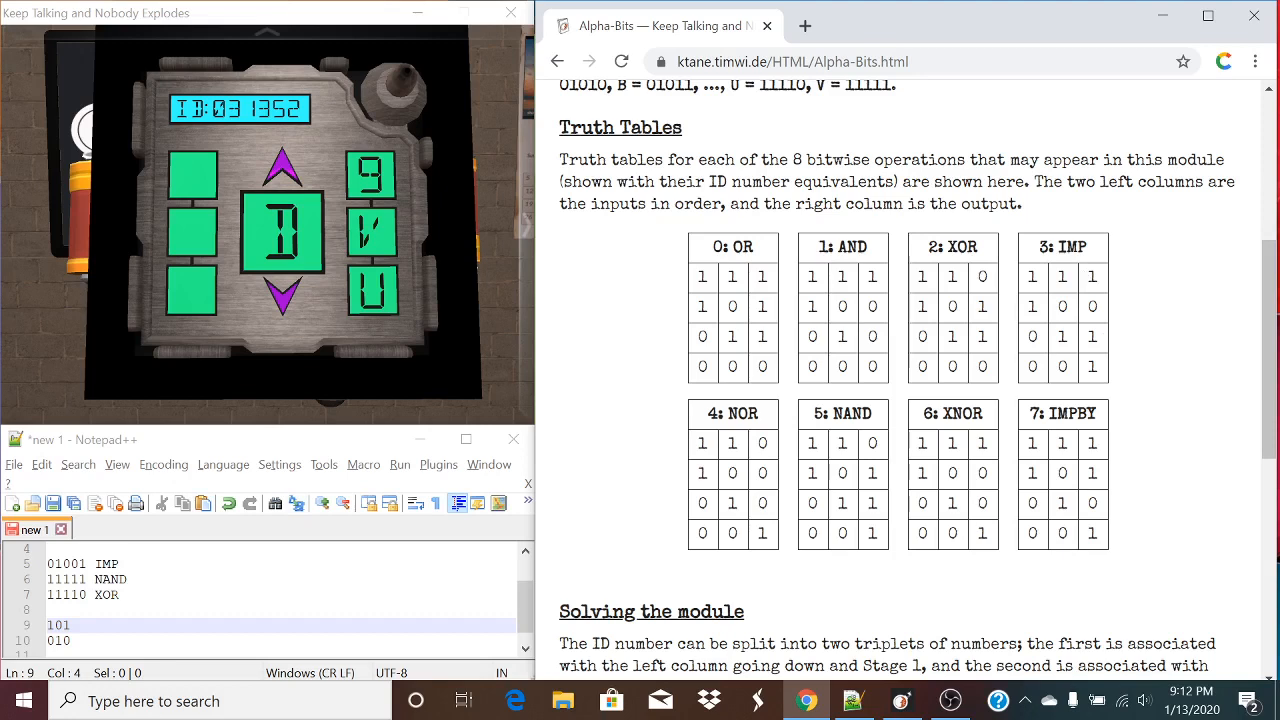
pyautogui.moveTo(892, 275)
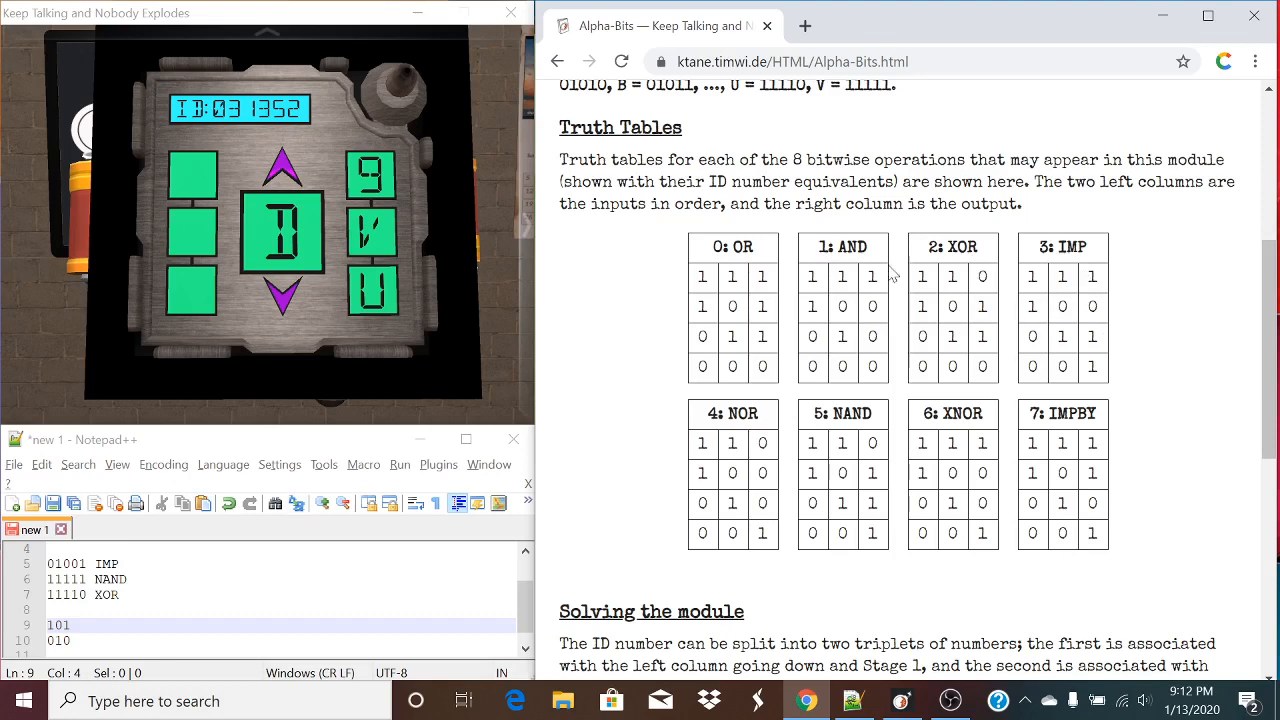
pyautogui.moveTo(773, 290)
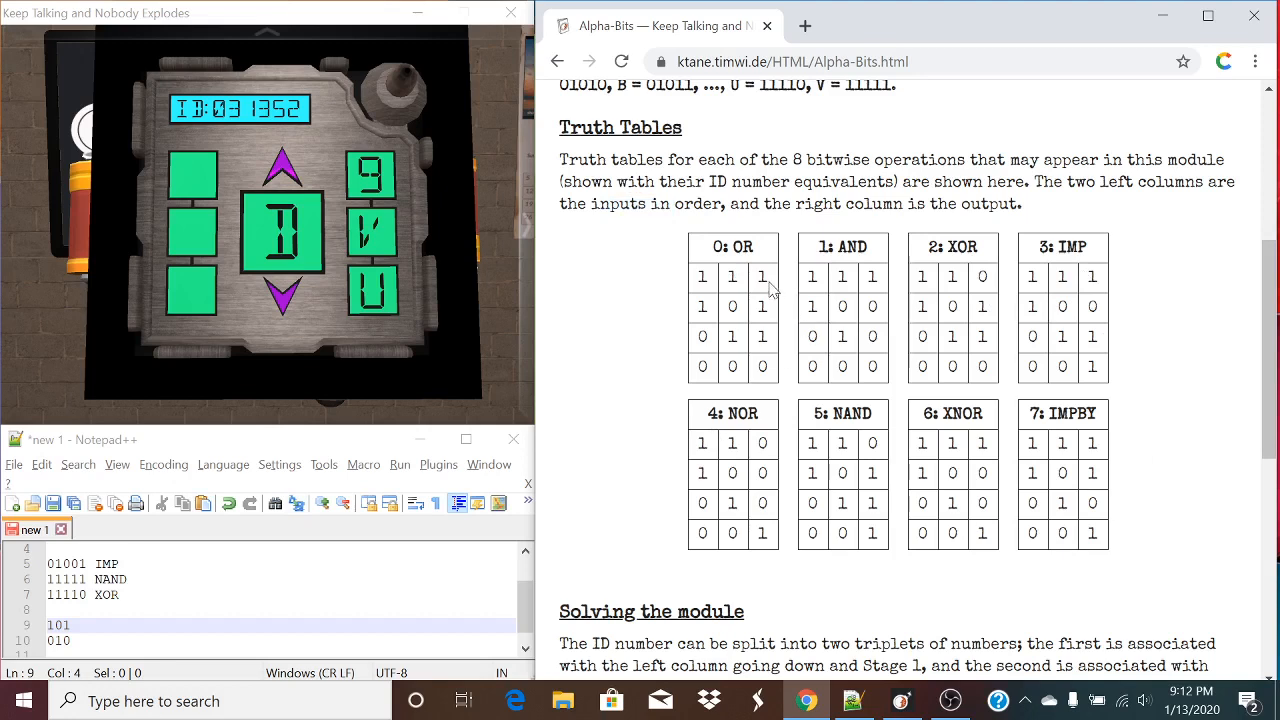
pyautogui.moveTo(773, 290)
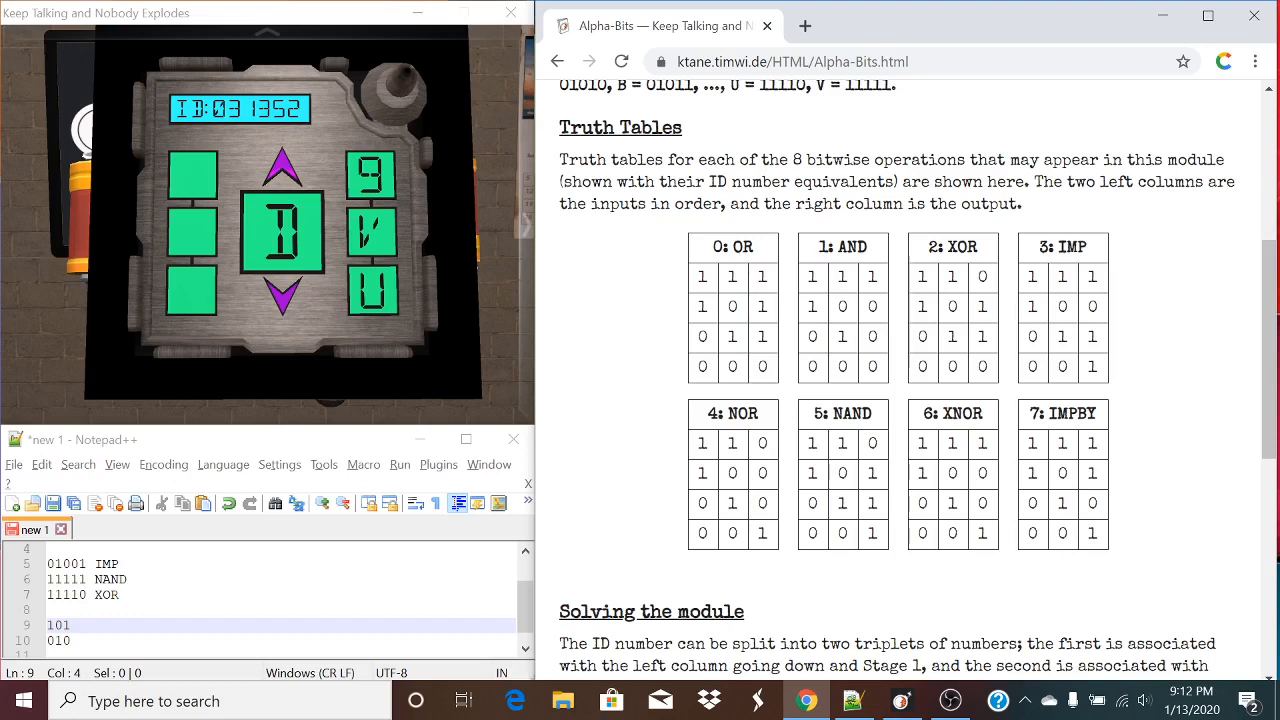
# - Append bits from the truth tables so the result rows read 10110 and 01000
pyautogui.write('1')
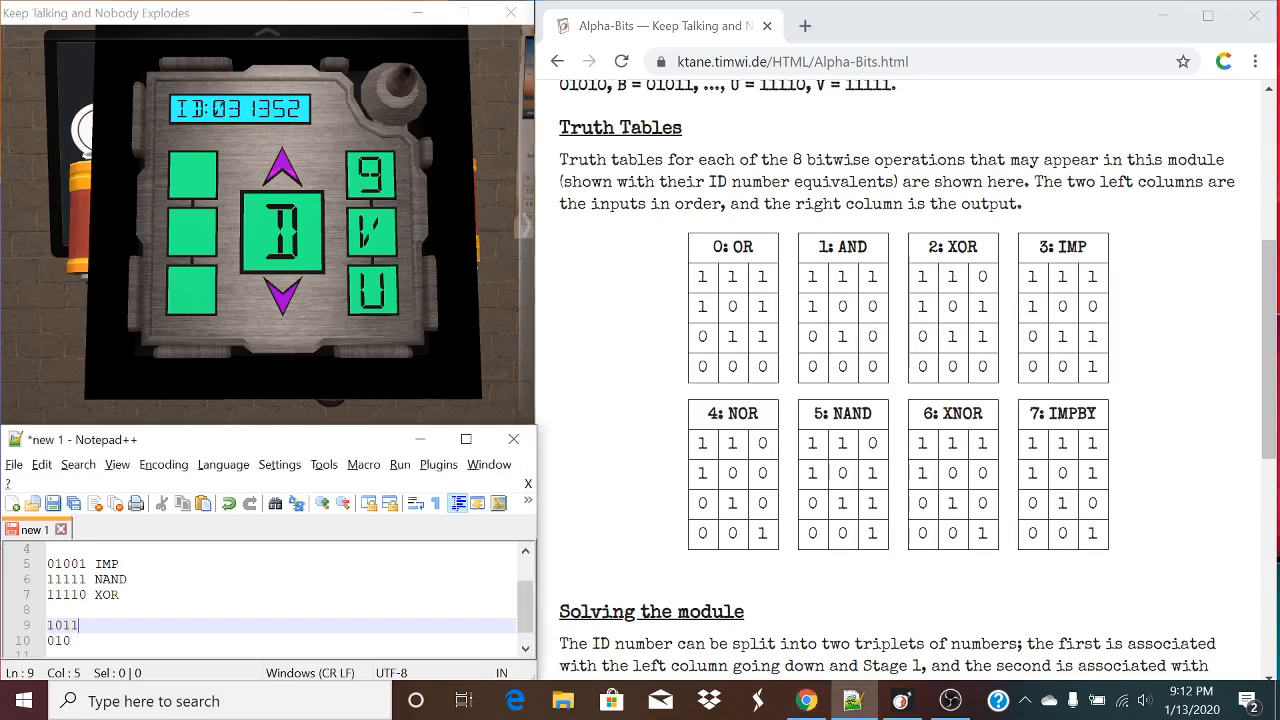
pyautogui.write('0')
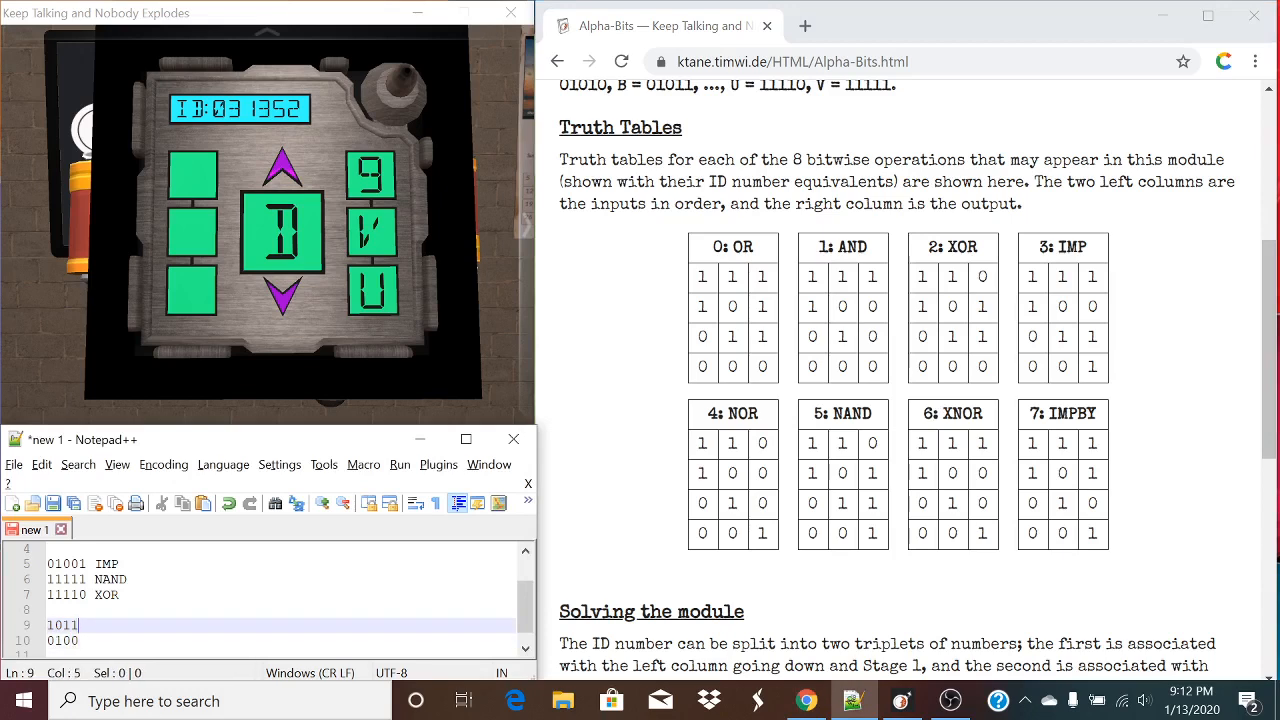
pyautogui.moveTo(1217, 248)
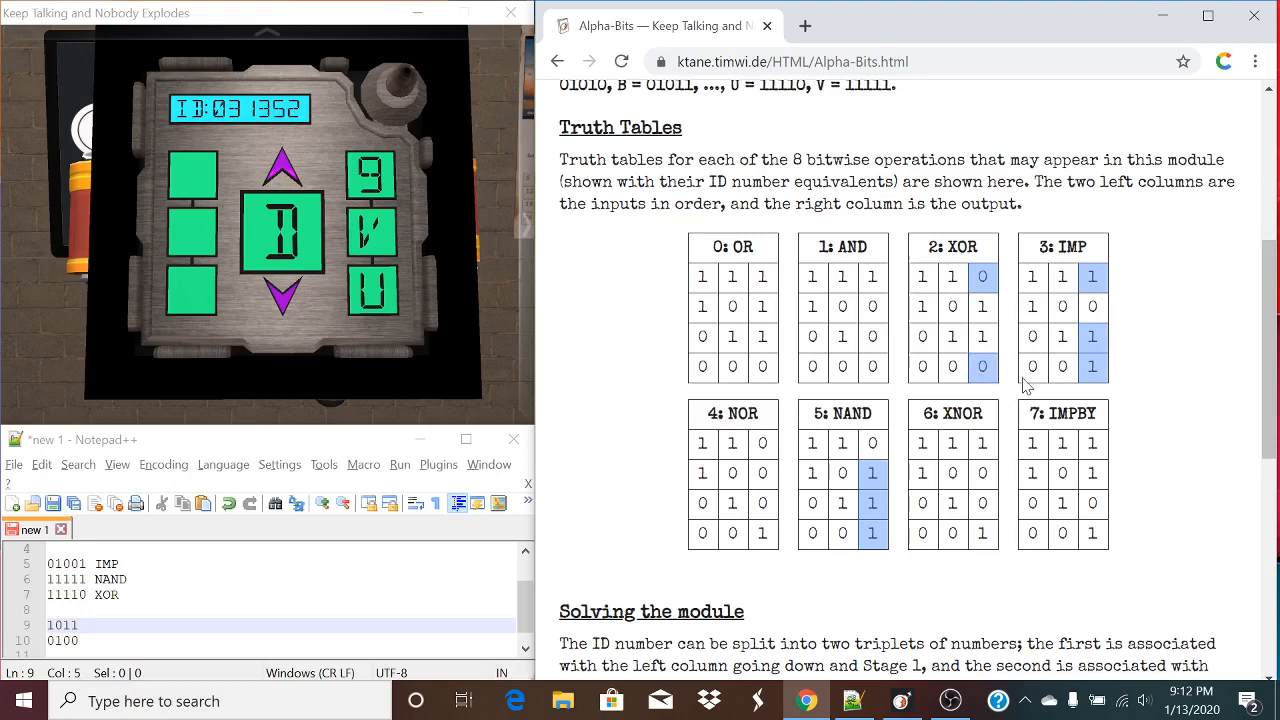
pyautogui.moveTo(1005, 300)
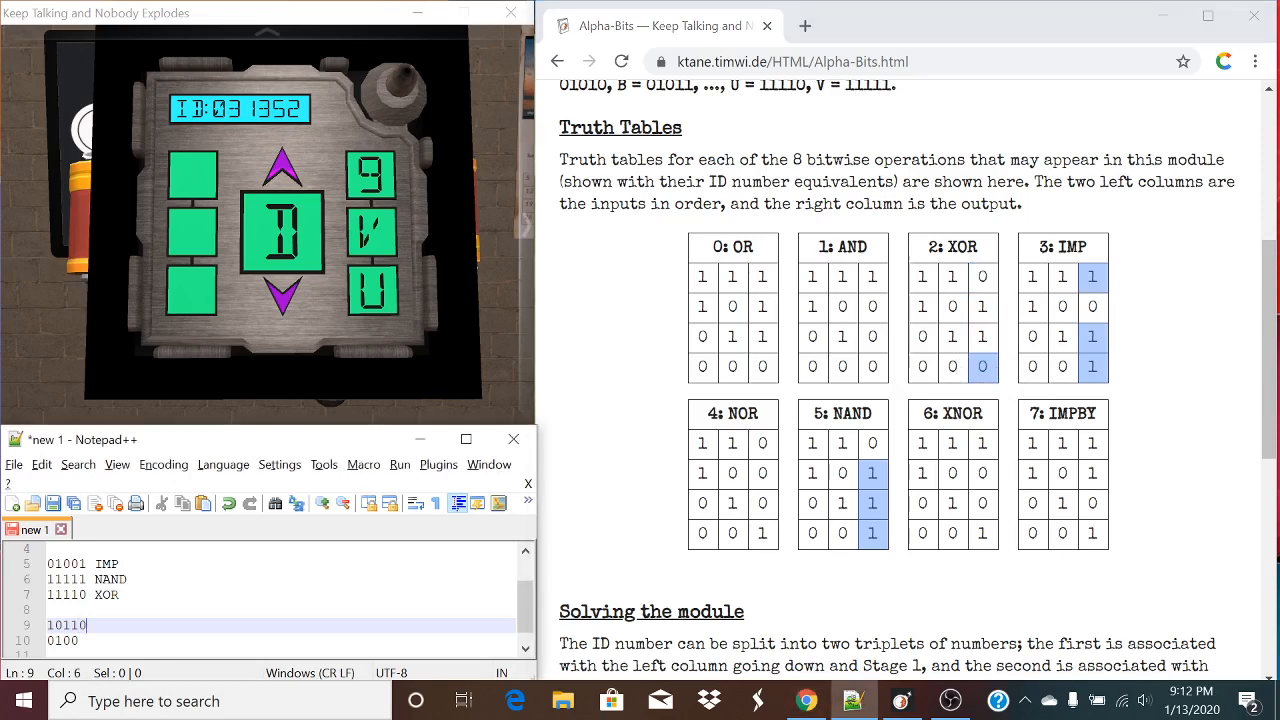
pyautogui.write('0')
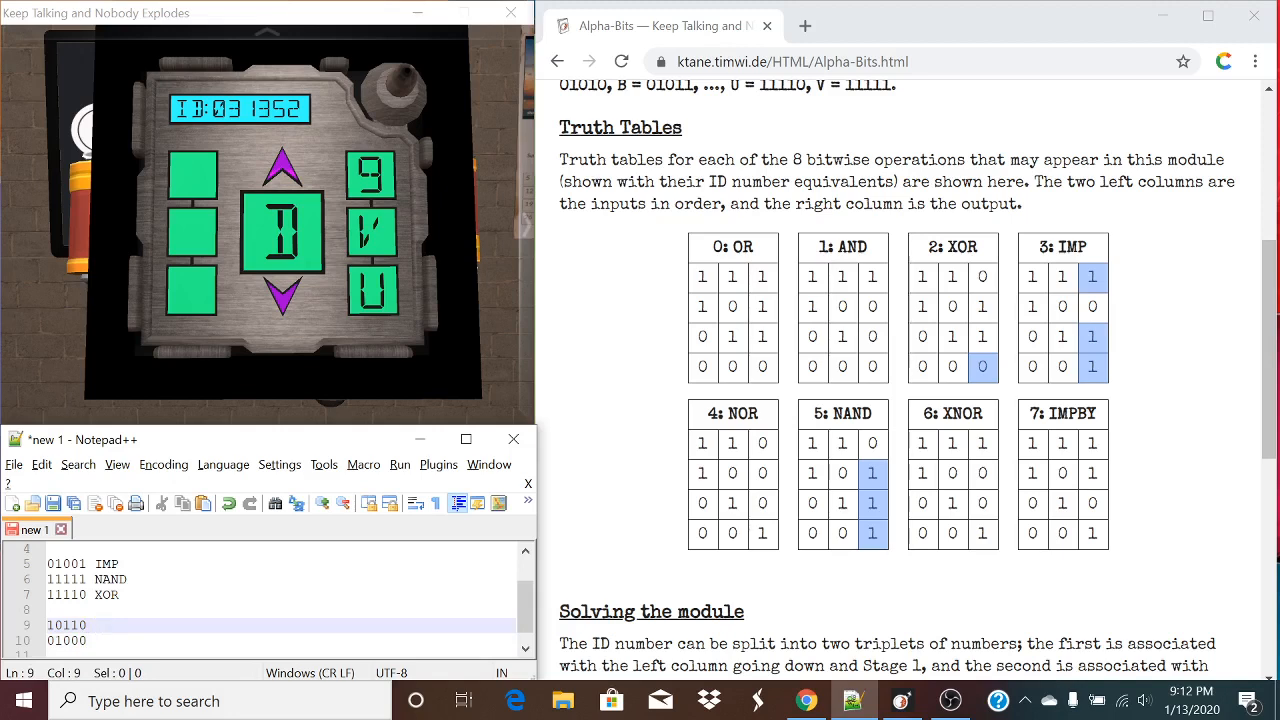
# - Note M and 8 beside the result rows, then cycle the module's centre letter from D to J
pyautogui.click(110, 625)
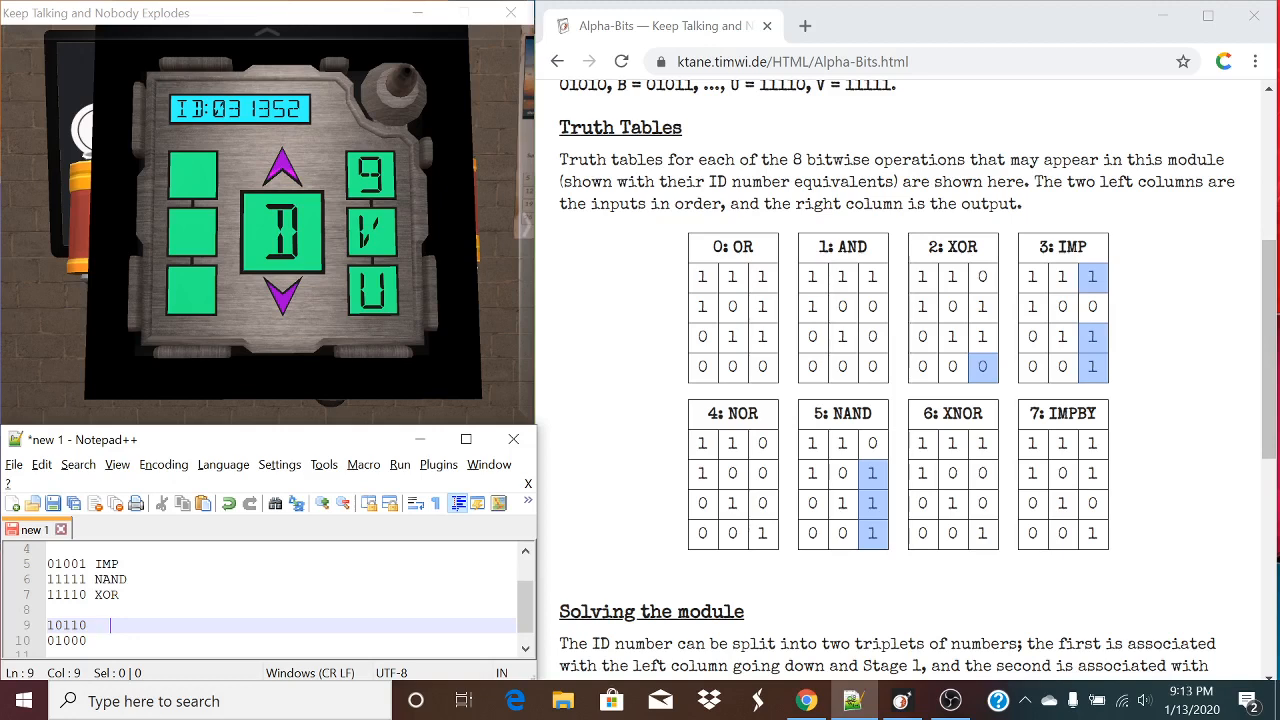
pyautogui.press('Left')
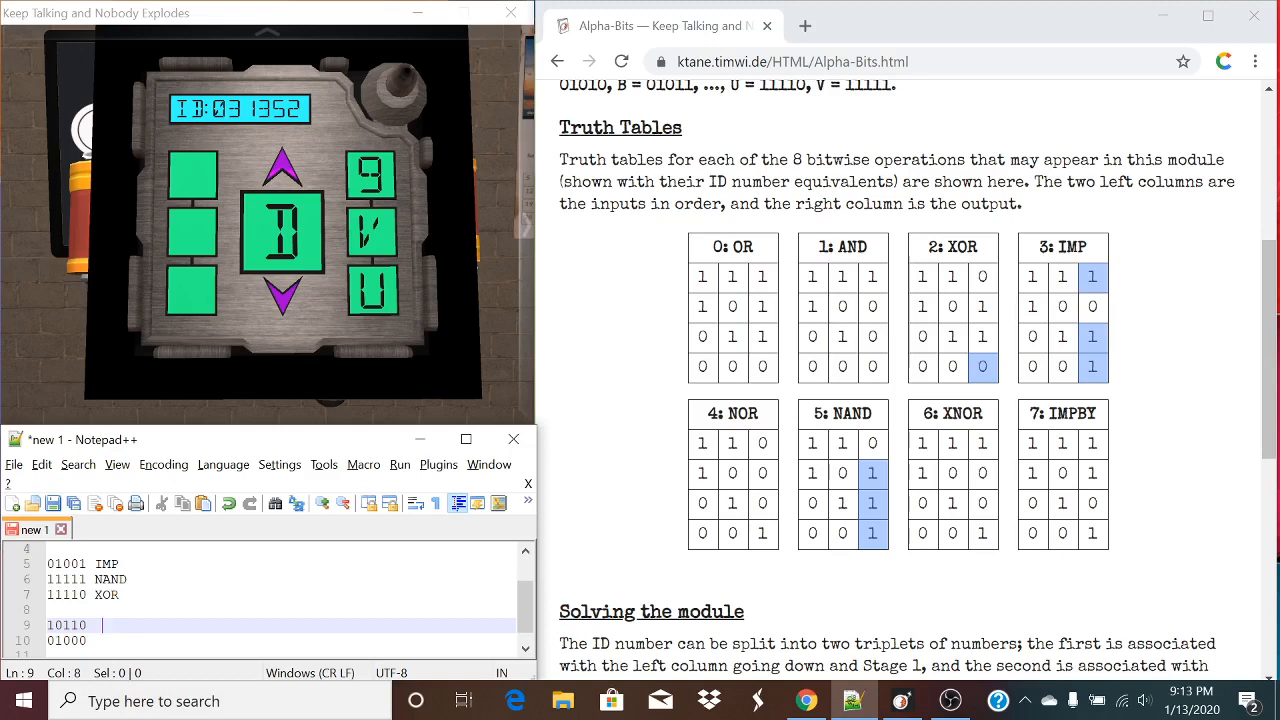
pyautogui.write('m')
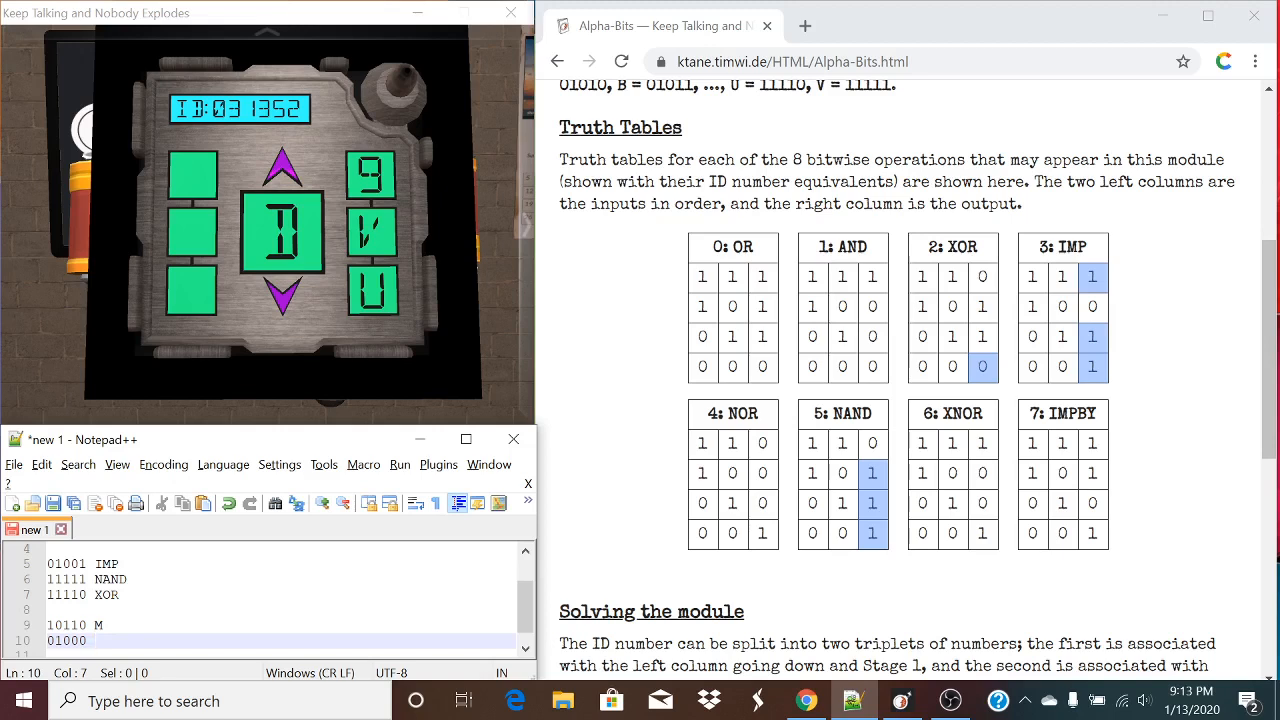
pyautogui.write('8')
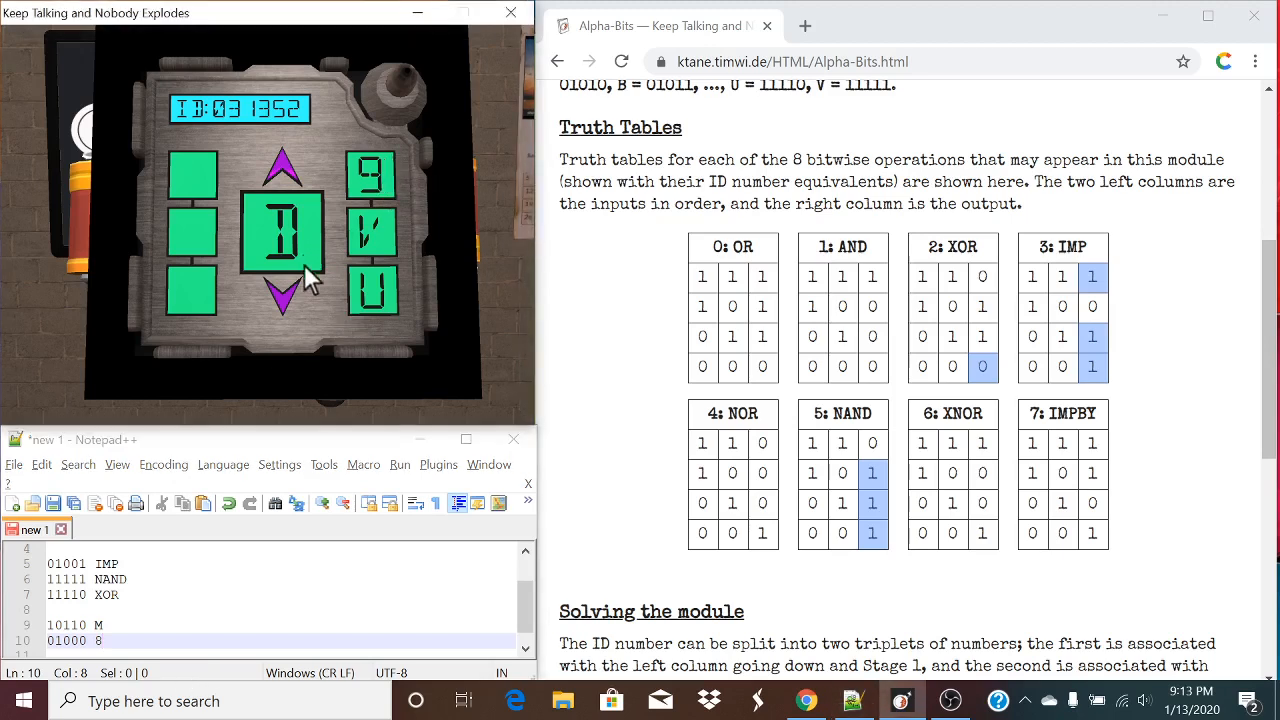
pyautogui.click(281, 168)
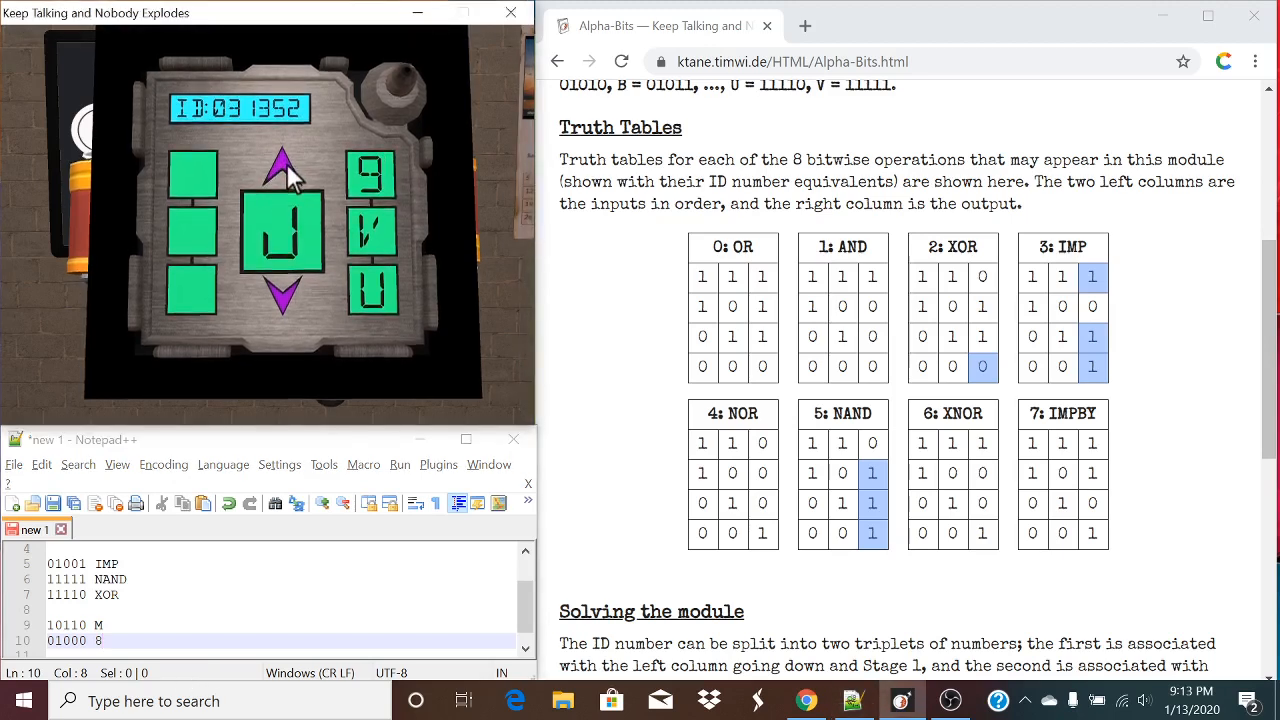
pyautogui.click(283, 300)
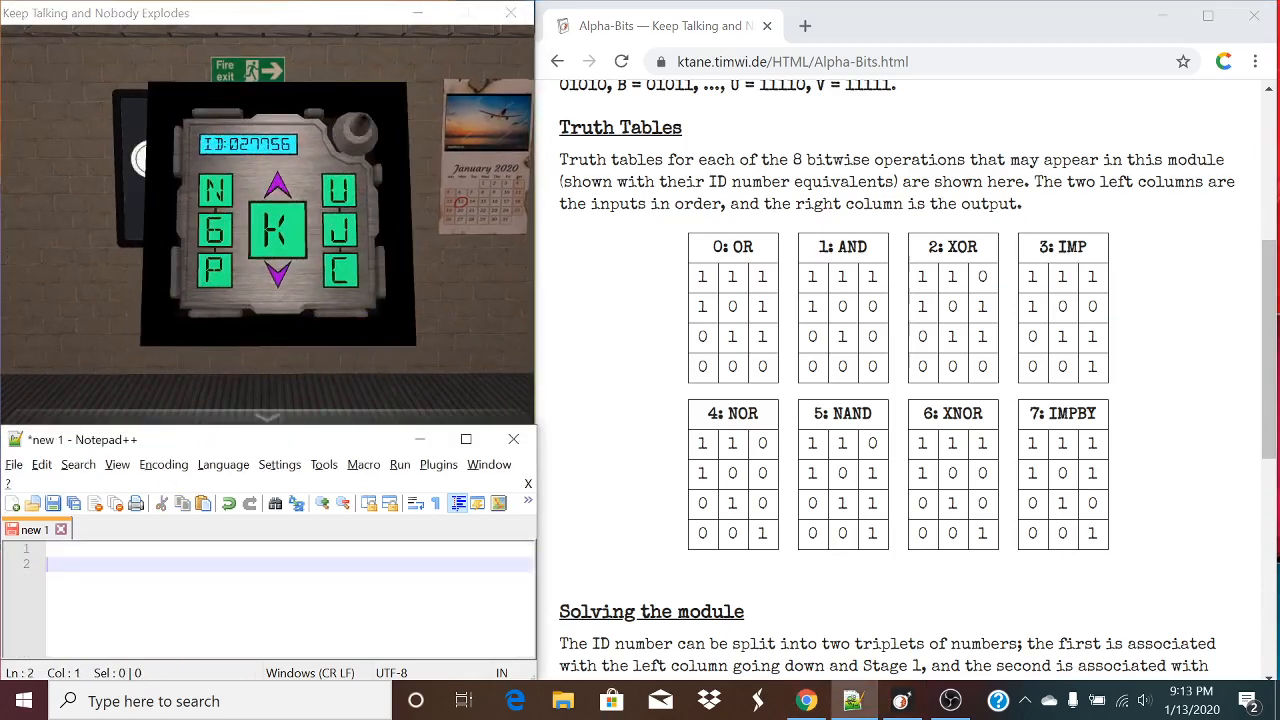
# - Record module ID 027756 and left-column letters N 6 P in a new note
pyautogui.write('ID')
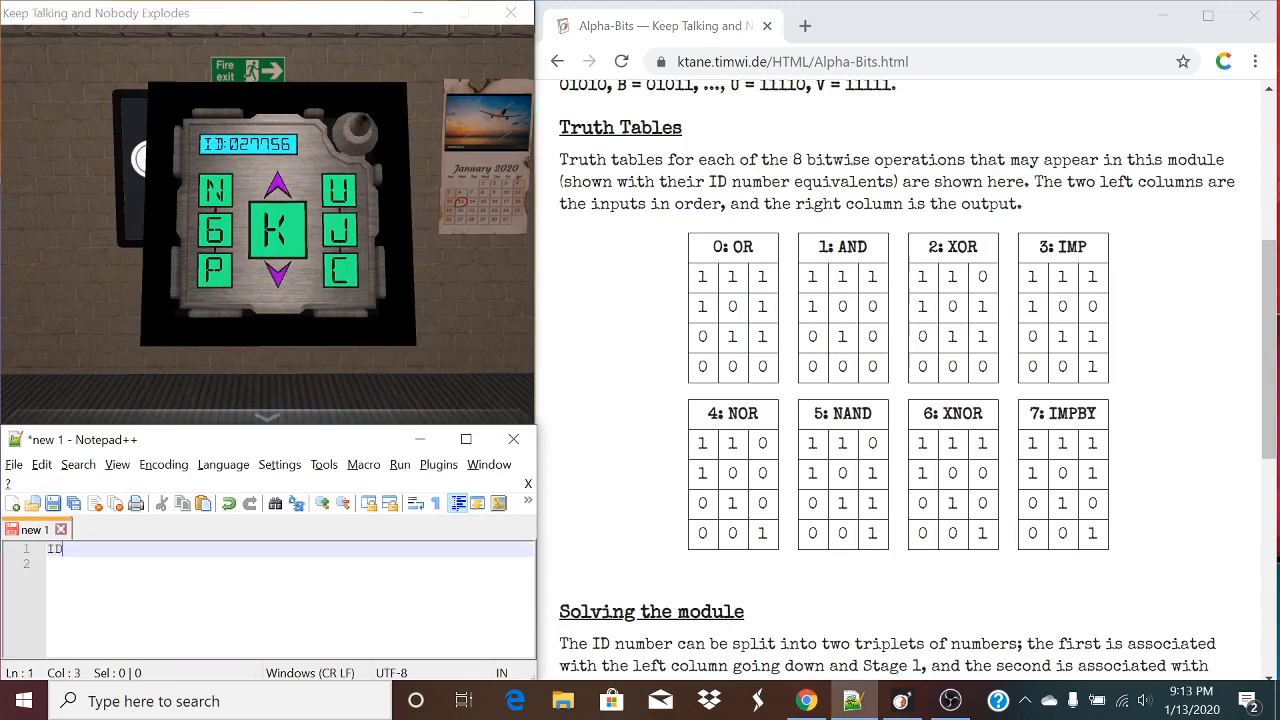
pyautogui.write(': 0')
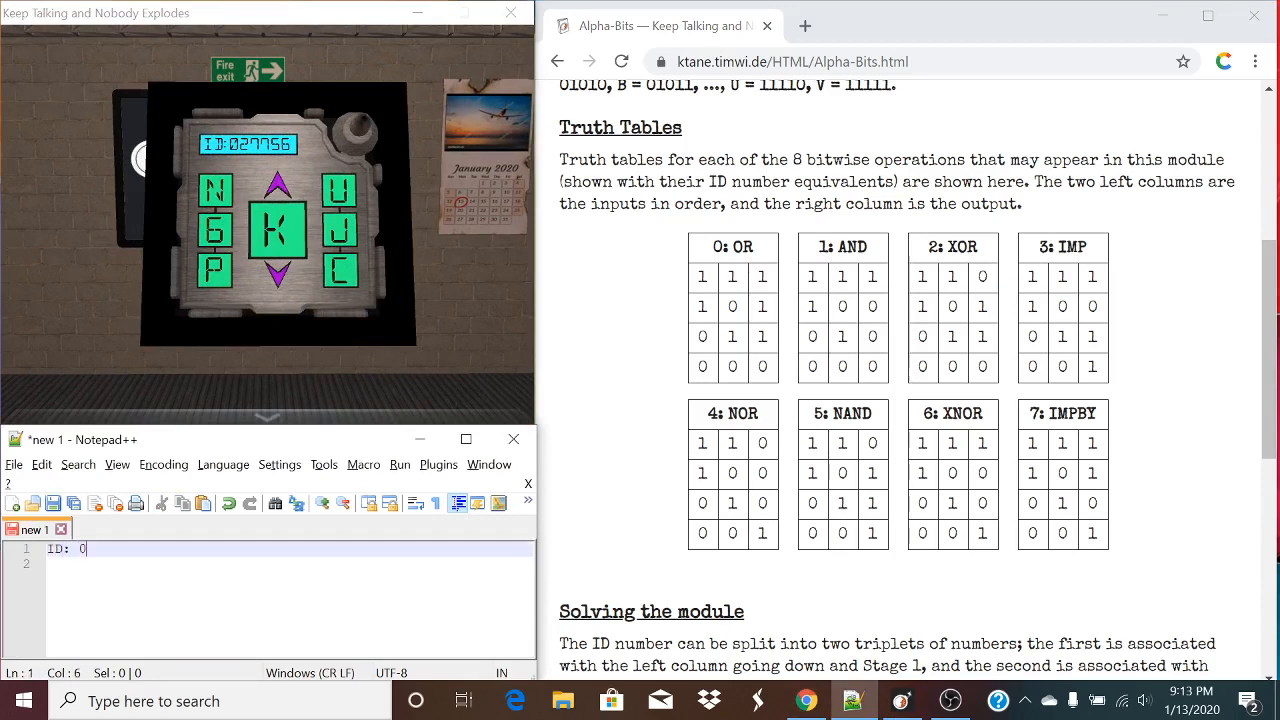
pyautogui.write('27756')
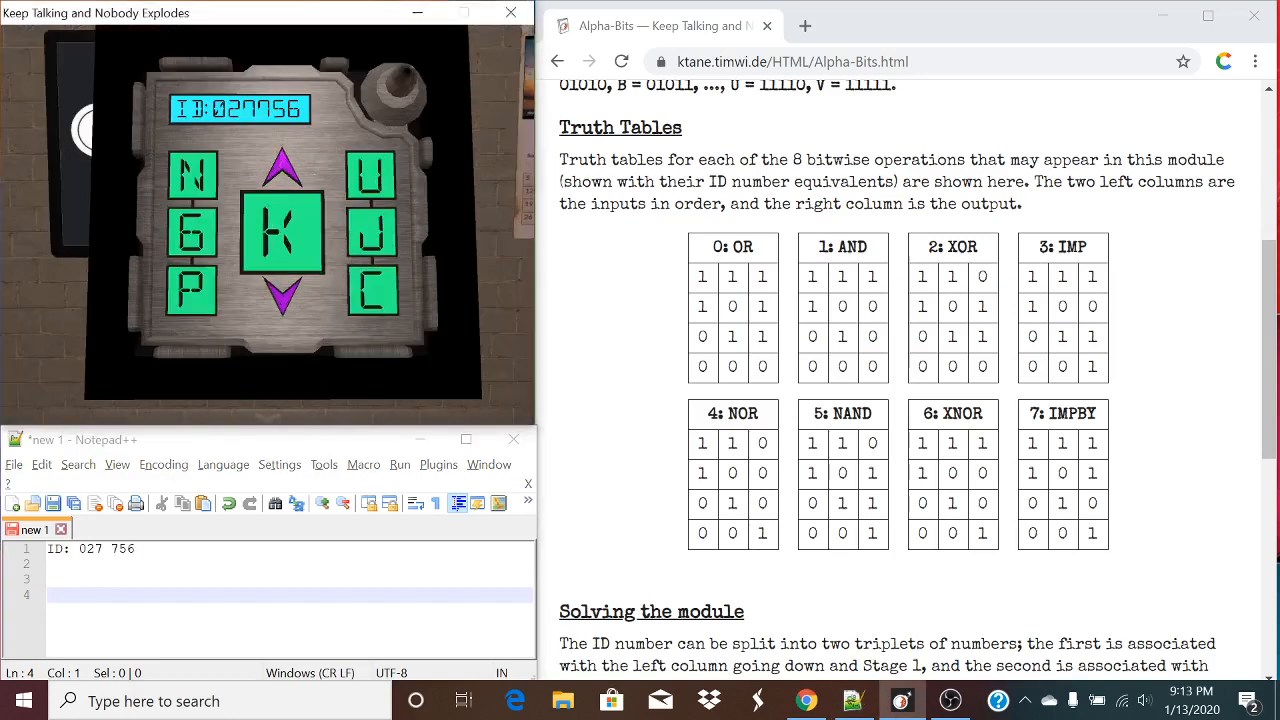
pyautogui.write('N 6')
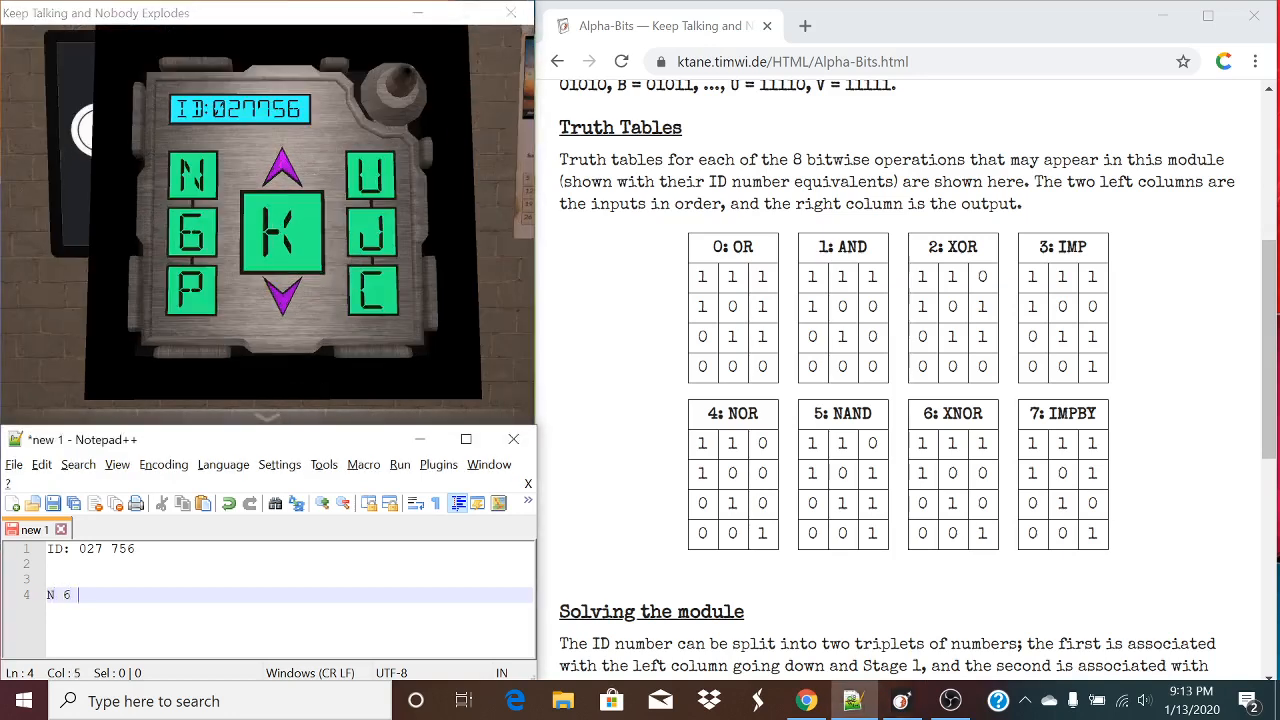
pyautogui.write('P')
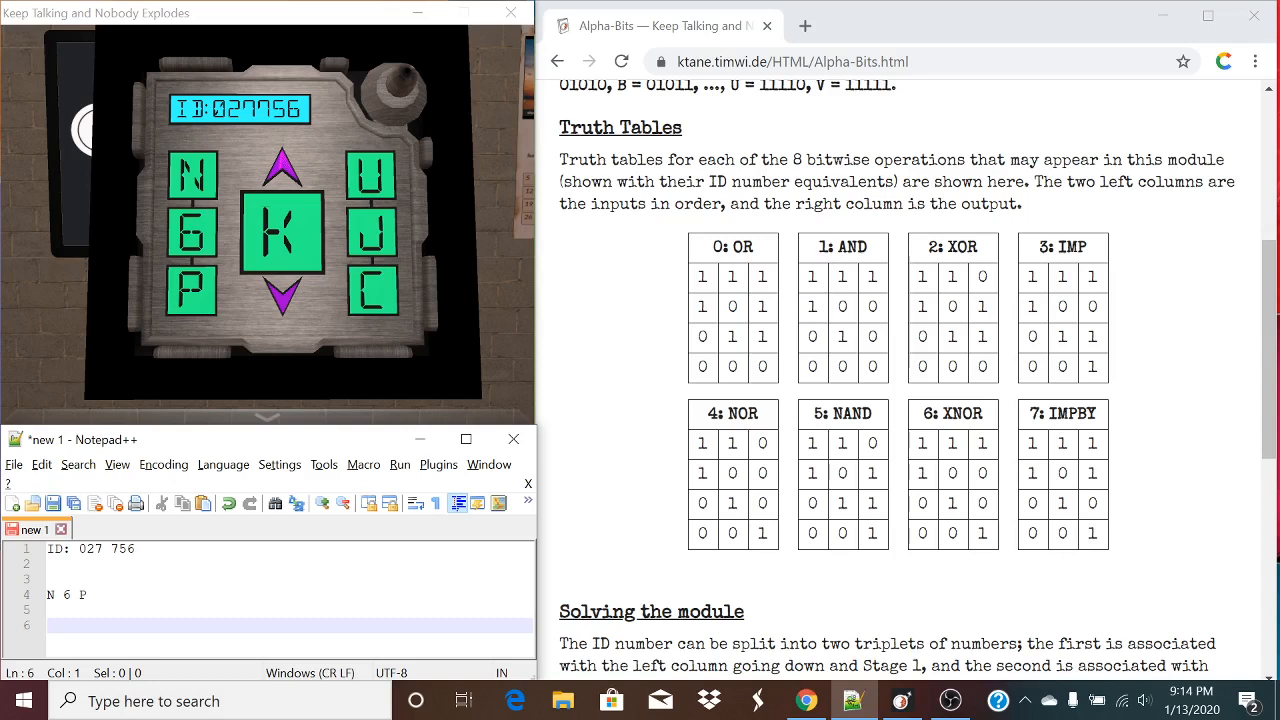
# - Record binary rows 10111 and 00110 on separate lines
pyautogui.write('1011')
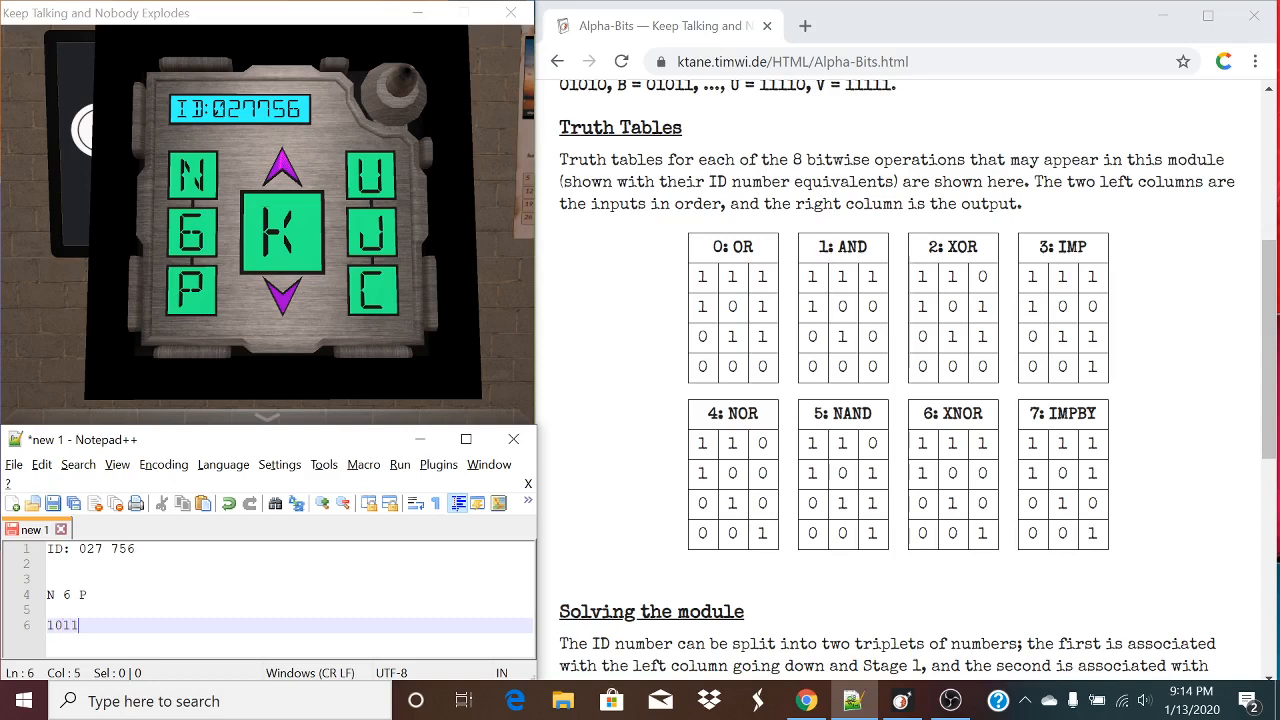
pyautogui.write('1')
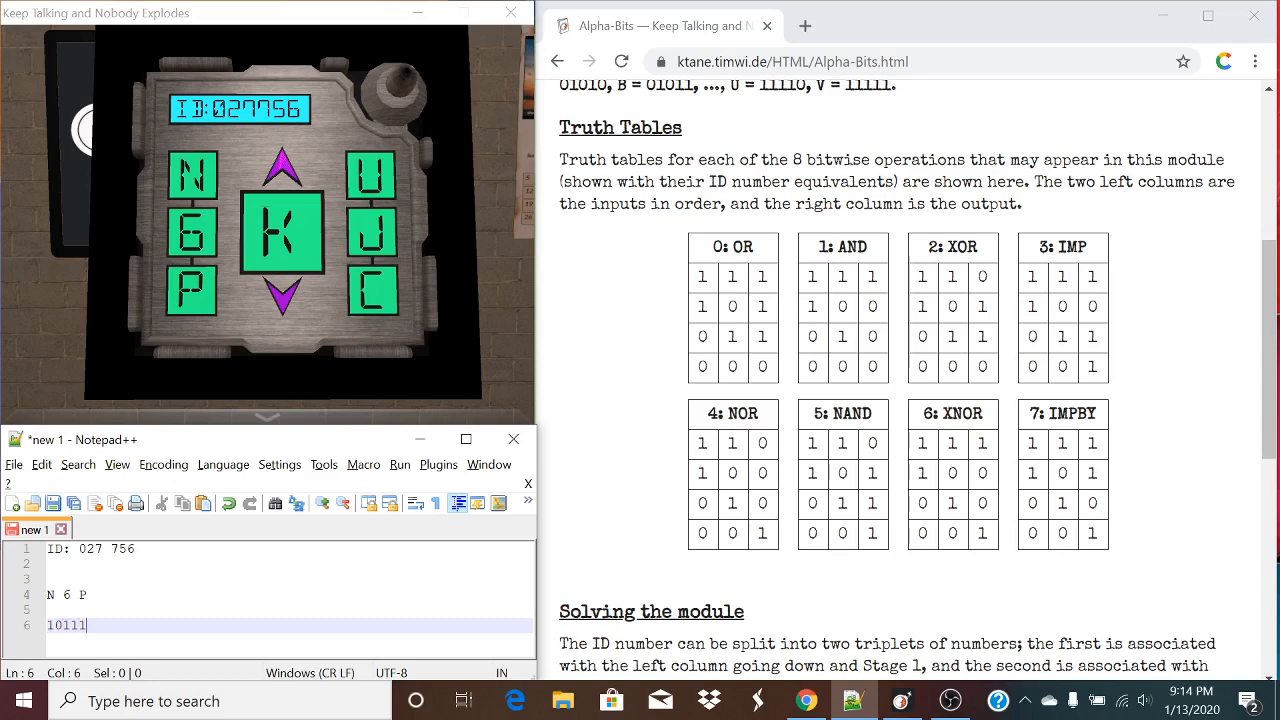
pyautogui.press('Return')
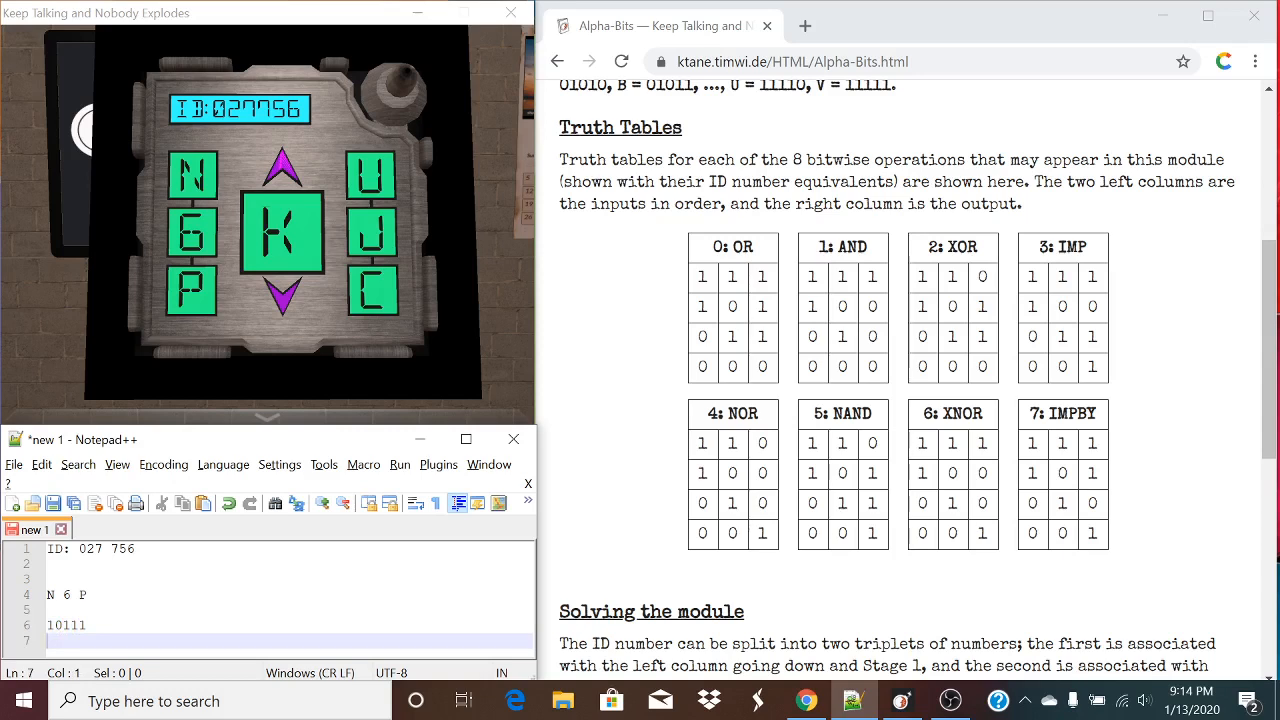
pyautogui.write('00110')
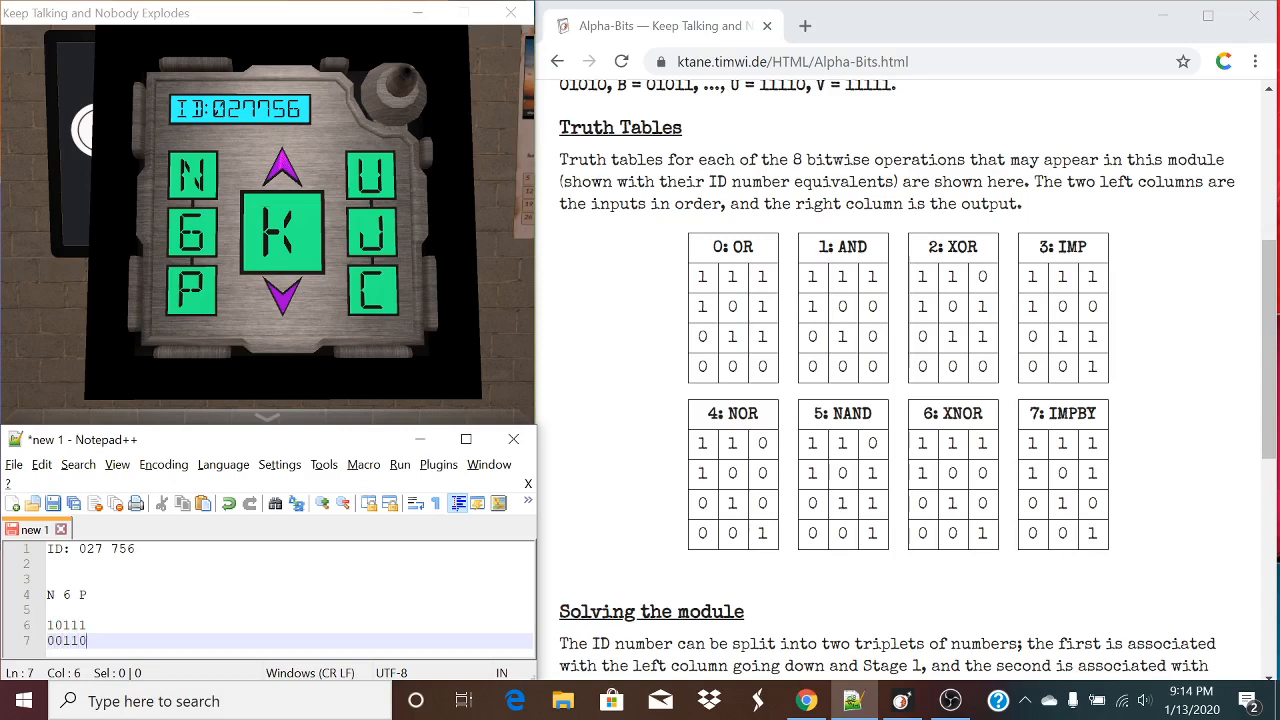
pyautogui.press('enter')
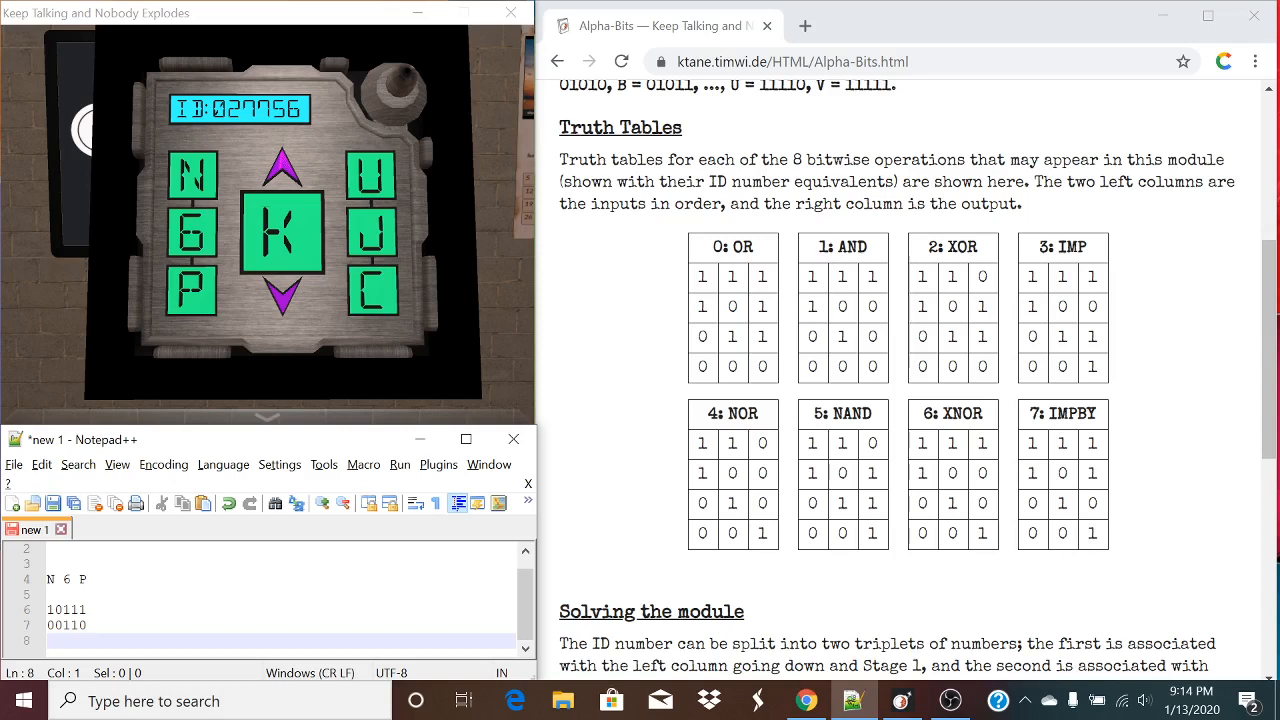
# - Add third row 11001 and label the rows OR, XOR and IMPBY
pyautogui.write('110')
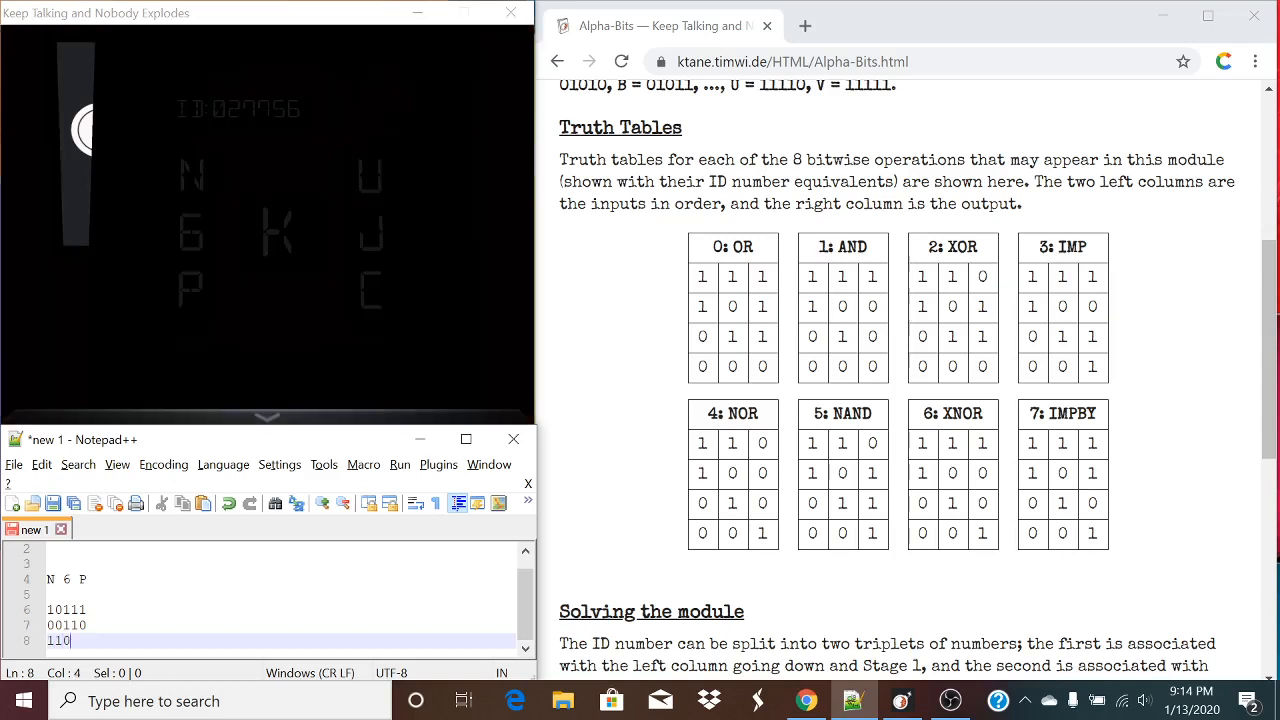
pyautogui.write('01')
pyautogui.click(281, 609)
pyautogui.write(' OR')
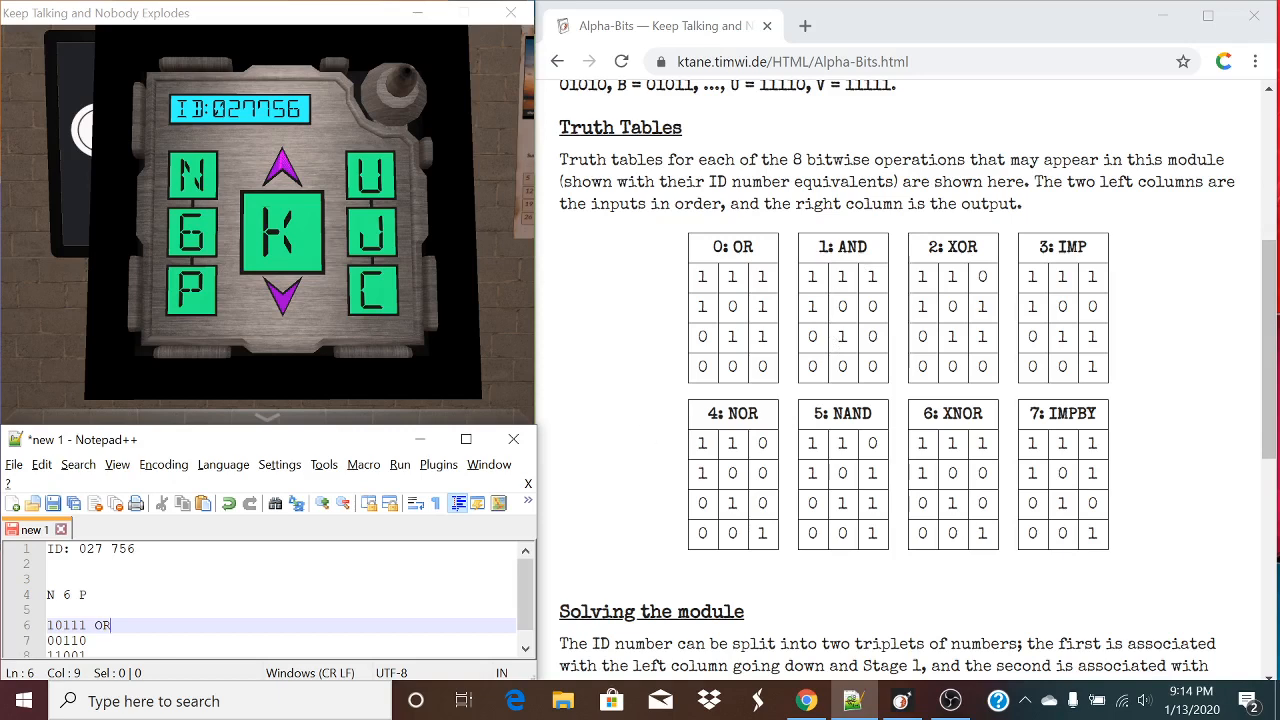
pyautogui.write('XOR')
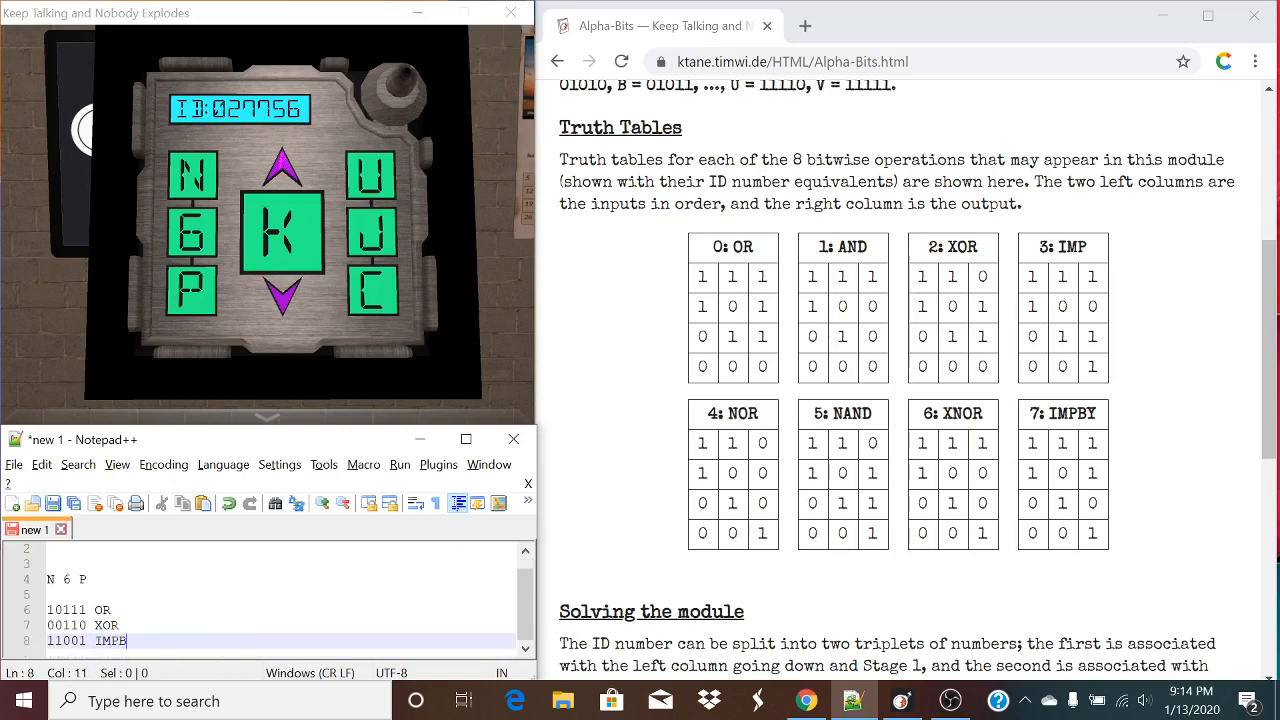
pyautogui.write('Y')
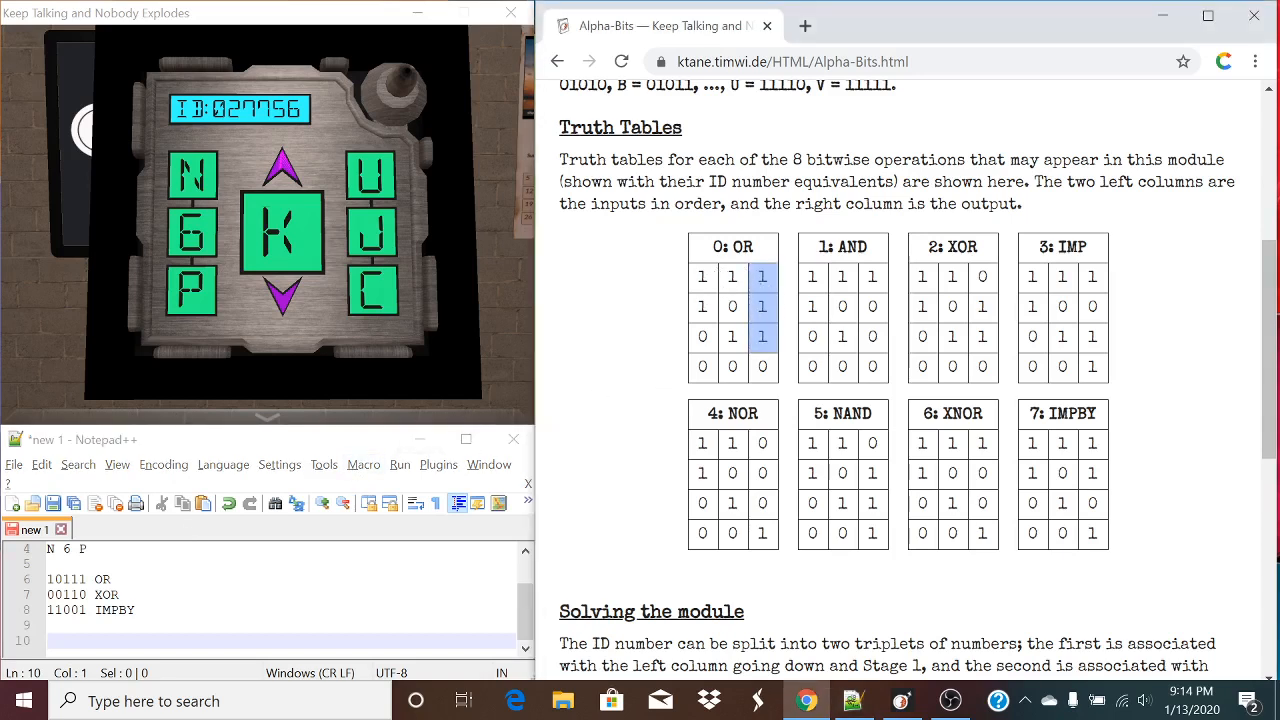
pyautogui.moveTo(723, 305)
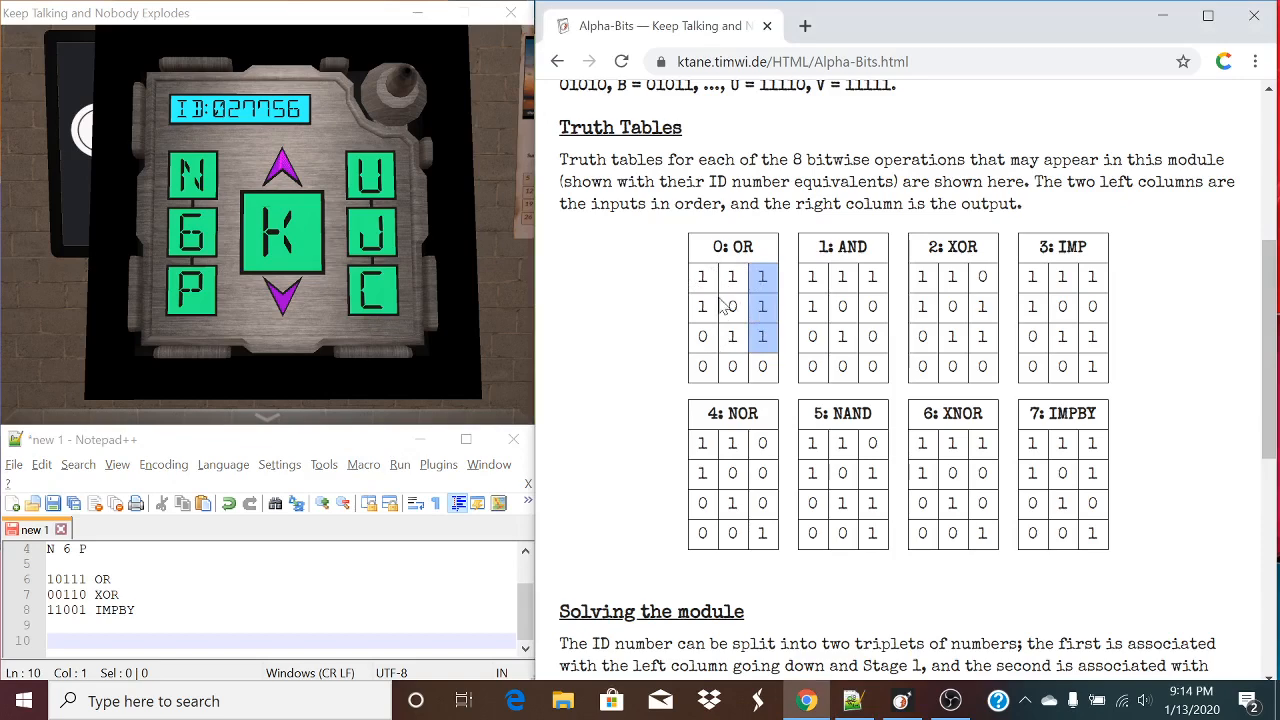
pyautogui.moveTo(898, 370)
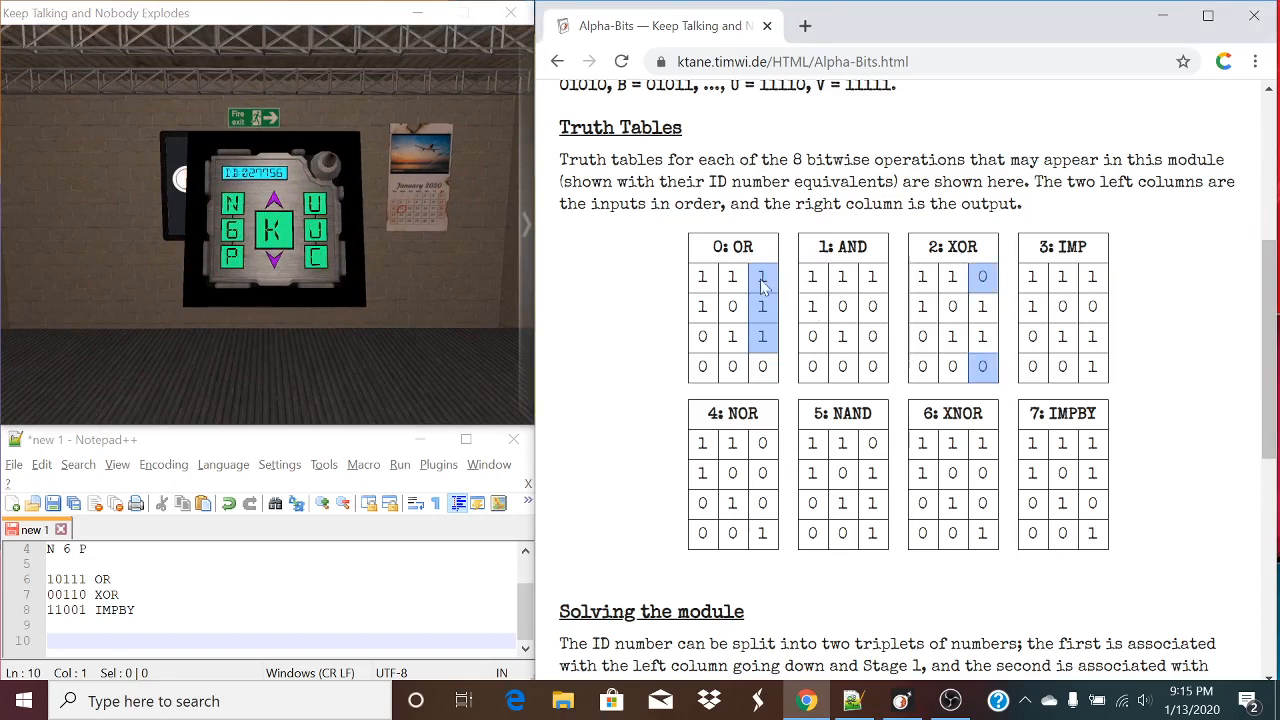
pyautogui.moveTo(752, 290)
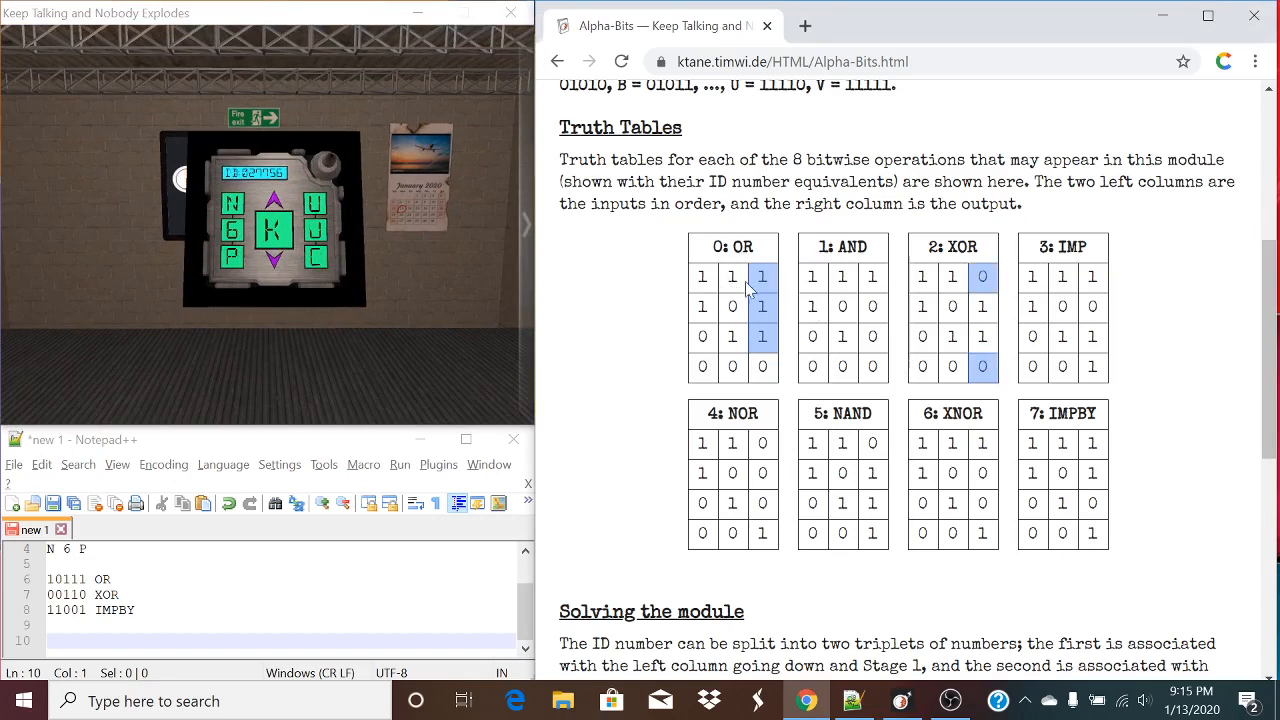
pyautogui.moveTo(750, 290)
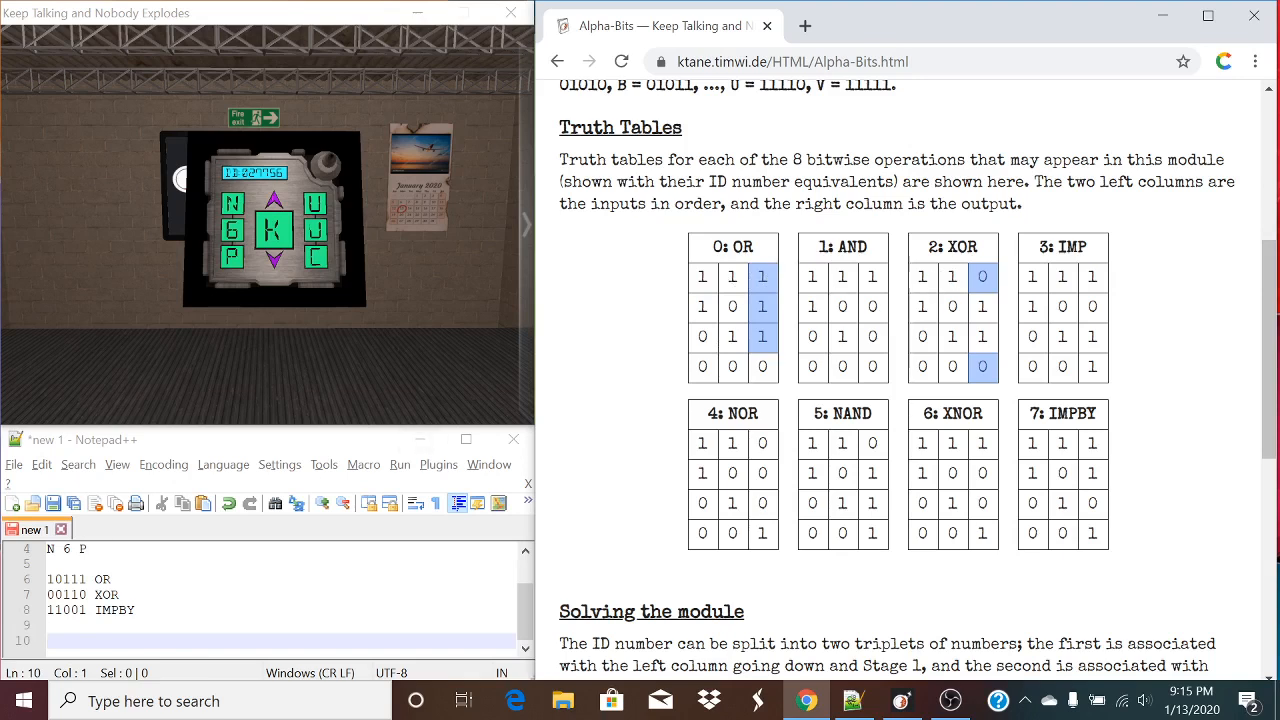
pyautogui.moveTo(1078, 450)
pyautogui.write('1')
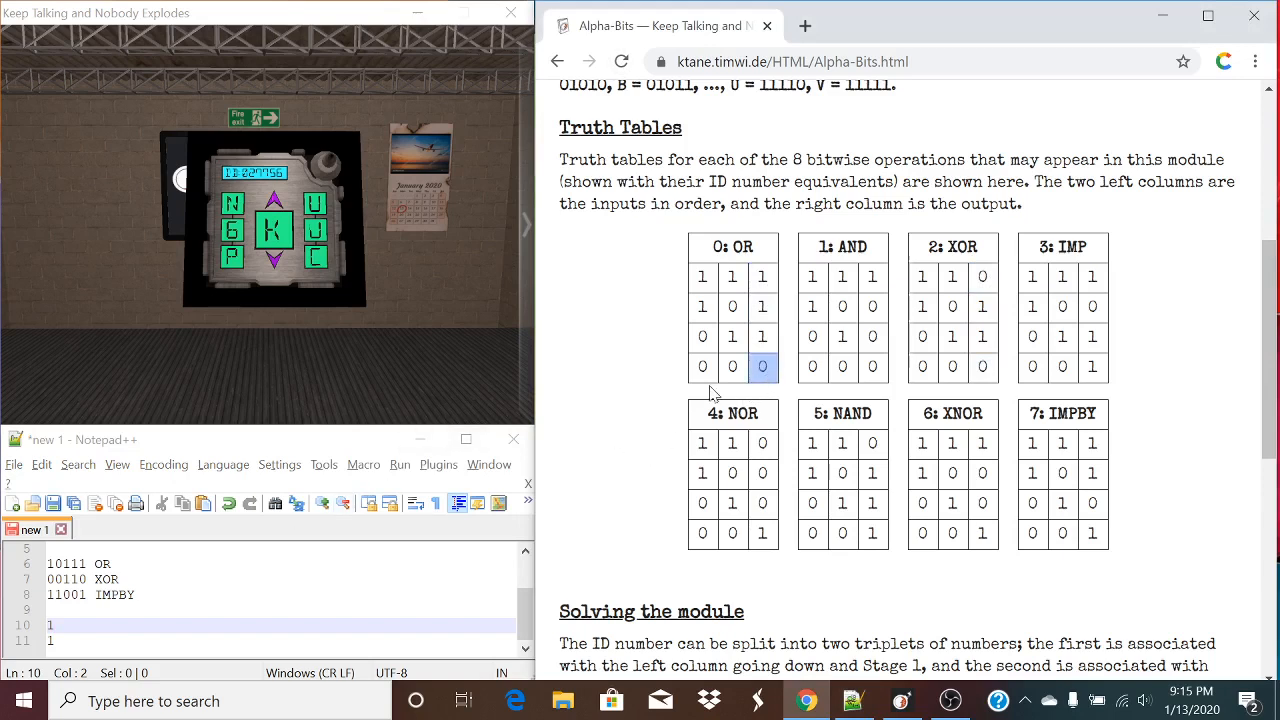
# - Work out result rows 10001 and 10111 from marked truth-table cells, then reload the manual
pyautogui.write('0')
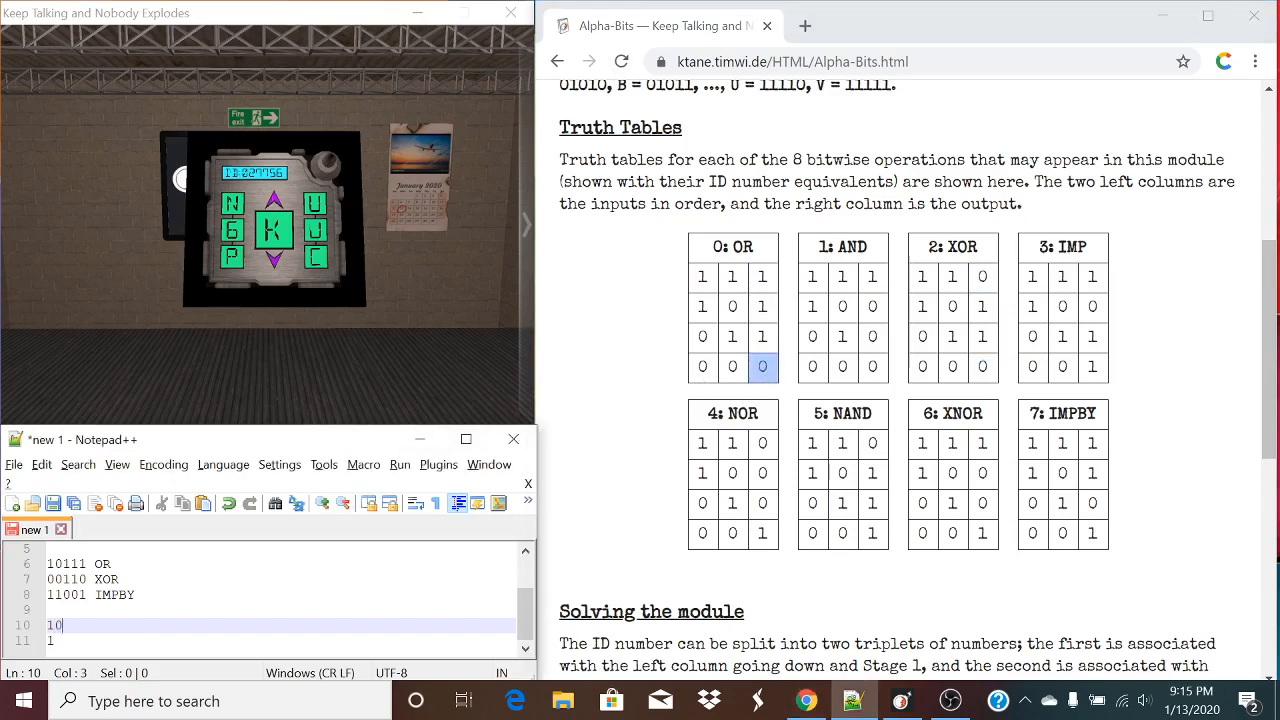
pyautogui.write('10')
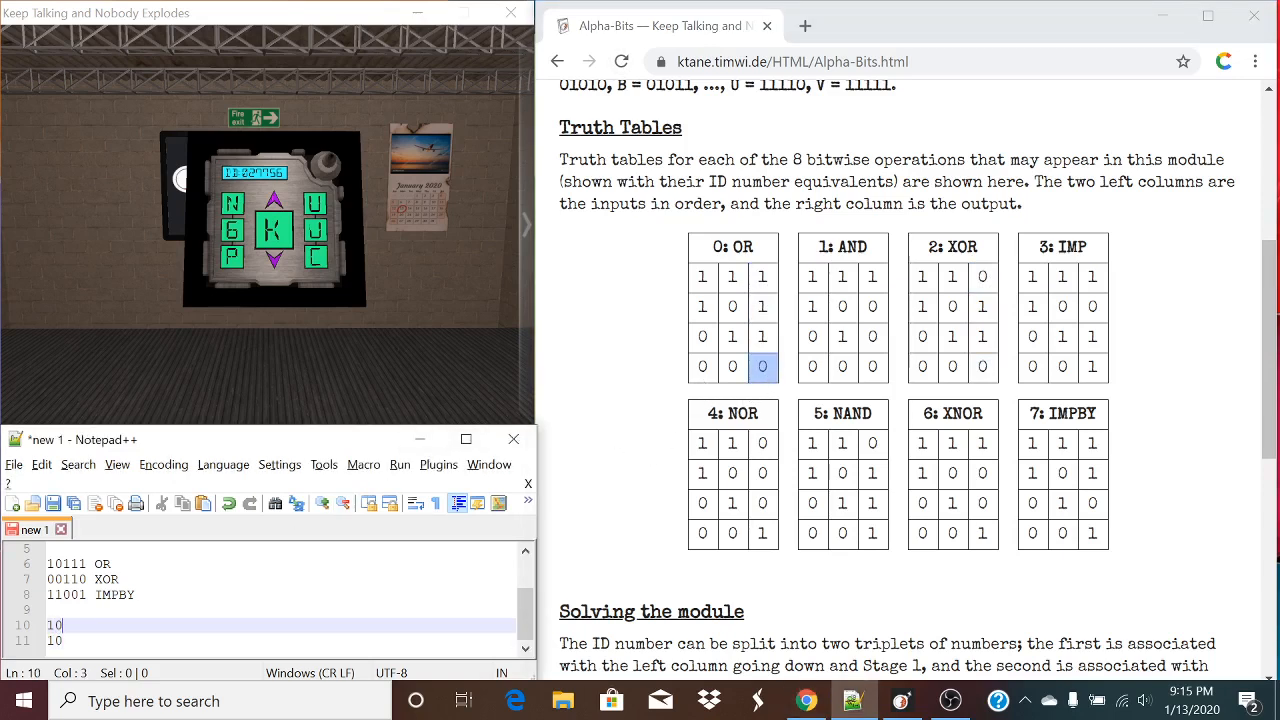
pyautogui.click(621, 61)
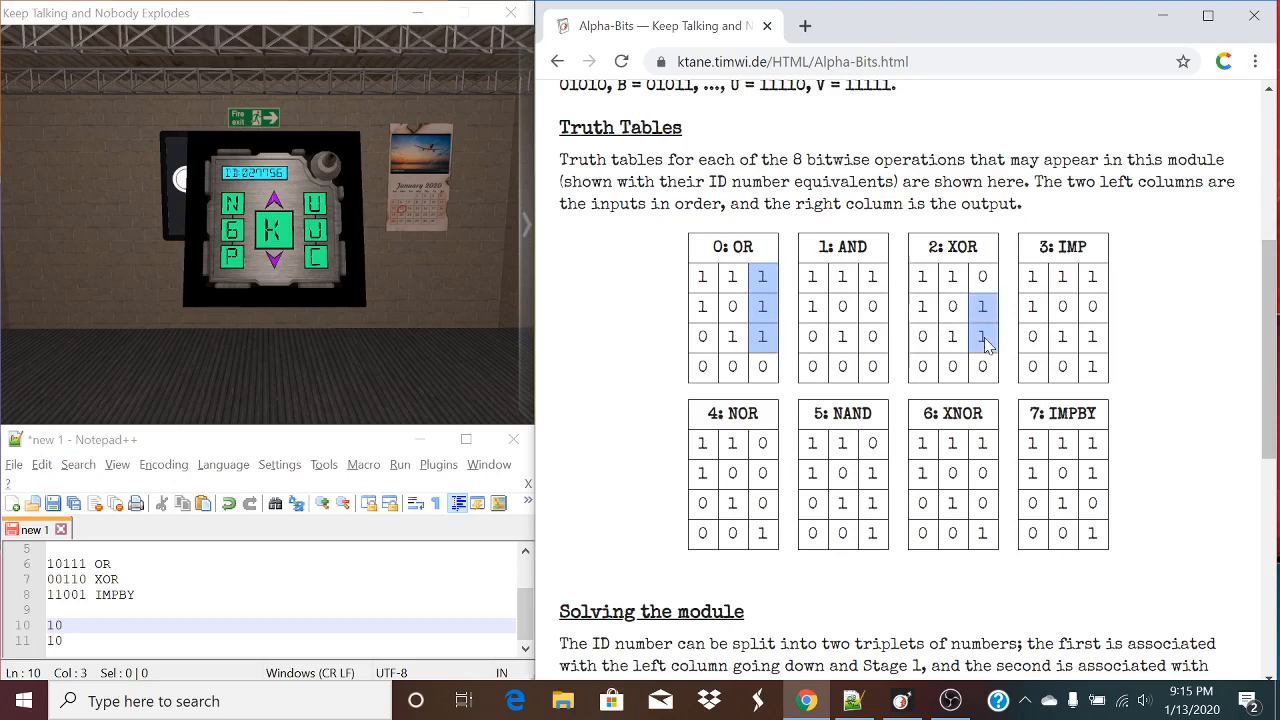
pyautogui.moveTo(1018, 527)
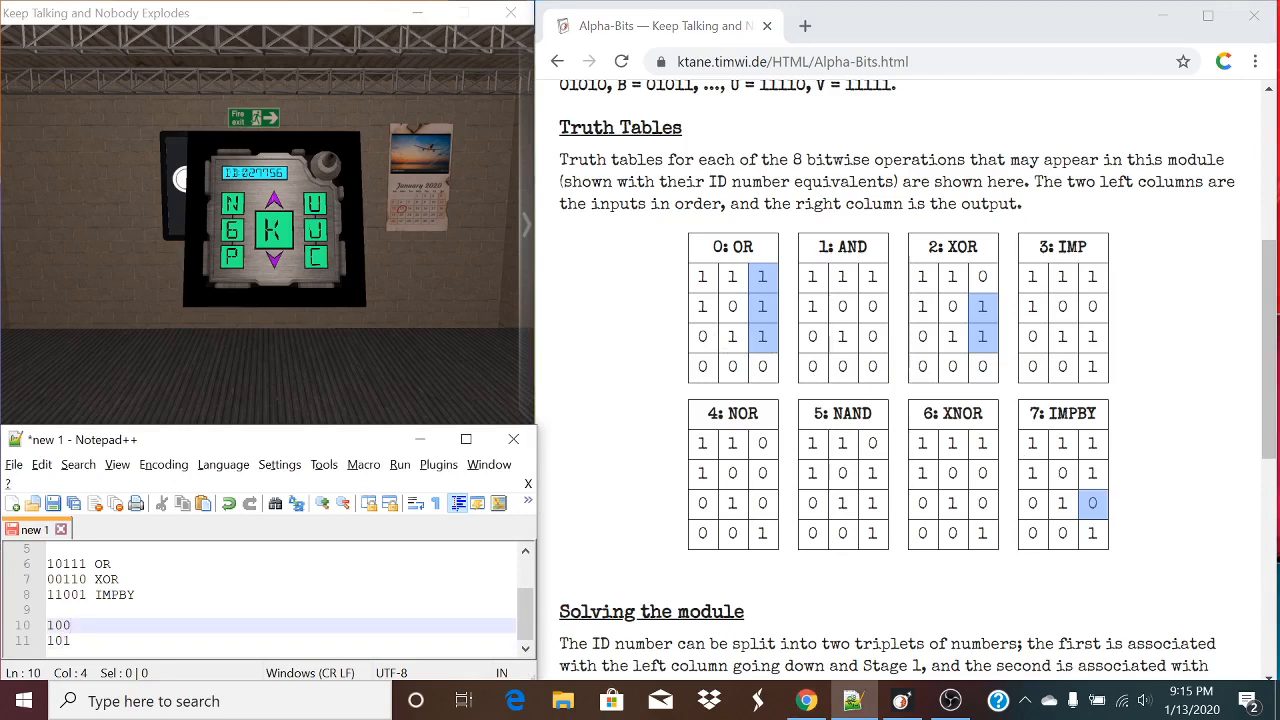
pyautogui.write('01')
pyautogui.click(281, 640)
pyautogui.write('11')
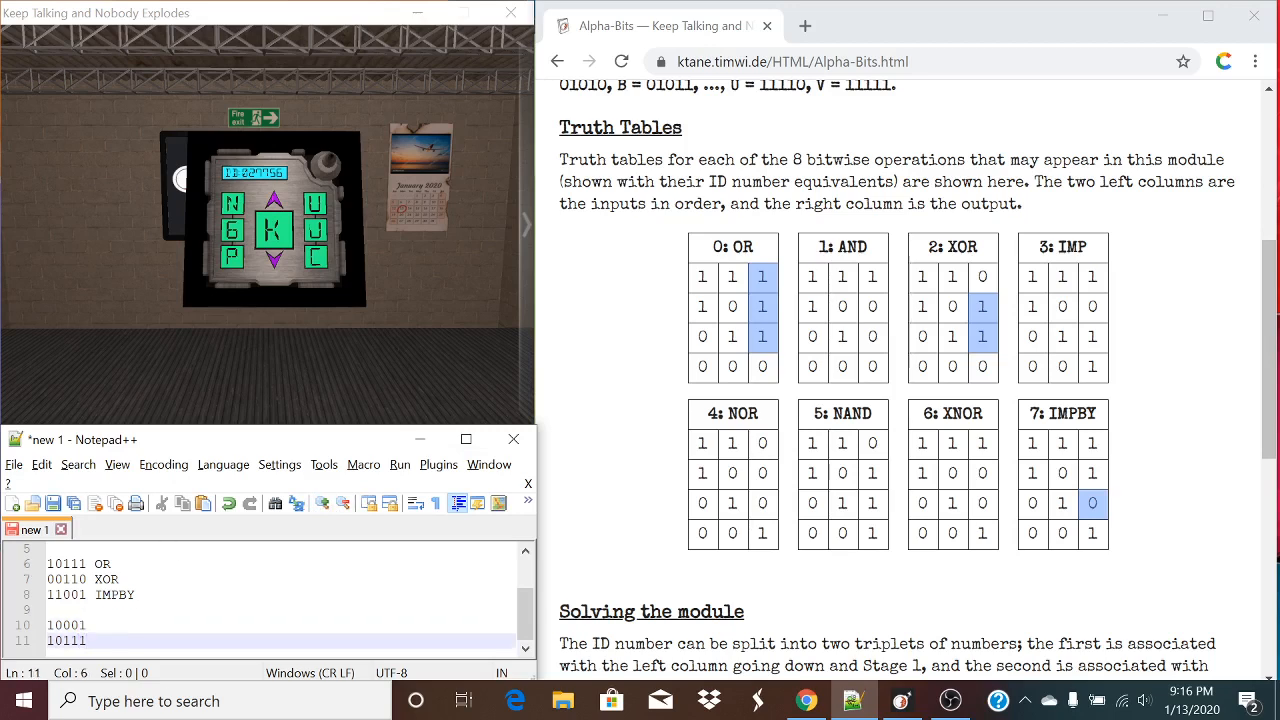
pyautogui.click(621, 61)
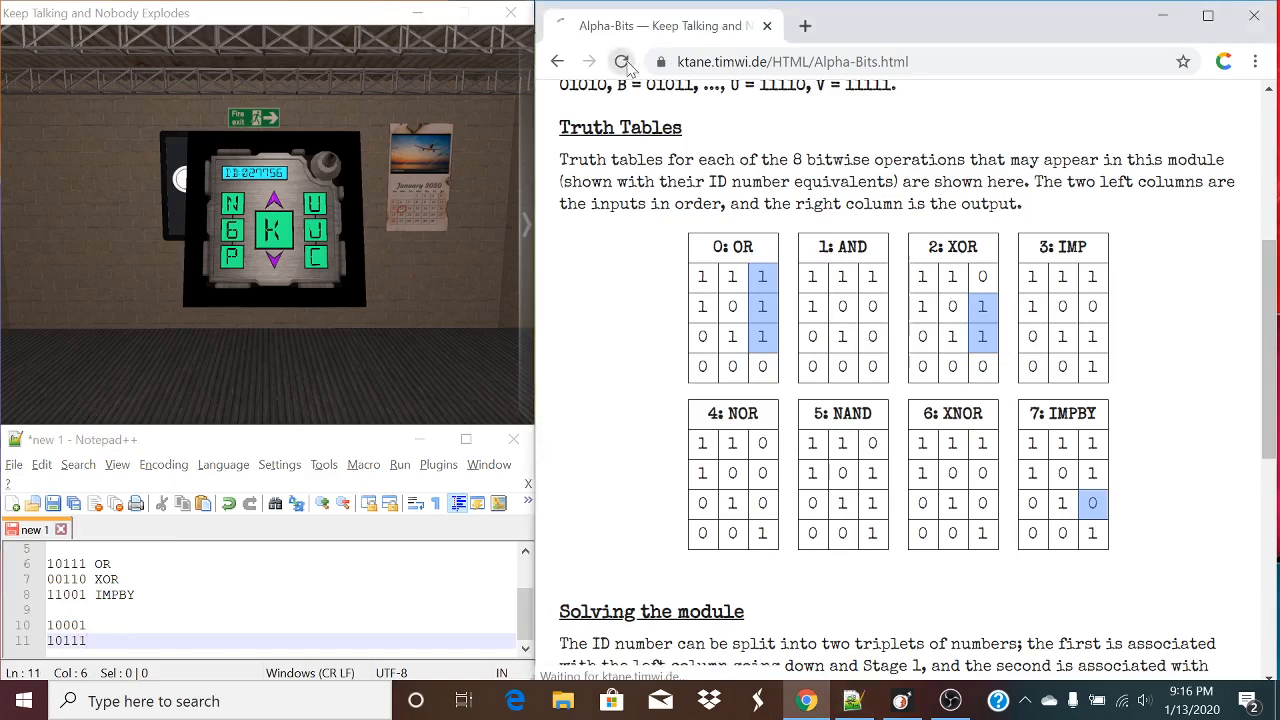
# - Clear the manual's marks, note N beside 10111, and submit H on the module
pyautogui.click(621, 61)
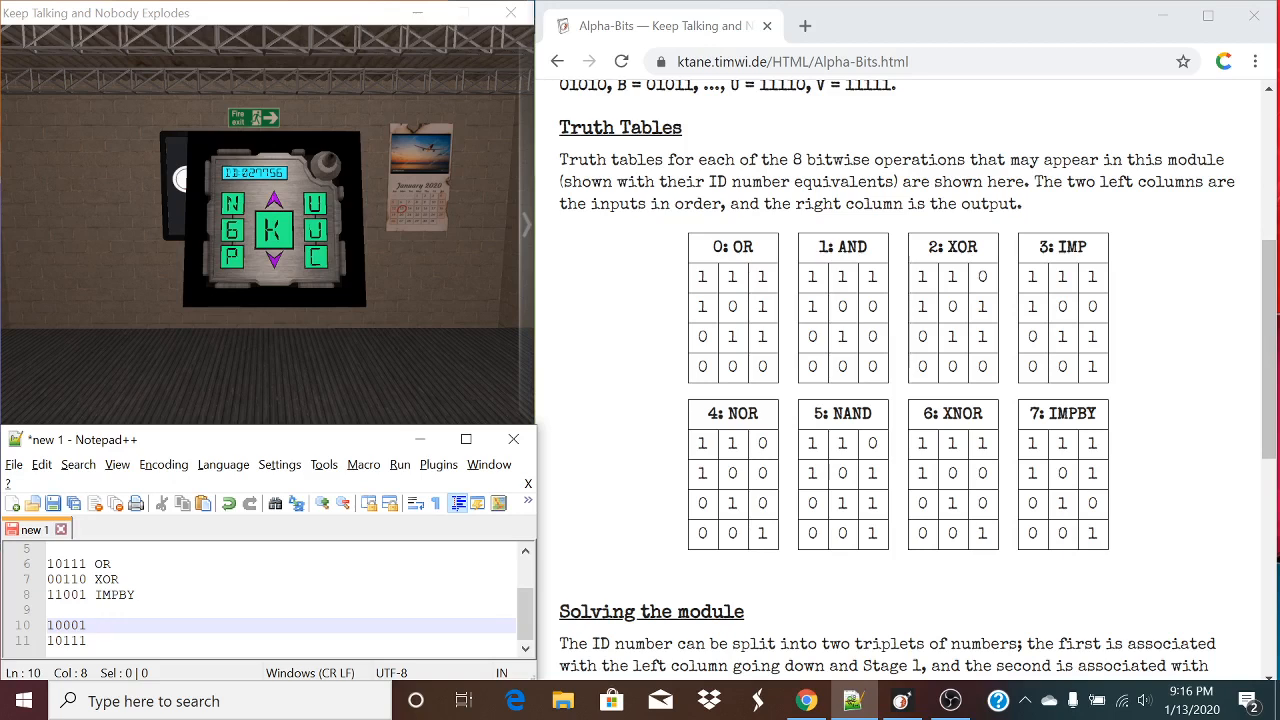
pyautogui.click(90, 625)
pyautogui.write('  H')
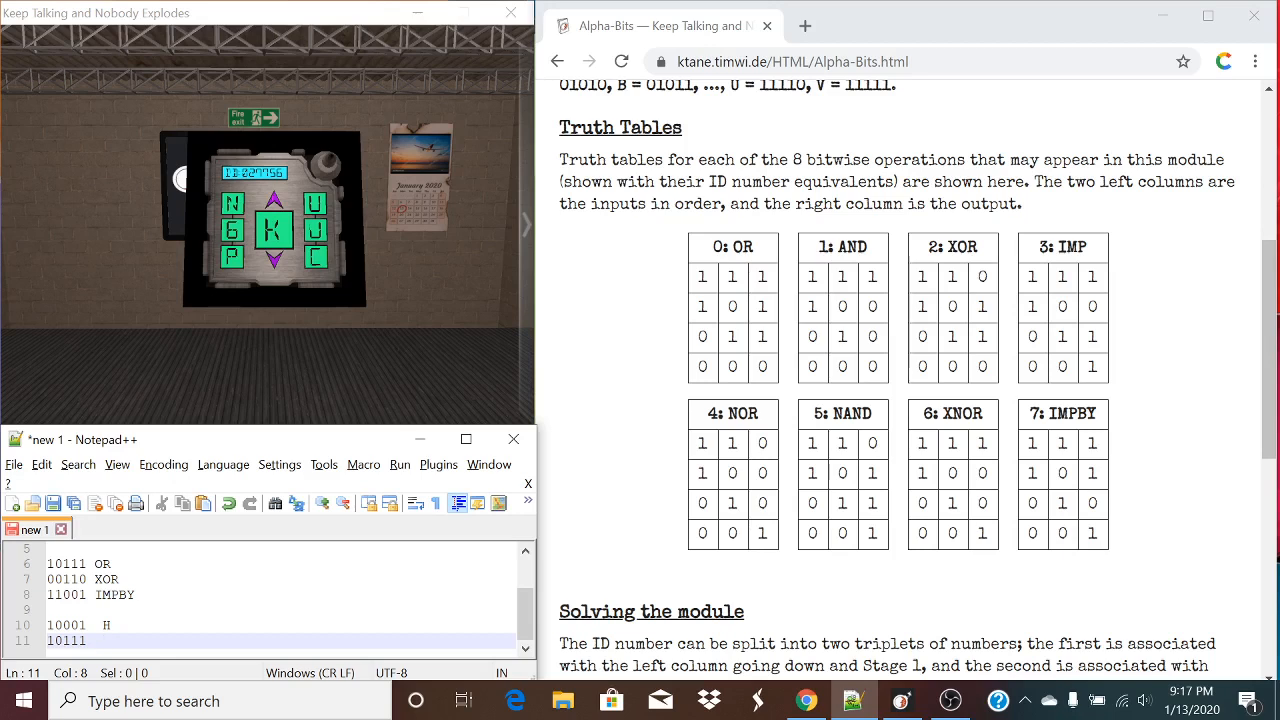
pyautogui.write('N')
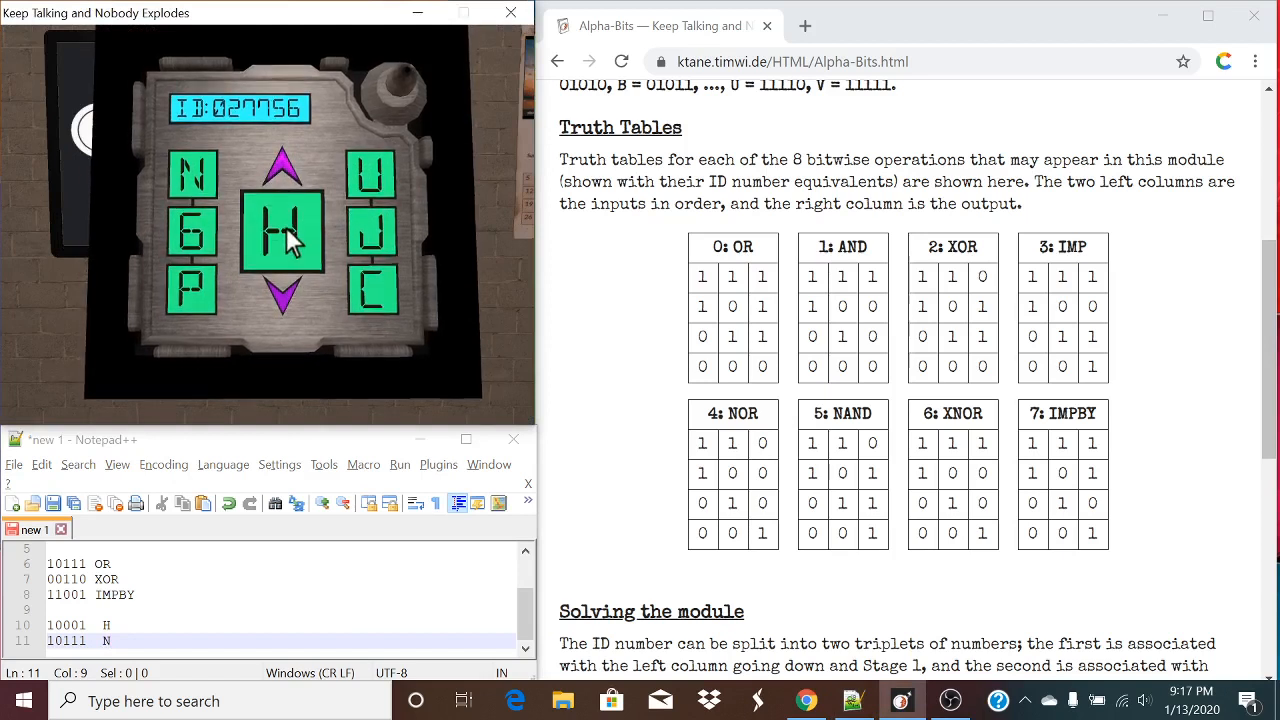
pyautogui.click(282, 168)
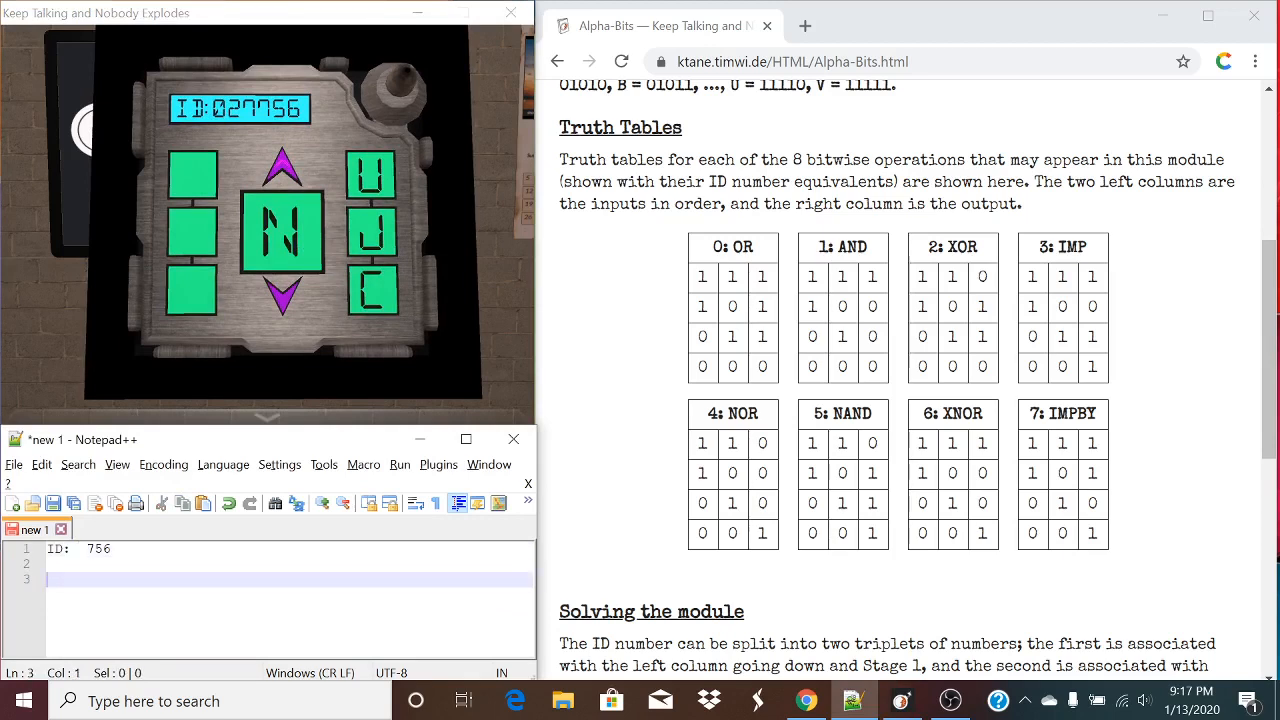
# - Record right-column letters U J C and binary rows 11110, 10011, 01100
pyautogui.write('U')
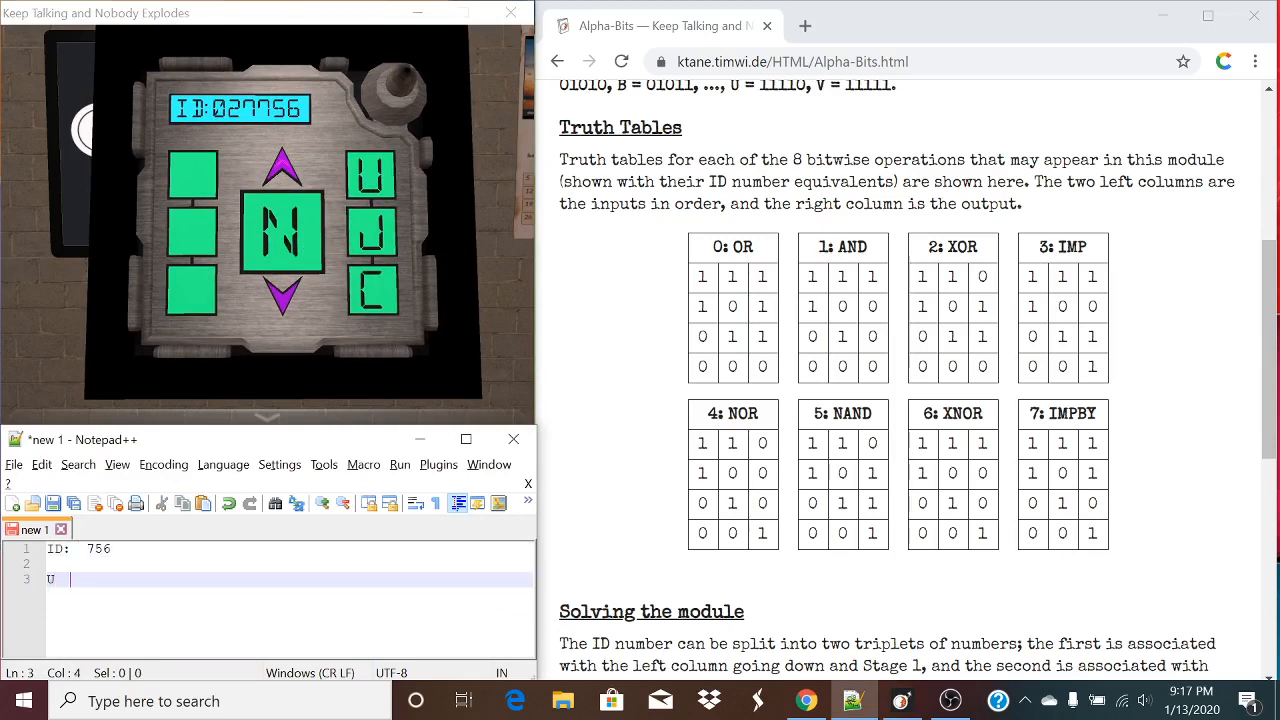
pyautogui.write('J C')
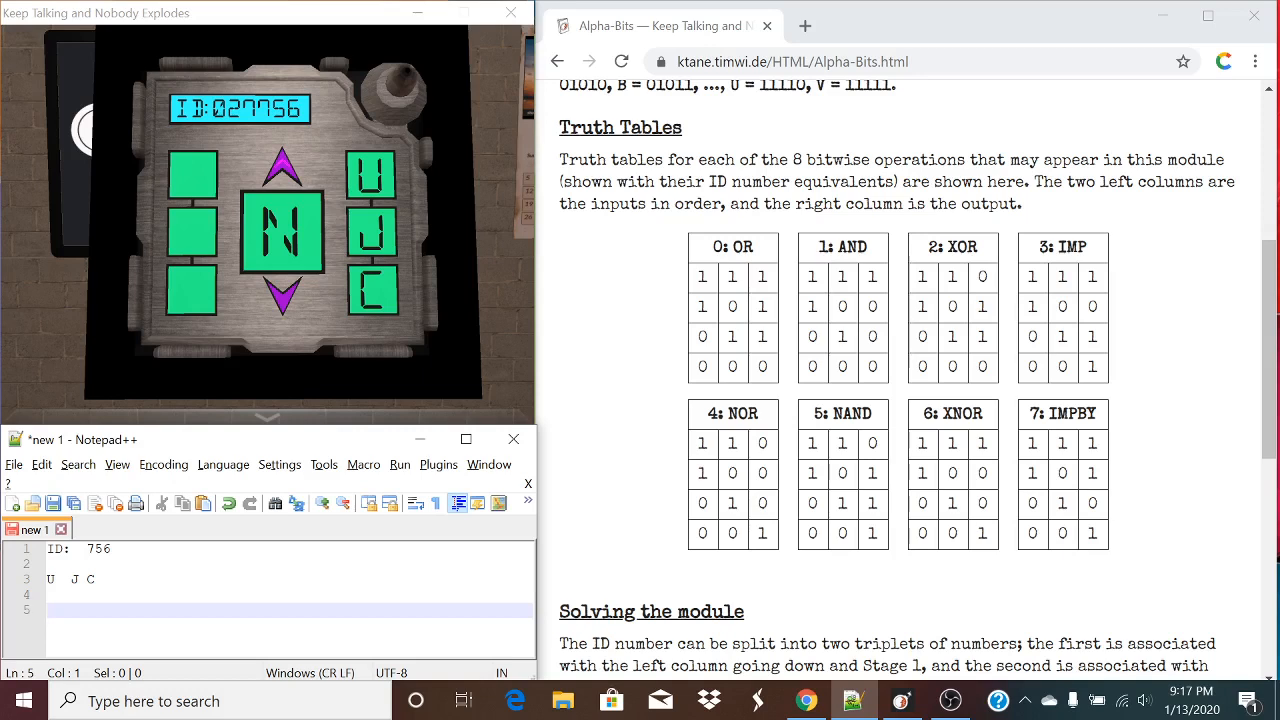
pyautogui.moveTo(793, 402)
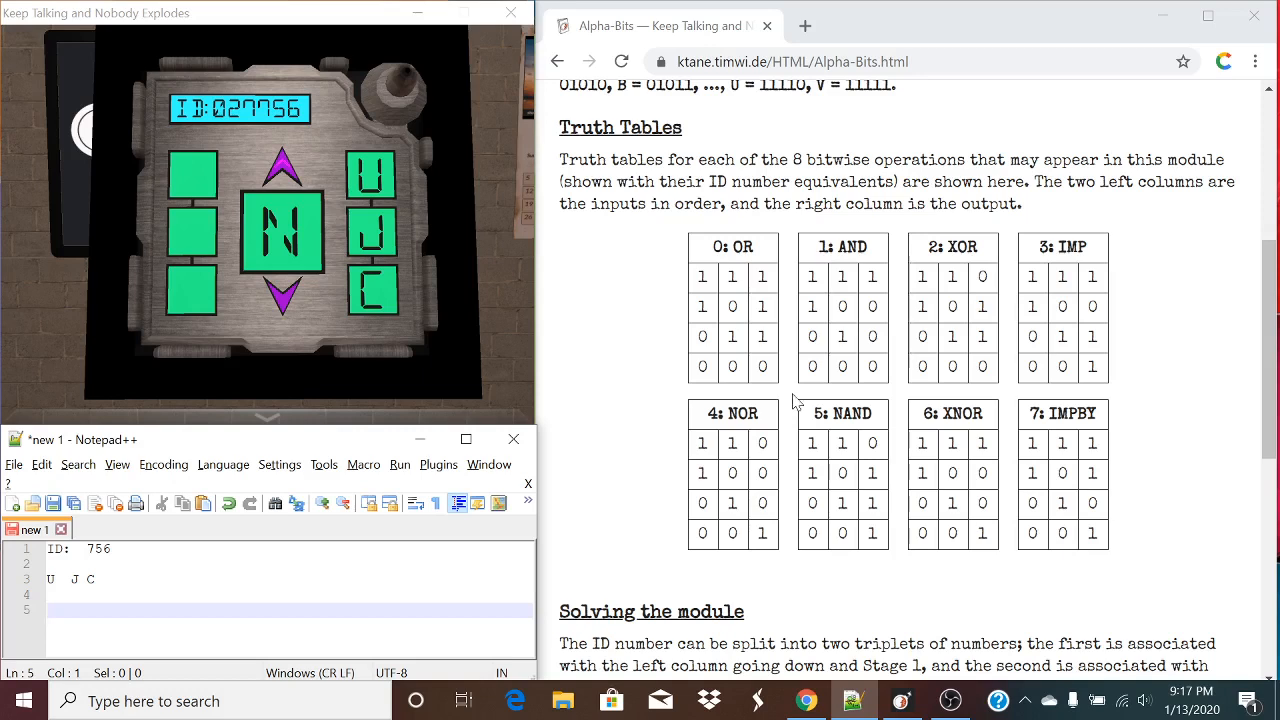
pyautogui.moveTo(825, 410)
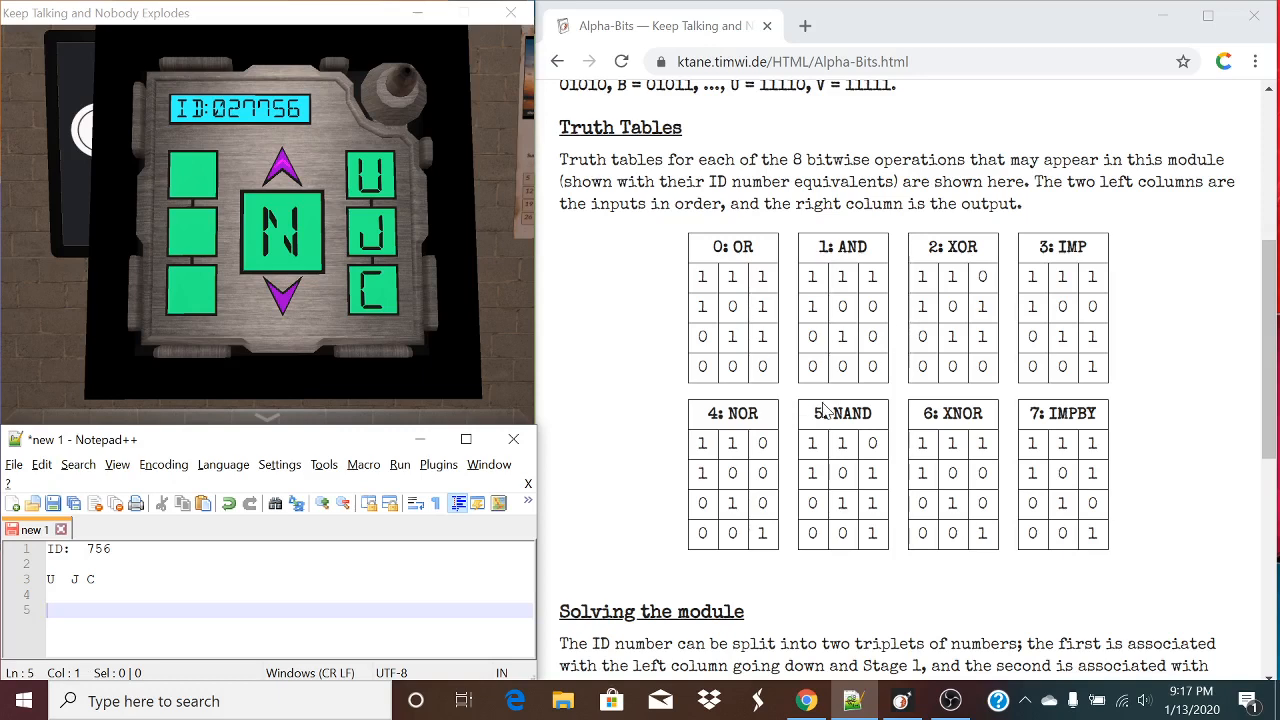
pyautogui.write('111')
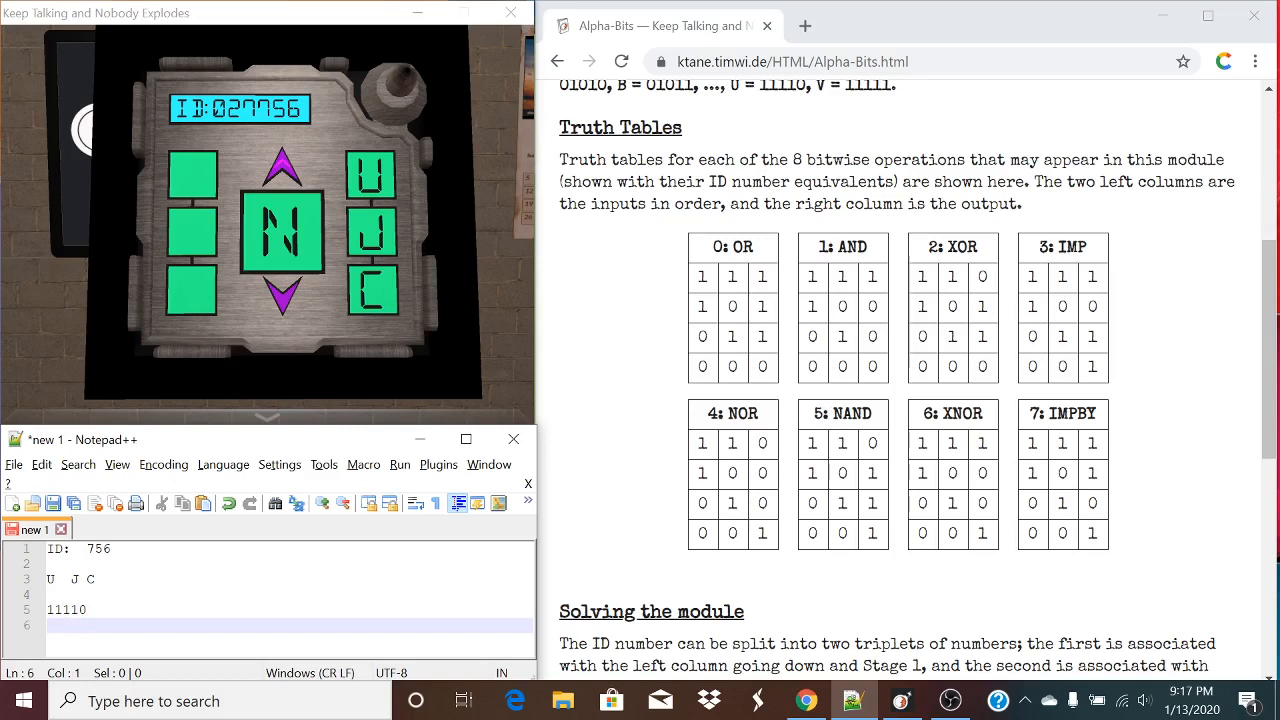
pyautogui.write('10011')
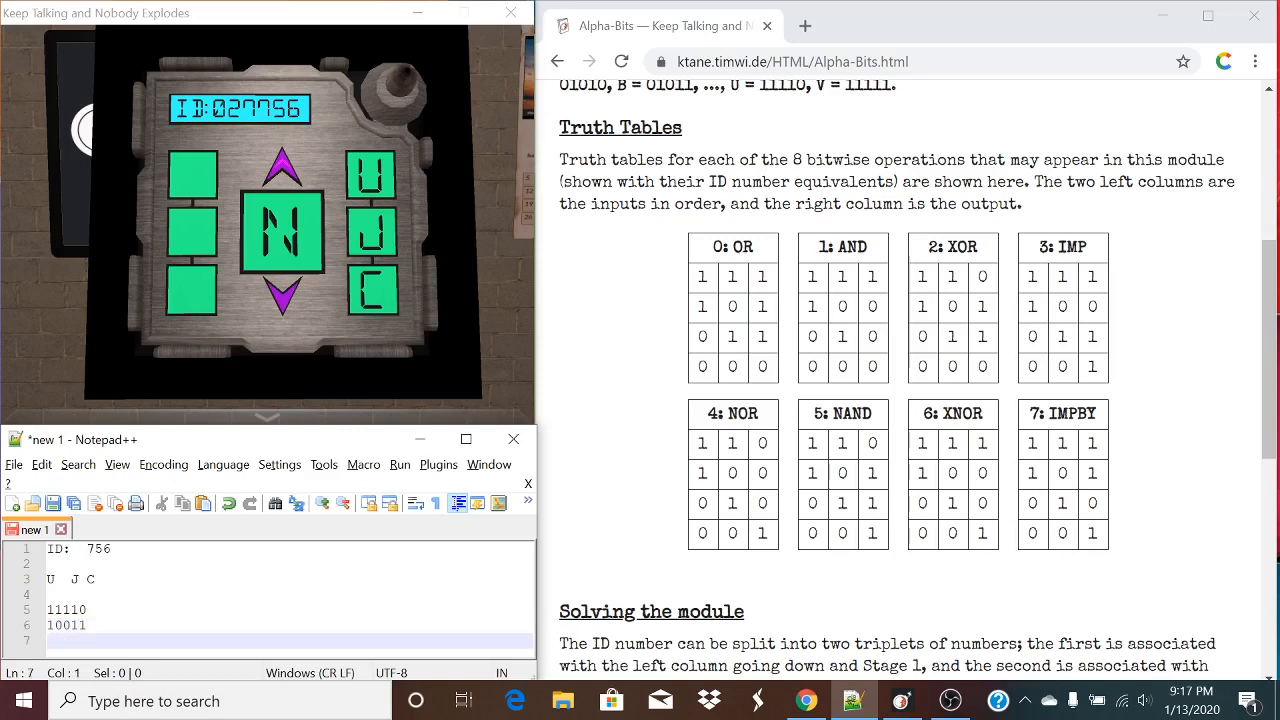
pyautogui.write('0')
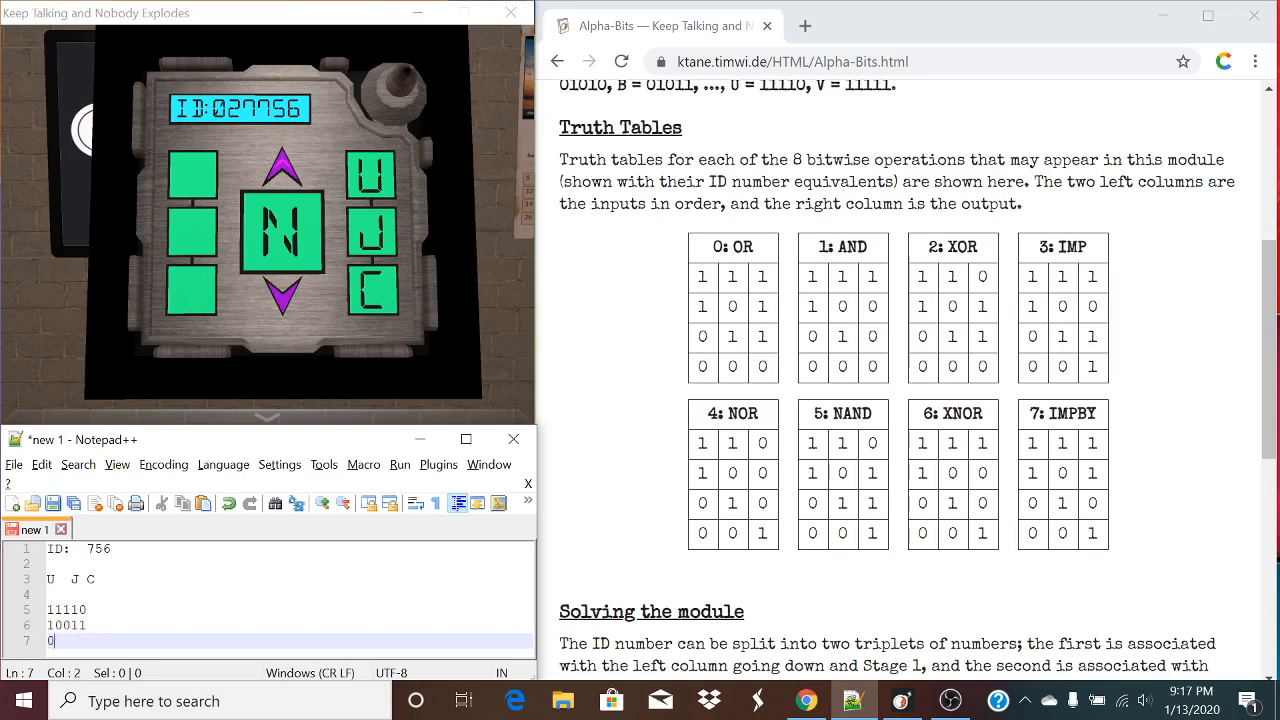
pyautogui.write('1100')
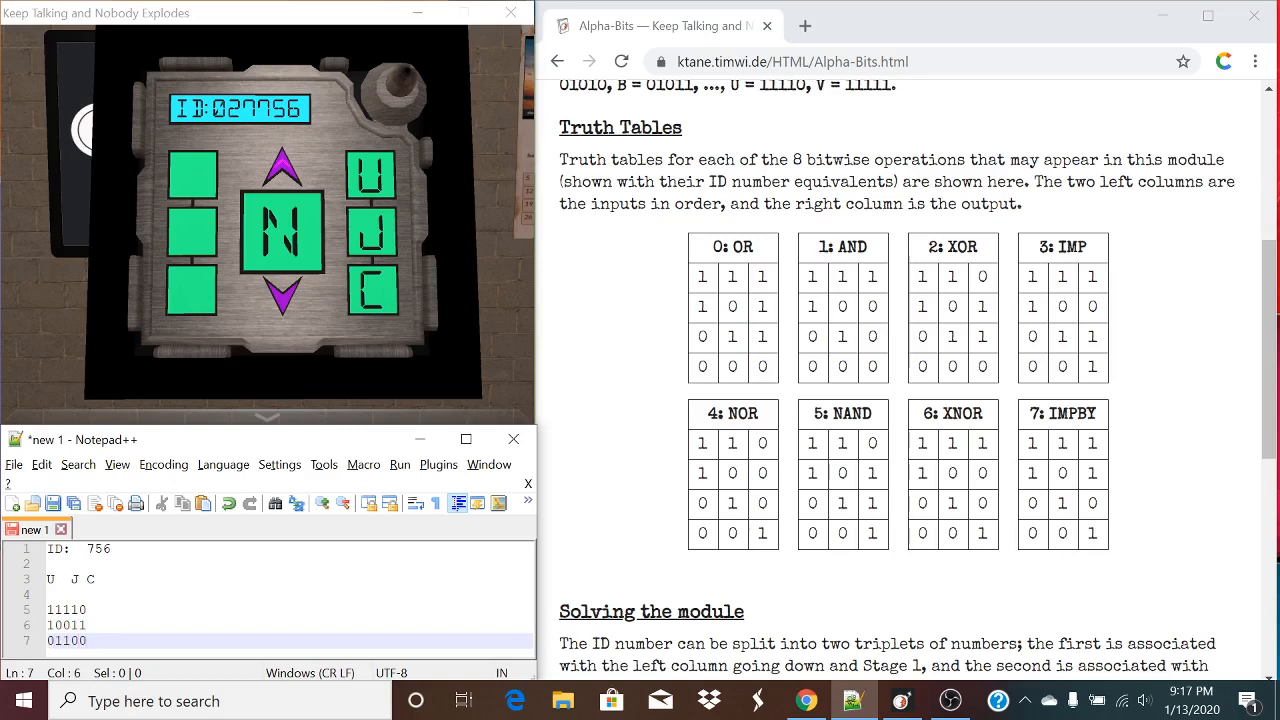
pyautogui.moveTo(235, 140)
pyautogui.write(' IM')
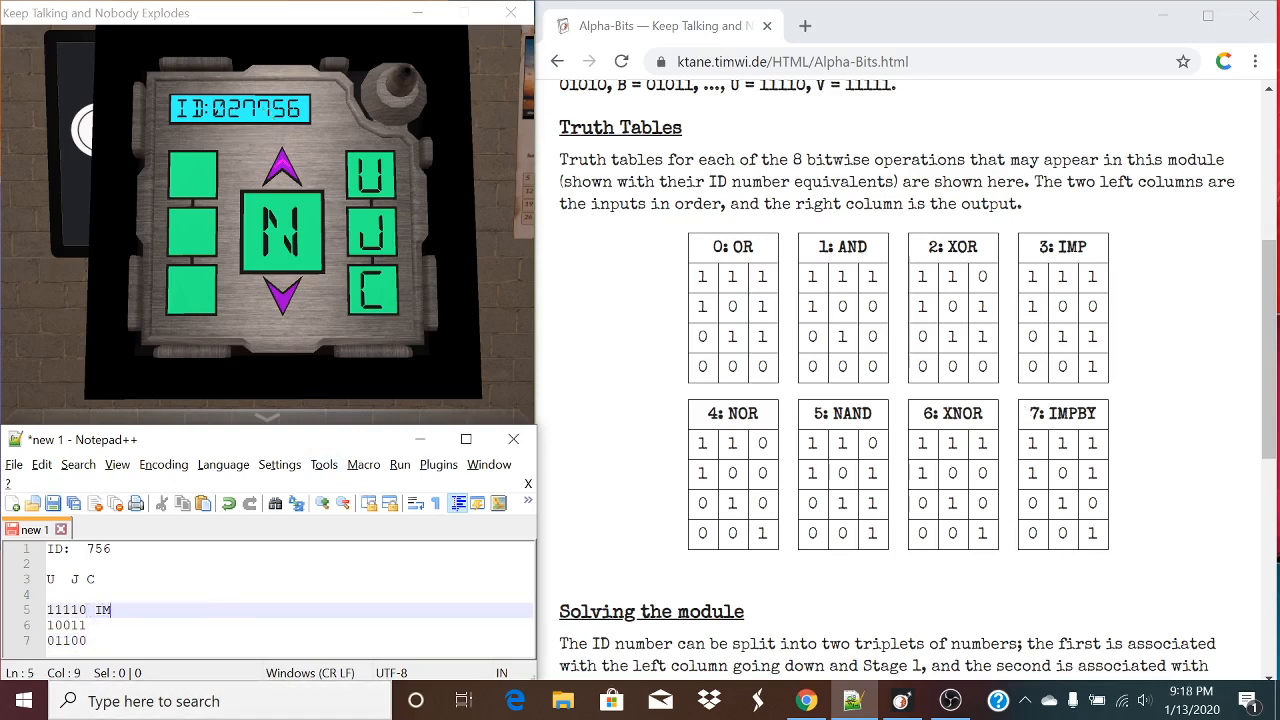
# - Label the three rows with operators IMPBY, NAND and XNOR
pyautogui.write('PBY')
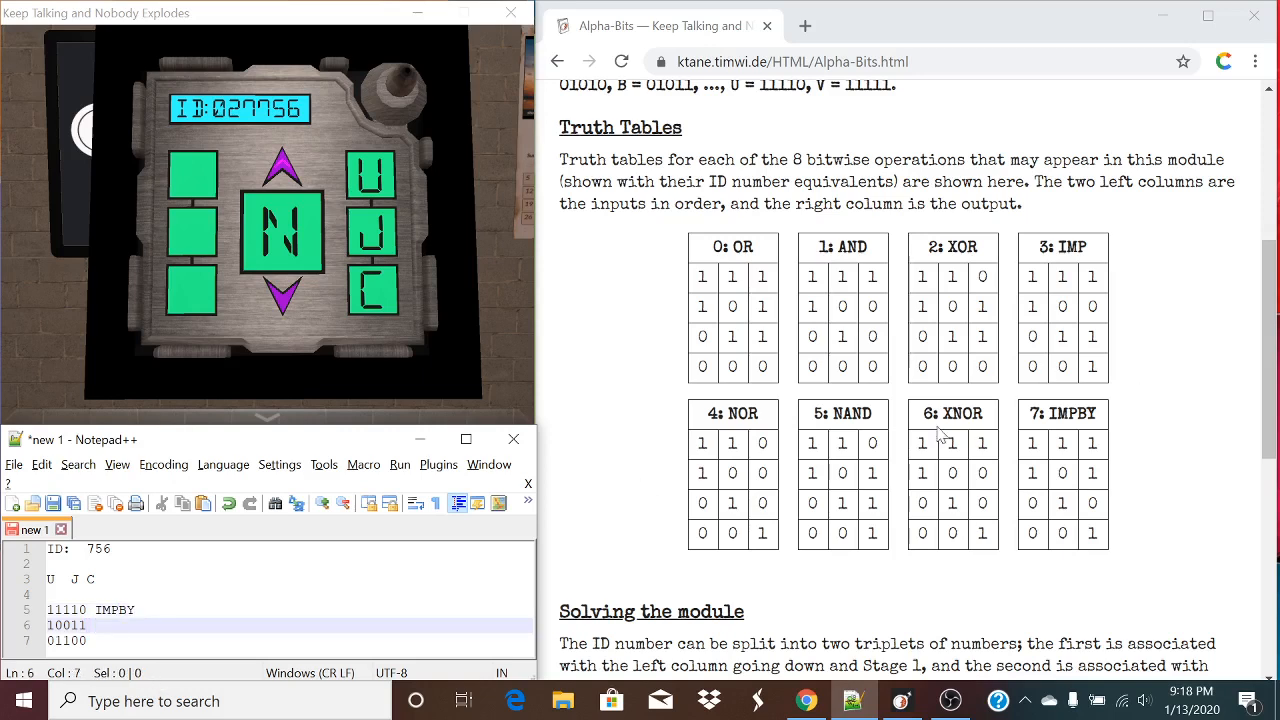
pyautogui.write('NAND')
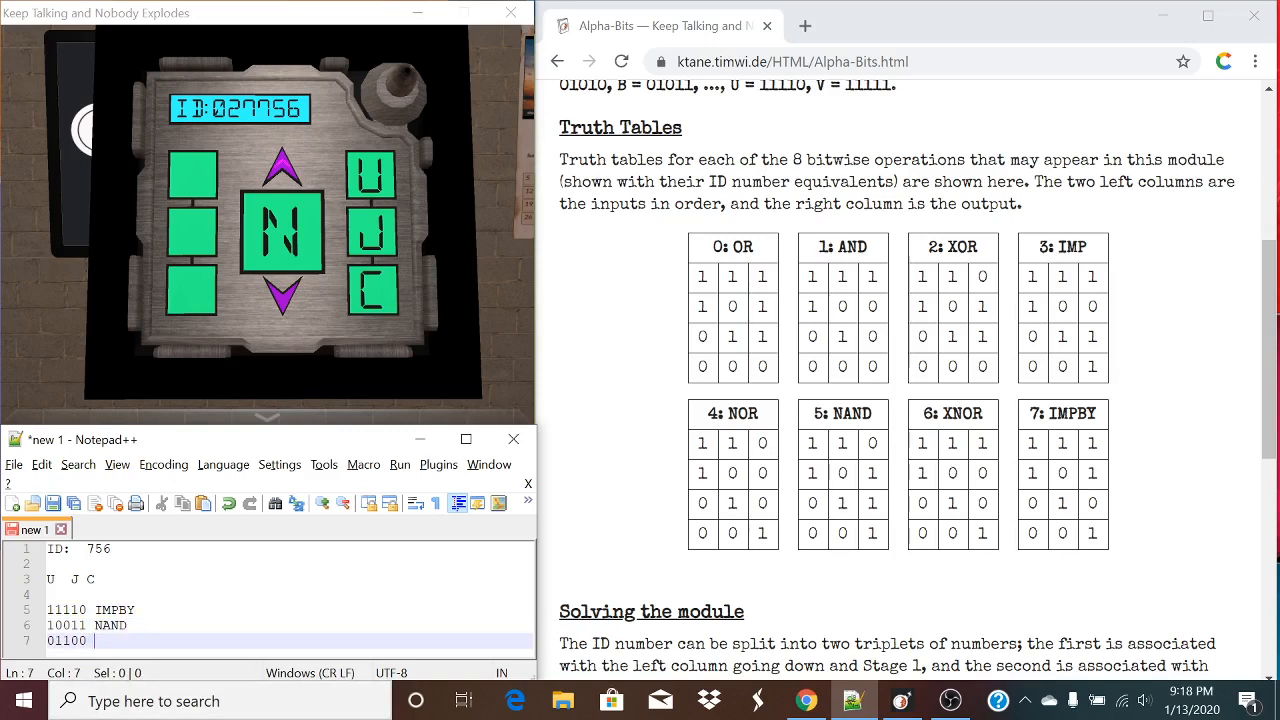
pyautogui.write('XNOR')
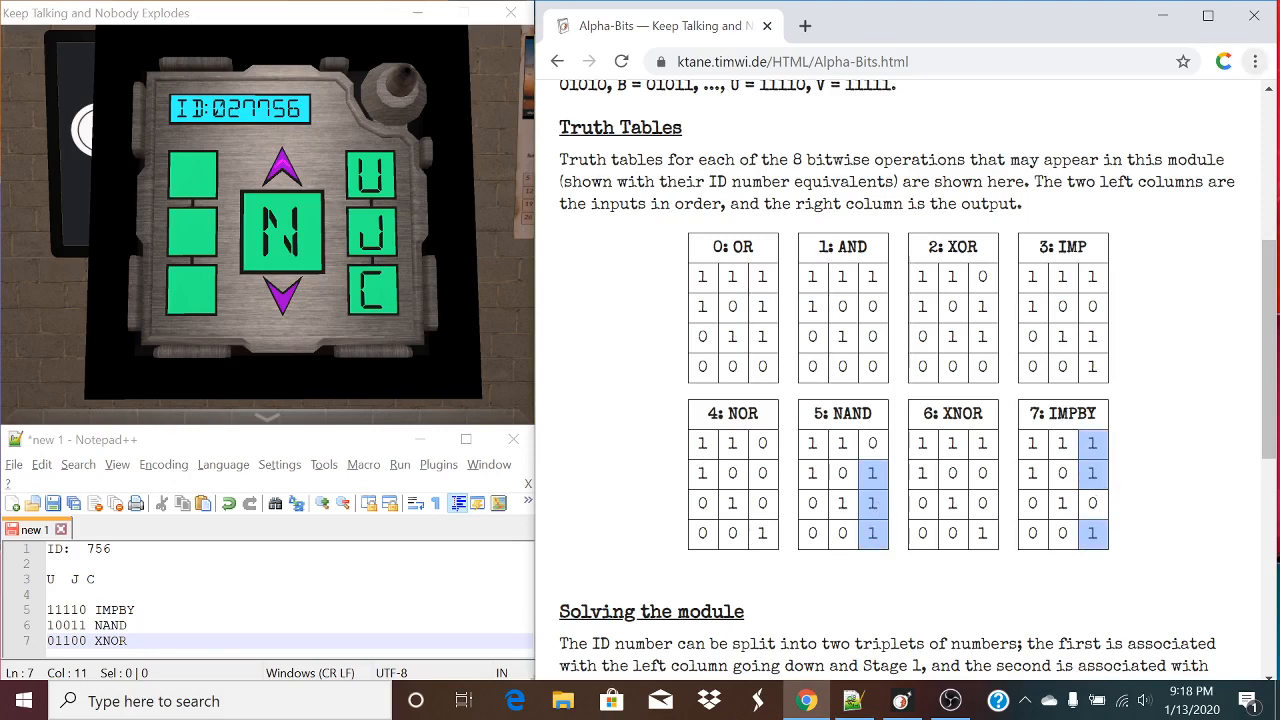
# - Compute result rows 11110 and 01101 from the truth tables, noting U beside 11110
pyautogui.click(872, 503)
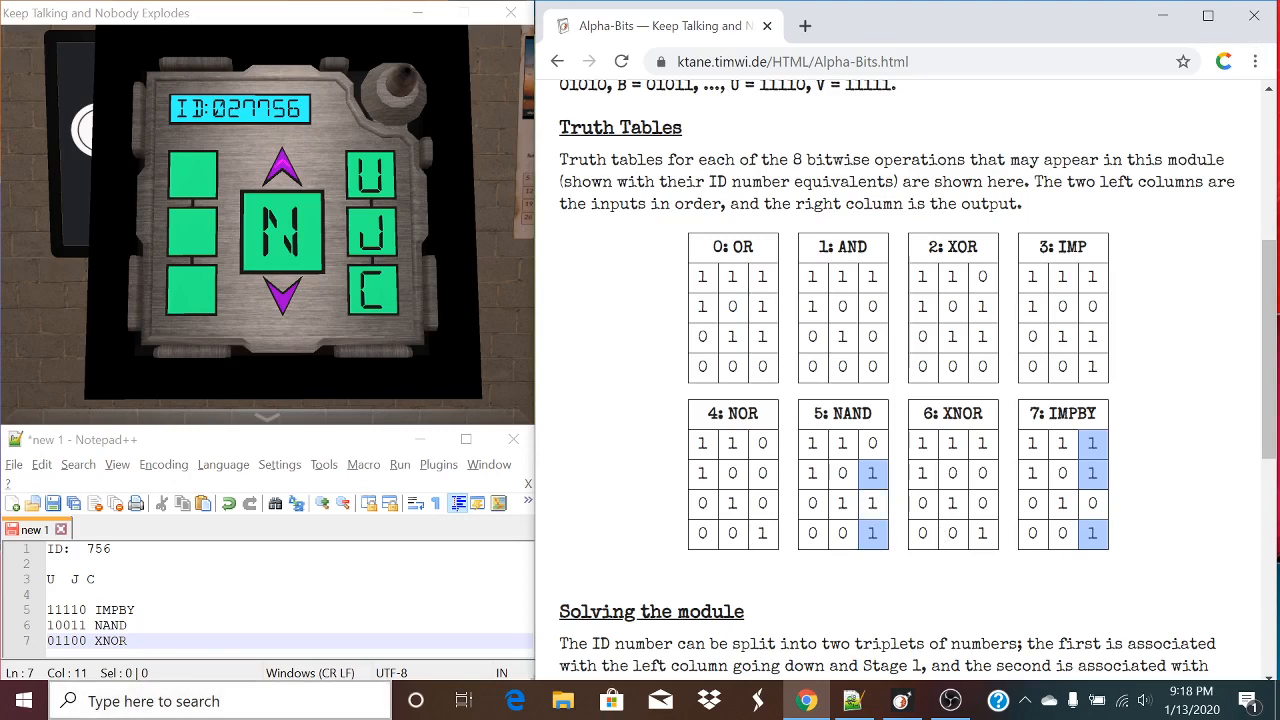
pyautogui.moveTo(940, 497)
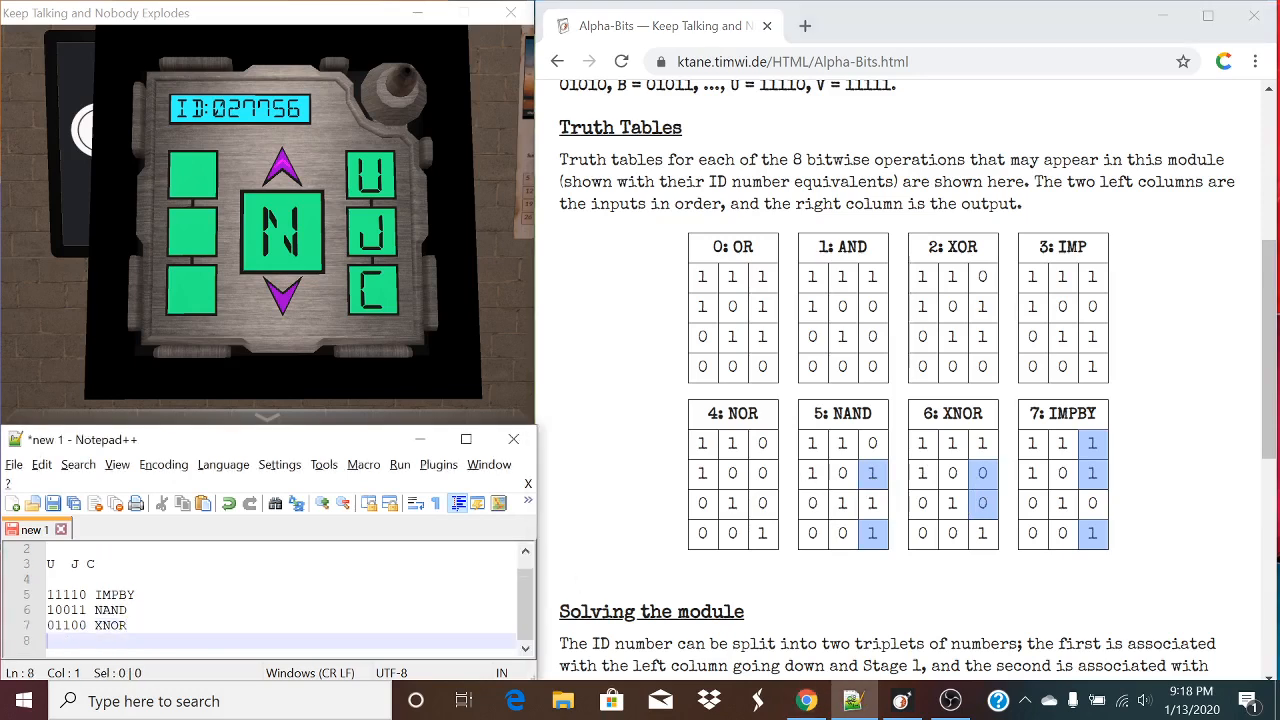
pyautogui.write('0')
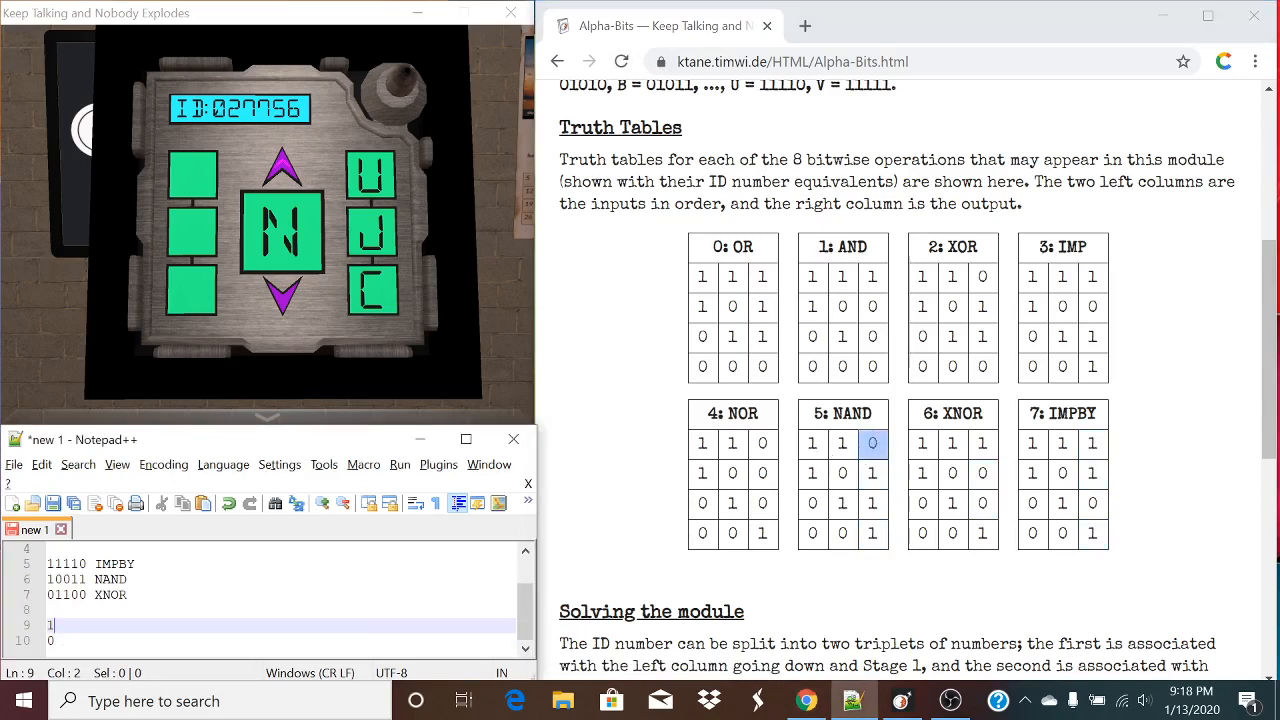
pyautogui.write('1')
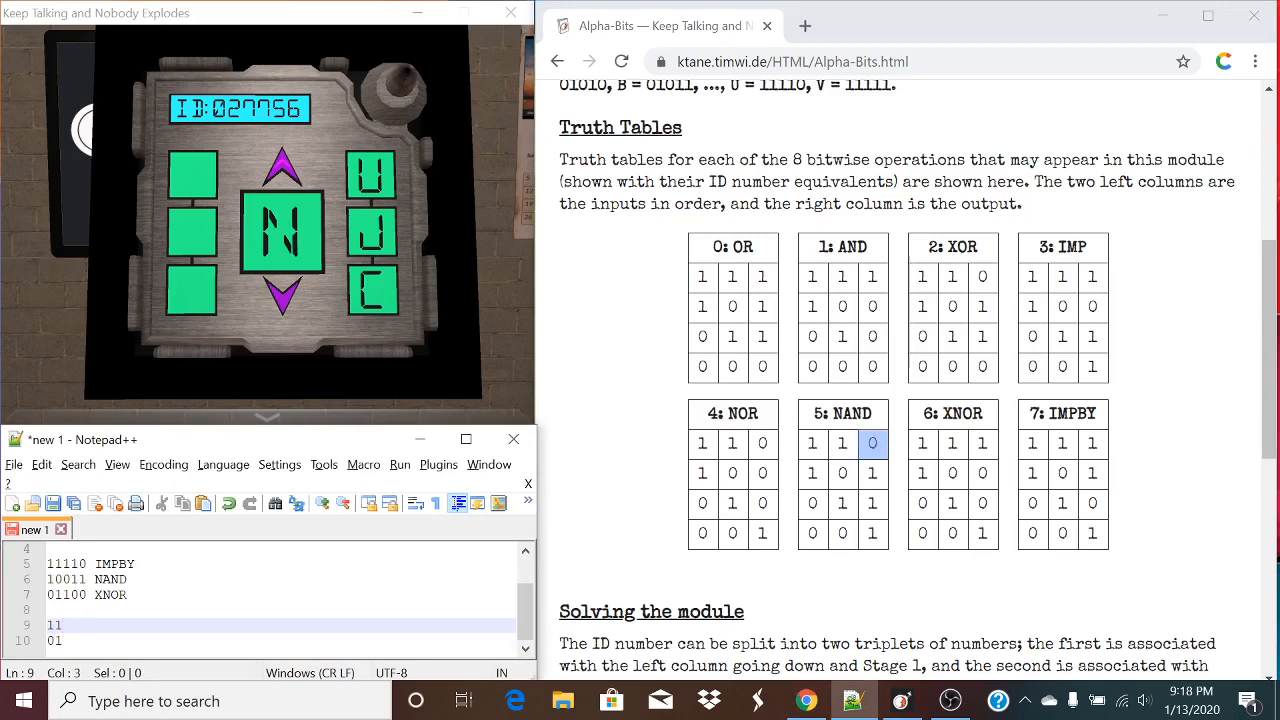
pyautogui.write('1')
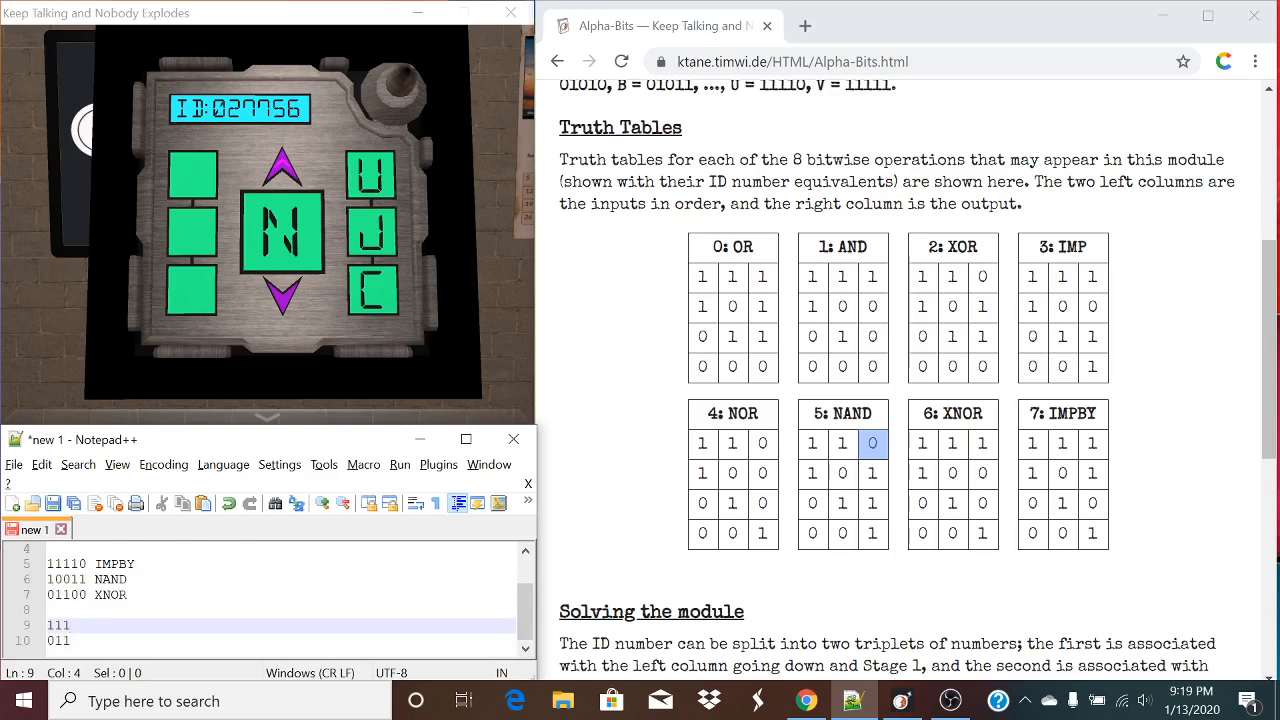
pyautogui.click(68, 625)
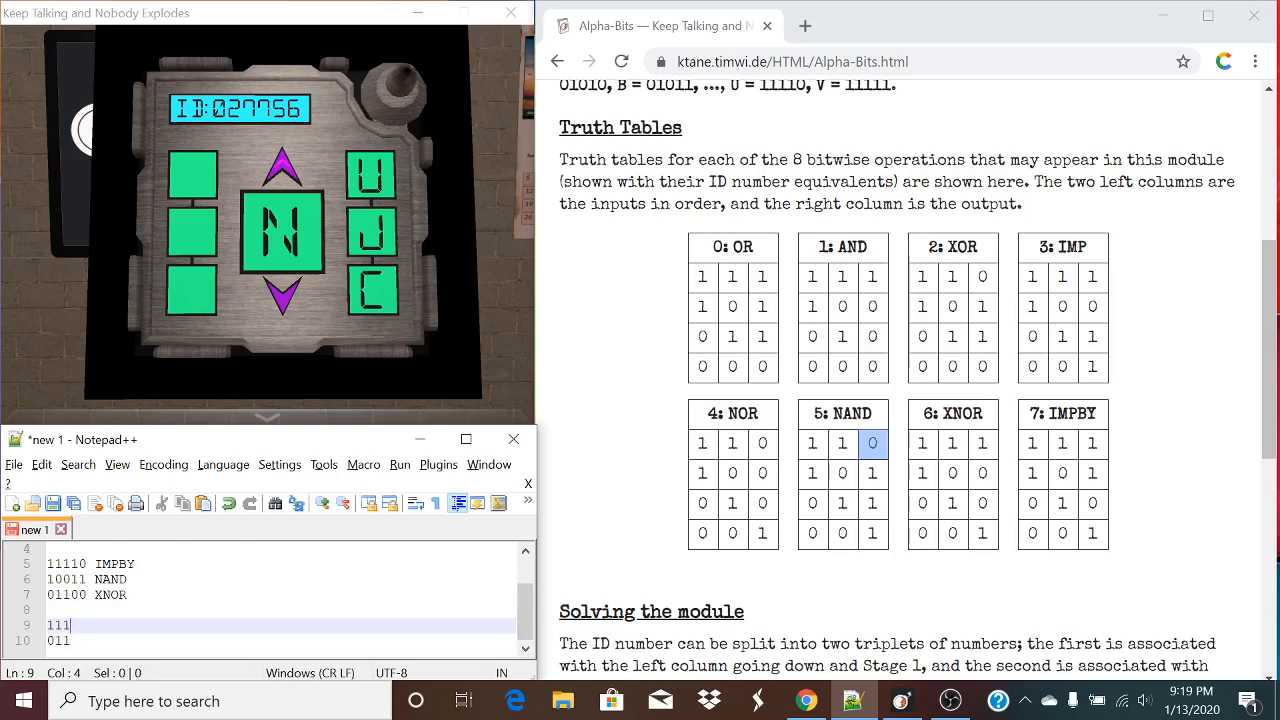
pyautogui.write('1')
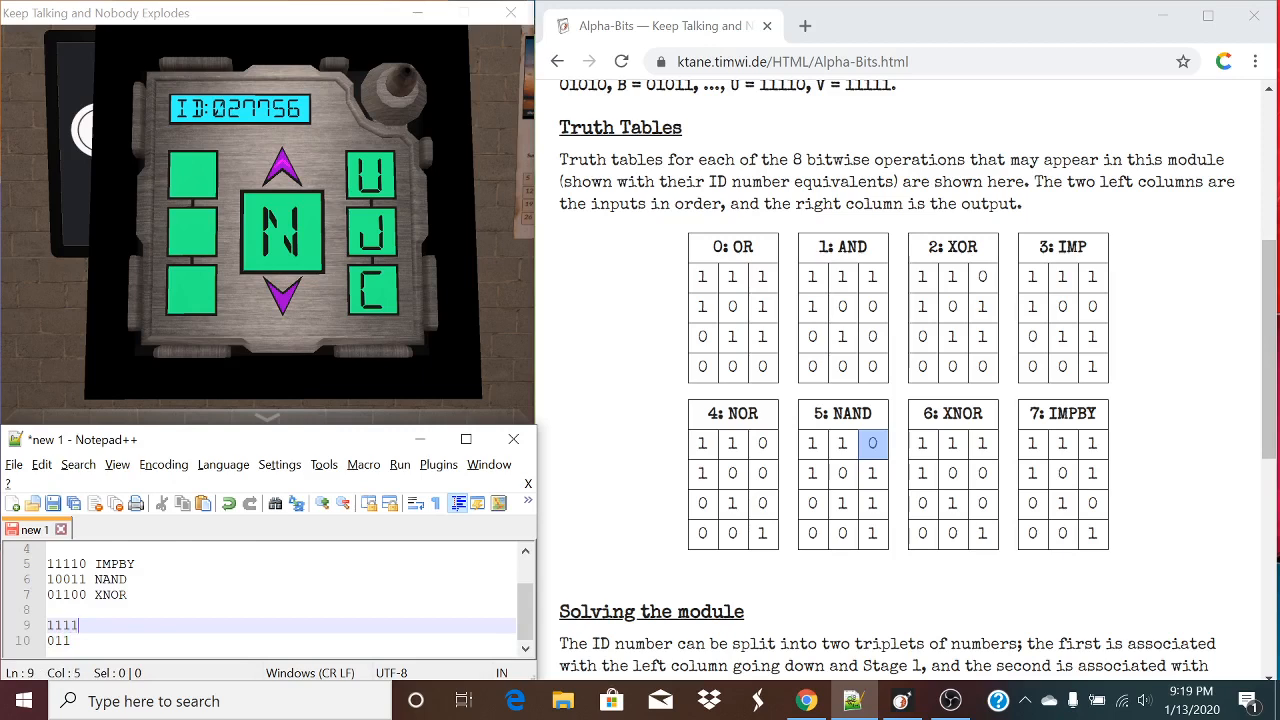
pyautogui.write('0')
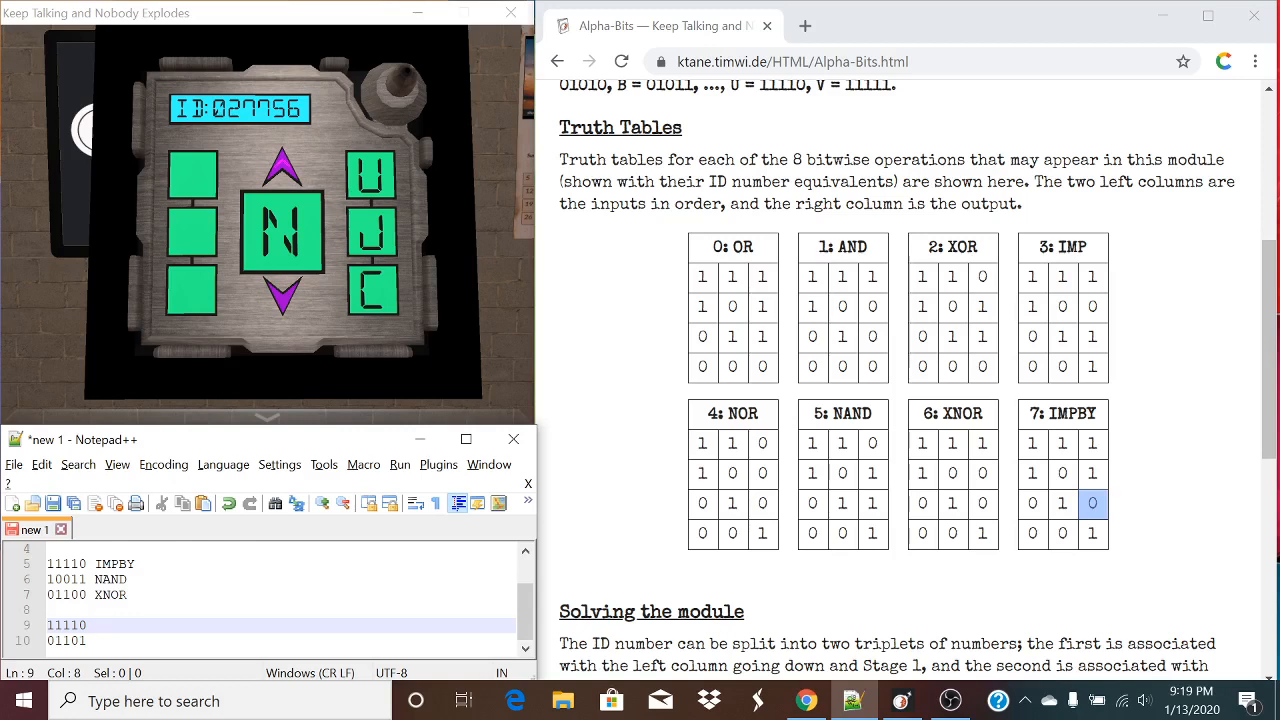
pyautogui.write('U')
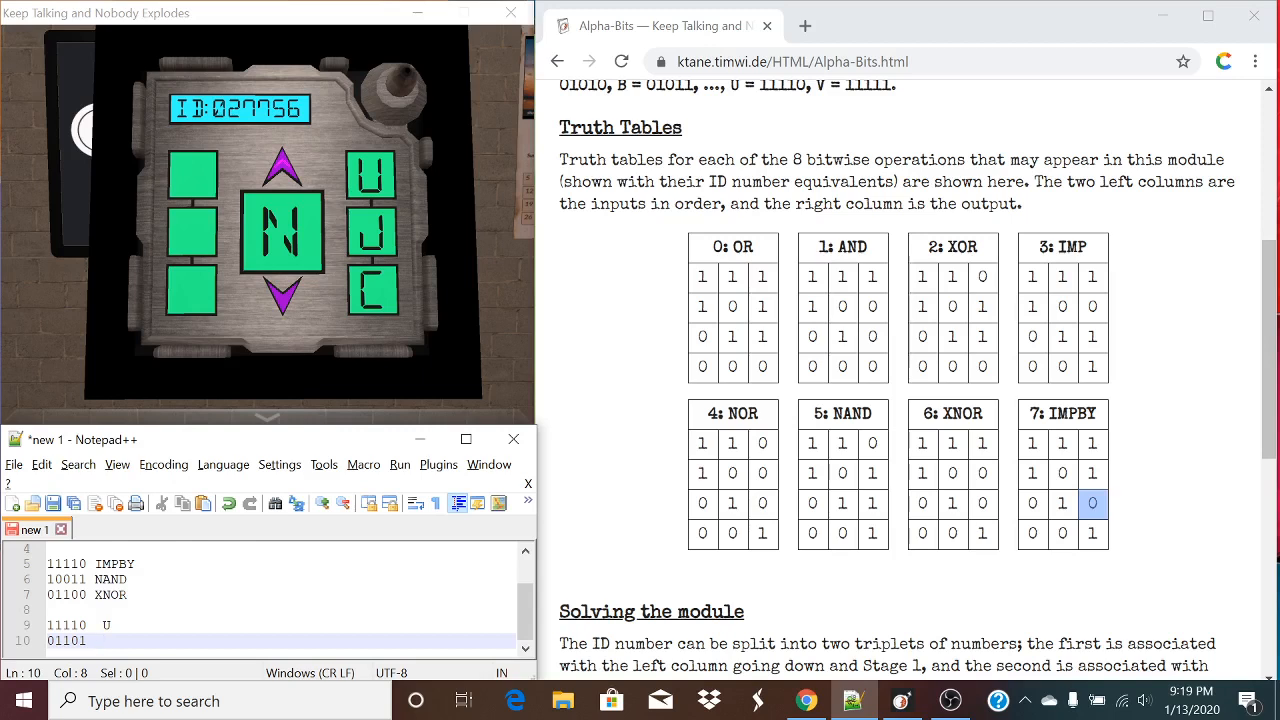
# - Note D beside 01101, then cycle the module's centre display through D and K to U
pyautogui.write('D')
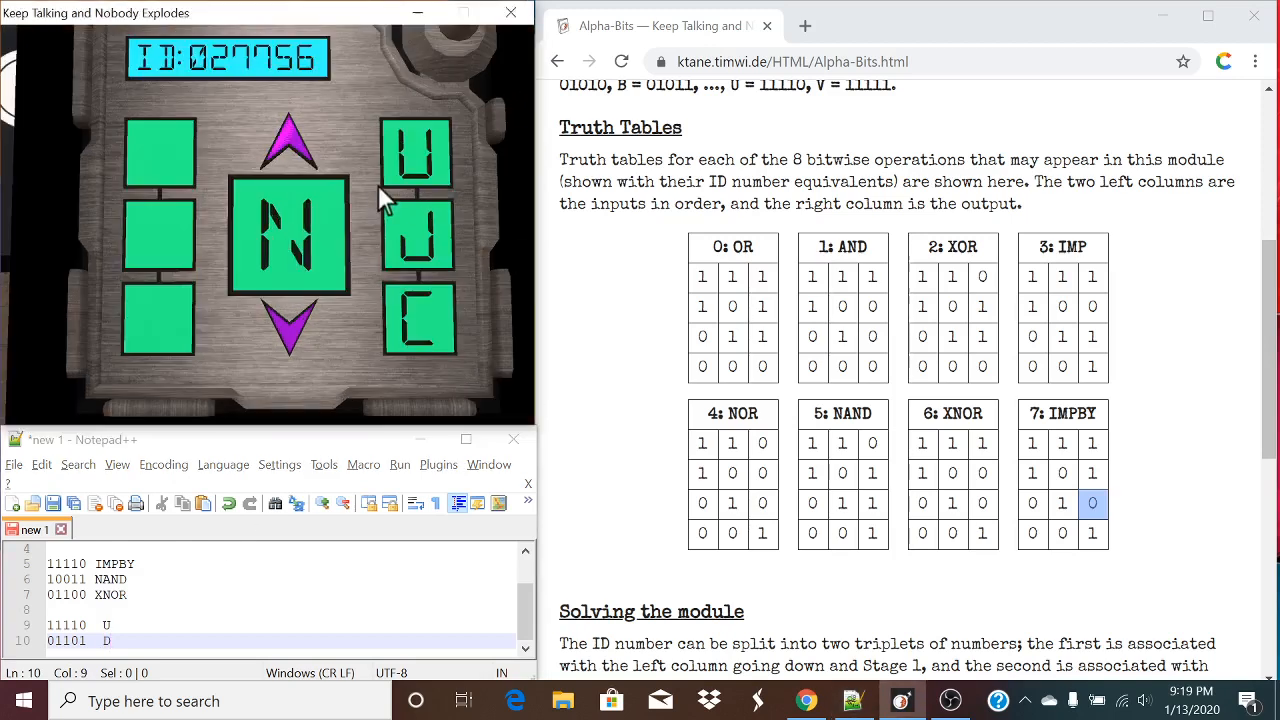
pyautogui.click(289, 330)
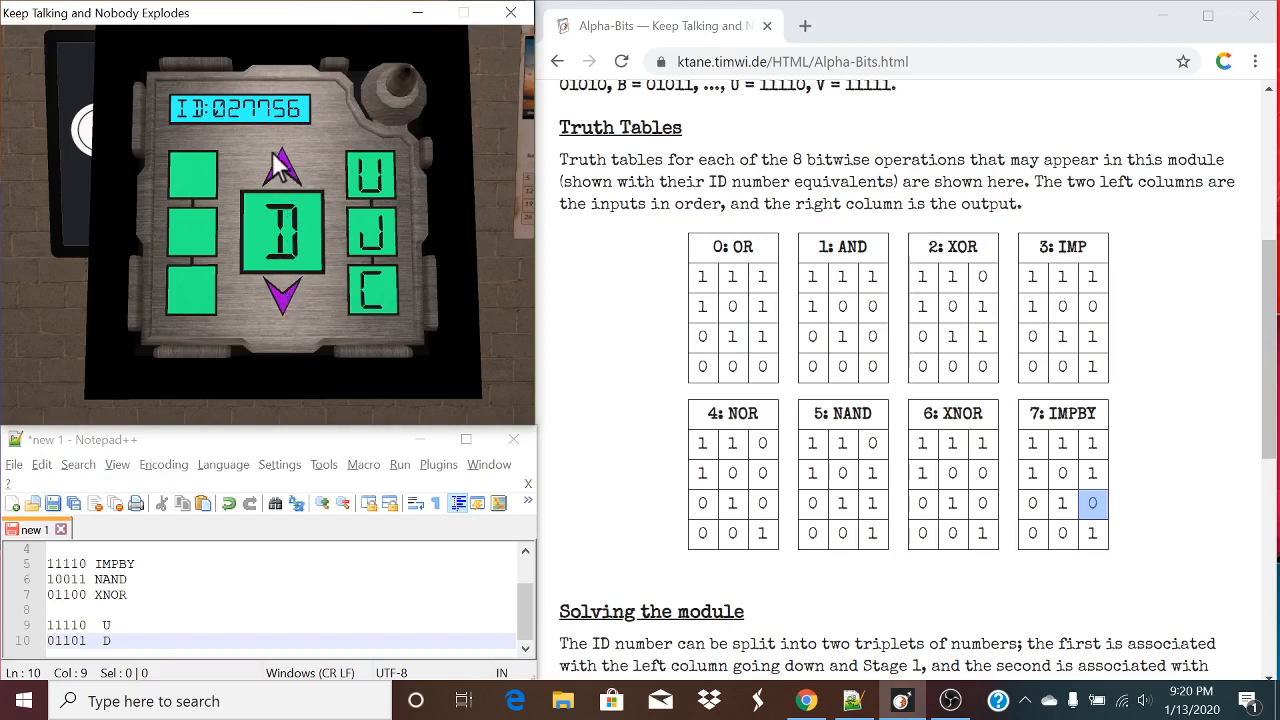
pyautogui.click(283, 167)
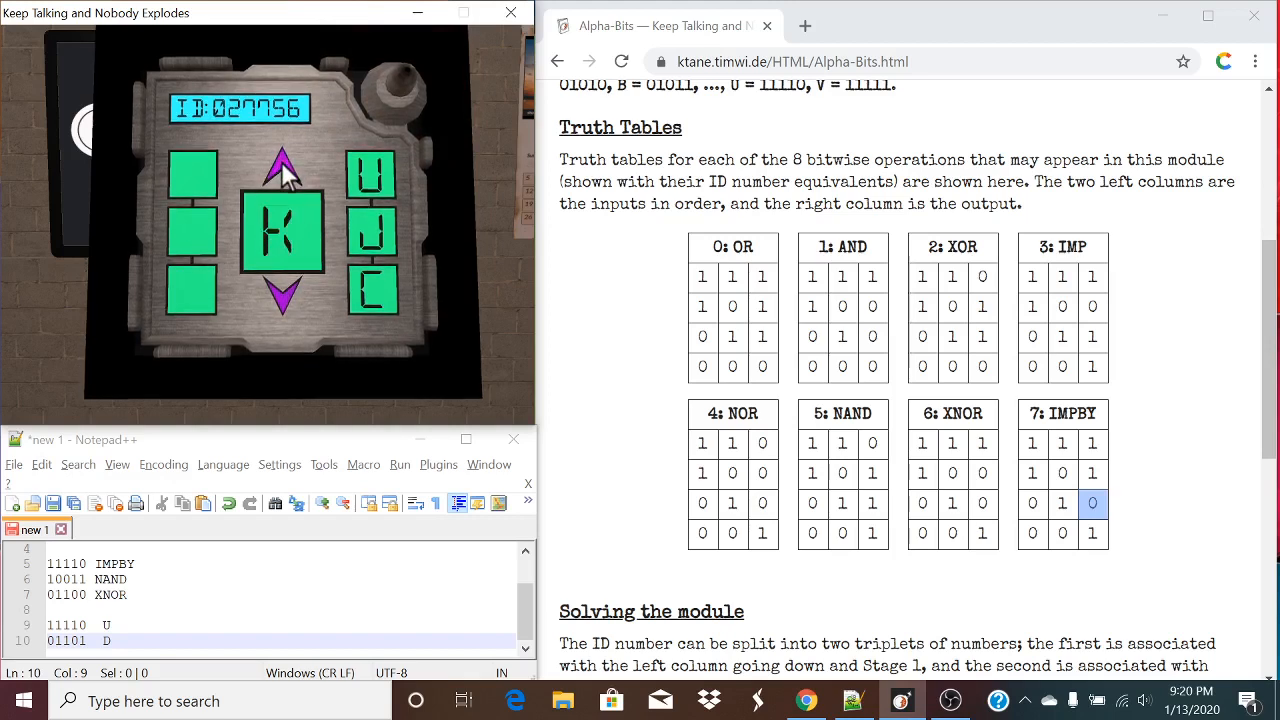
pyautogui.click(283, 165)
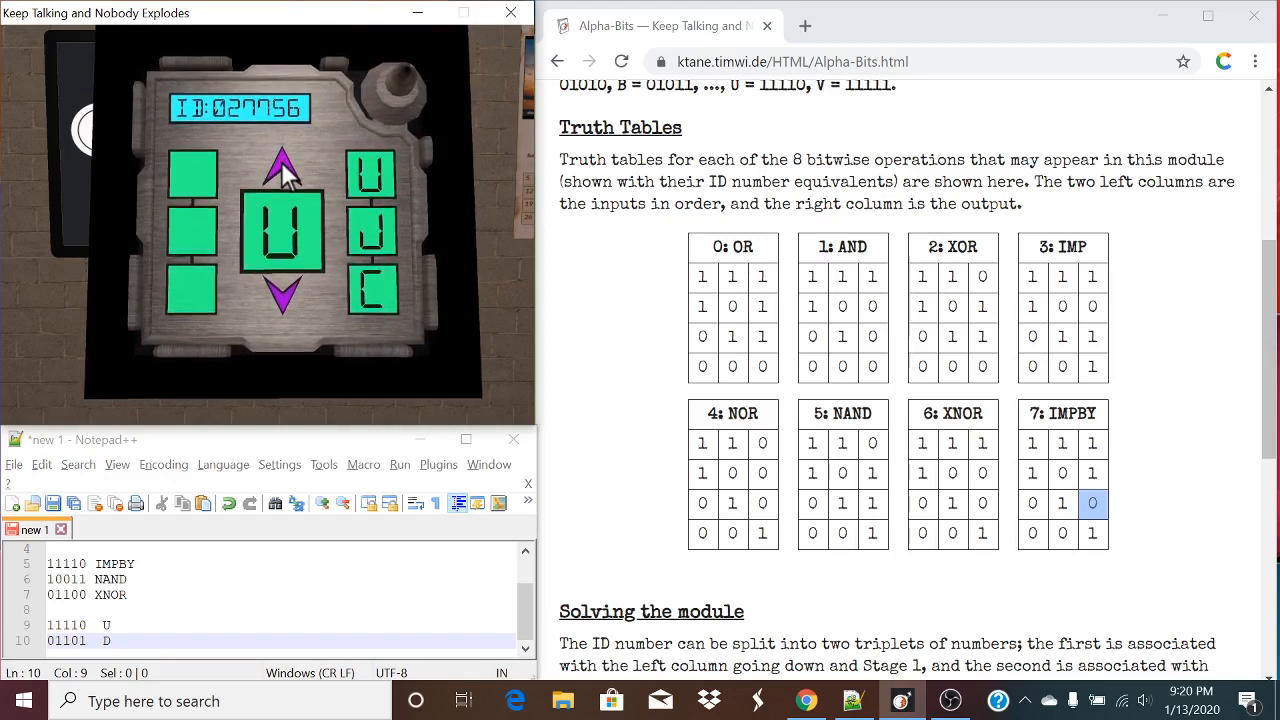